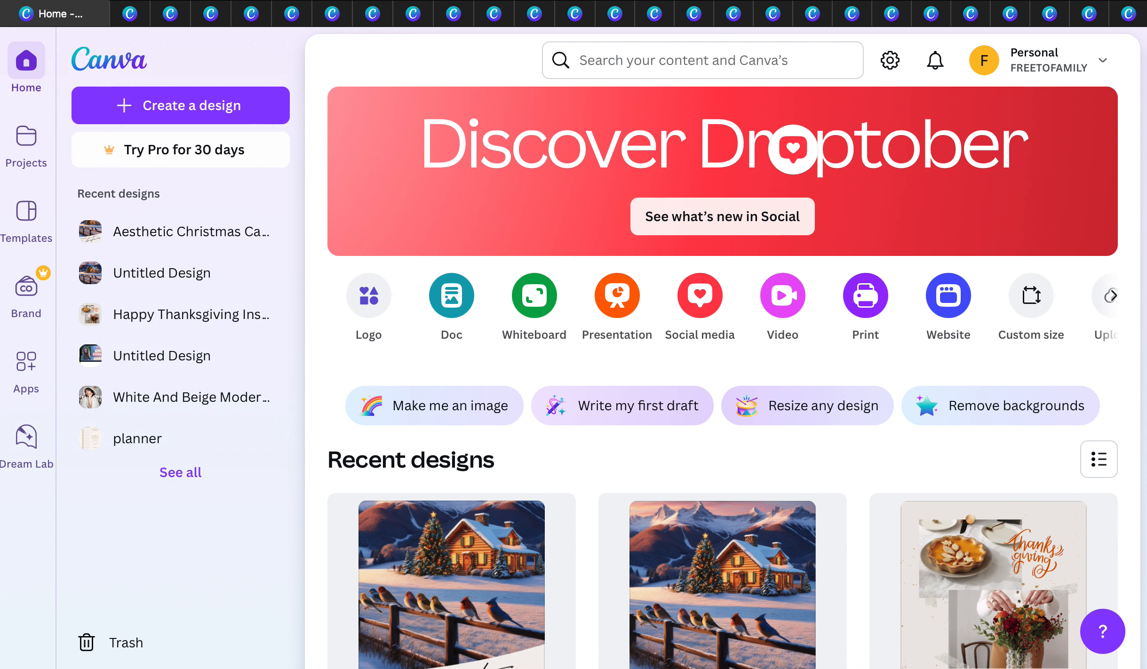
{"action": "mouse_move", "coordinate": [721, 611]}
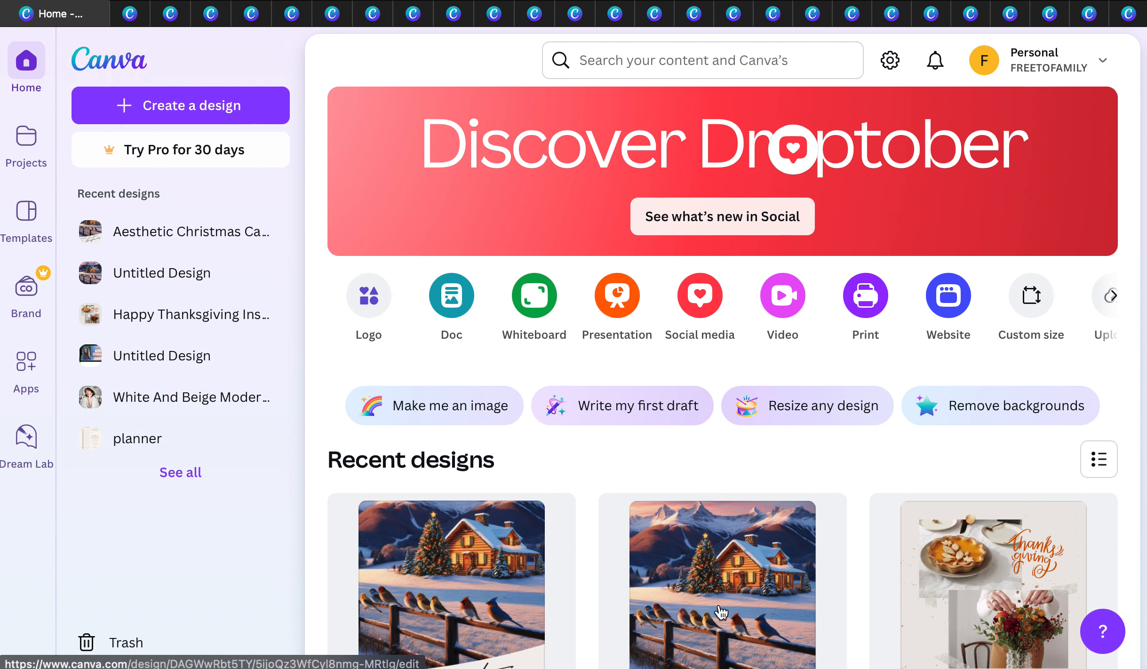
{"action": "mouse_move", "coordinate": [783, 580]}
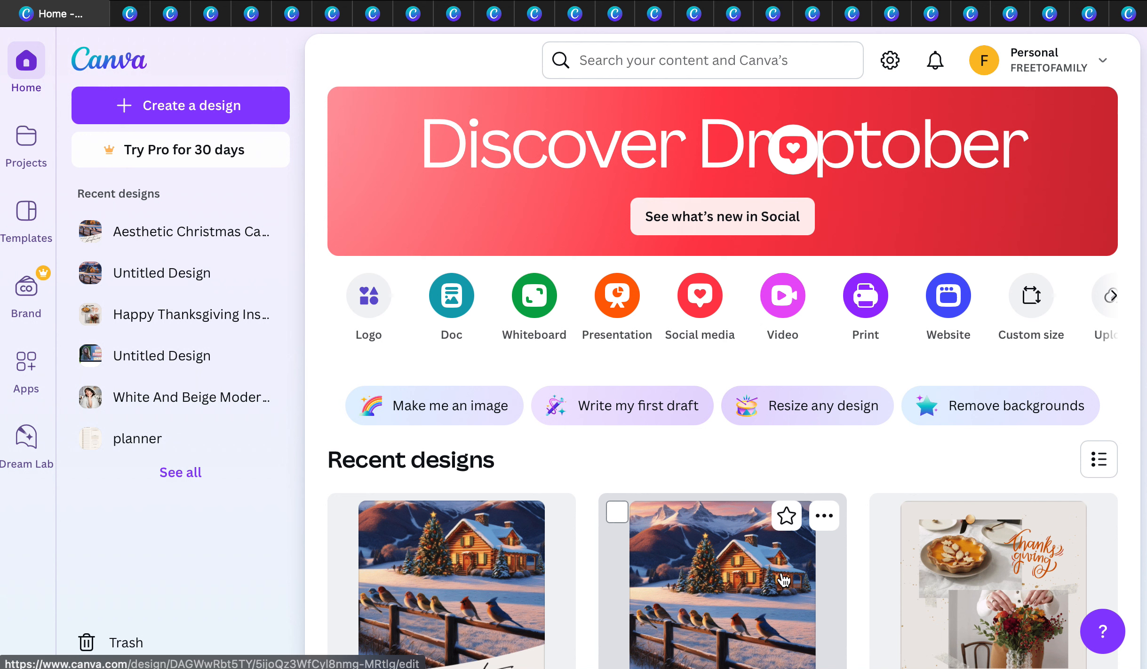
{"action": "mouse_move", "coordinate": [905, 582]}
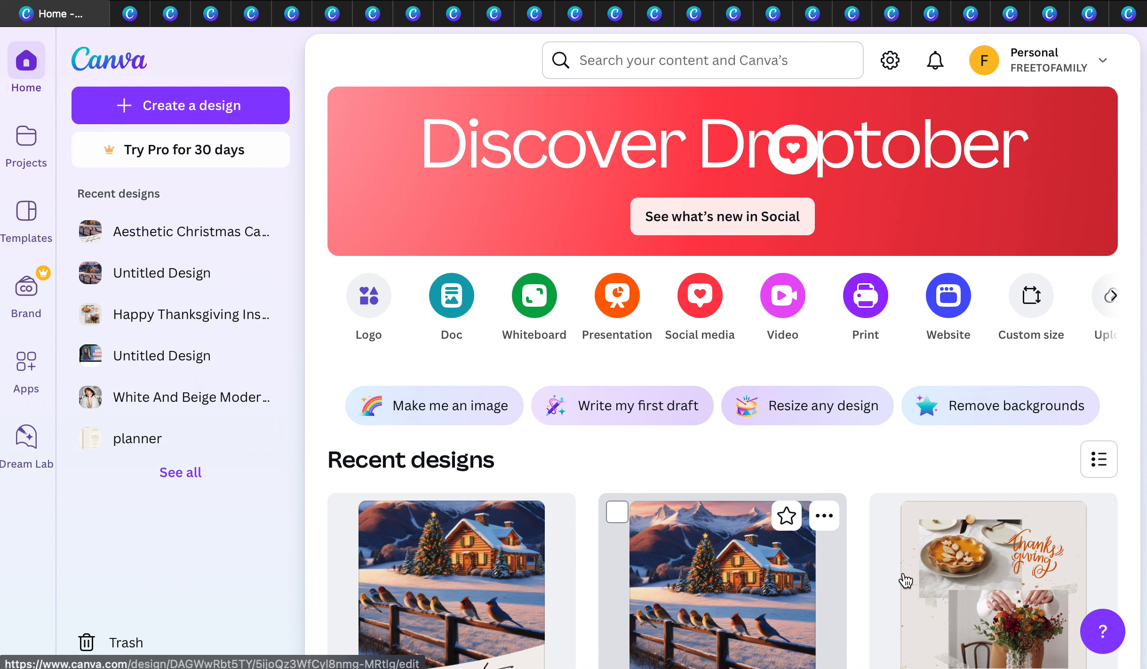
{"action": "mouse_move", "coordinate": [452, 297]}
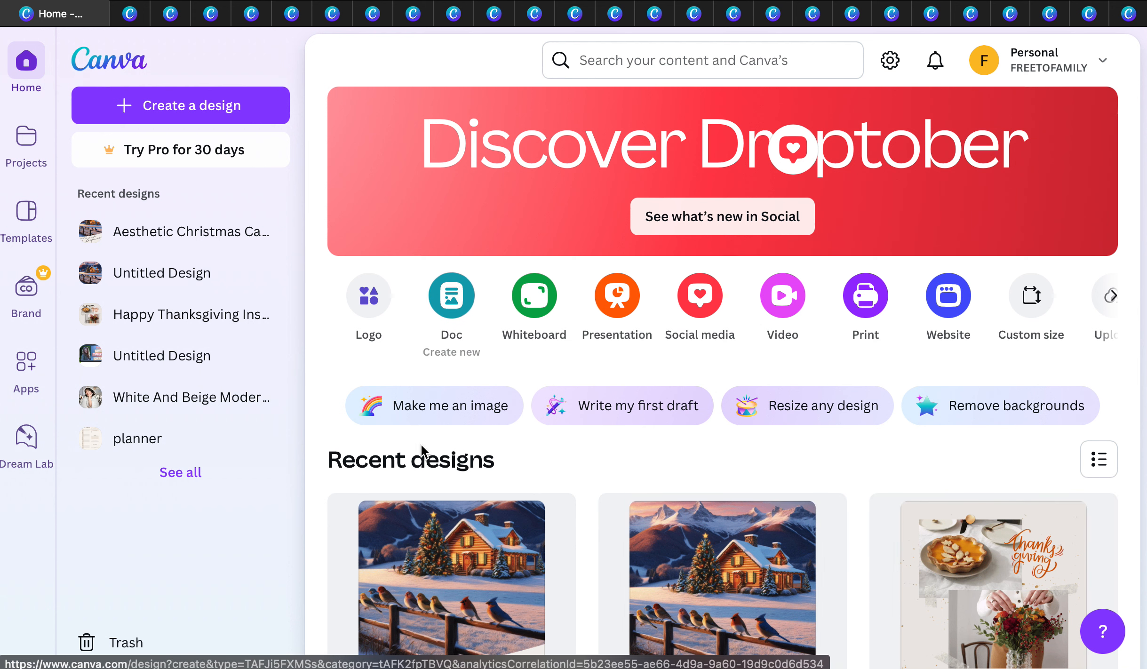
{"action": "mouse_move", "coordinate": [721, 186]}
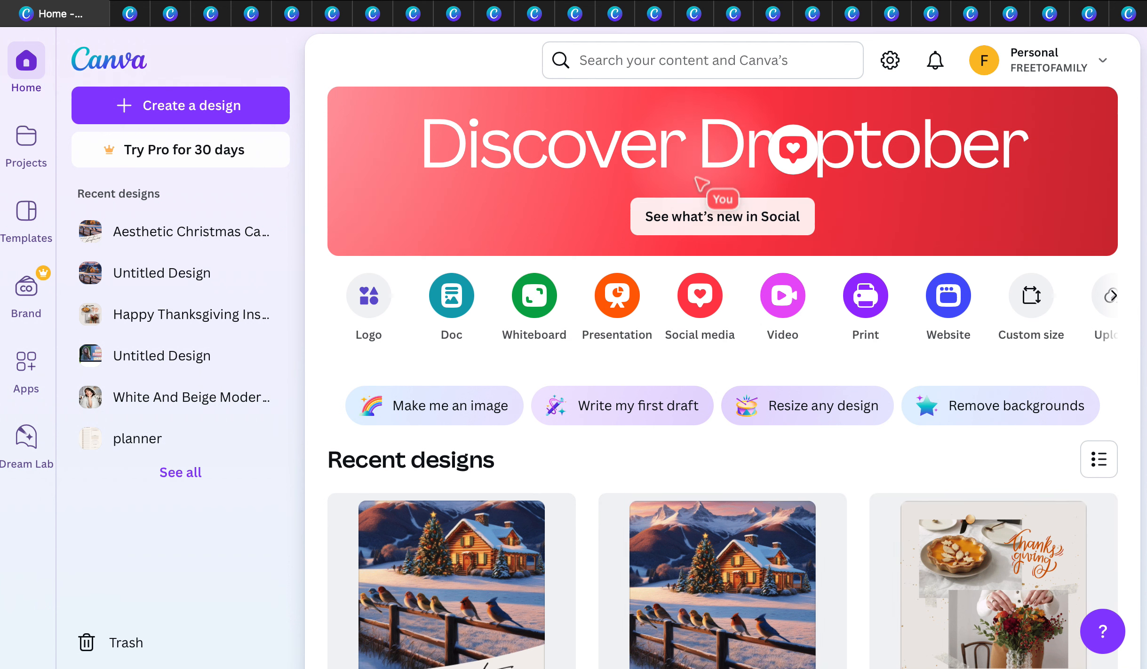
{"action": "mouse_move", "coordinate": [676, 494]}
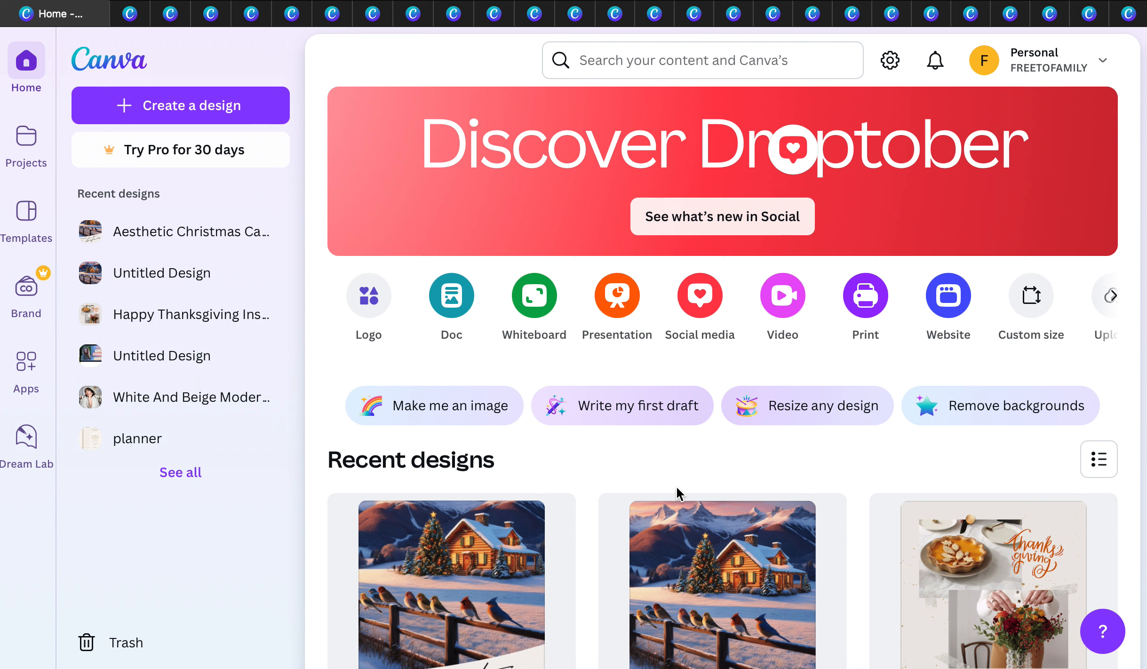
{"action": "mouse_move", "coordinate": [93, 68]}
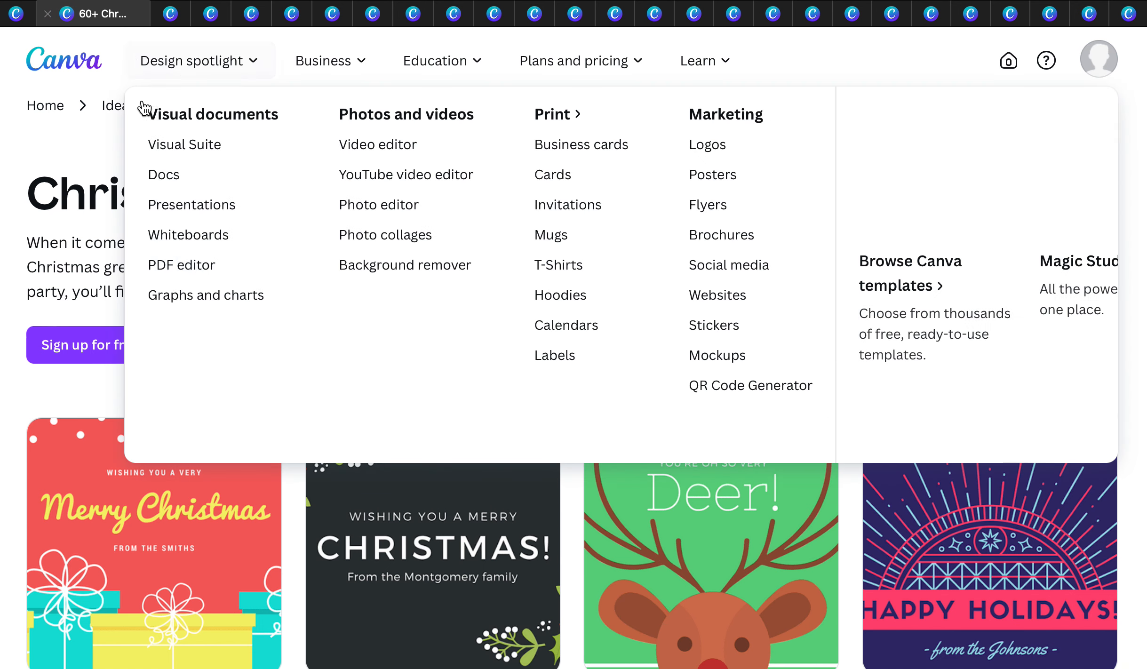
{"action": "mouse_move", "coordinate": [343, 624]}
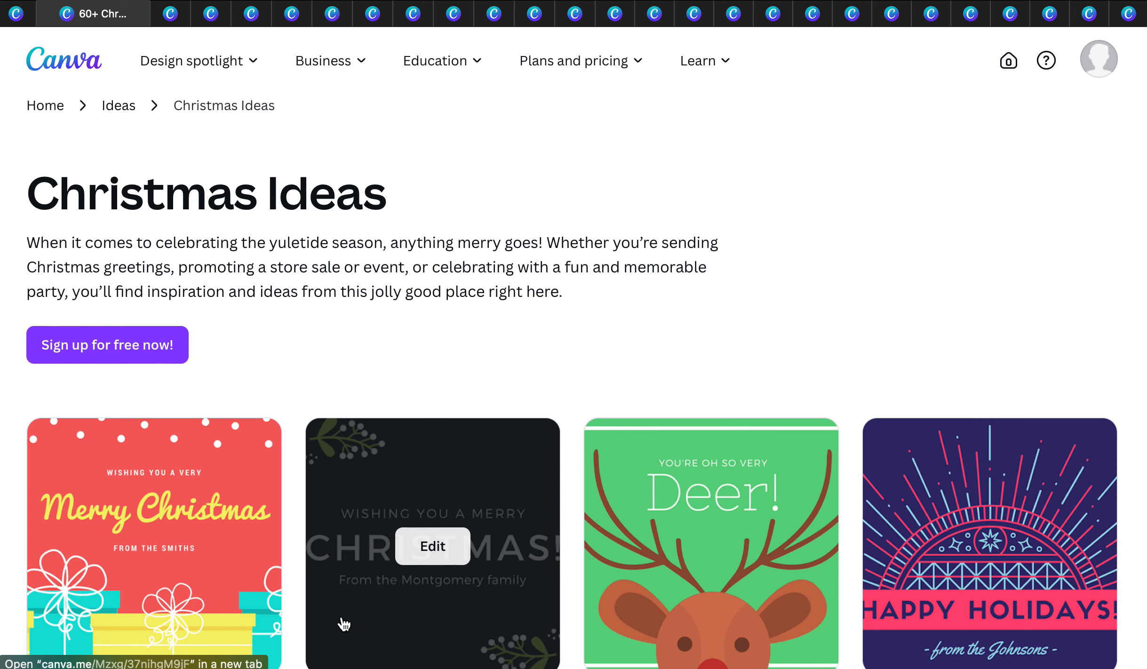
{"action": "mouse_move", "coordinate": [541, 412]}
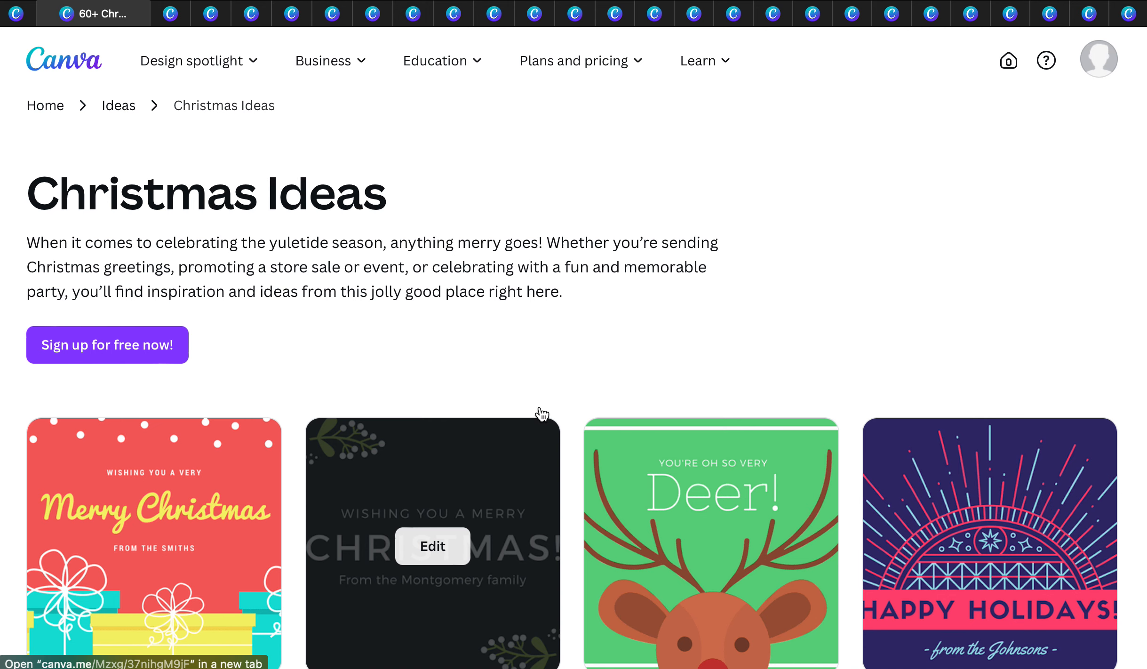
Step: Scroll down through the Christmas Ideas cards and inspiration photos
{"action": "scroll", "scroll_direction": "down", "scroll_amount": 3}
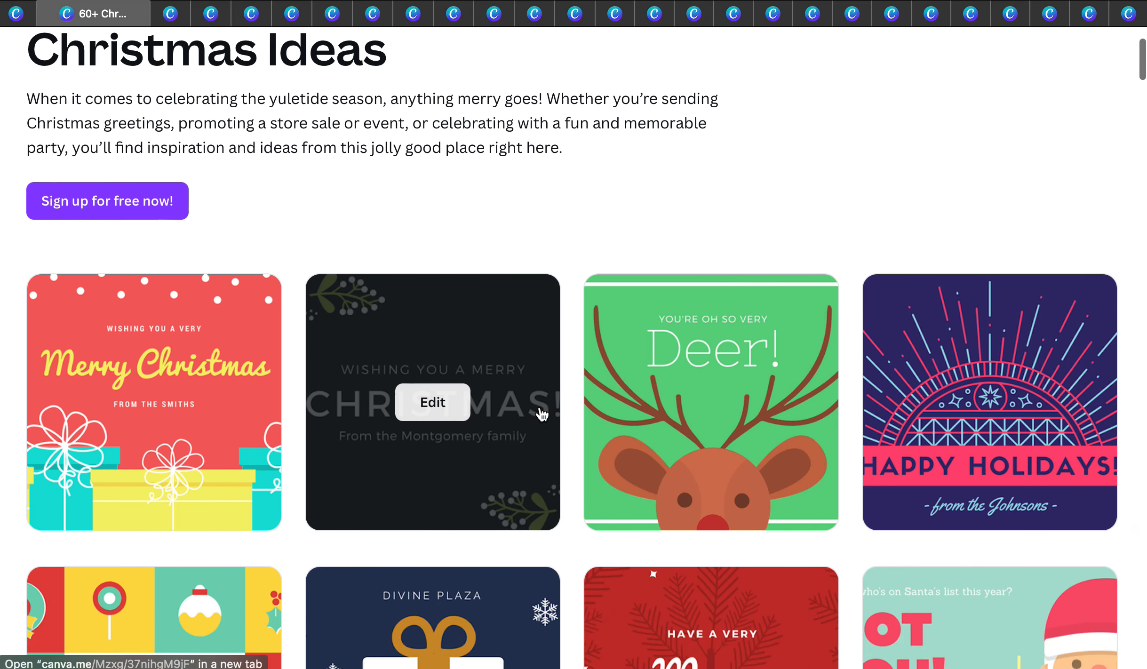
{"action": "scroll", "scroll_direction": "down", "scroll_amount": 3}
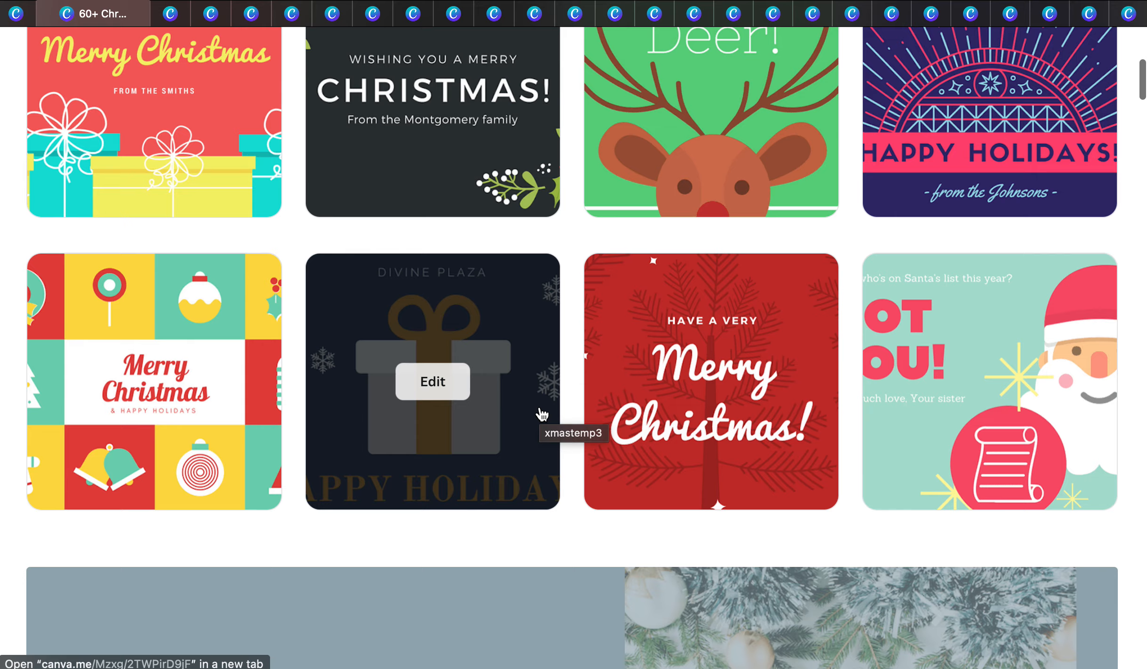
{"action": "scroll", "scroll_direction": "down", "scroll_amount": 3}
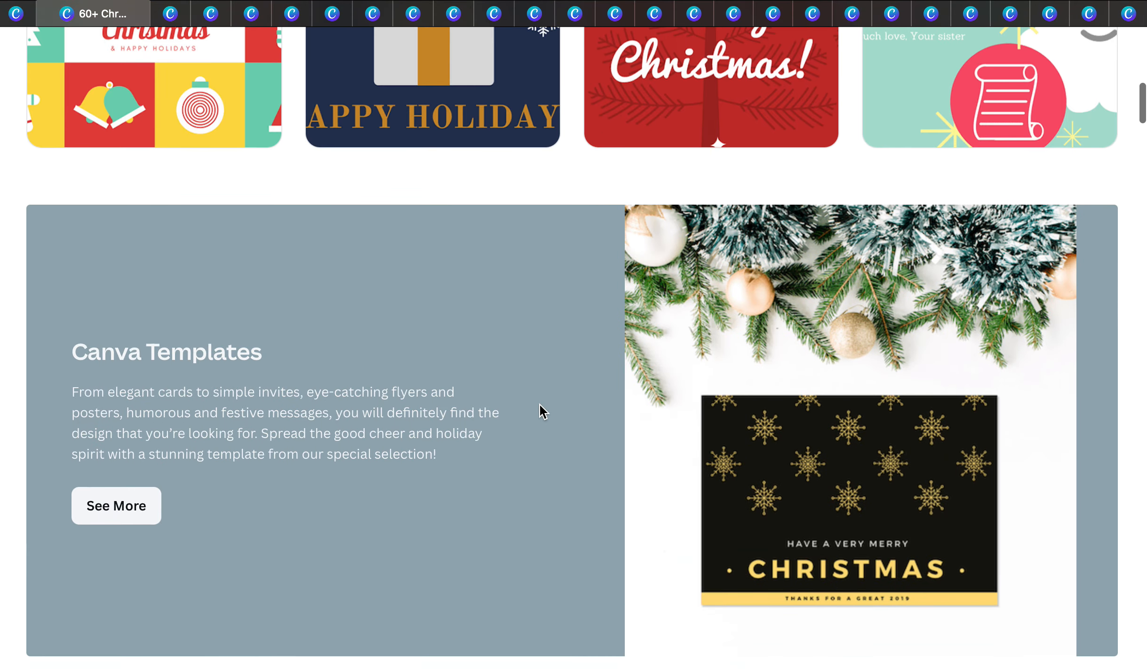
{"action": "scroll", "scroll_direction": "down", "scroll_amount": 3}
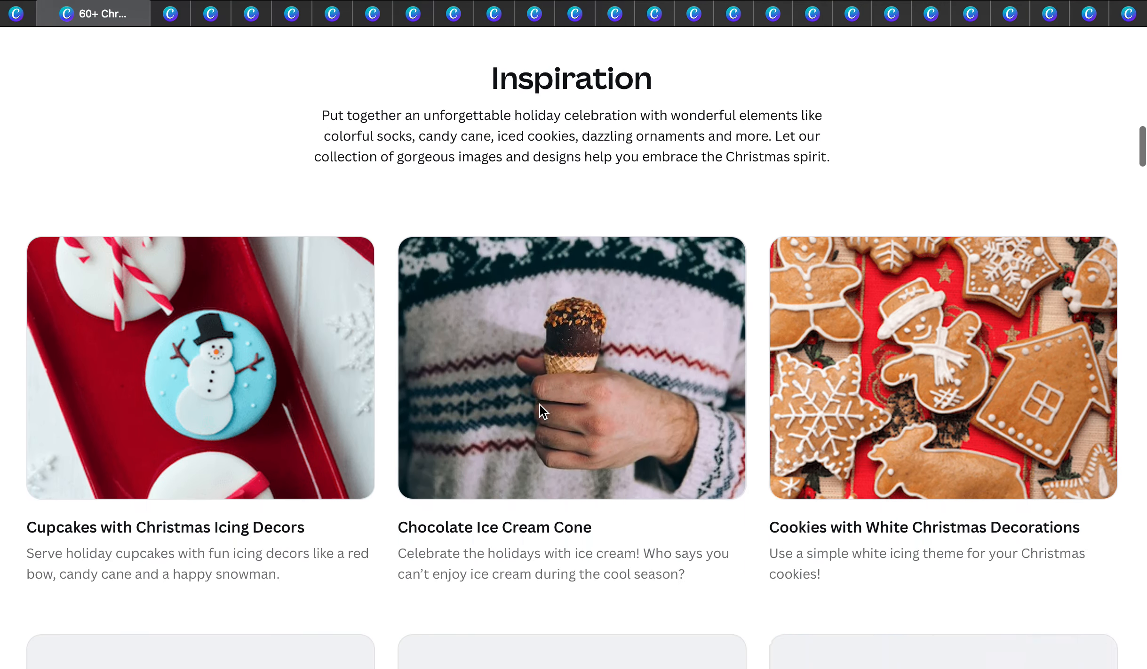
{"action": "scroll", "scroll_direction": "down", "scroll_amount": 3}
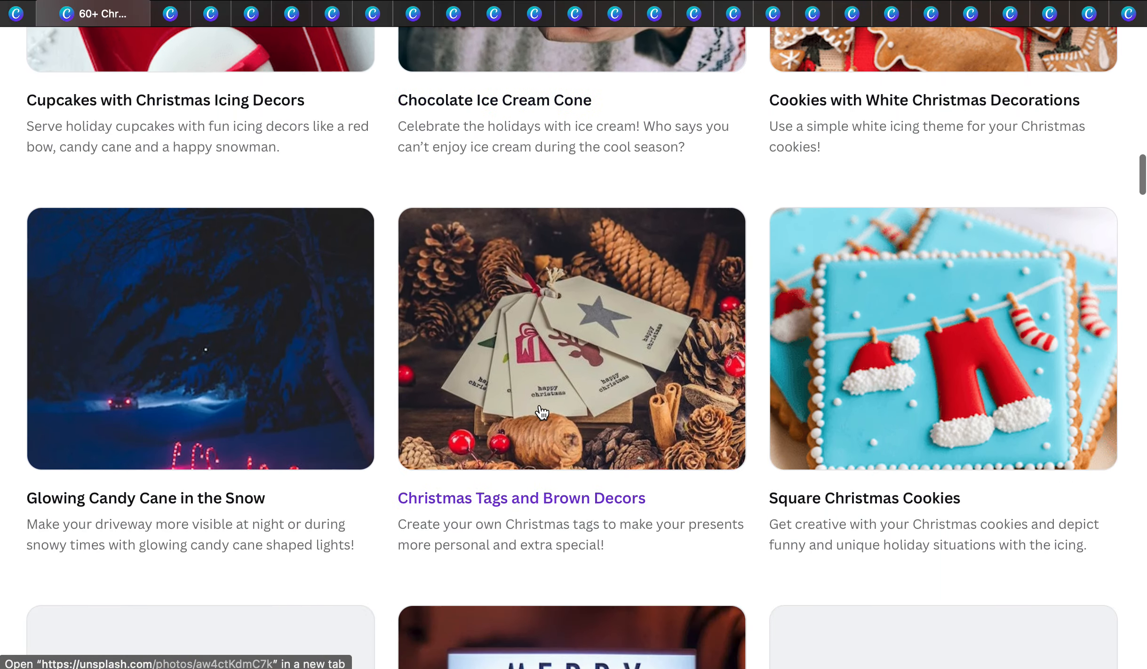
{"action": "scroll", "scroll_direction": "down", "scroll_amount": 3}
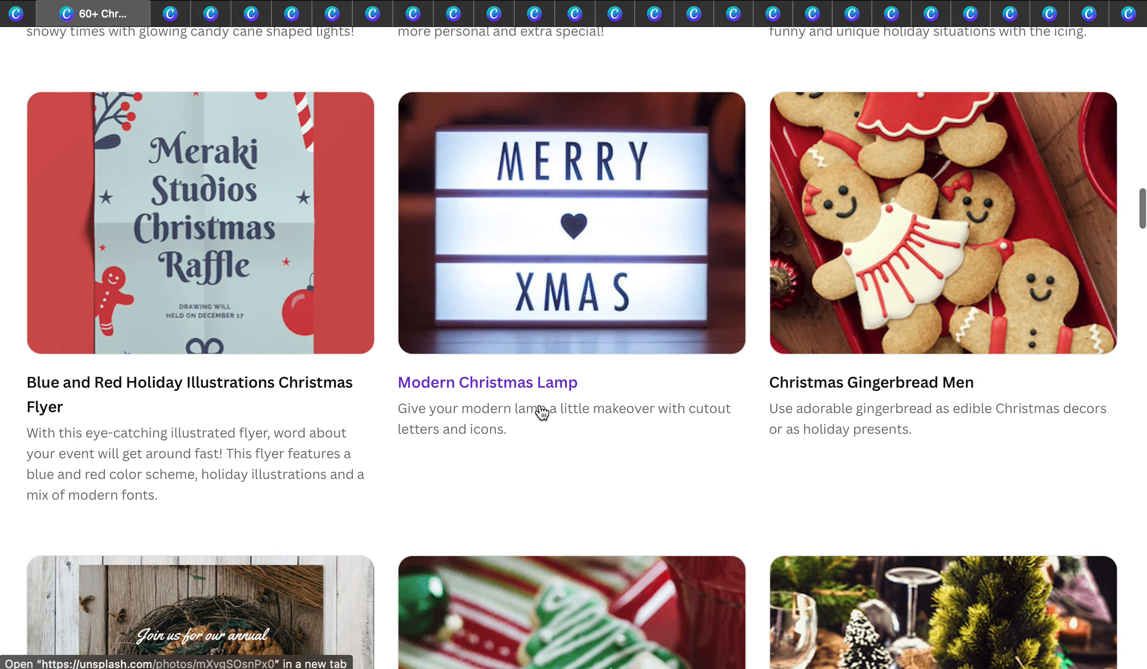
{"action": "scroll", "scroll_direction": "down", "scroll_amount": 3}
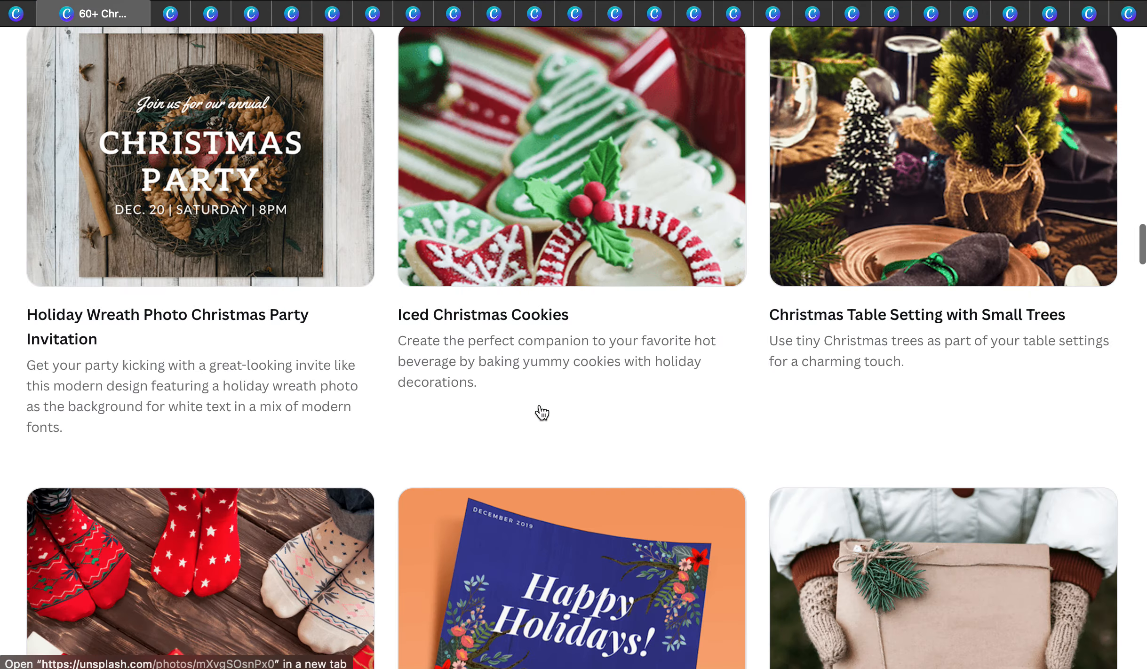
{"action": "scroll", "scroll_direction": "up", "scroll_amount": 3}
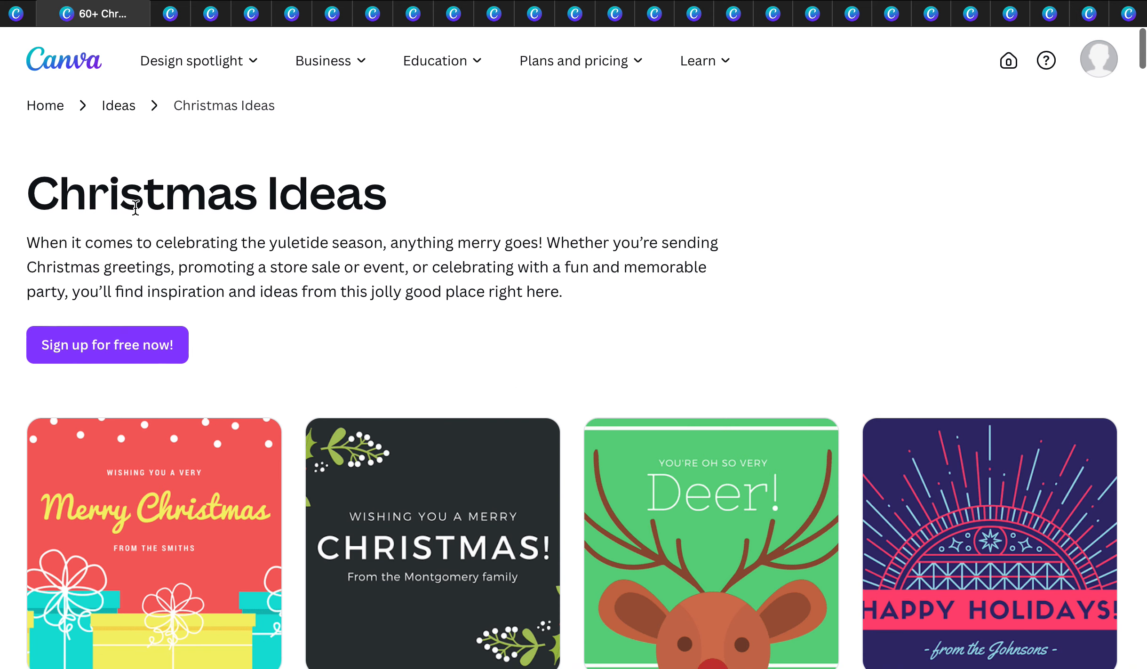
{"action": "mouse_move", "coordinate": [528, 366]}
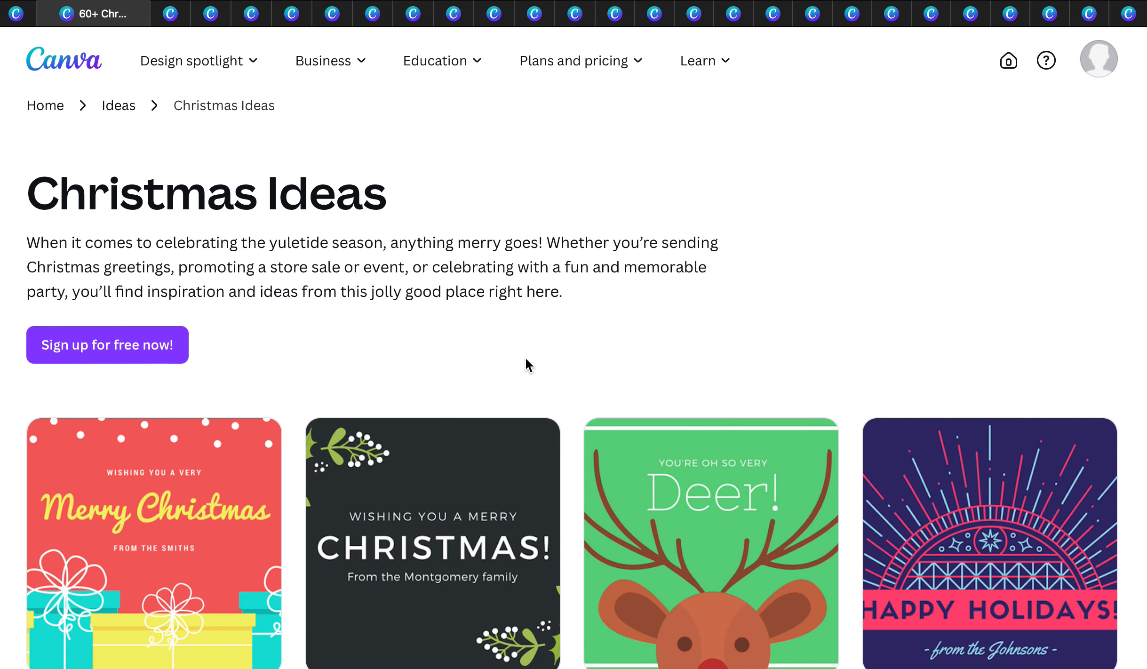
Step: Continue browsing further down the Christmas Ideas page before moving to wall calendar results
{"action": "scroll", "scroll_direction": "down", "scroll_amount": 3}
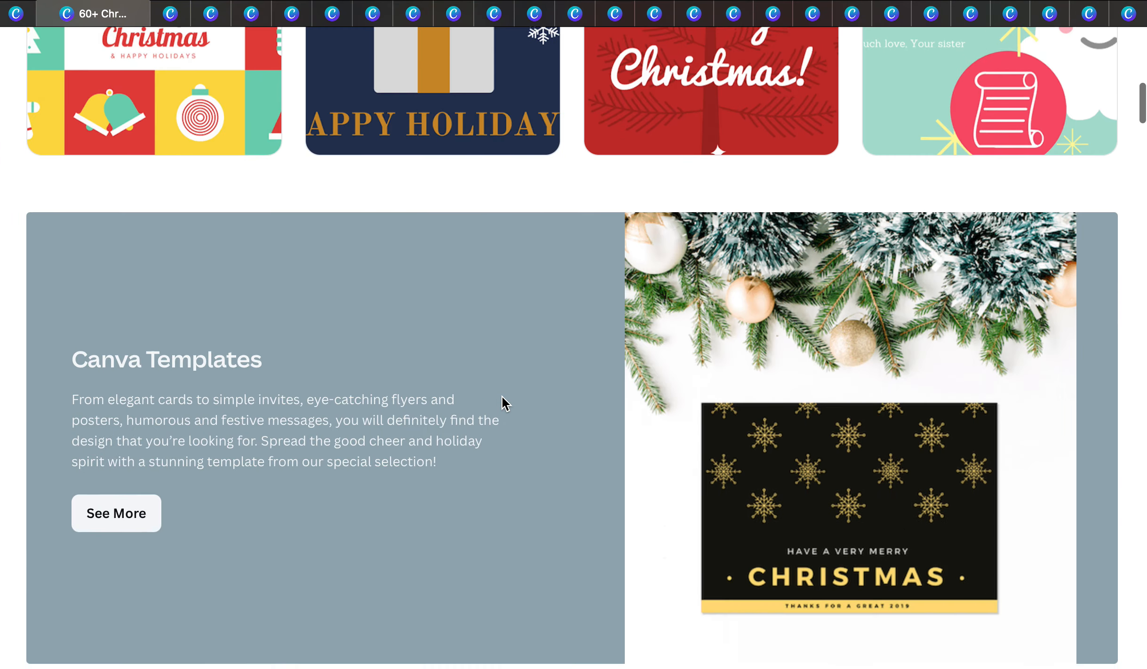
{"action": "scroll", "scroll_direction": "down", "scroll_amount": 3}
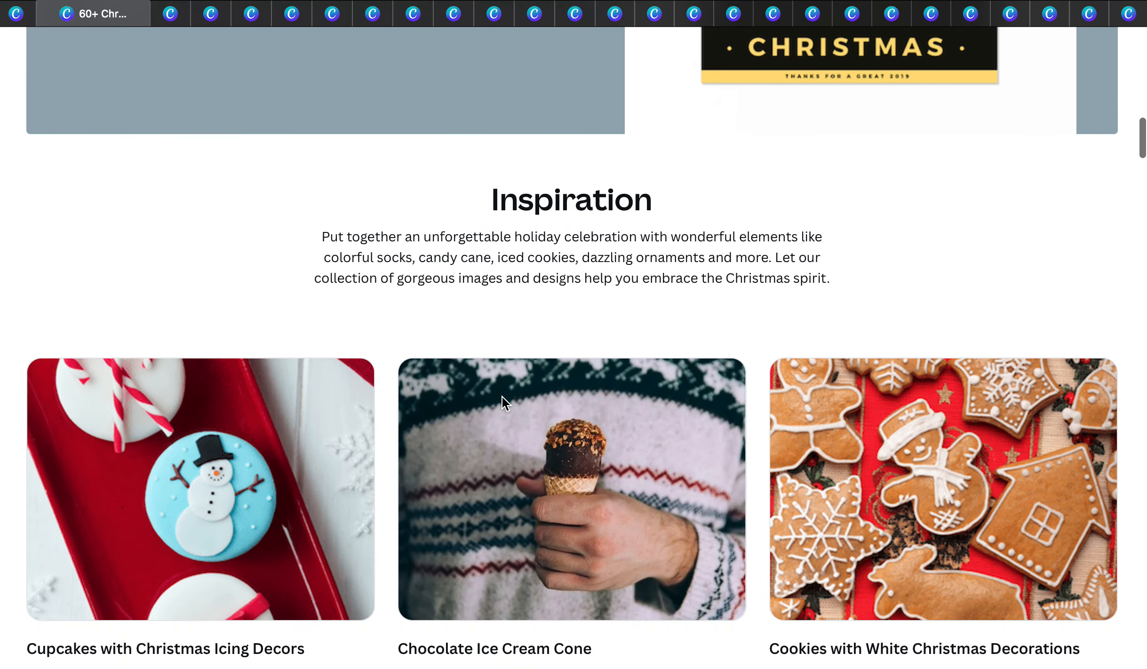
{"action": "scroll", "scroll_direction": "down", "scroll_amount": 3}
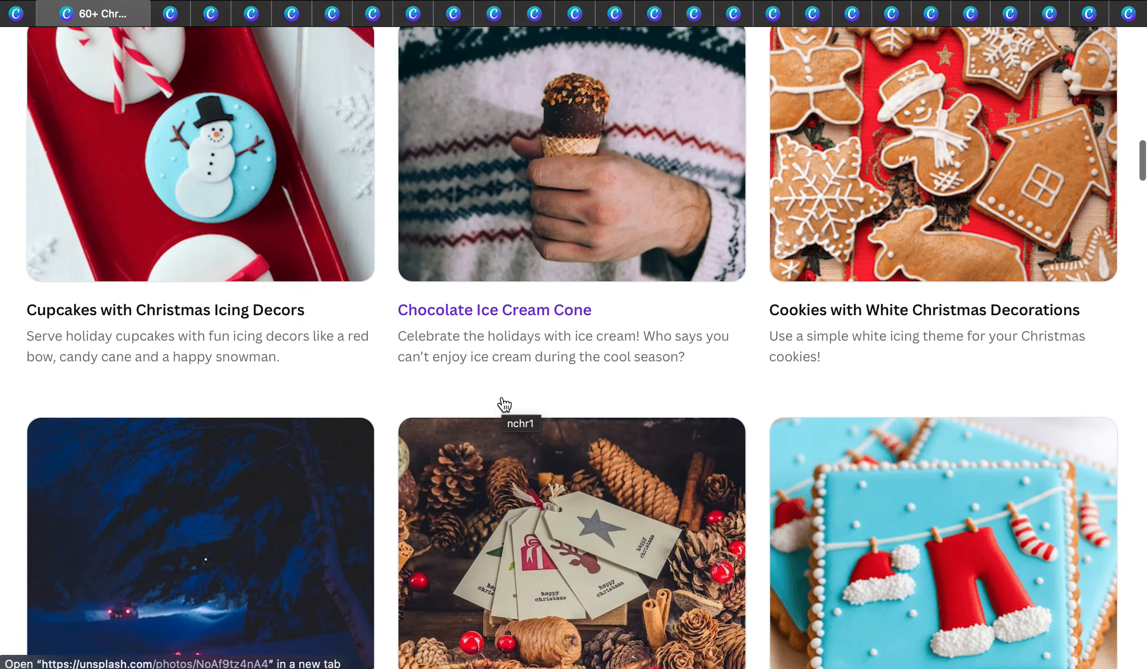
{"action": "scroll", "scroll_direction": "down", "scroll_amount": 3}
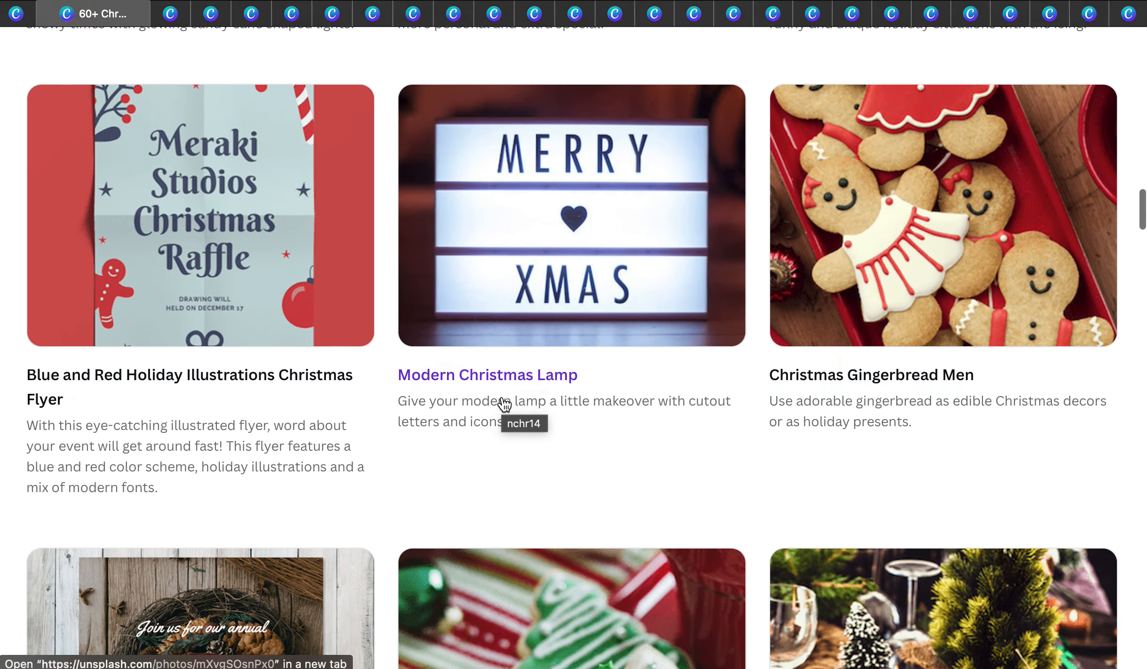
{"action": "scroll", "scroll_direction": "down", "scroll_amount": 3}
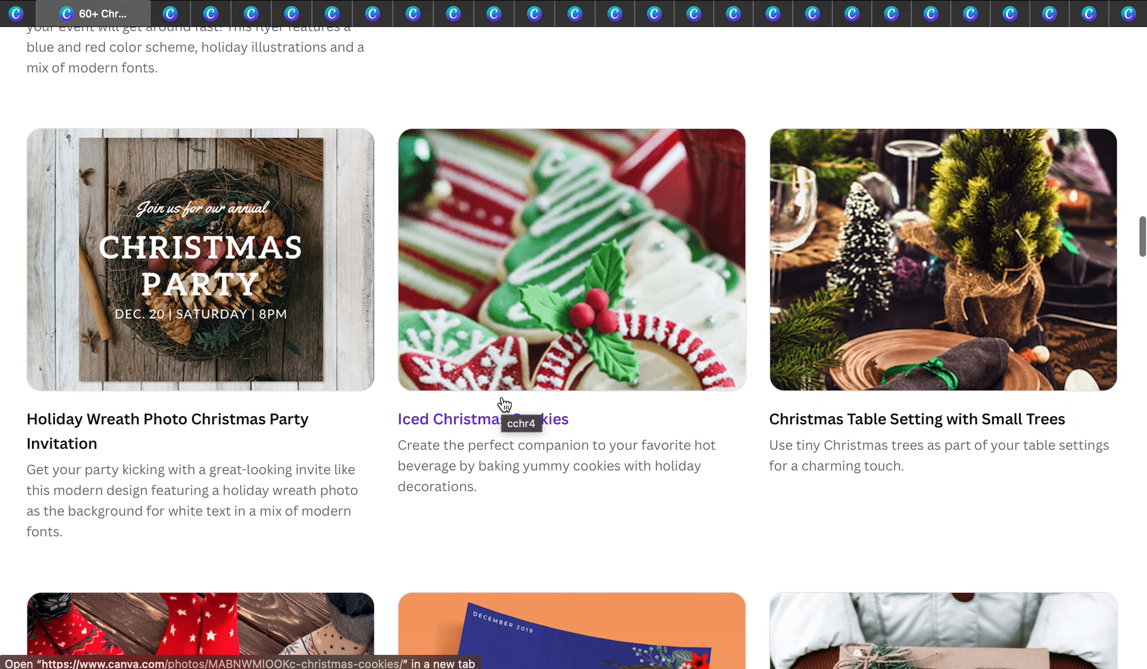
{"action": "scroll", "scroll_direction": "down", "scroll_amount": 3}
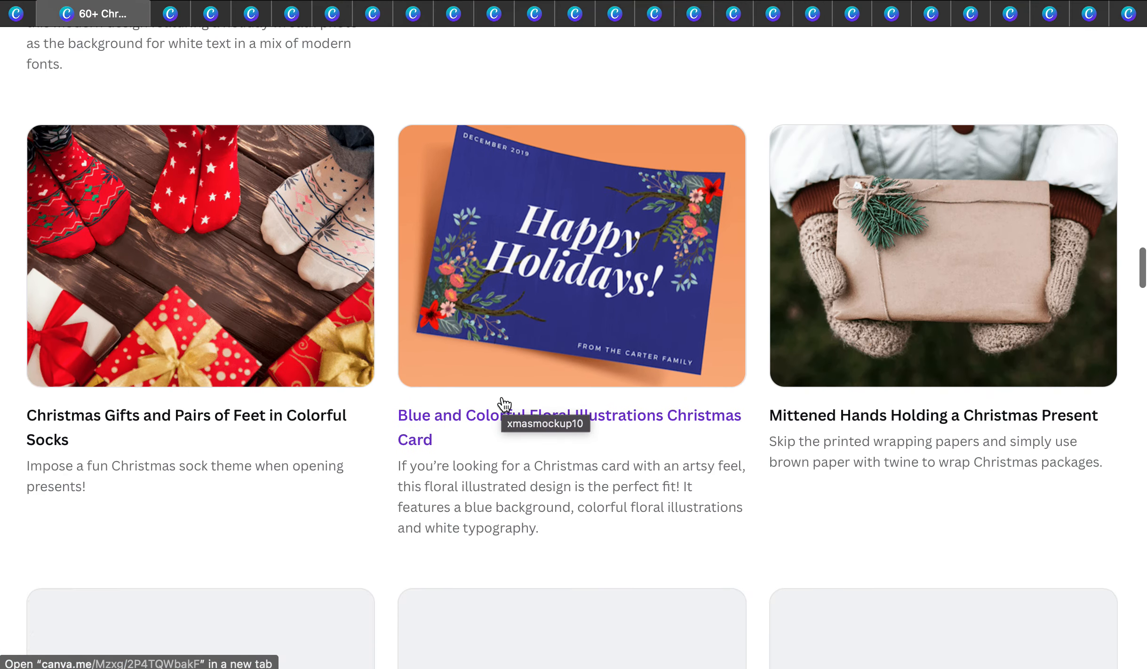
{"action": "scroll", "scroll_direction": "down", "scroll_amount": 3}
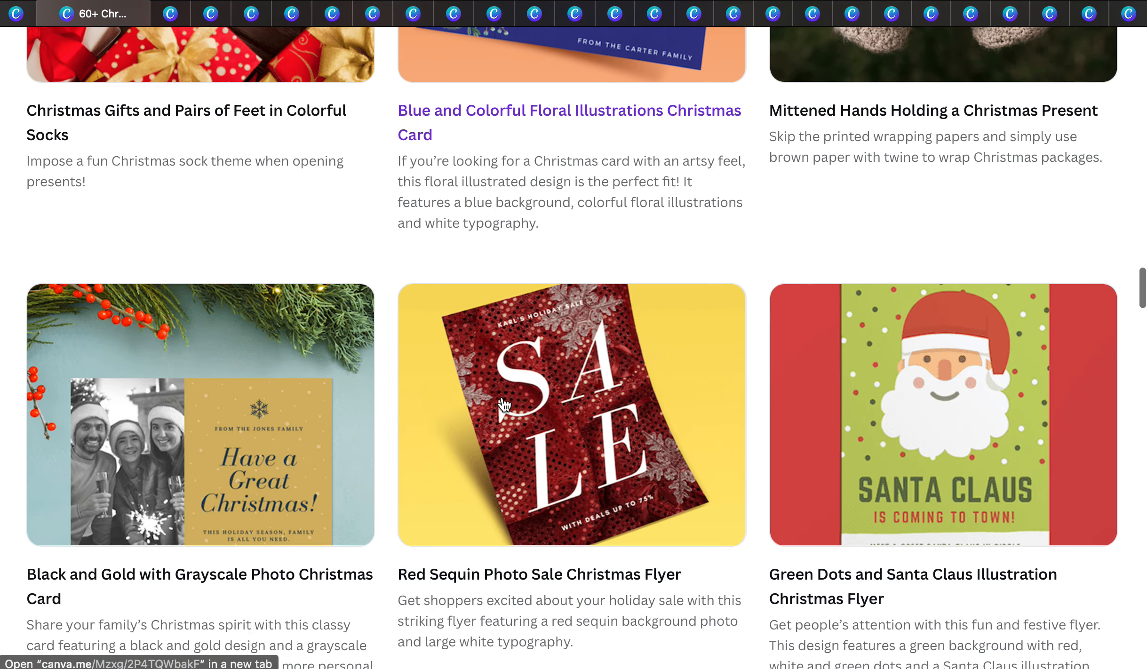
{"action": "scroll", "scroll_direction": "down", "scroll_amount": 3}
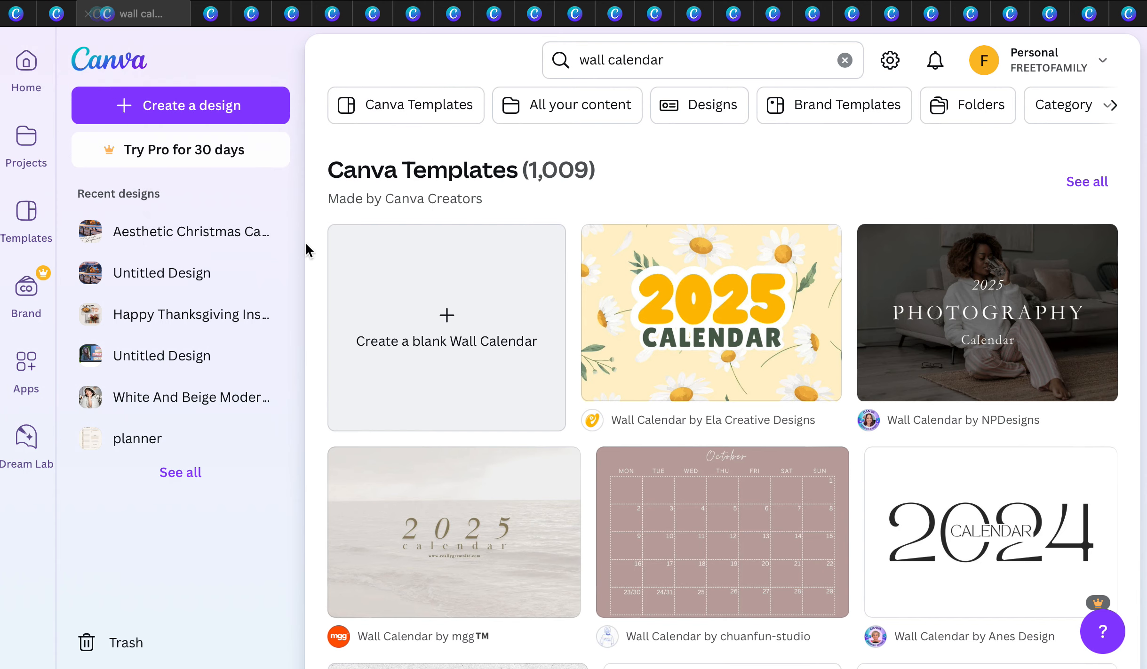
{"action": "mouse_move", "coordinate": [742, 476]}
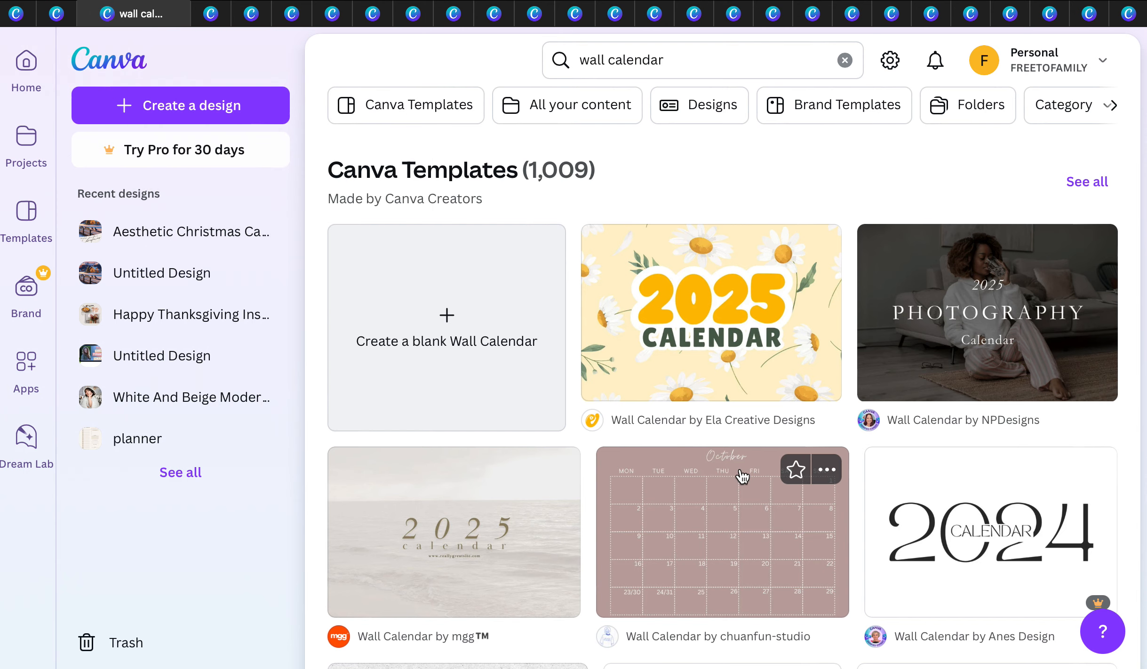
{"action": "scroll", "scroll_direction": "down", "scroll_amount": 3}
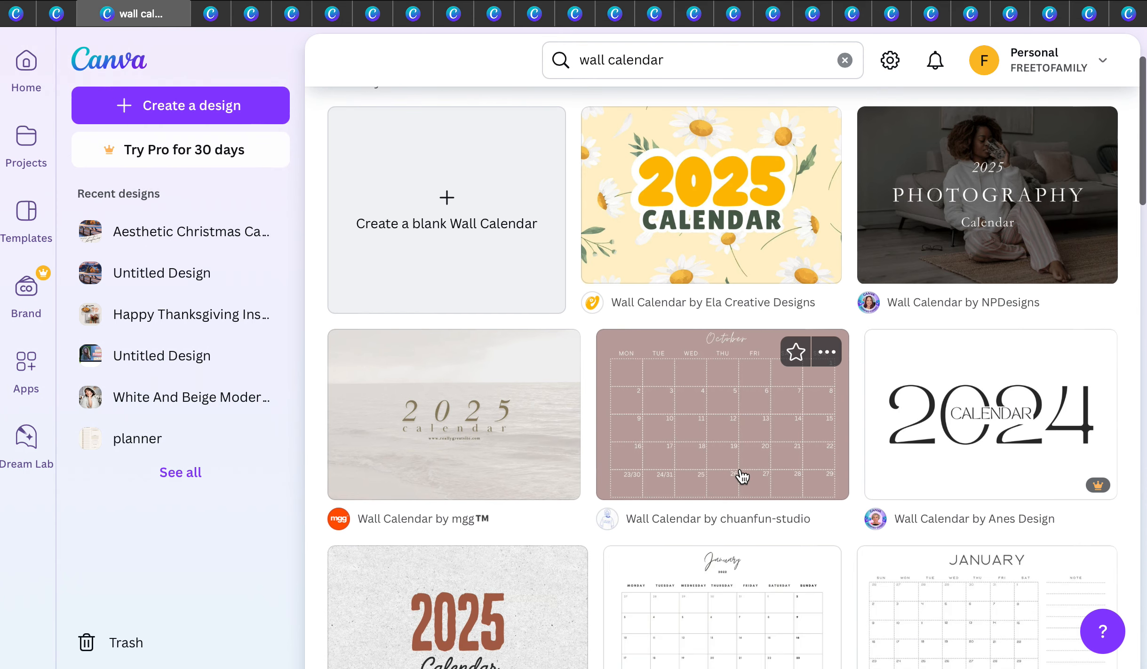
{"action": "scroll", "scroll_direction": "down", "scroll_amount": 3}
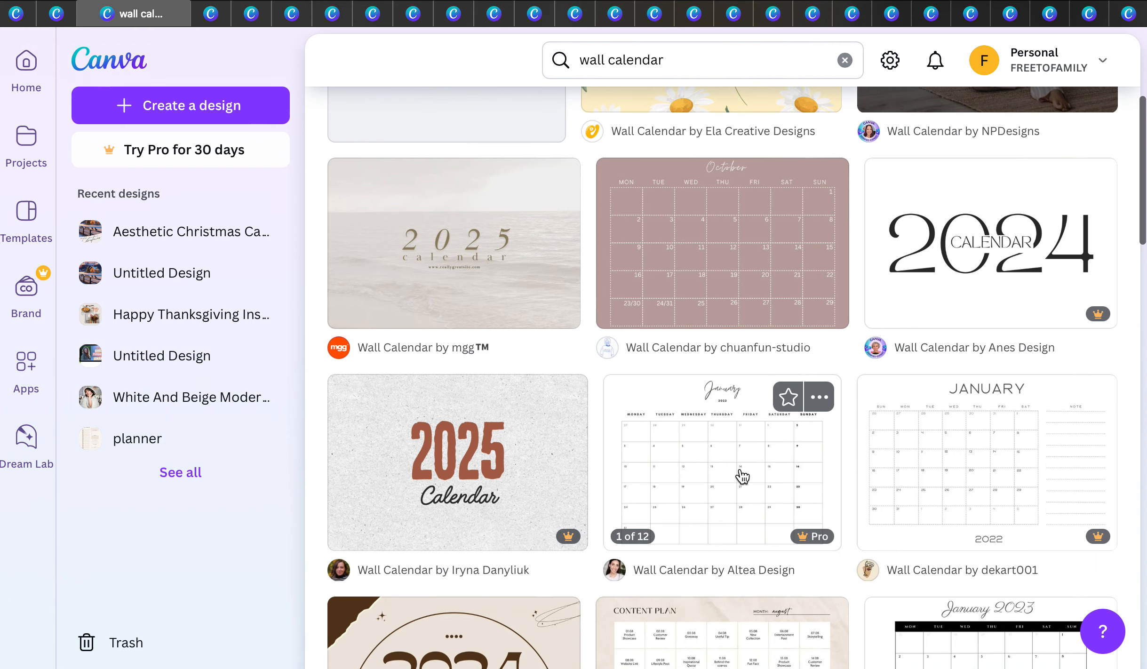
{"action": "mouse_move", "coordinate": [979, 110]}
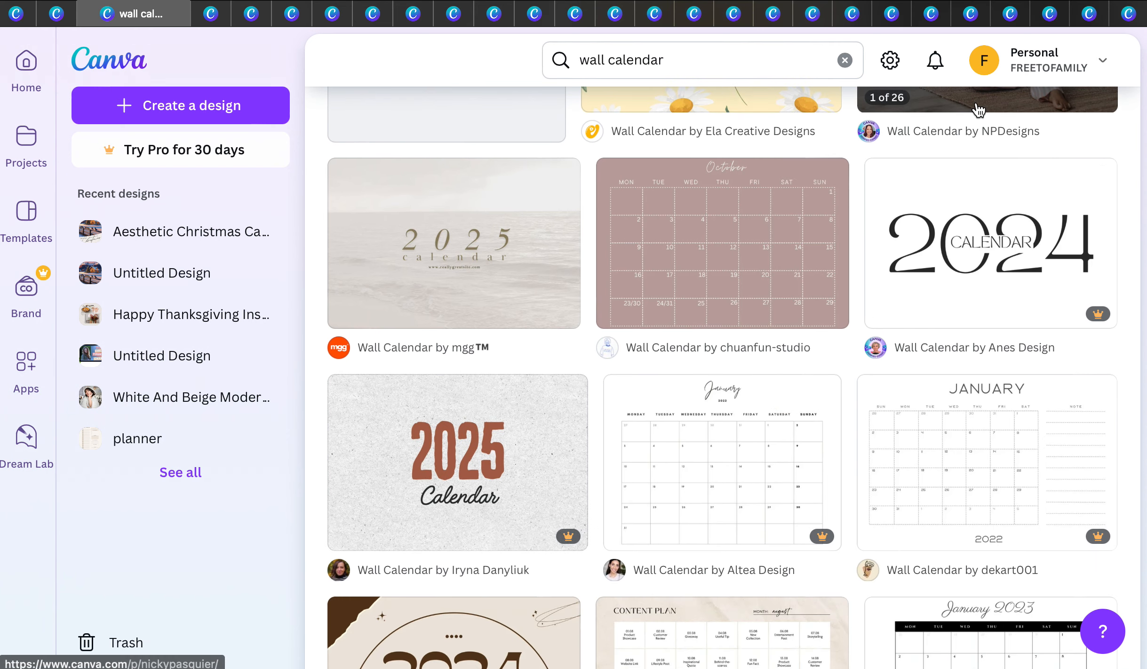
{"action": "mouse_move", "coordinate": [495, 207]}
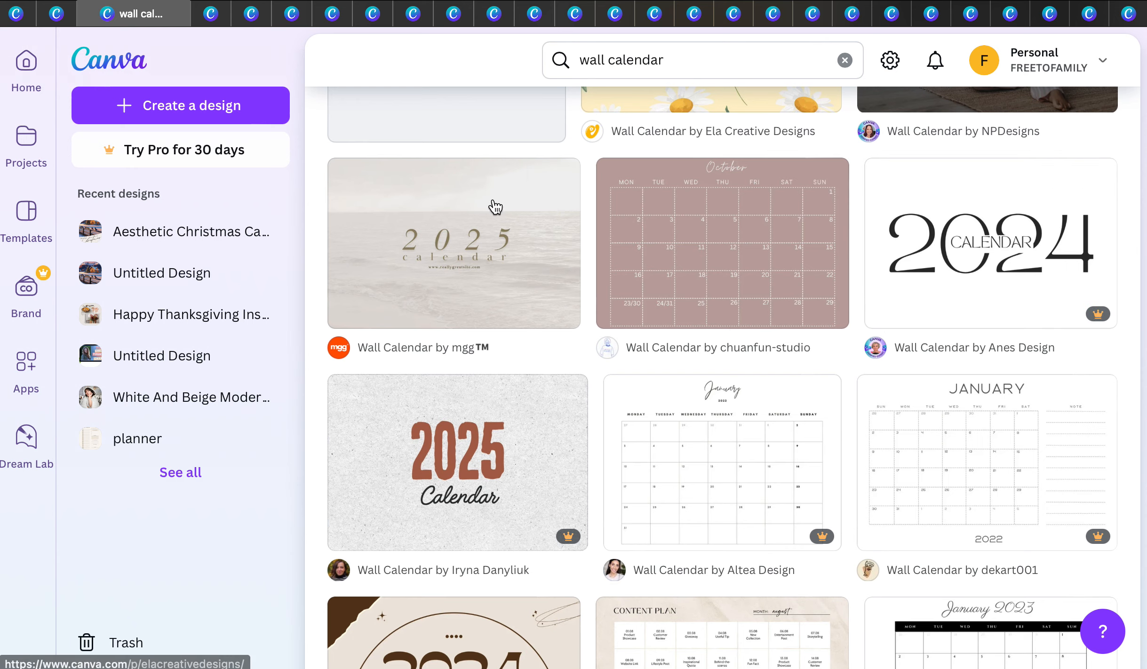
{"action": "mouse_move", "coordinate": [740, 442]}
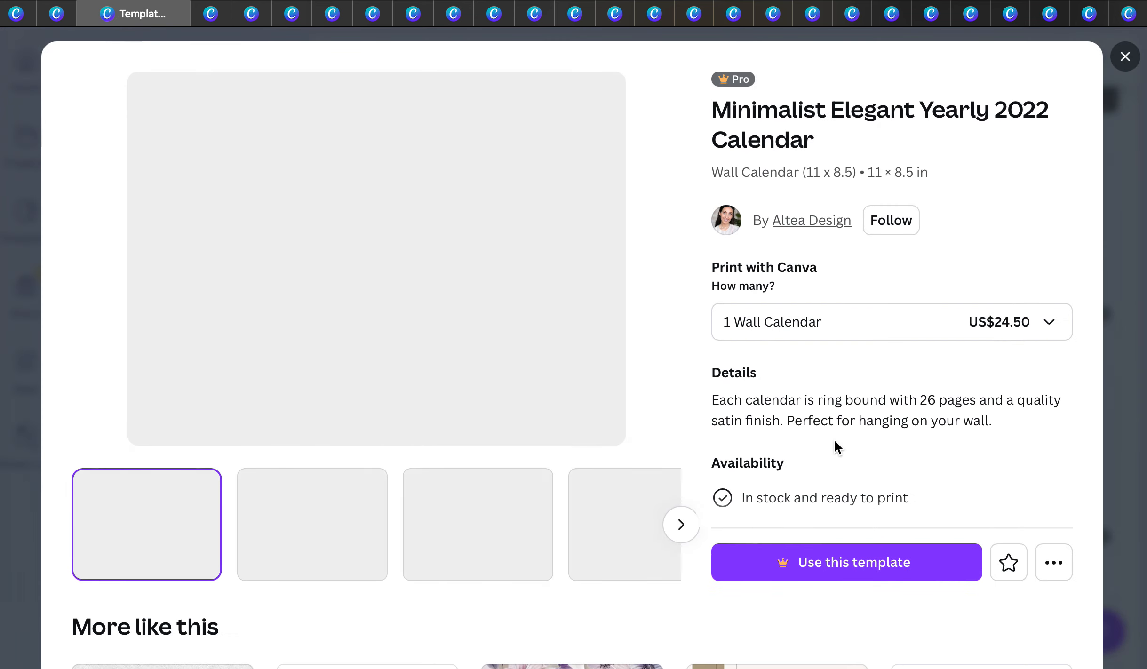
Step: Attempt to use the Pro yearly 2022 calendar template, then dismiss the Canva Pro upgrade offer
{"action": "left_click", "coordinate": [846, 563]}
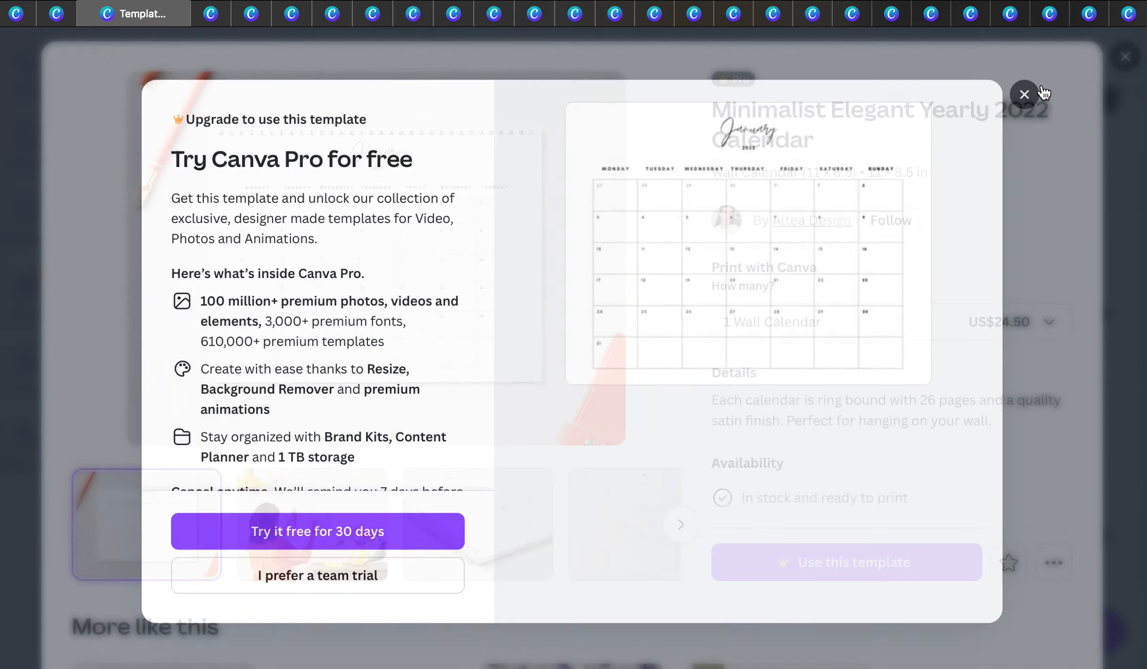
{"action": "left_click", "coordinate": [1024, 94]}
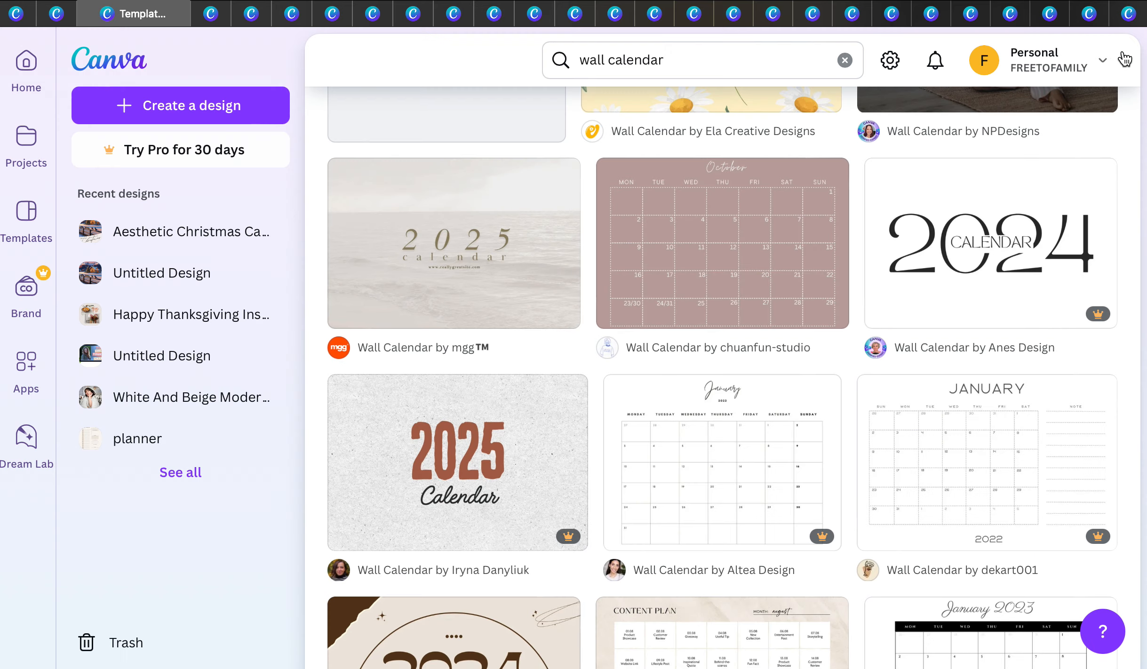
{"action": "mouse_move", "coordinate": [557, 539]}
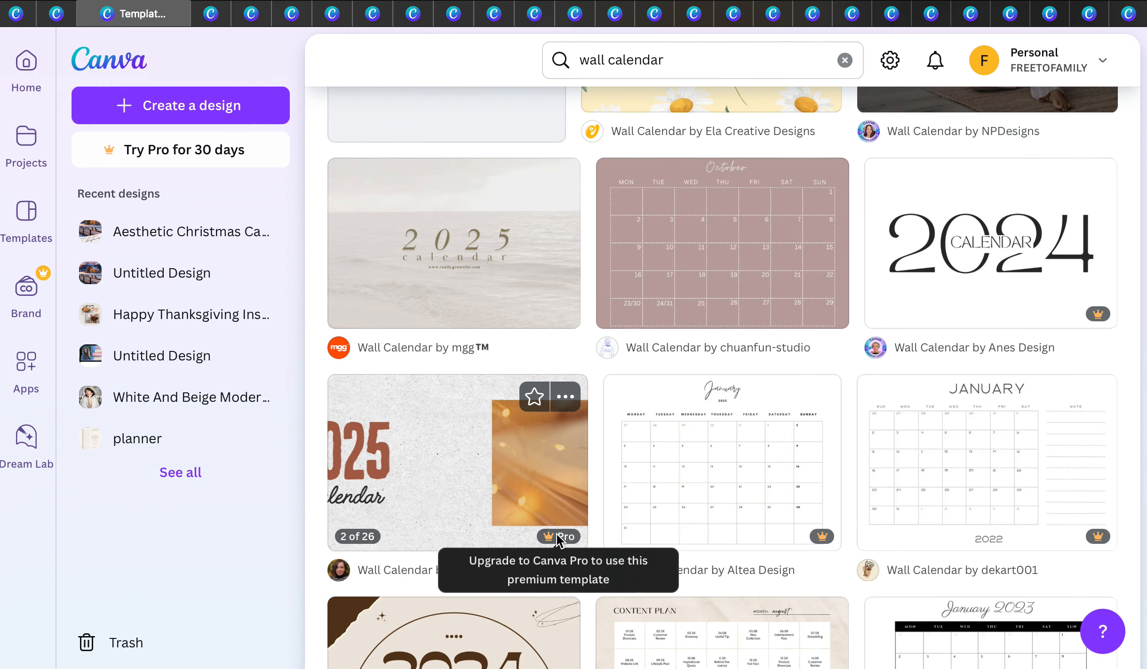
{"action": "mouse_move", "coordinate": [742, 257]}
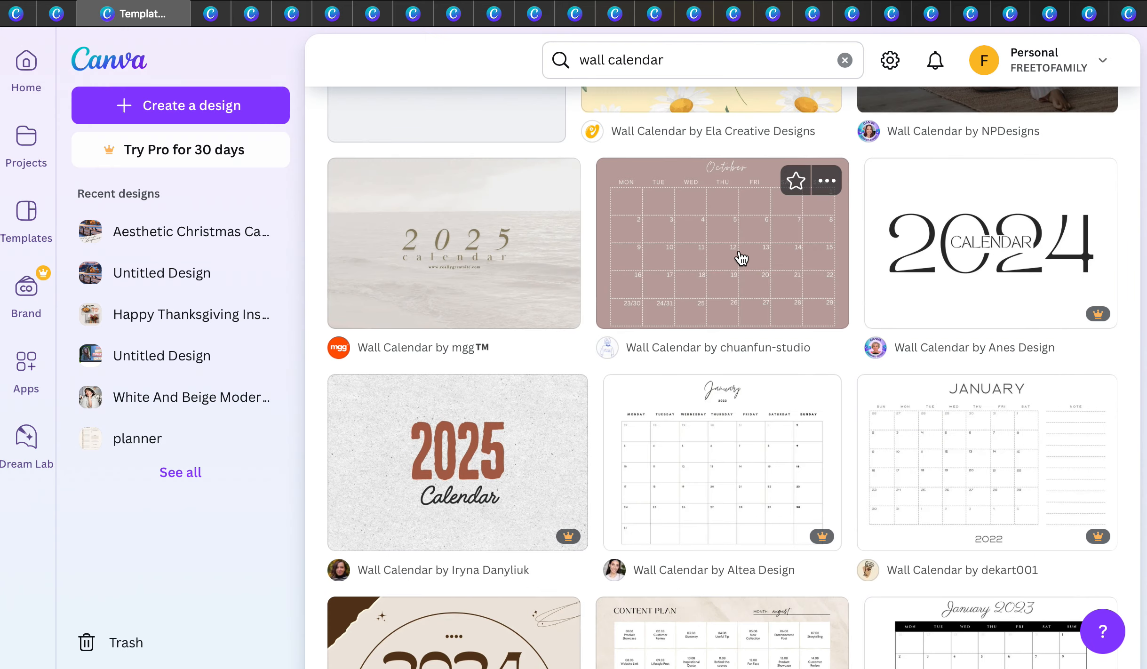
Step: Scroll the wall calendar results to locate the White Paper Minimalist January 2024 Monthly Calendar
{"action": "scroll", "scroll_direction": "down", "scroll_amount": 3}
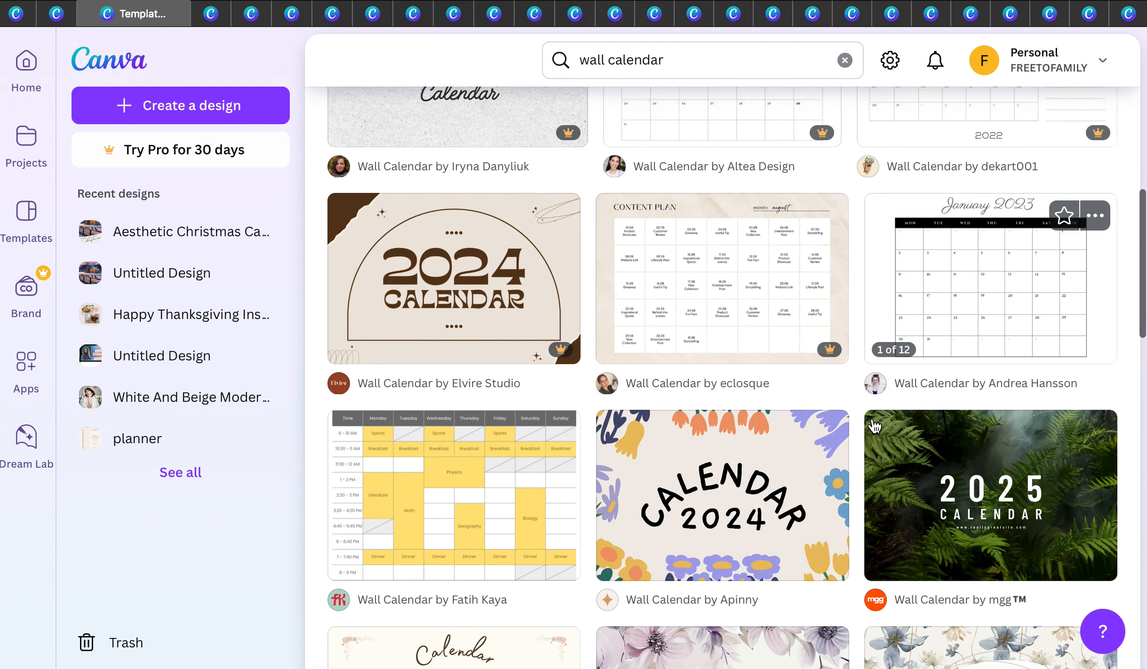
{"action": "scroll", "scroll_direction": "down", "scroll_amount": 3}
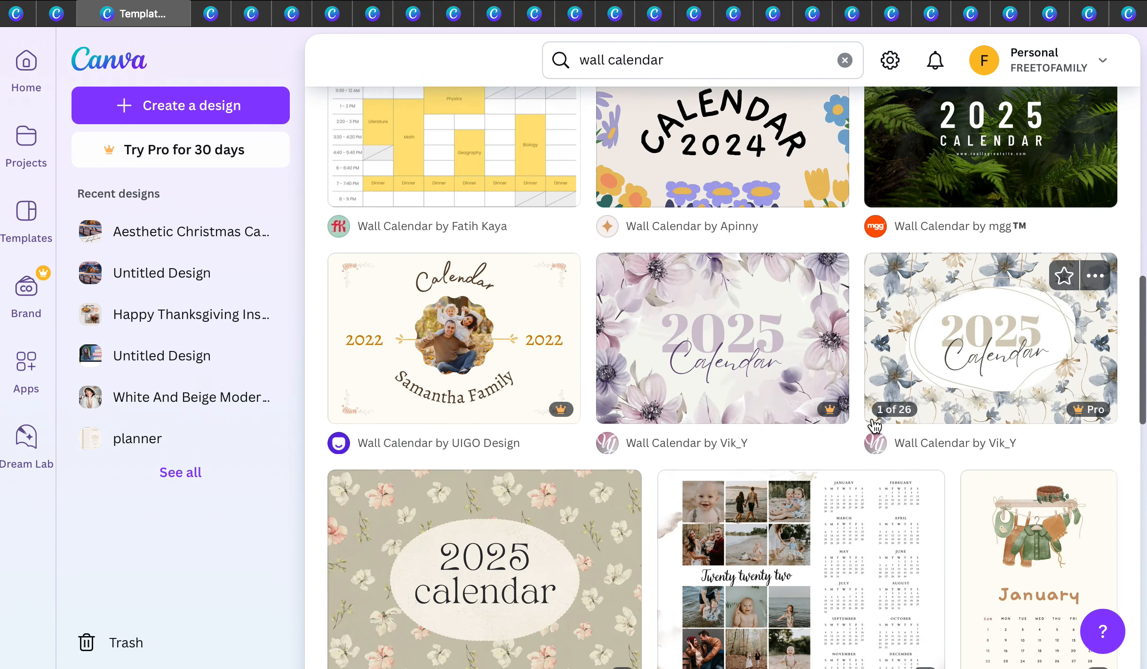
{"action": "scroll", "scroll_direction": "down", "scroll_amount": 3}
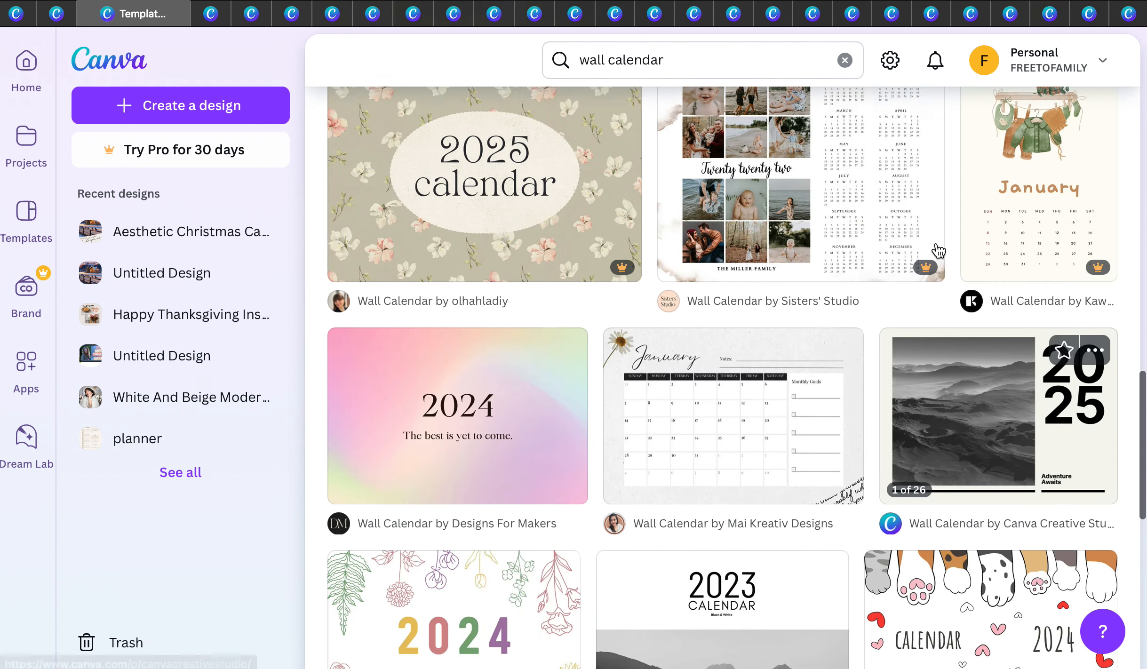
{"action": "scroll", "scroll_direction": "up", "scroll_amount": 3}
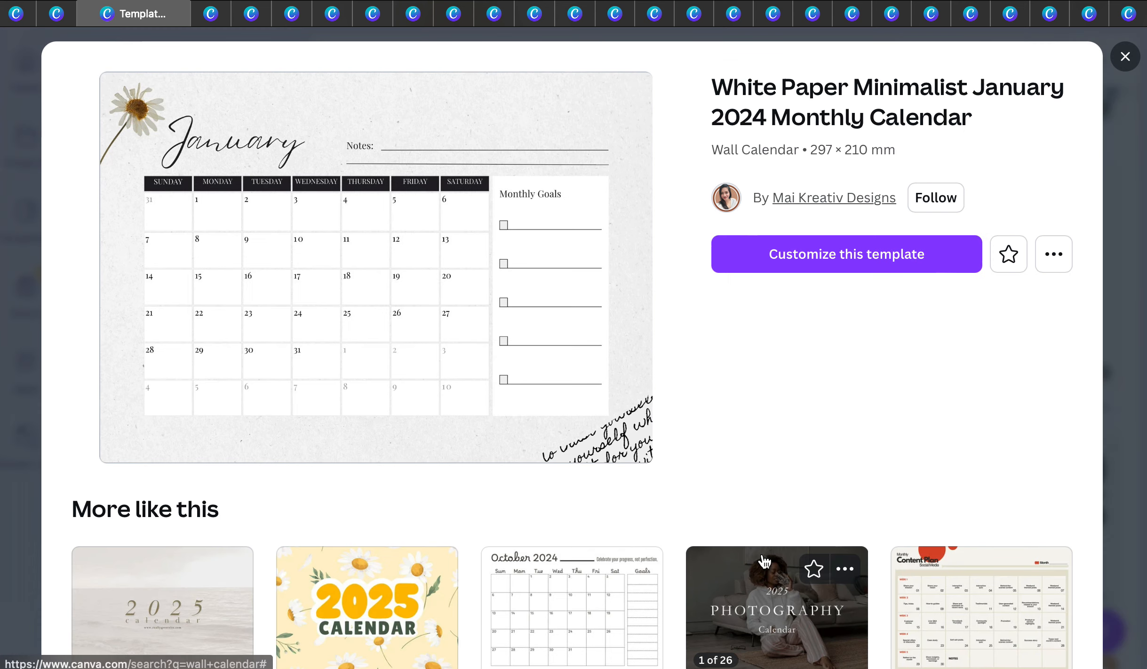
Step: Customize the January 2024 calendar template, browsing the Design and Elements panels in the editor
{"action": "left_click", "coordinate": [845, 254]}
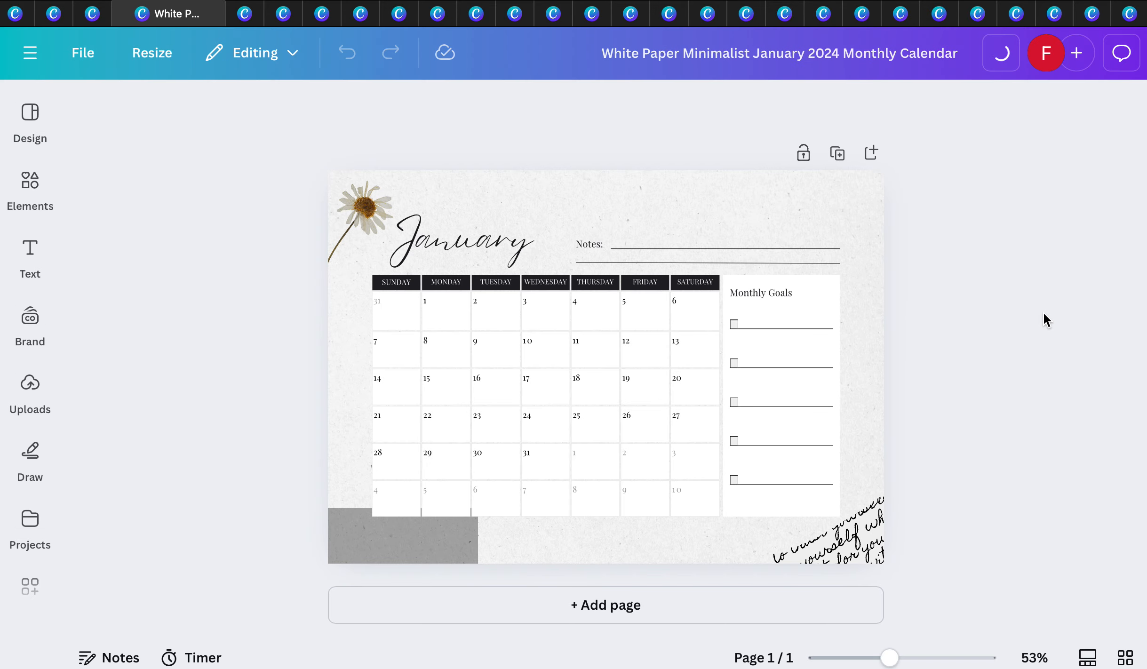
{"action": "left_click", "coordinate": [309, 629]}
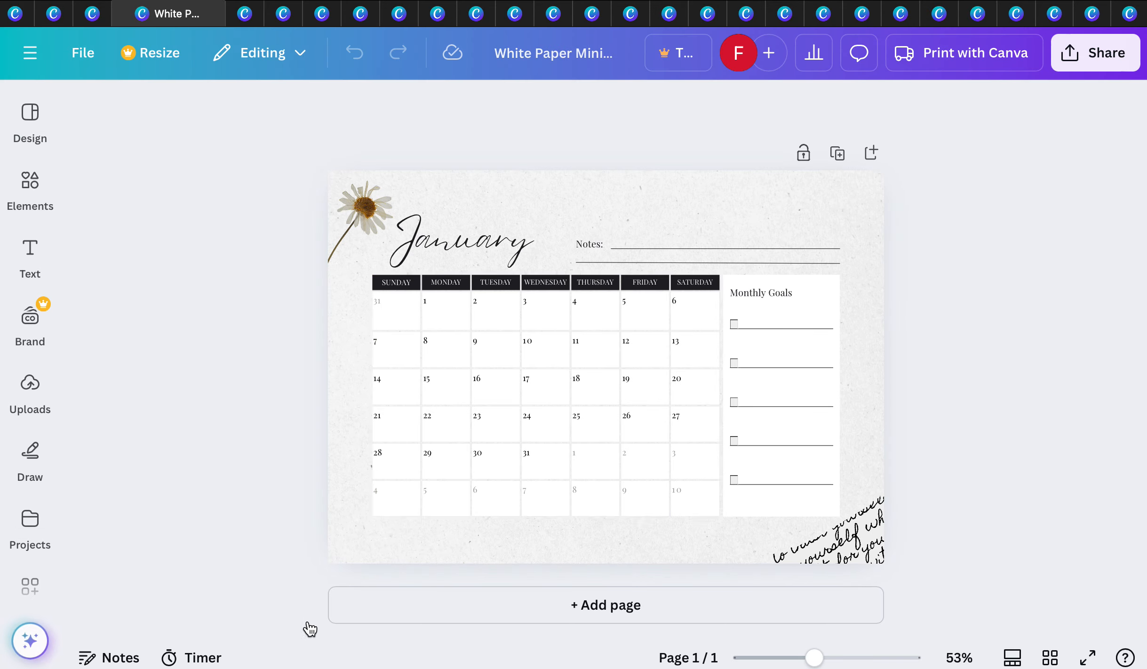
{"action": "left_click", "coordinate": [29, 122]}
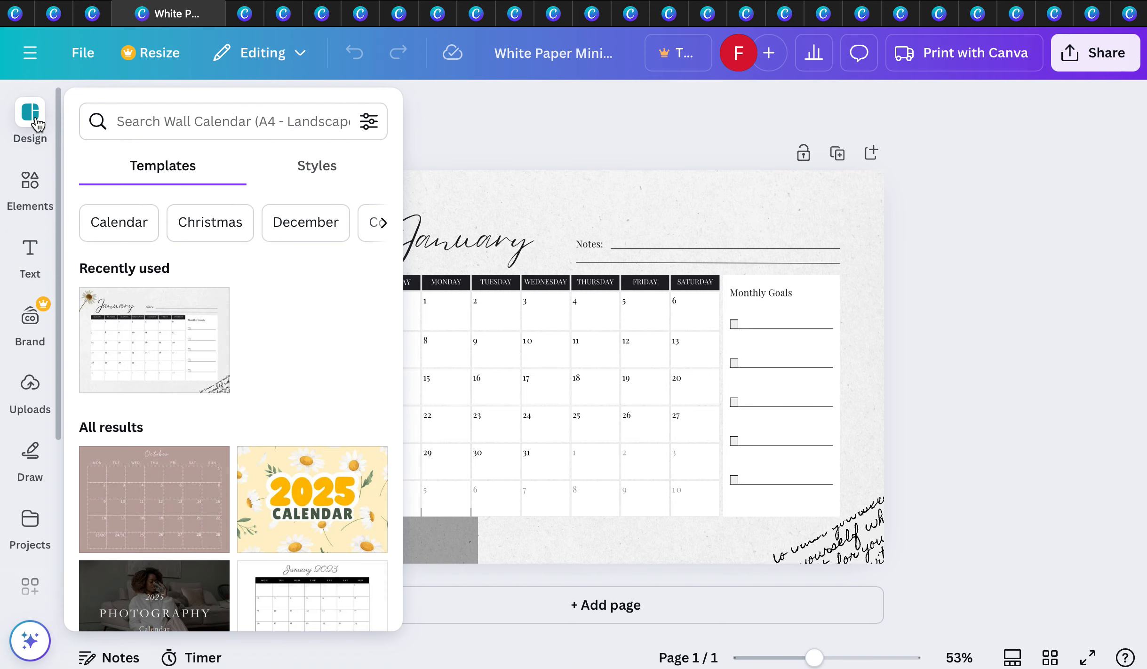
{"action": "left_click", "coordinate": [30, 192]}
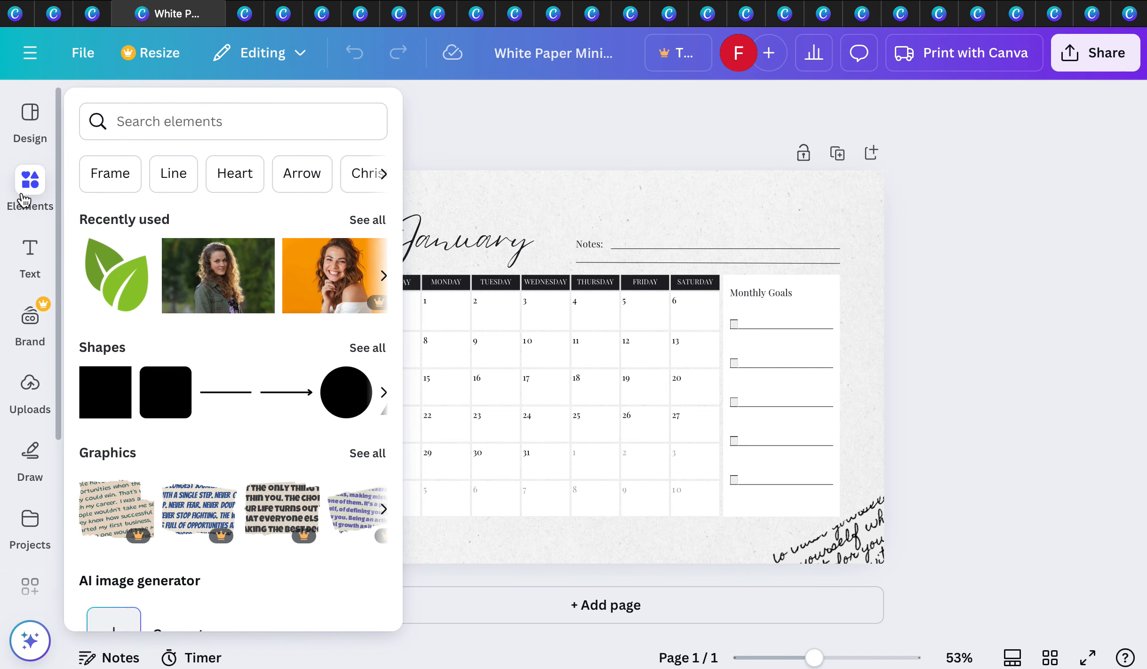
{"action": "left_click", "coordinate": [545, 344]}
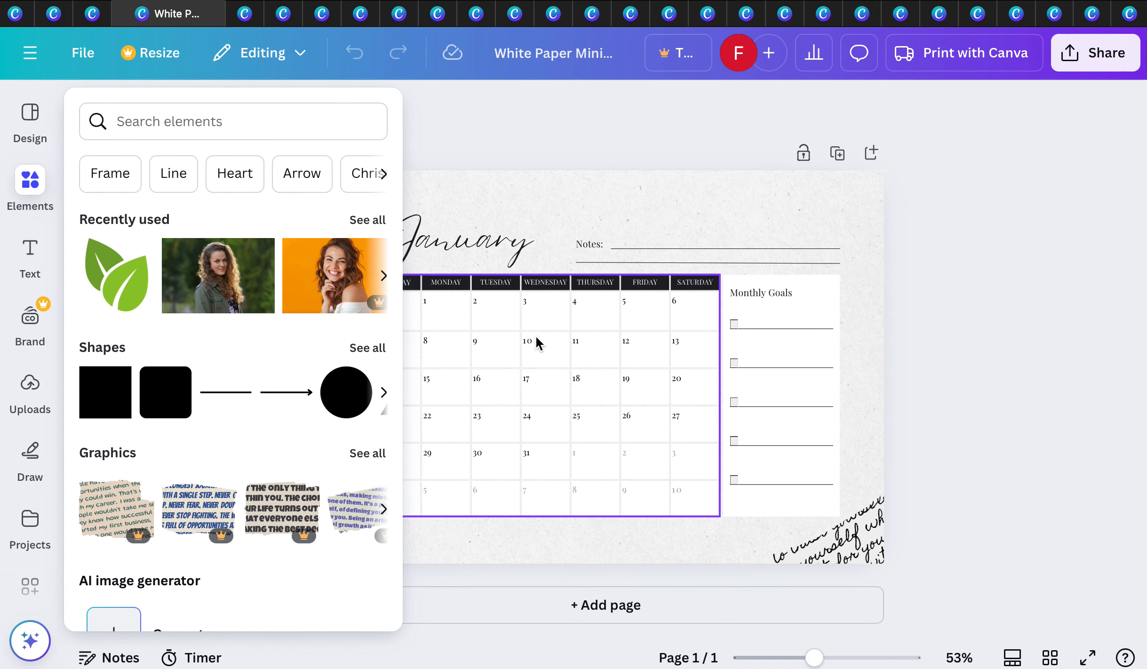
{"action": "left_click", "coordinate": [29, 191]}
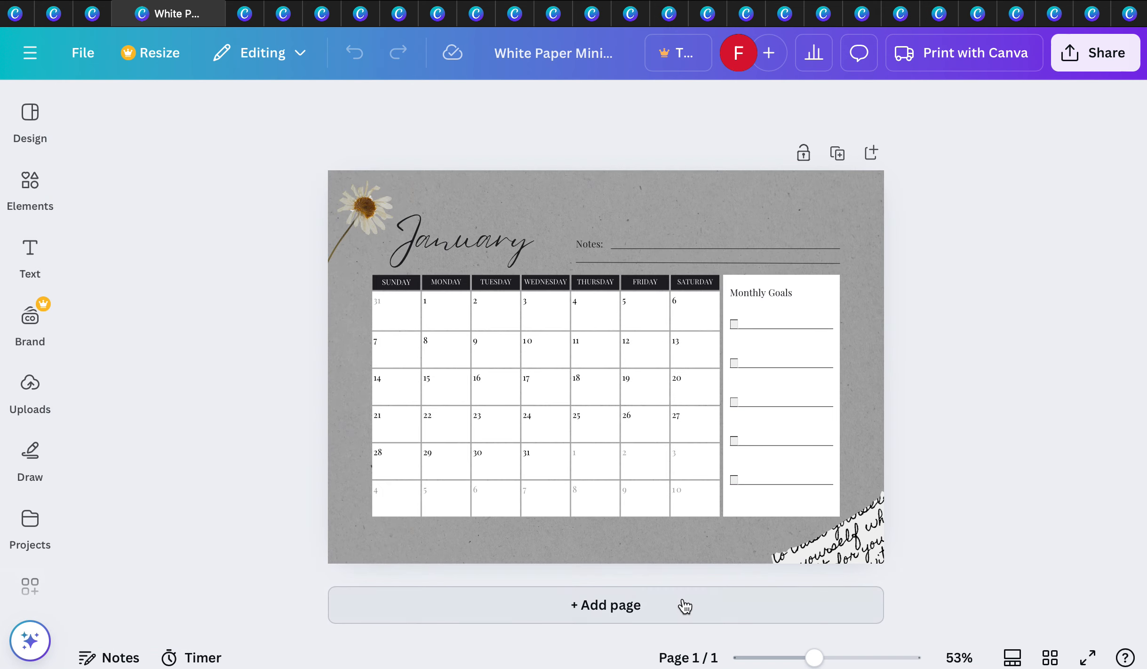
{"action": "left_click", "coordinate": [31, 192]}
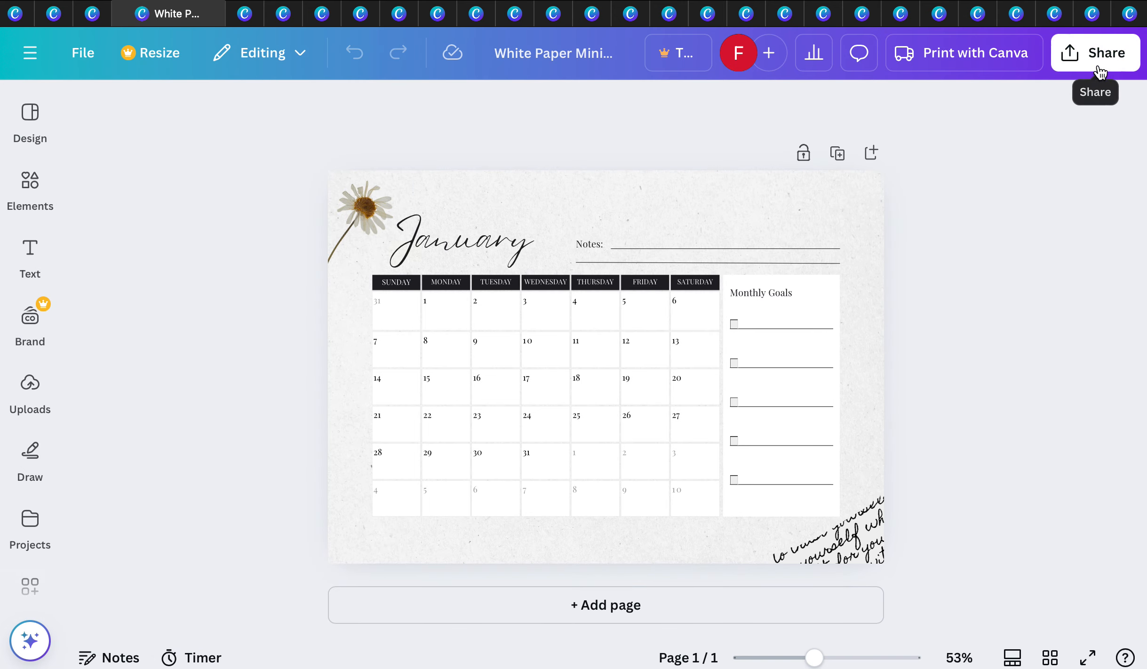
Step: Choose Print with Canva as a Wall Calendar for the January design and review the US$24.50 pricing
{"action": "left_click", "coordinate": [1095, 53]}
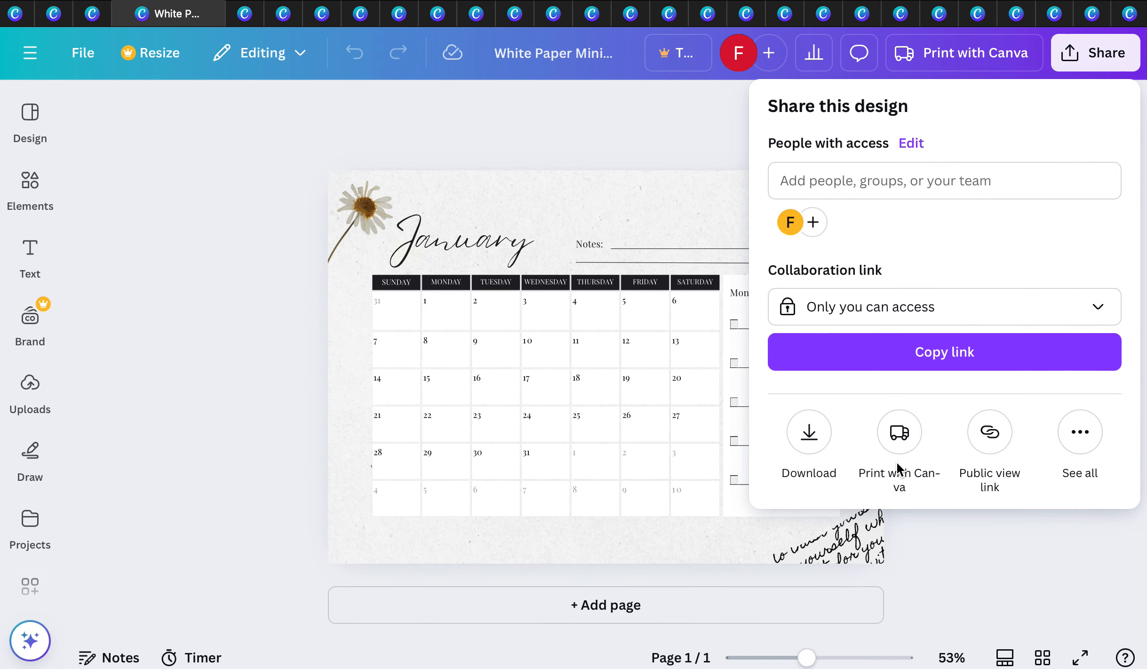
{"action": "mouse_move", "coordinate": [809, 431]}
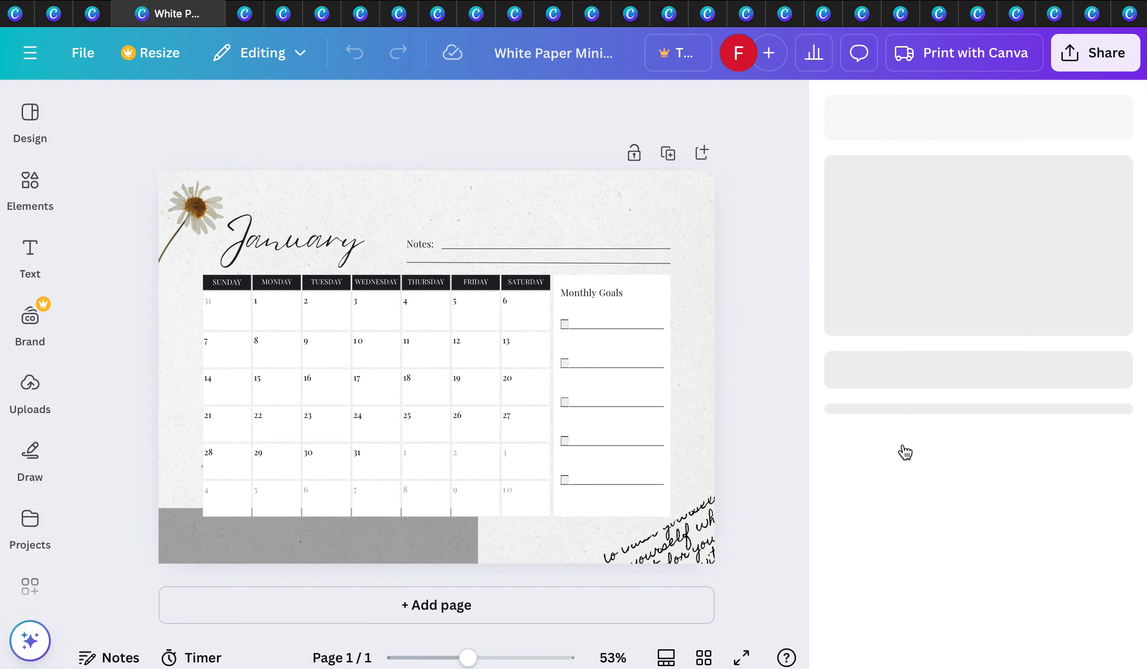
{"action": "left_click", "coordinate": [962, 53]}
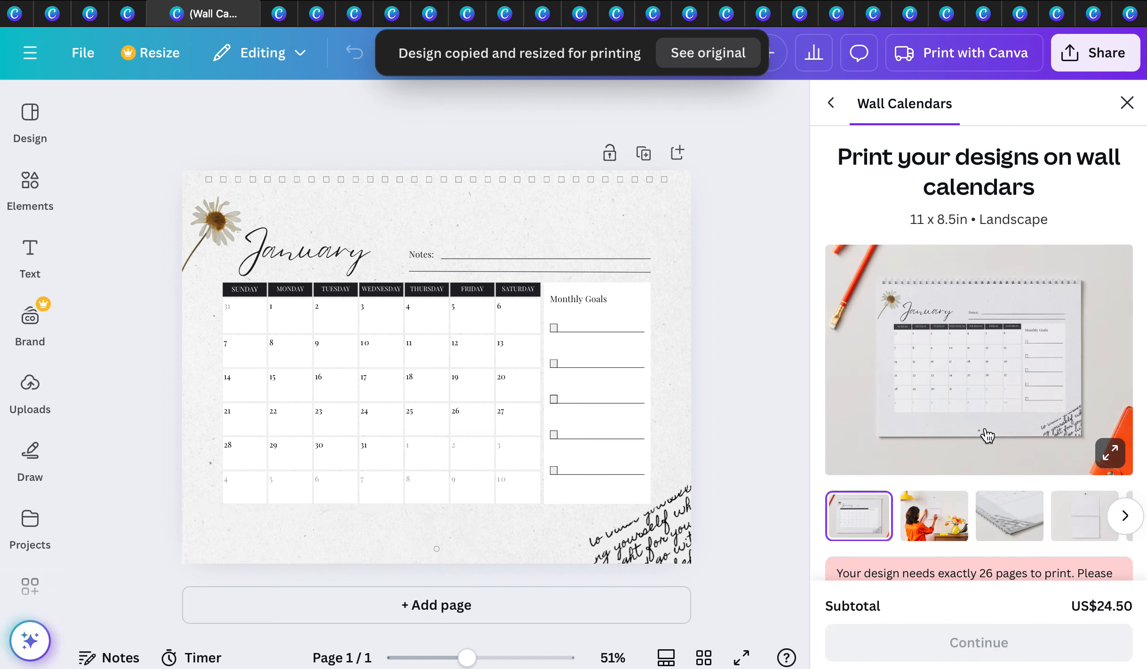
{"action": "mouse_move", "coordinate": [1071, 380]}
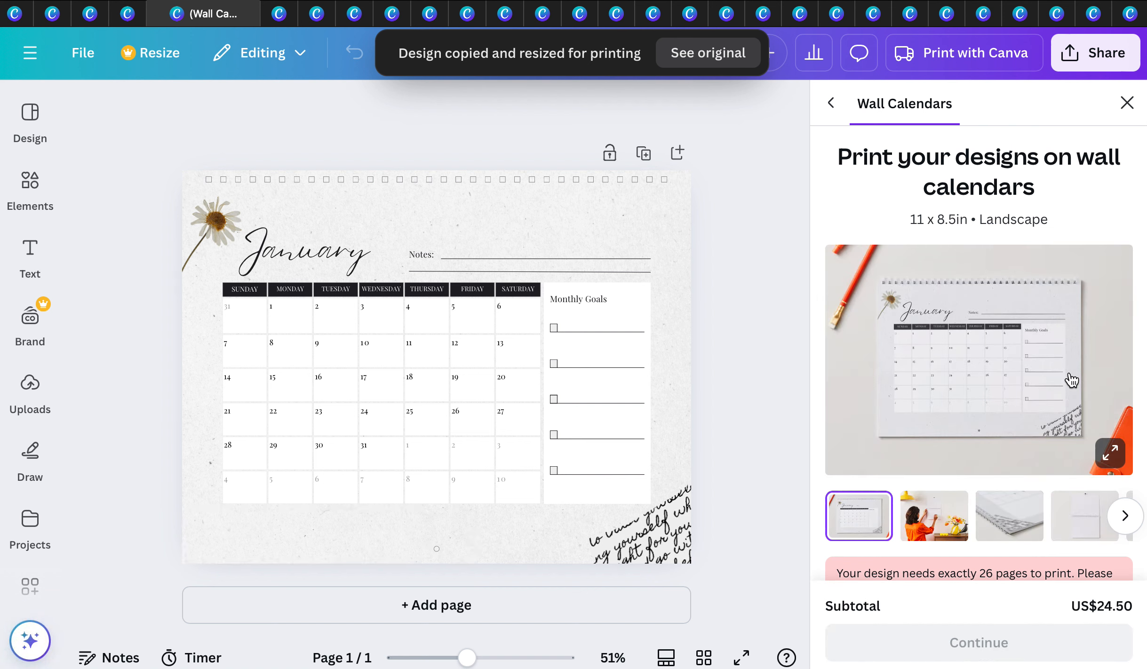
{"action": "mouse_move", "coordinate": [948, 234]}
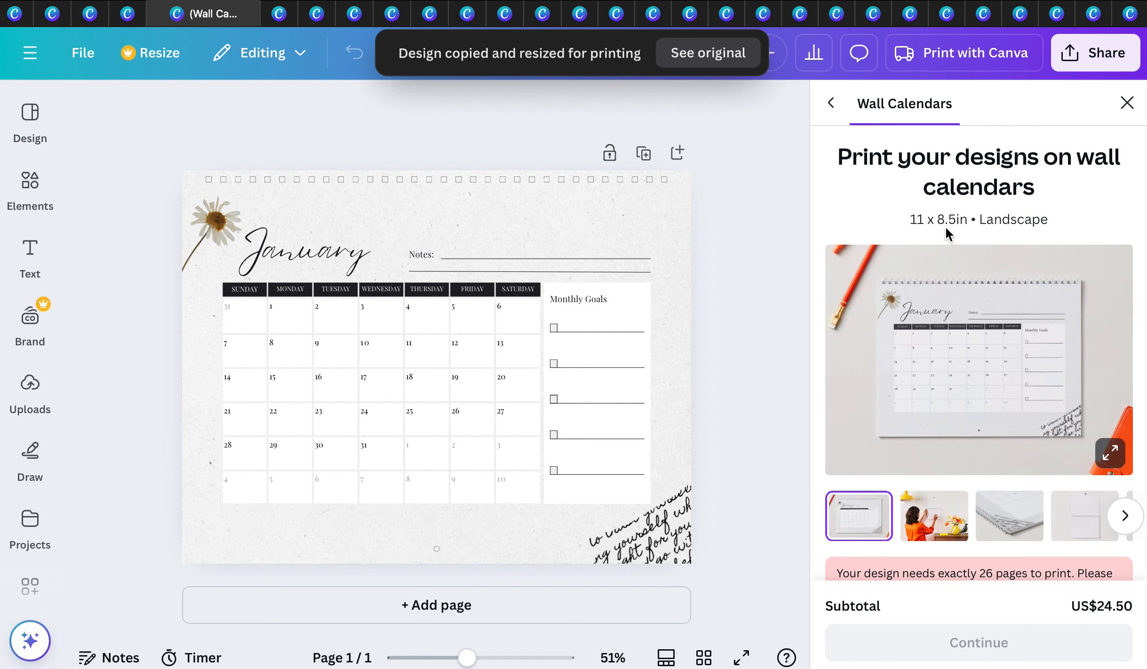
{"action": "mouse_move", "coordinate": [977, 338]}
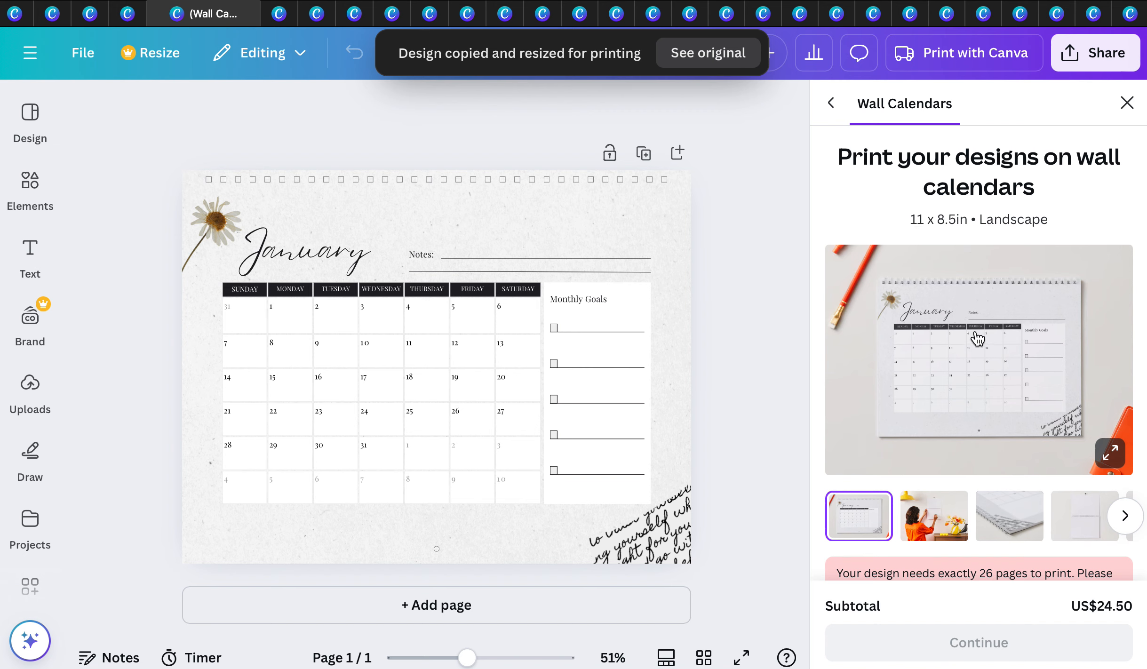
{"action": "scroll", "scroll_direction": "down", "scroll_amount": 3}
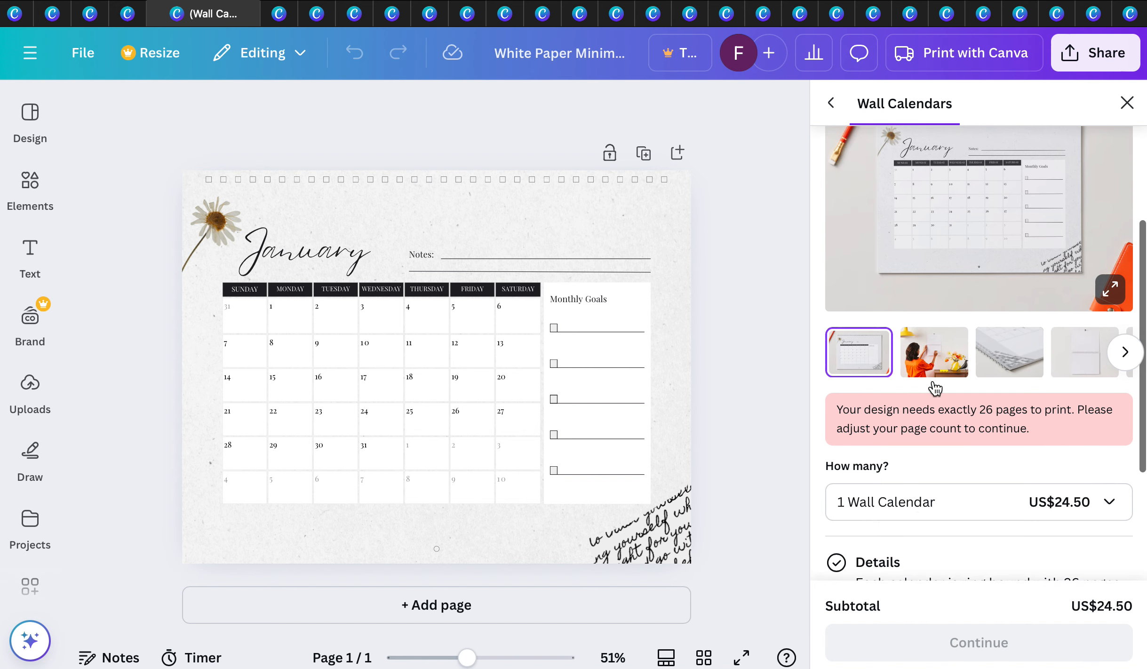
{"action": "mouse_move", "coordinate": [986, 514]}
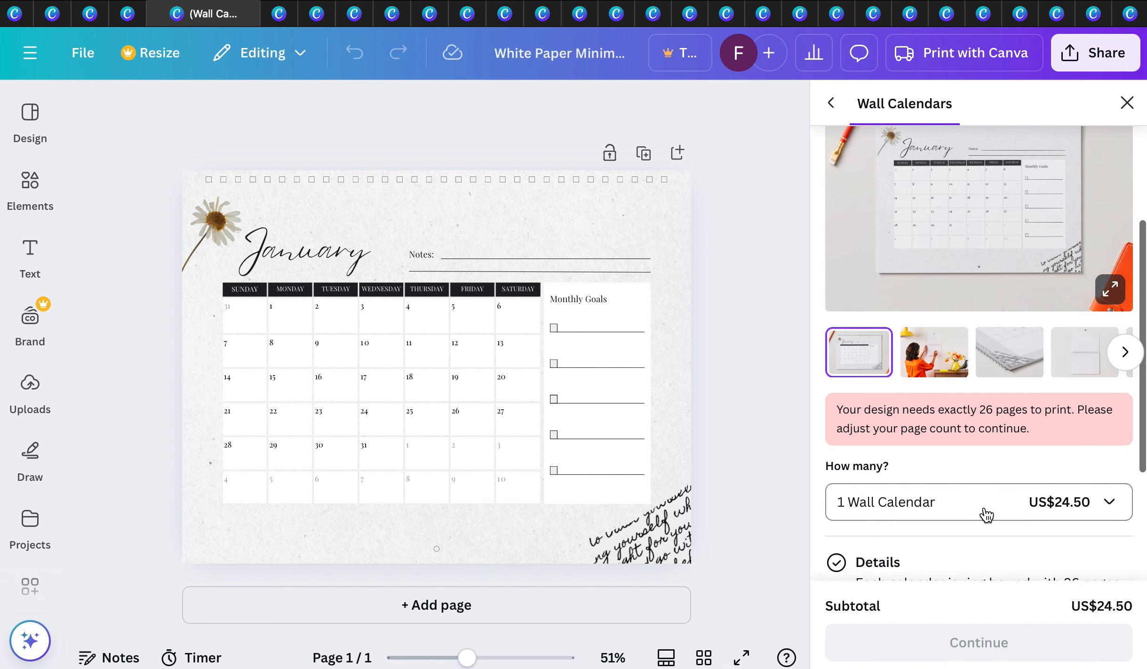
{"action": "scroll", "scroll_direction": "down", "scroll_amount": 3}
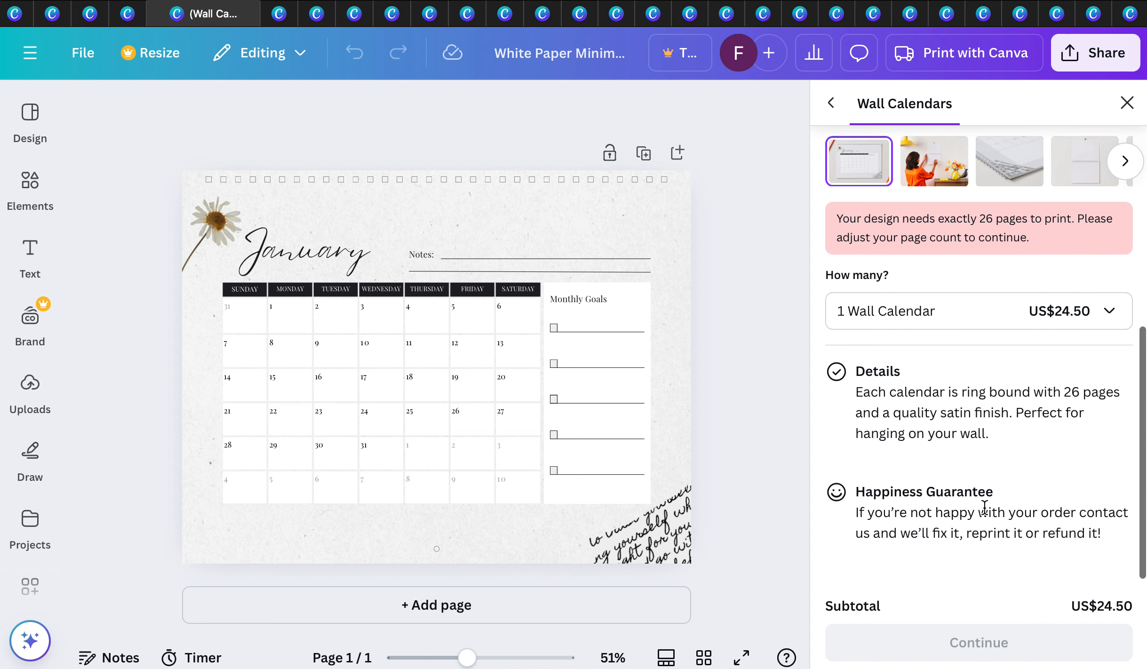
Step: Select the Monthly Goals box and January date grid on the resized wall-calendar page
{"action": "left_click", "coordinate": [597, 396]}
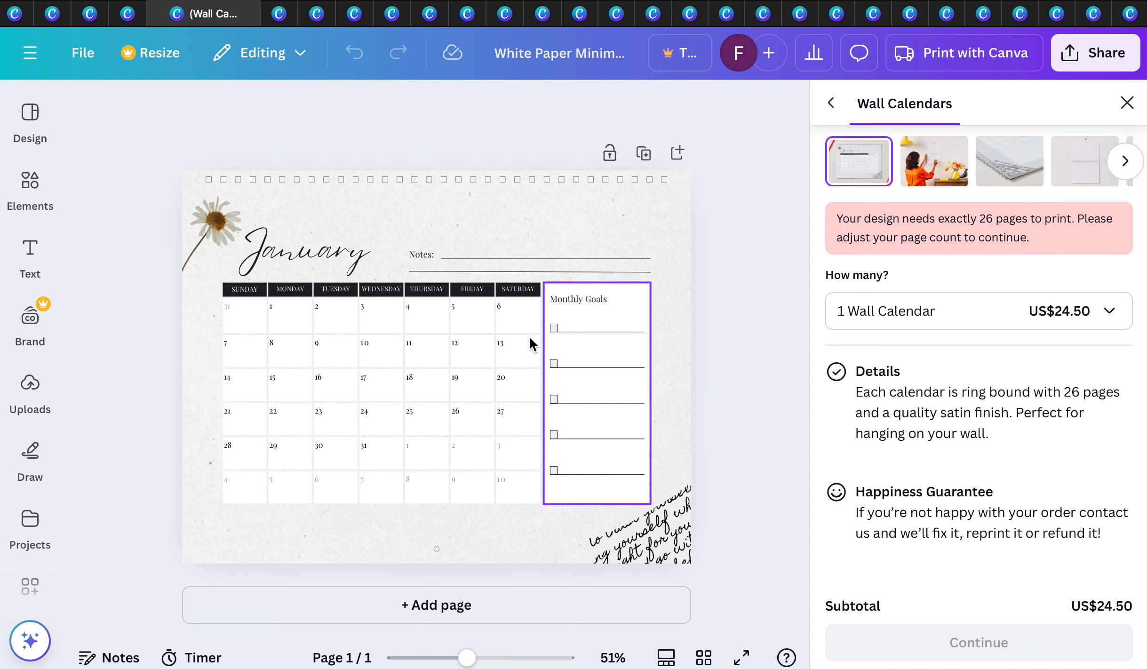
{"action": "left_click", "coordinate": [333, 306]}
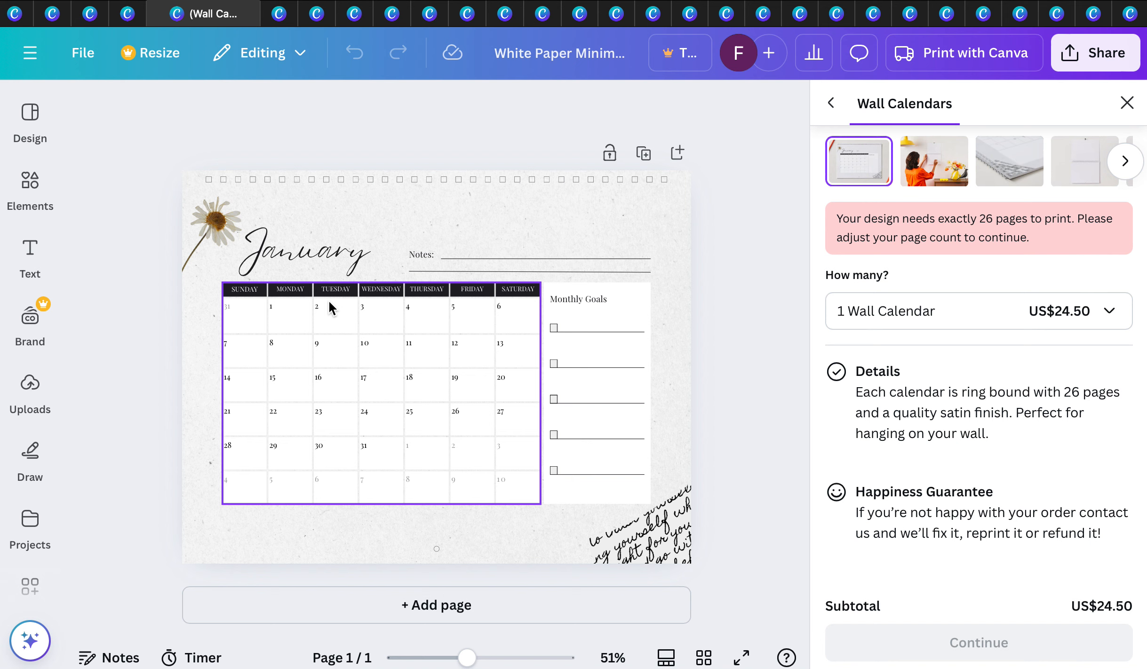
{"action": "left_click", "coordinate": [369, 231]}
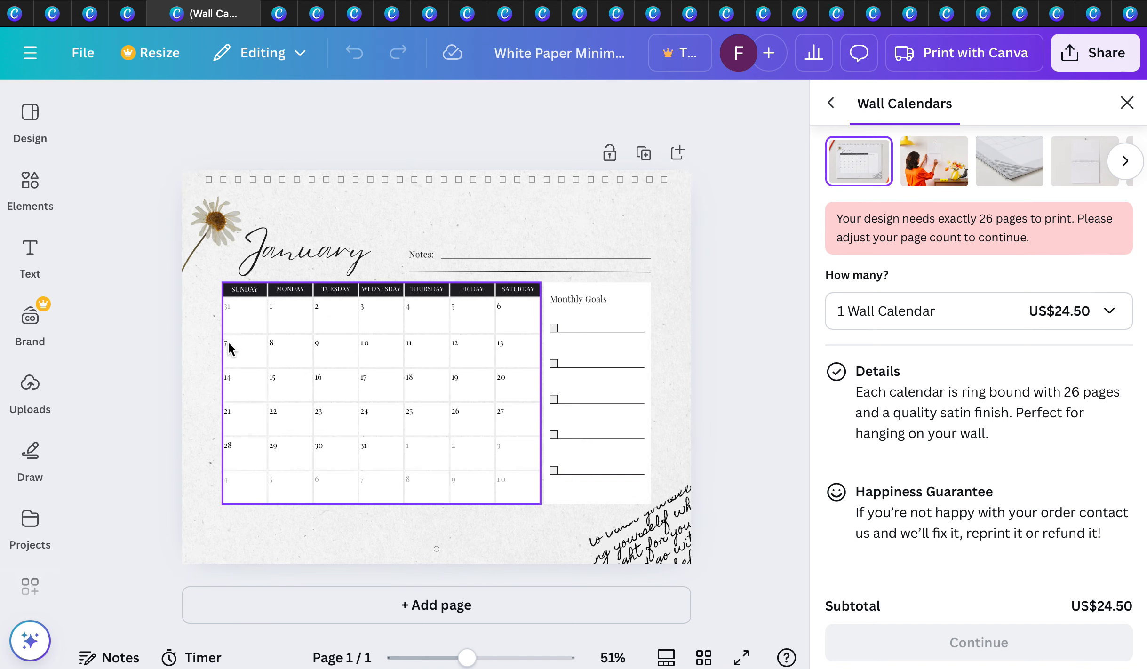
{"action": "mouse_move", "coordinate": [226, 327]}
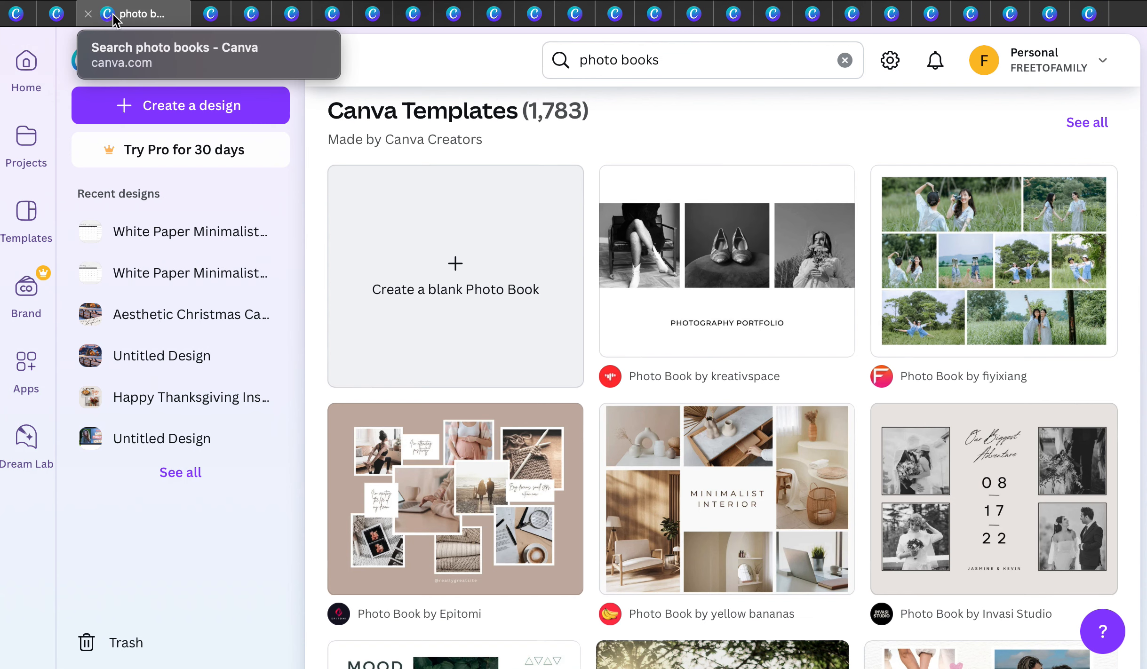
{"action": "mouse_move", "coordinate": [962, 430]}
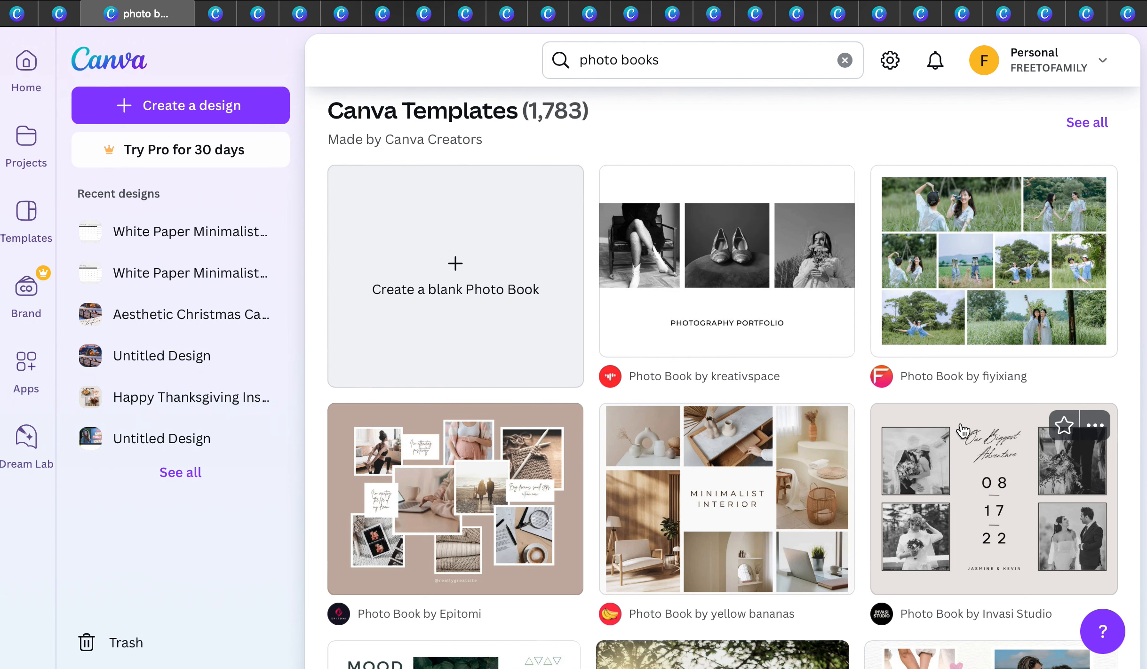
{"action": "mouse_move", "coordinate": [987, 398]}
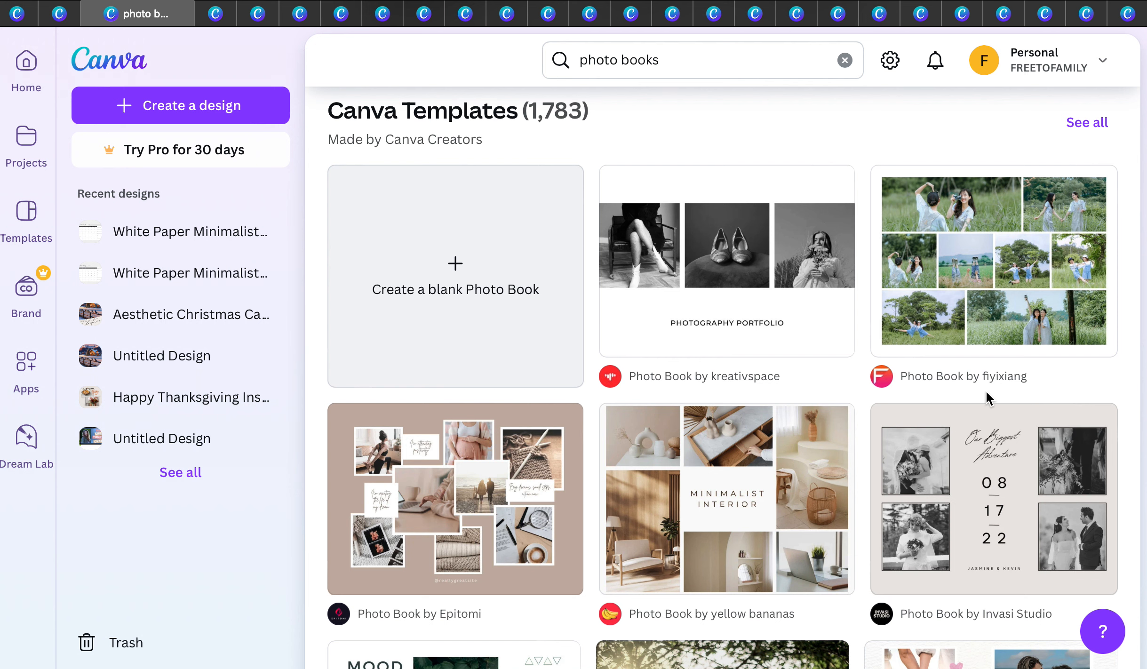
{"action": "mouse_move", "coordinate": [1020, 503]}
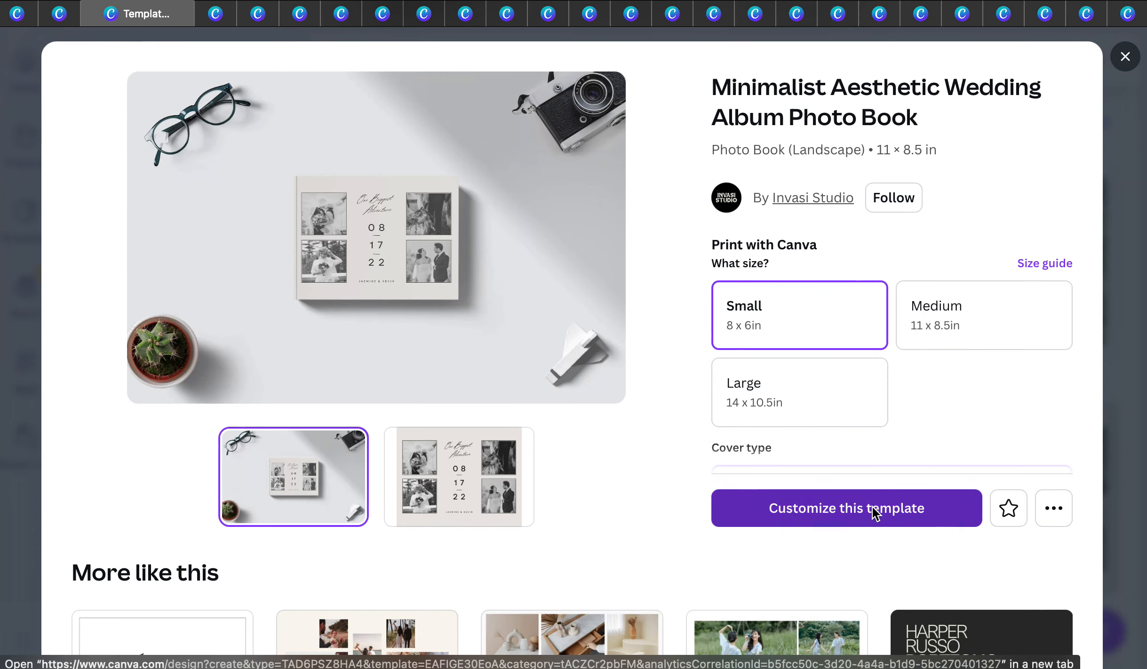
Step: Customize the Minimalist Aesthetic Wedding Album photo book template in the editor
{"action": "left_click", "coordinate": [846, 508]}
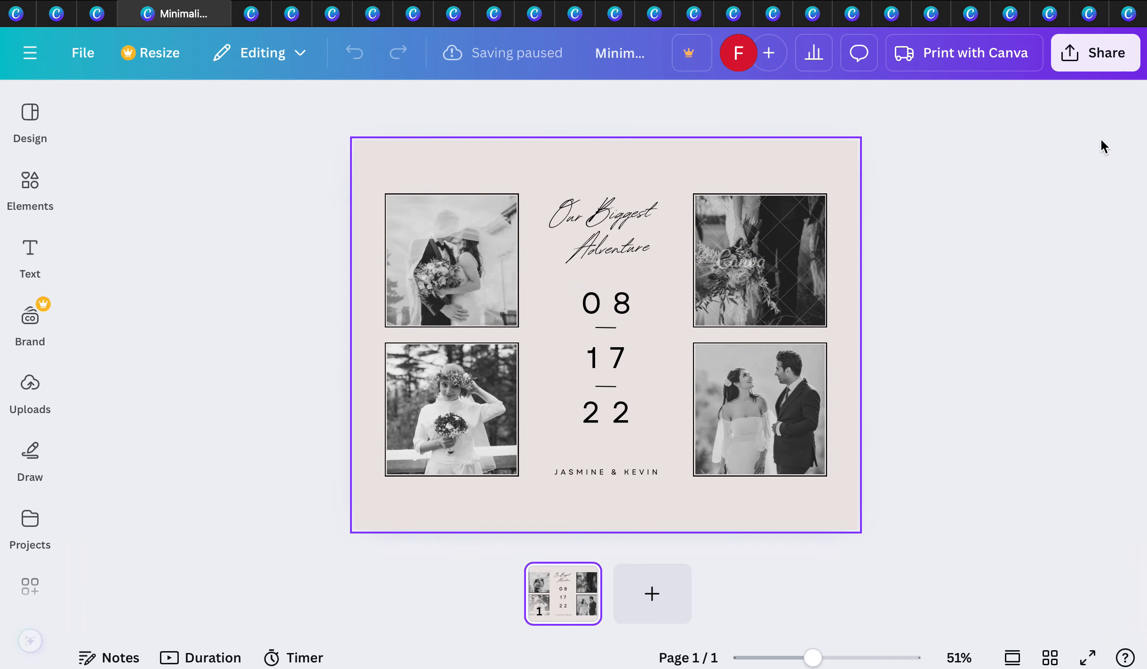
Step: Choose Print with Canva as a Photo Book and review the US$21 price, size, cover and finish options
{"action": "left_click", "coordinate": [1095, 52]}
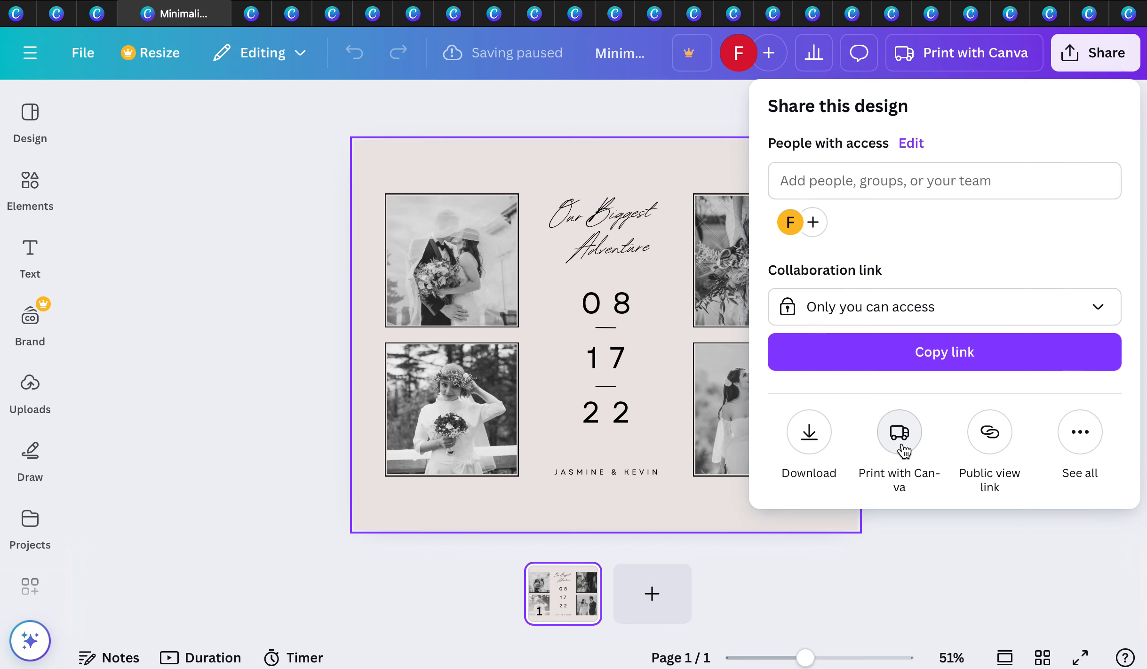
{"action": "left_click", "coordinate": [899, 431]}
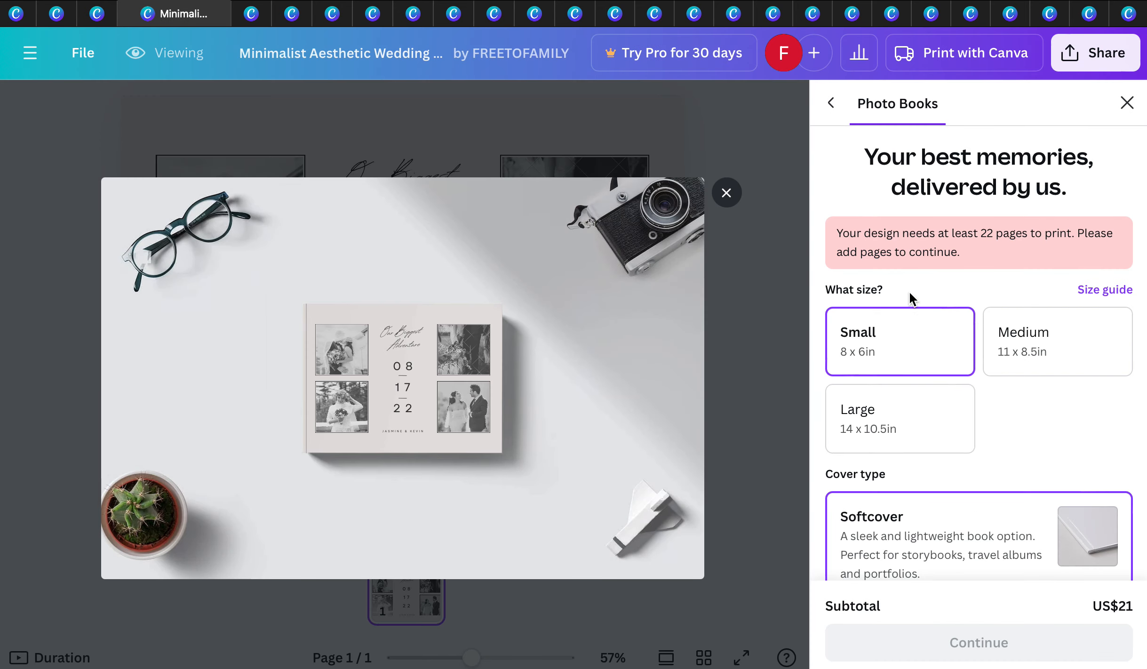
{"action": "scroll", "scroll_direction": "down", "scroll_amount": 3}
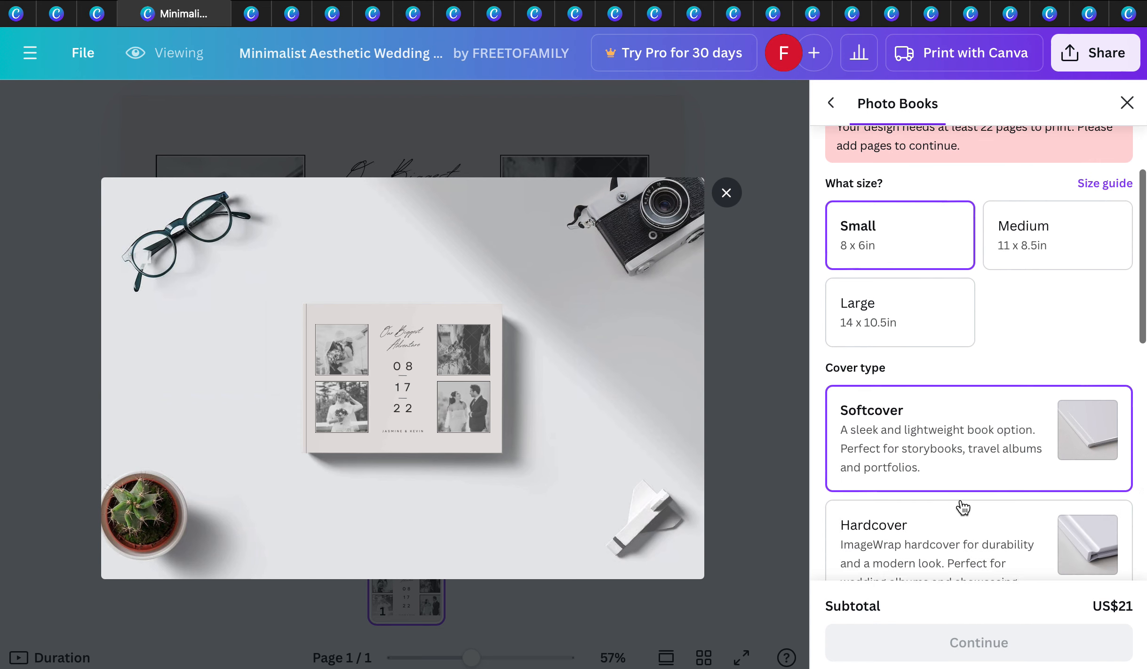
{"action": "scroll", "scroll_direction": "down", "scroll_amount": 3}
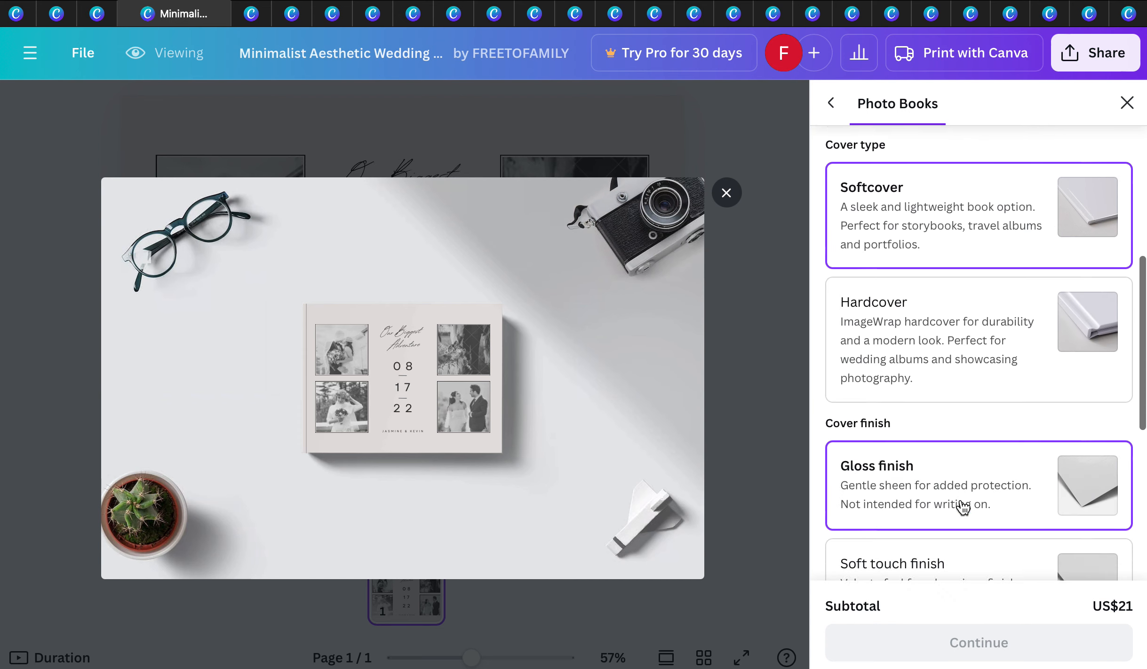
{"action": "scroll", "scroll_direction": "down", "scroll_amount": 3}
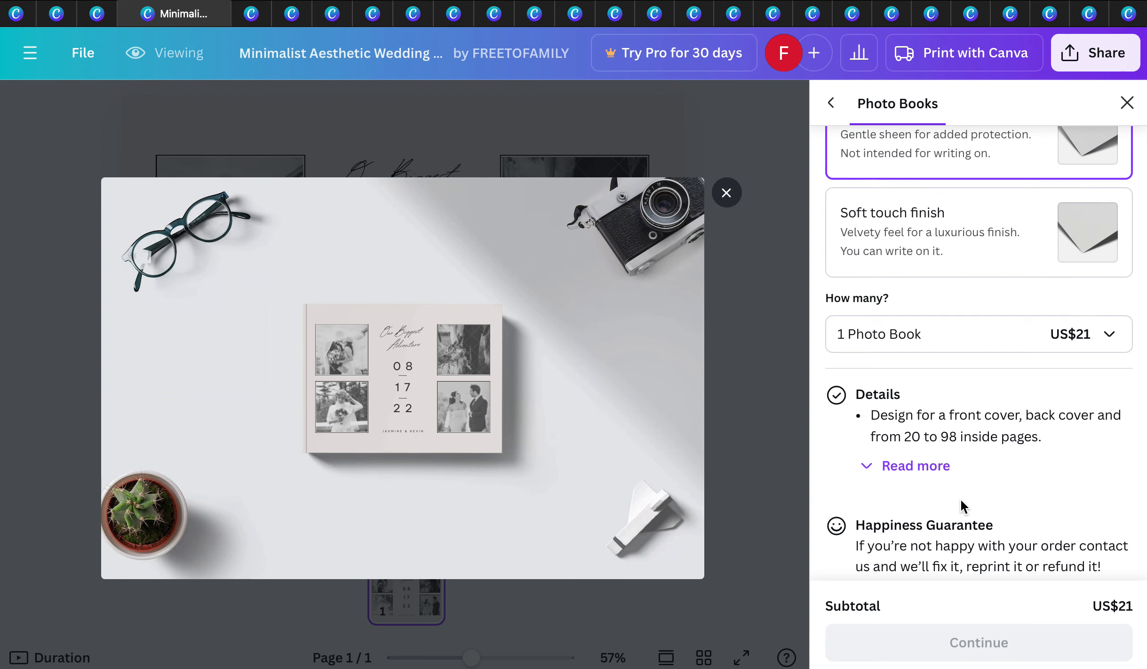
{"action": "mouse_move", "coordinate": [265, 482]}
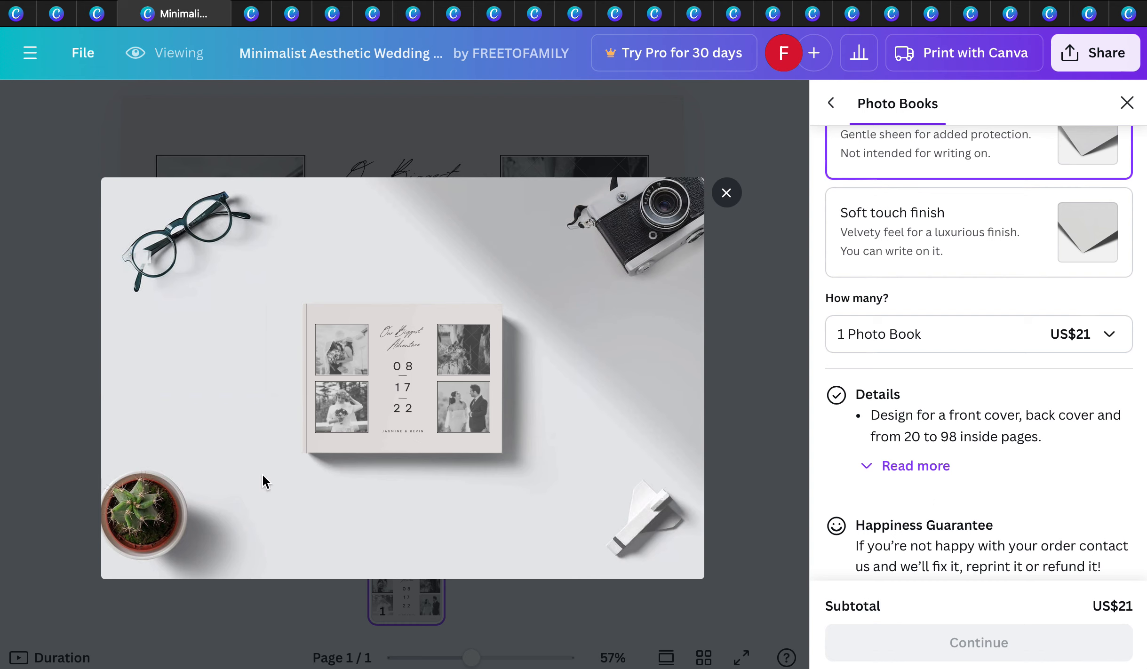
{"action": "mouse_move", "coordinate": [590, 328]}
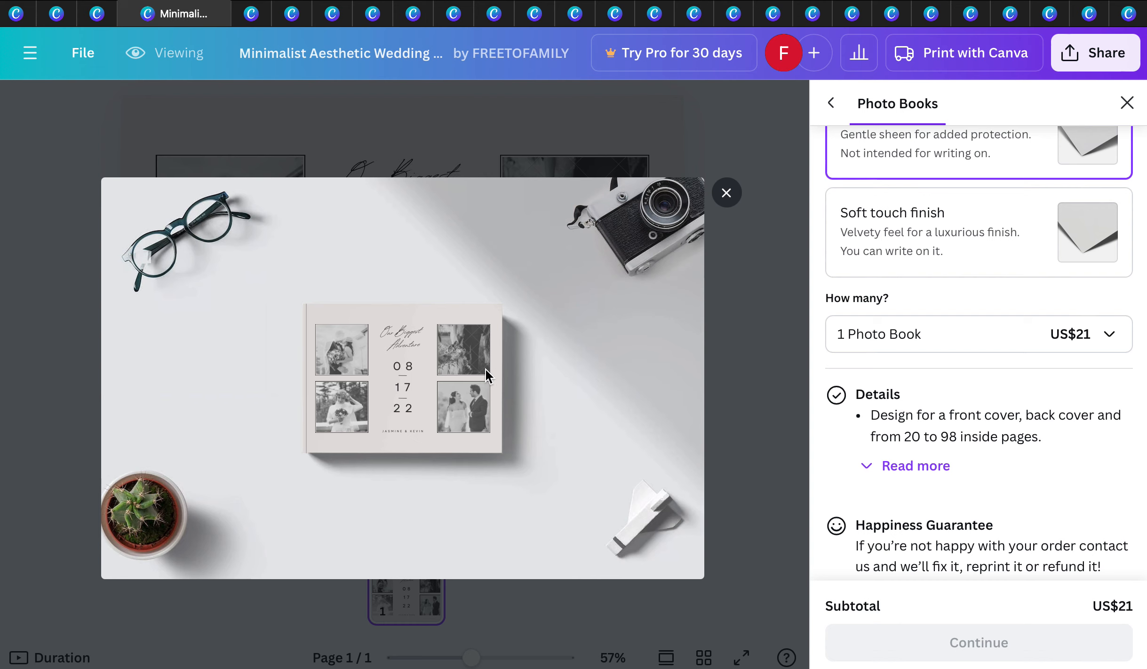
{"action": "mouse_move", "coordinate": [363, 403]}
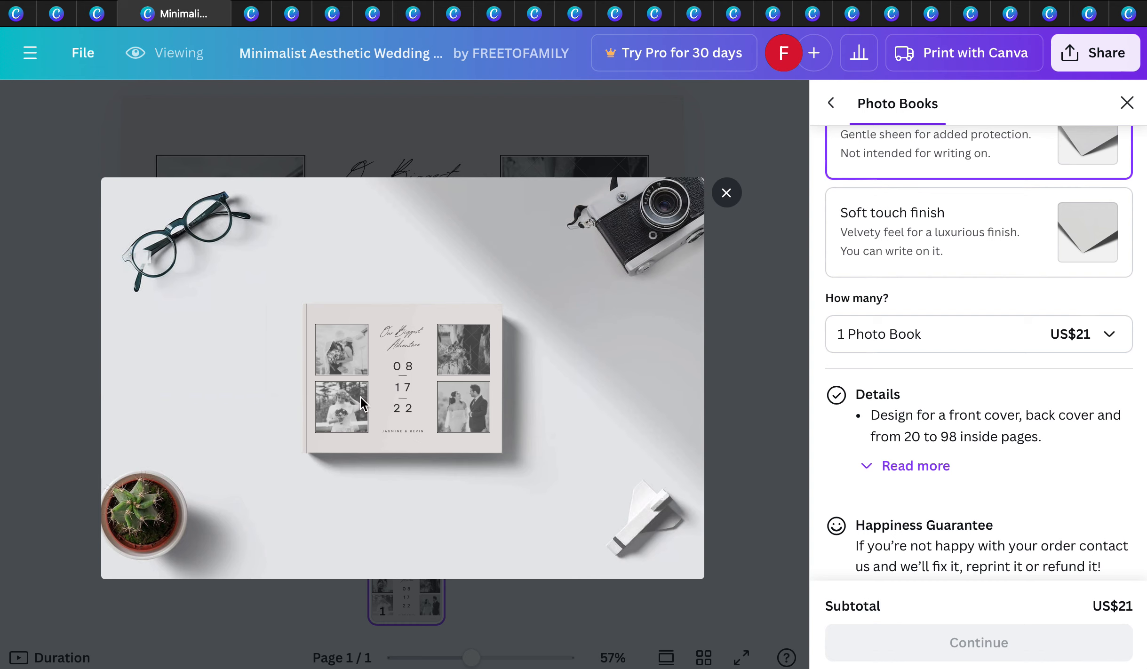
{"action": "mouse_move", "coordinate": [745, 216]}
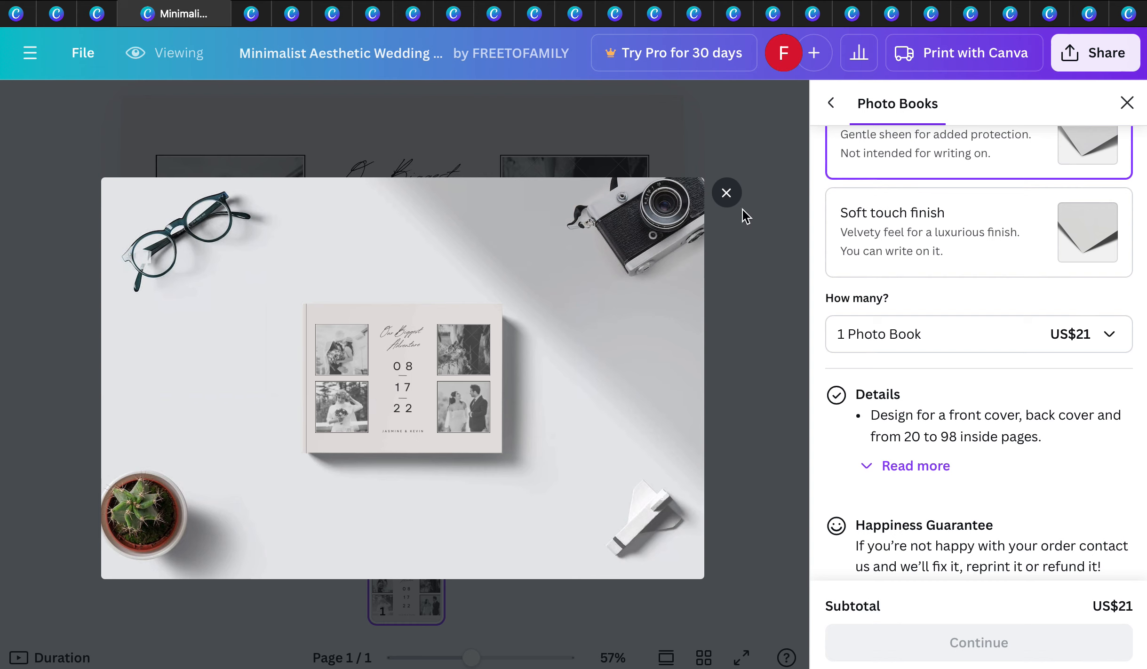
{"action": "mouse_move", "coordinate": [726, 193]}
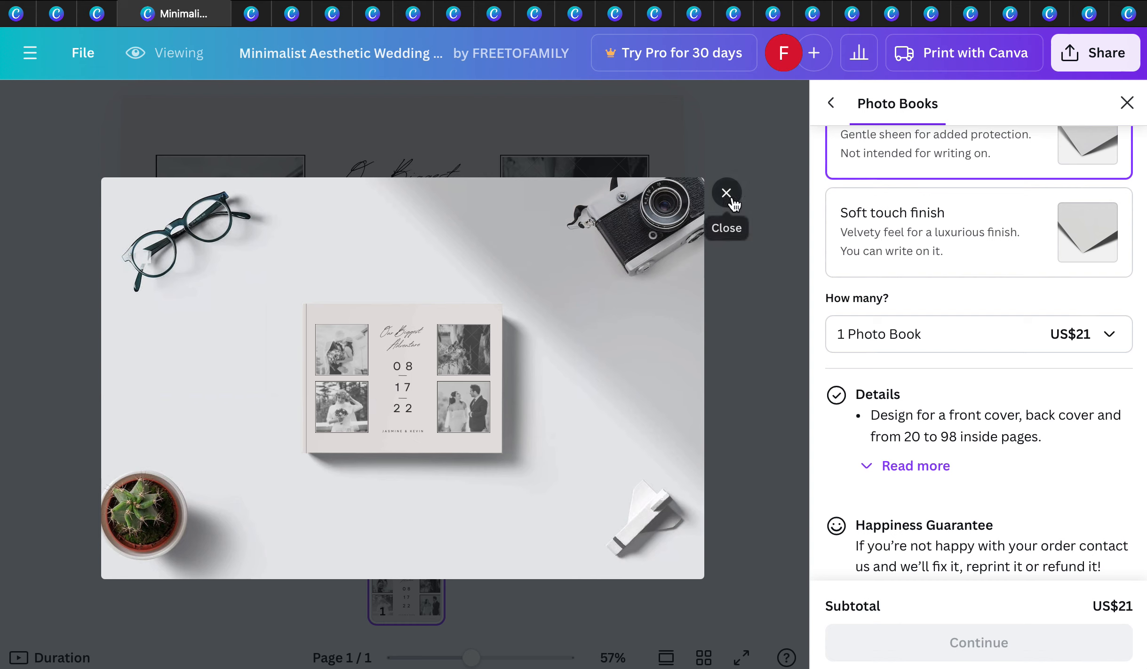
{"action": "mouse_move", "coordinate": [130, 18]}
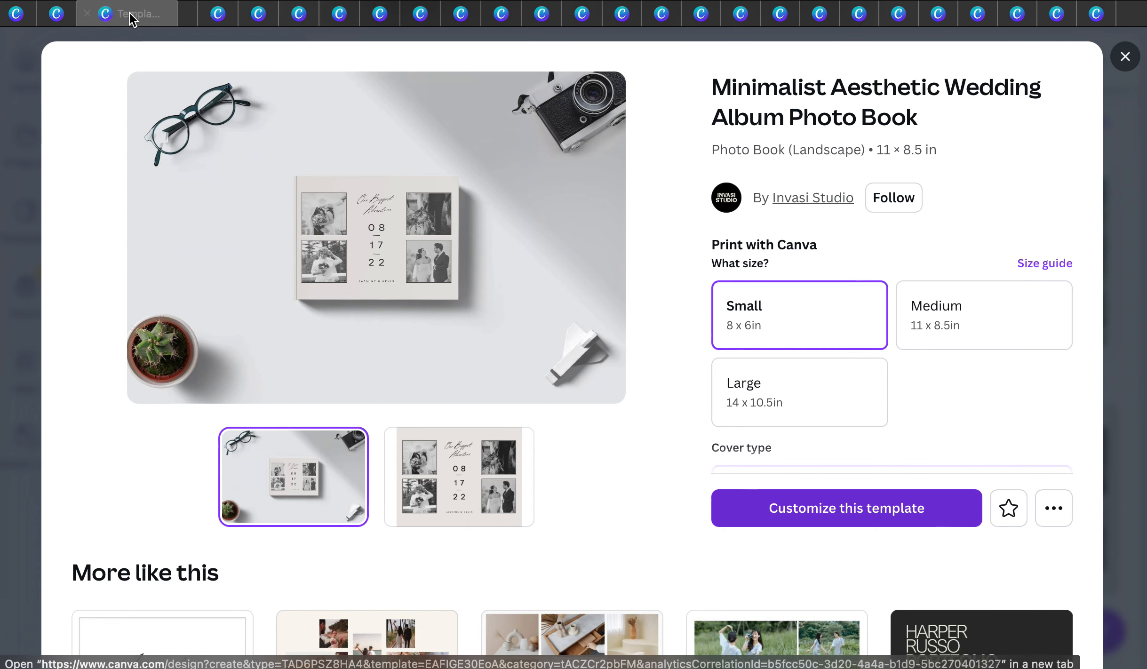
Step: Browse the personalized journal search results for the Blue and Cream Watercolor floral journal
{"action": "left_click", "coordinate": [1125, 56]}
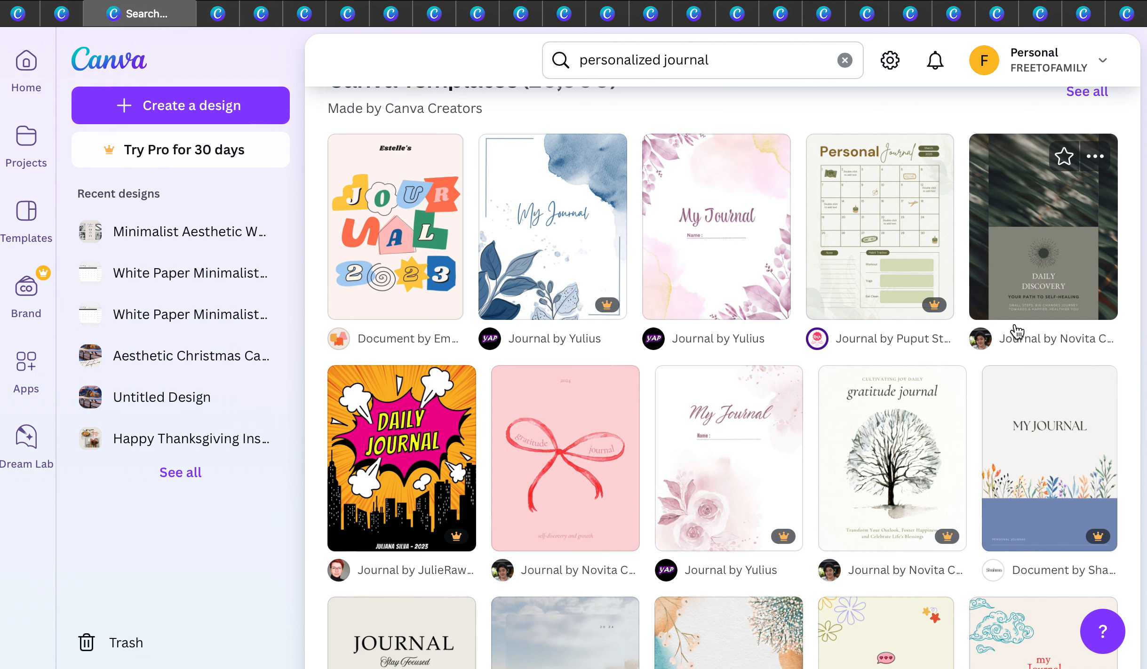
{"action": "mouse_move", "coordinate": [784, 664]}
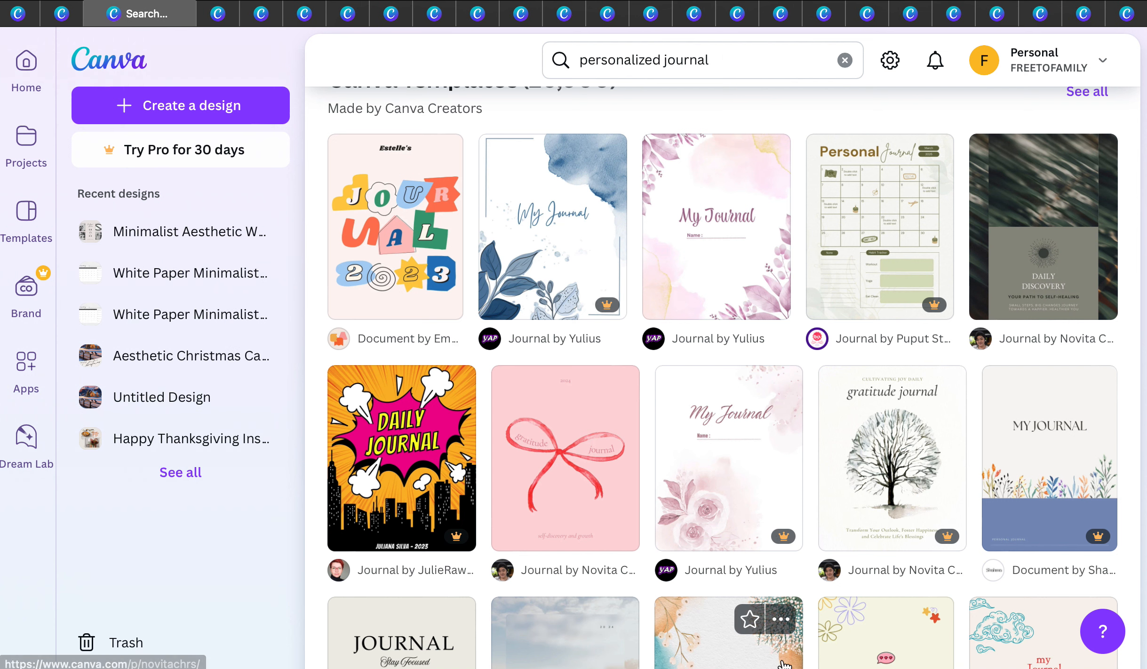
{"action": "mouse_move", "coordinate": [1017, 307]}
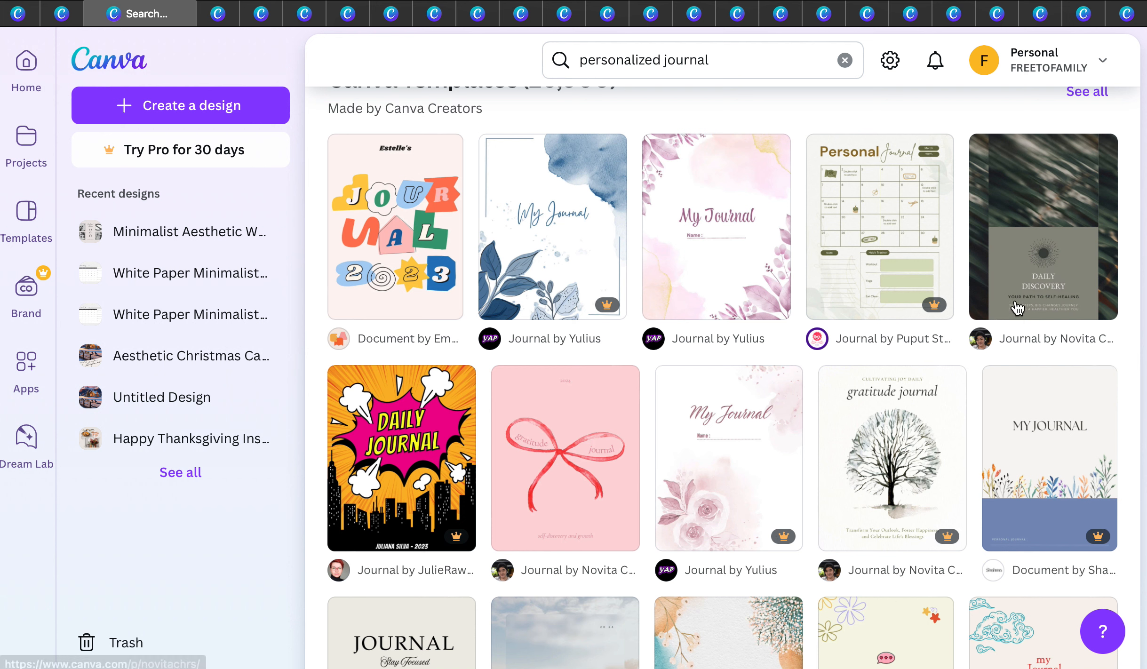
{"action": "mouse_move", "coordinate": [853, 209]}
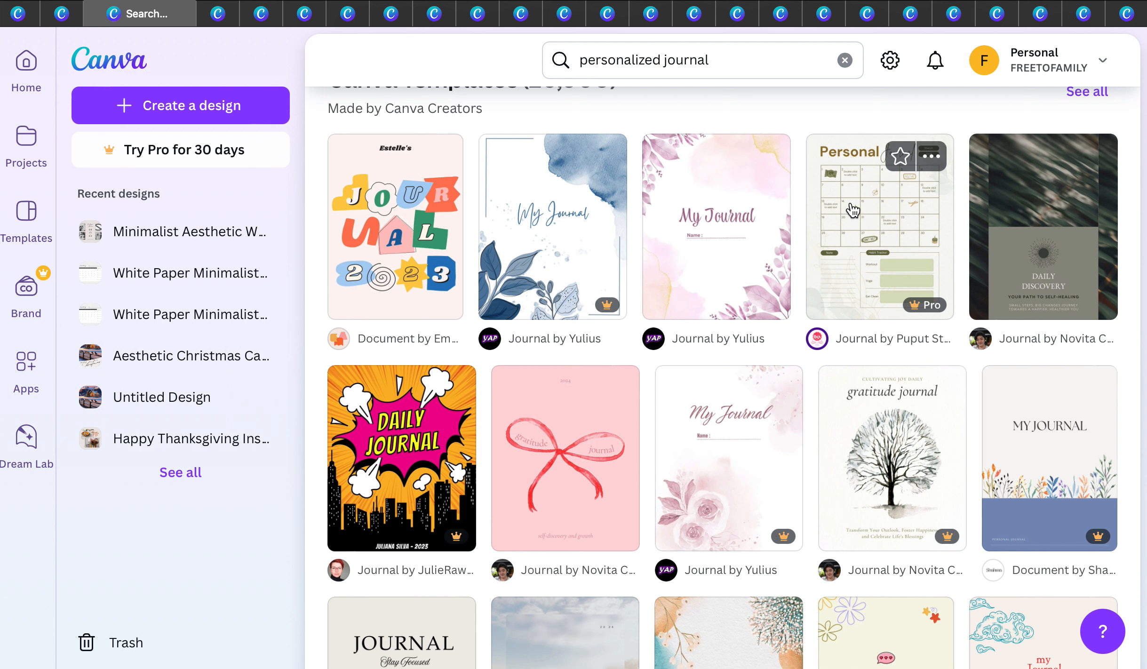
{"action": "mouse_move", "coordinate": [746, 306]}
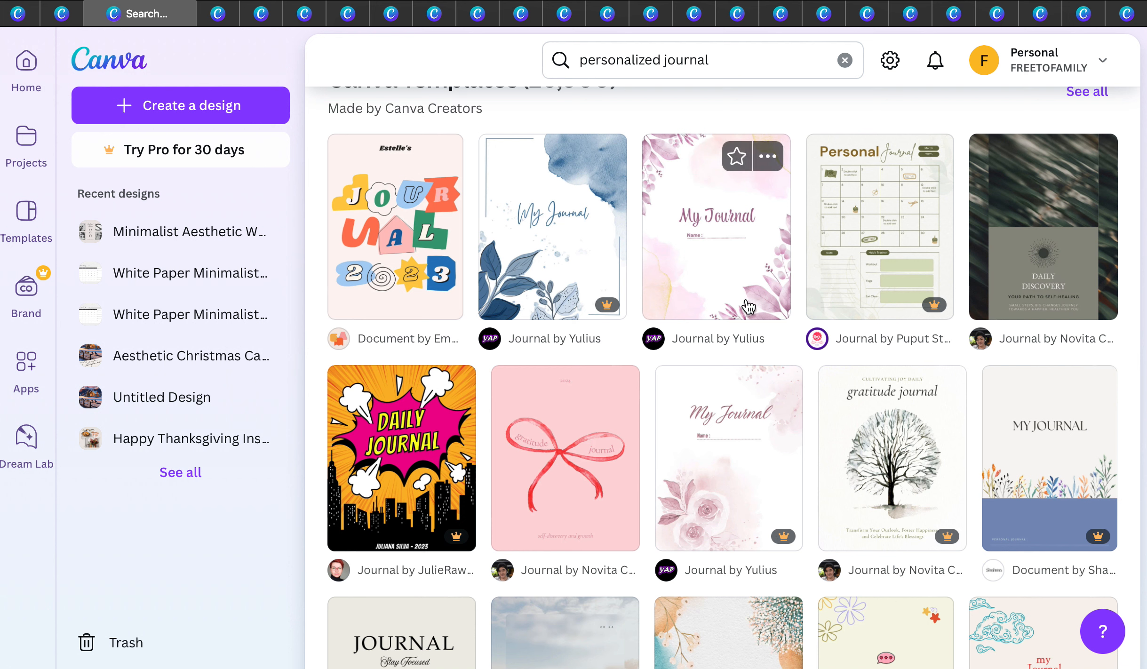
{"action": "scroll", "scroll_direction": "down", "scroll_amount": 3}
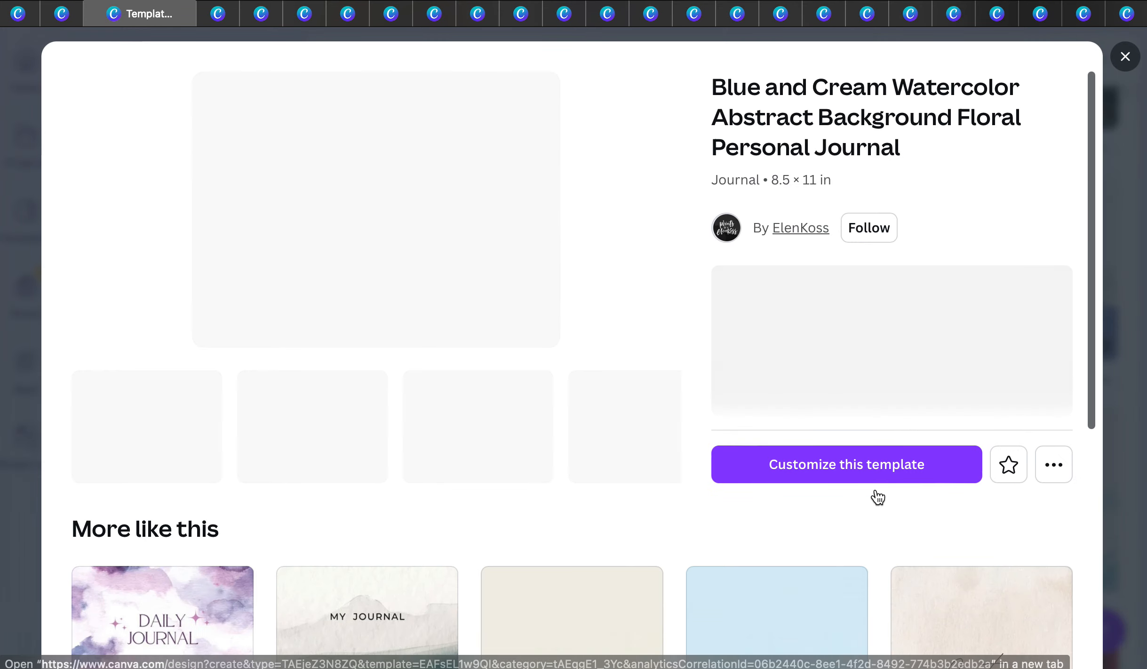
Step: Customize the watercolor journal template and review the US$32 hardcover notebook printing options
{"action": "left_click", "coordinate": [845, 464]}
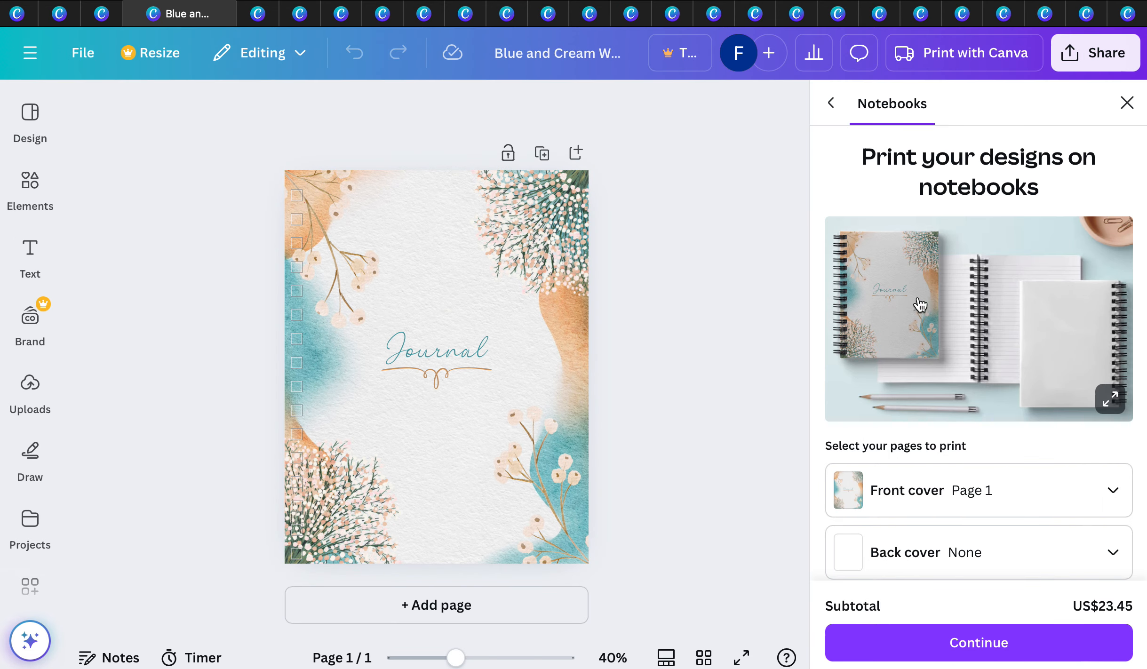
{"action": "mouse_move", "coordinate": [836, 366]}
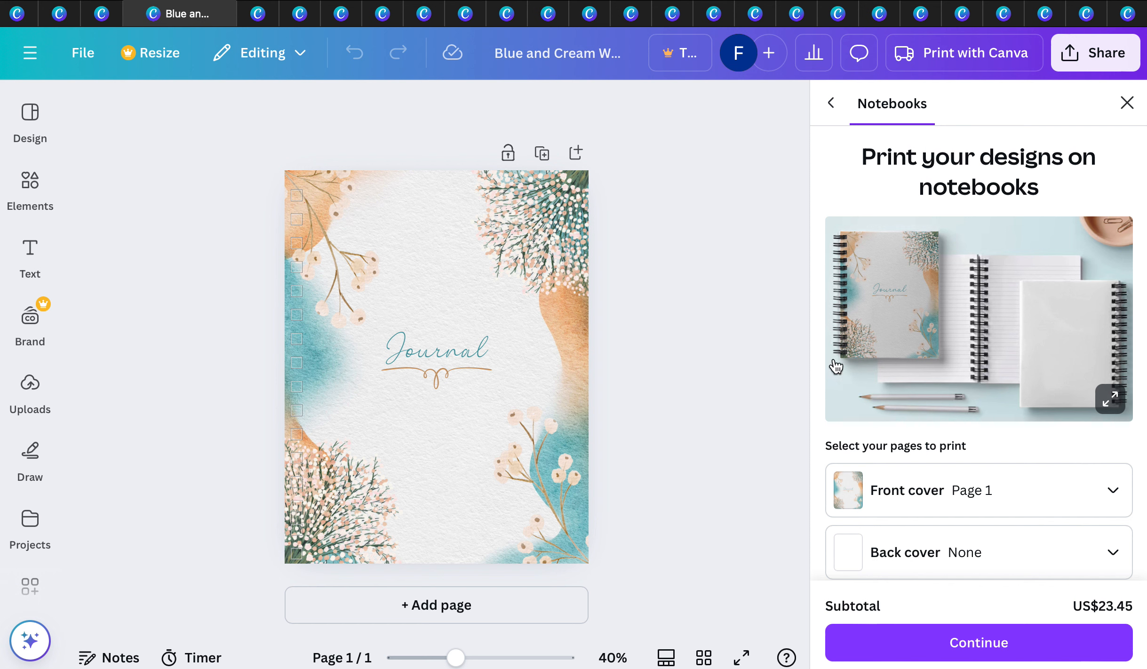
{"action": "scroll", "scroll_direction": "down", "scroll_amount": 3}
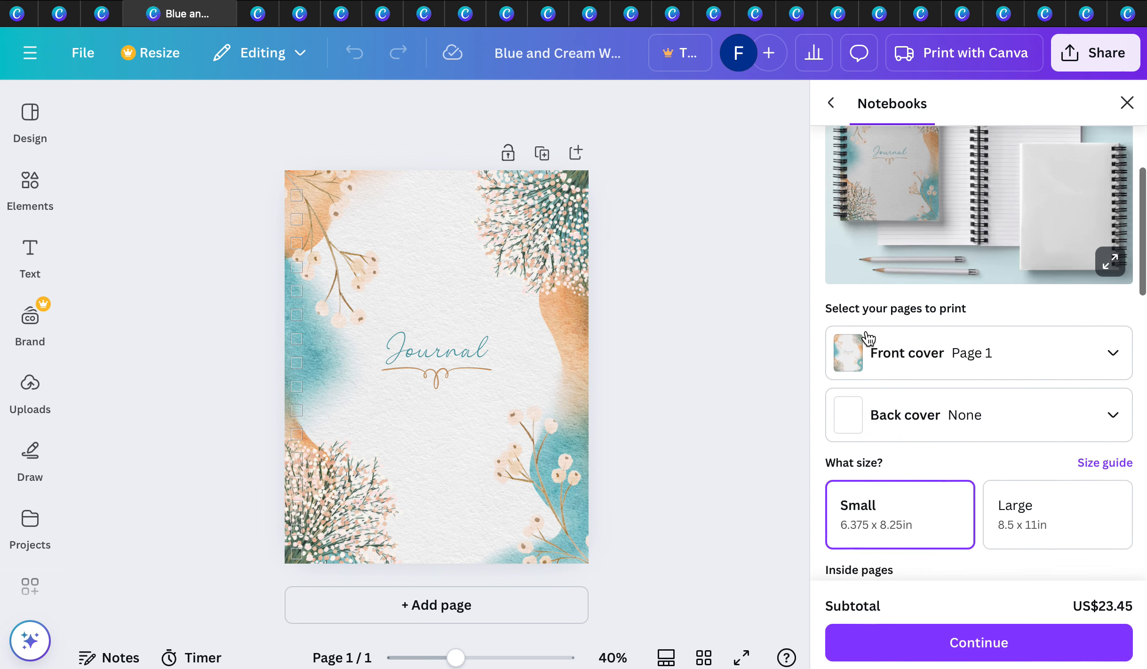
{"action": "scroll", "scroll_direction": "down", "scroll_amount": 3}
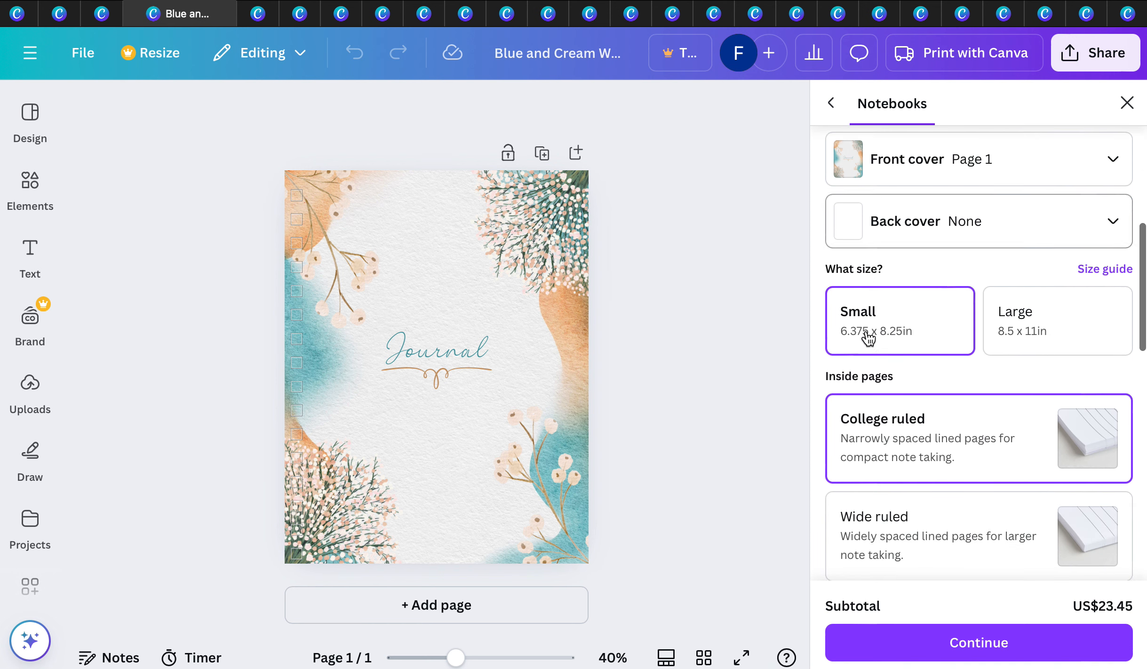
{"action": "scroll", "scroll_direction": "down", "scroll_amount": 3}
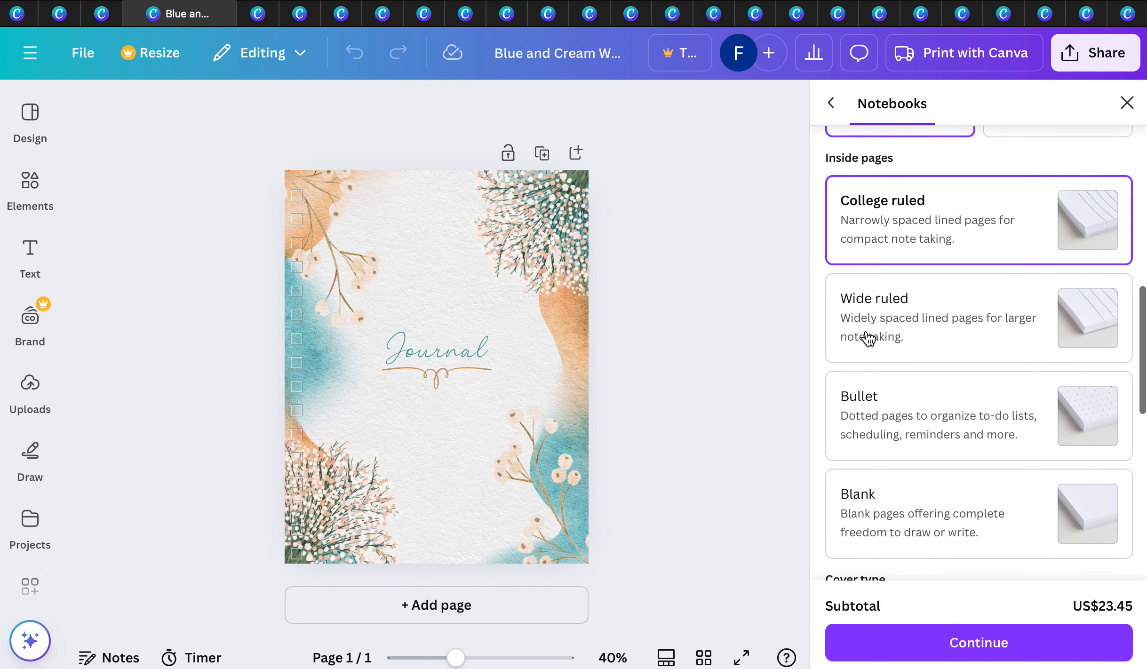
{"action": "mouse_move", "coordinate": [876, 359]}
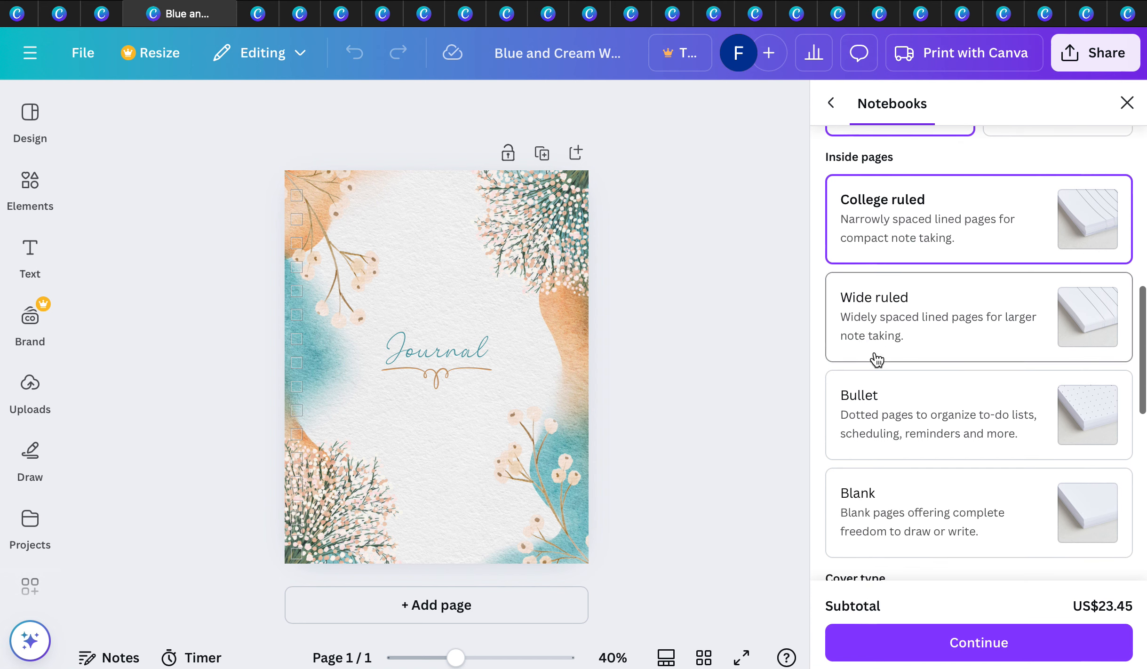
{"action": "scroll", "scroll_direction": "down", "scroll_amount": 3}
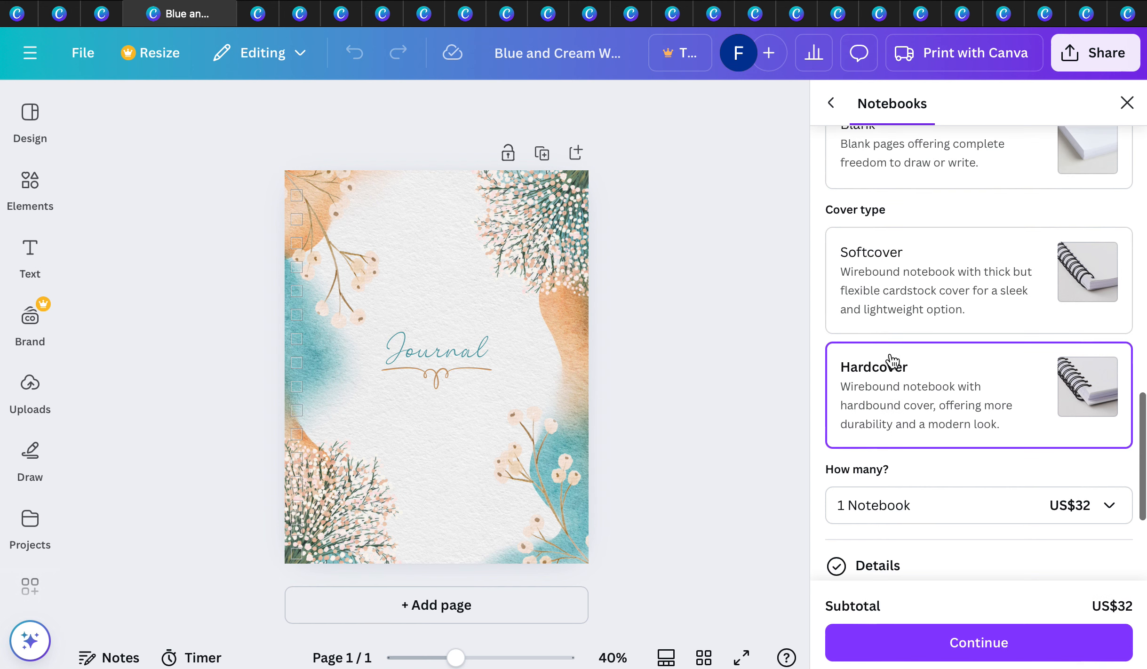
{"action": "scroll", "scroll_direction": "down", "scroll_amount": 3}
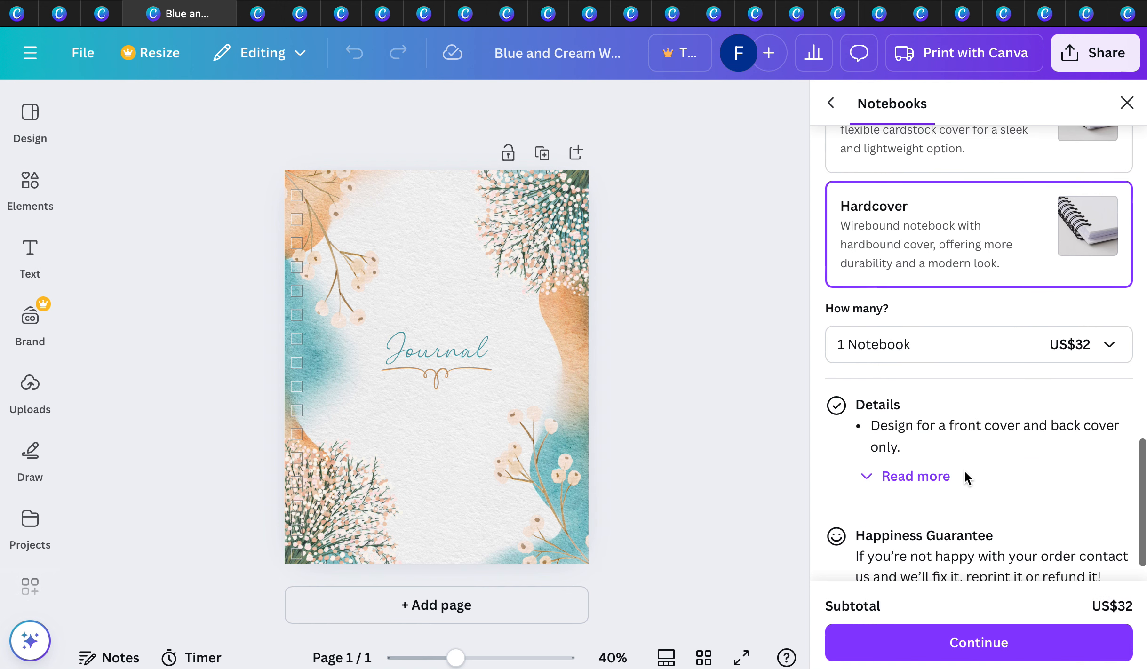
{"action": "scroll", "scroll_direction": "up", "scroll_amount": 3}
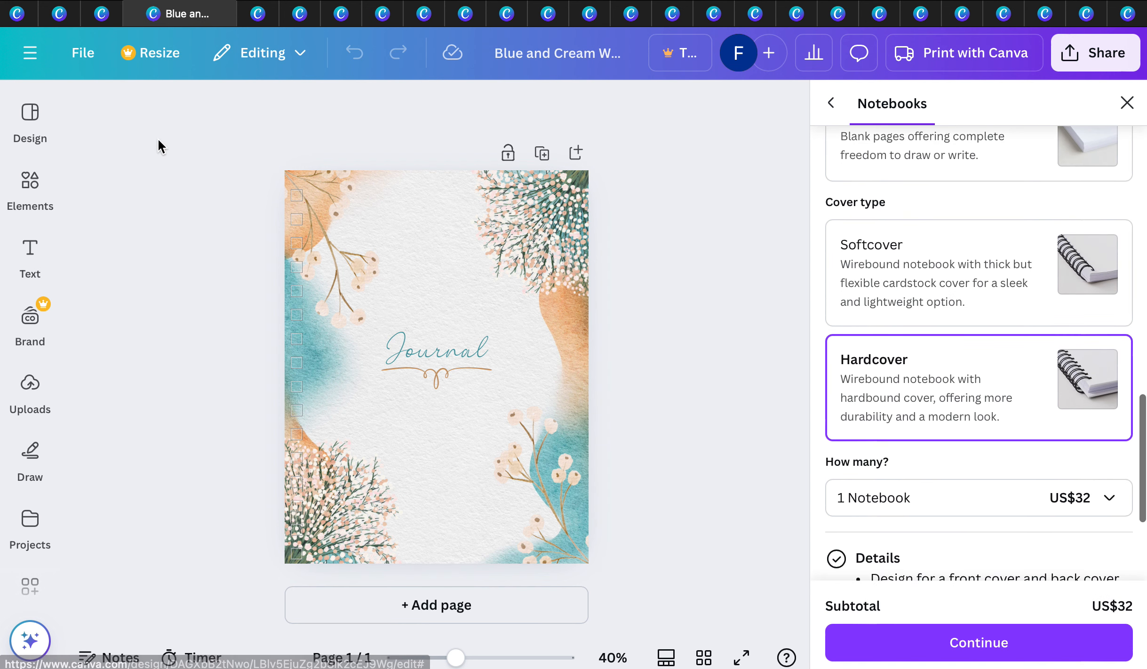
Step: Select the Journal cover title, browse the Elements and spiral notebook template panels, then close the design
{"action": "left_click", "coordinate": [436, 351]}
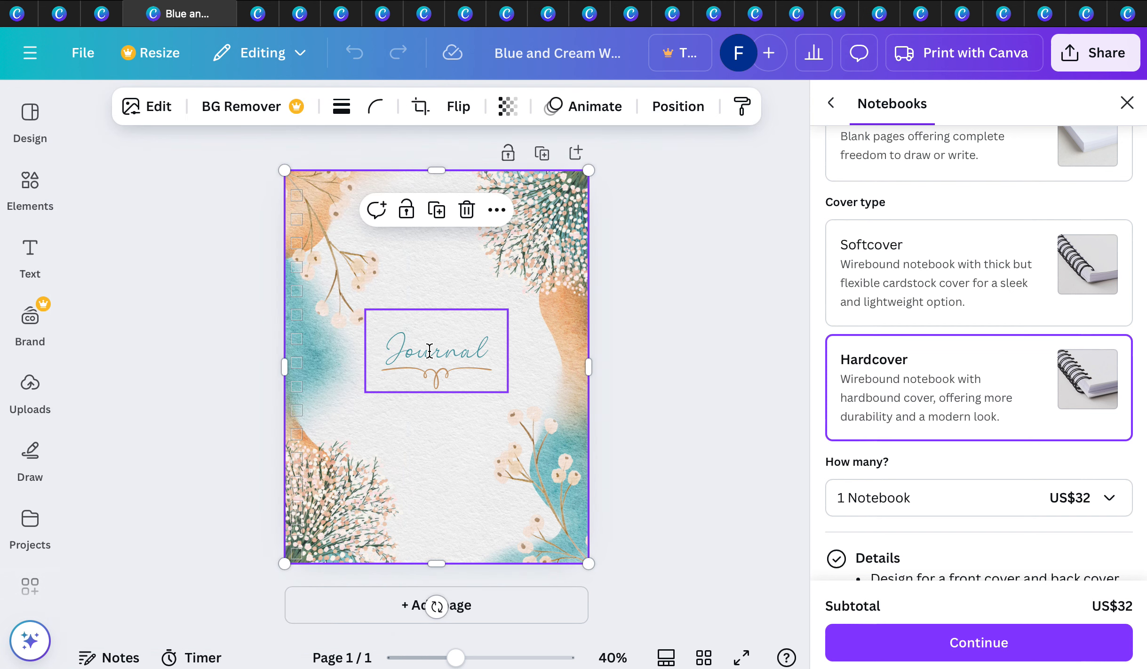
{"action": "left_click", "coordinate": [29, 190]}
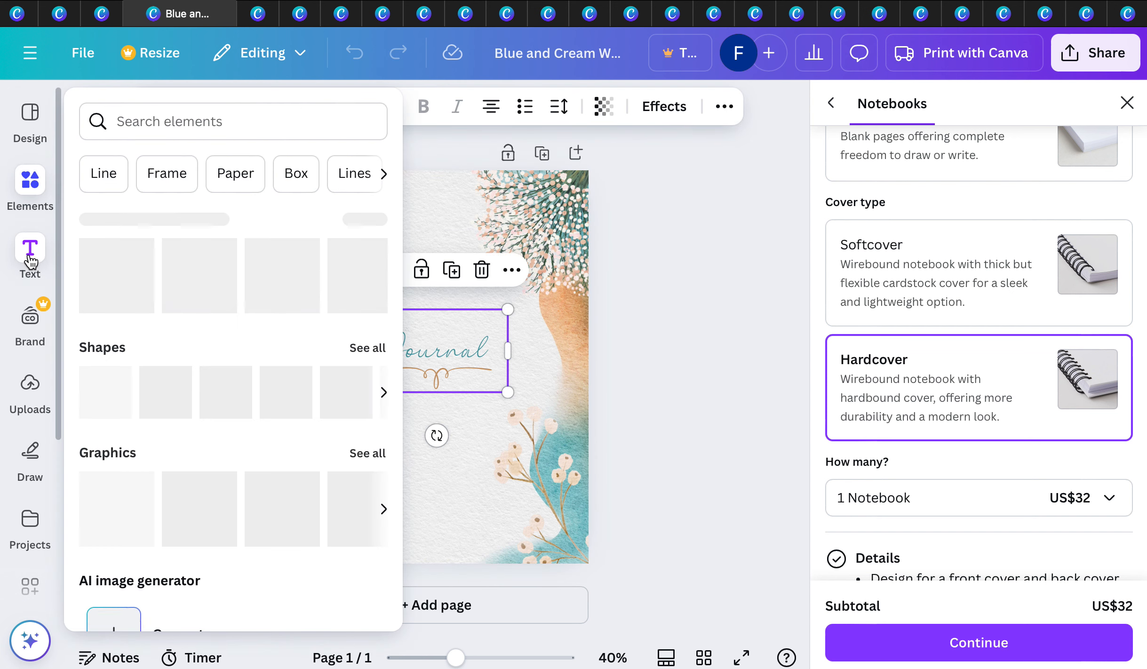
{"action": "left_click", "coordinate": [29, 248]}
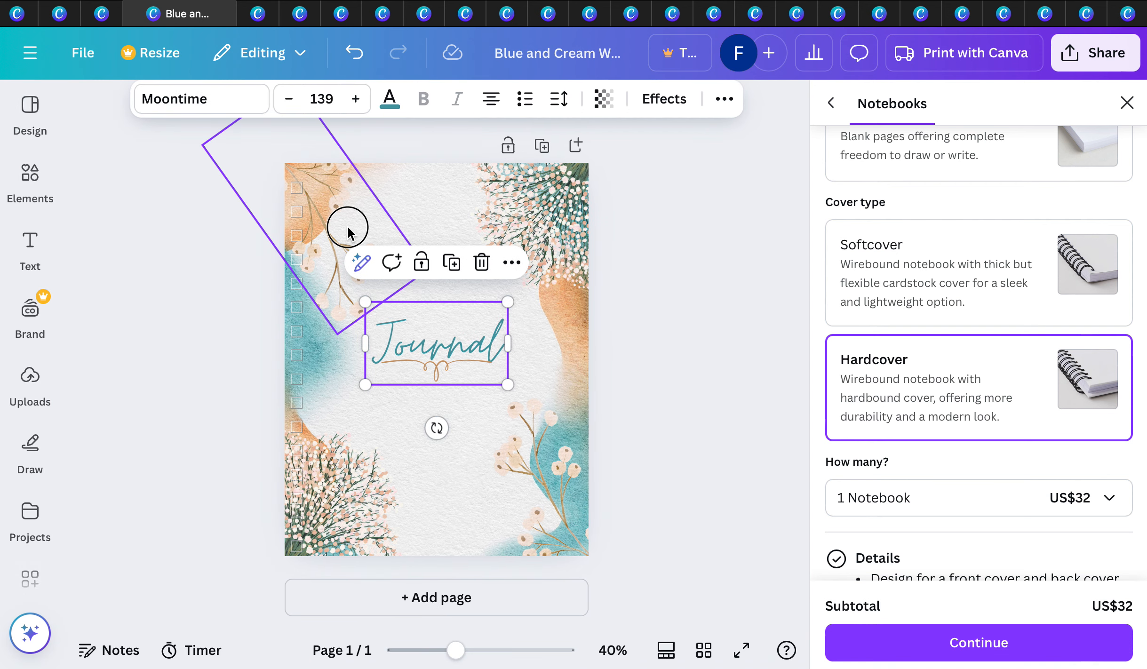
{"action": "left_click", "coordinate": [29, 179]}
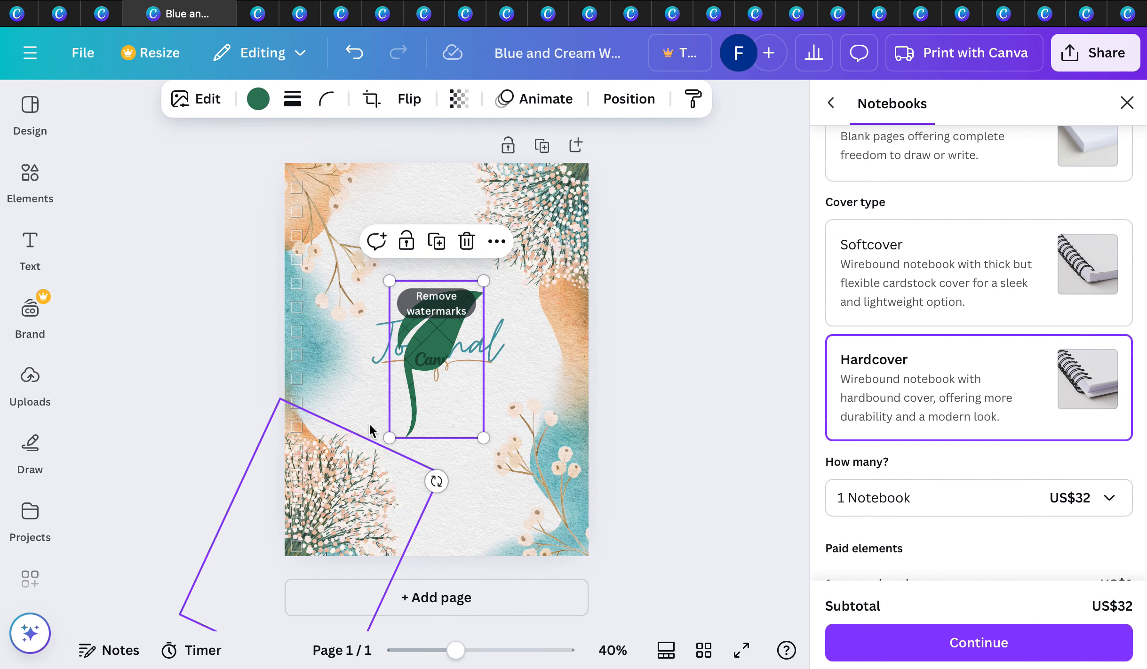
{"action": "left_click", "coordinate": [29, 111]}
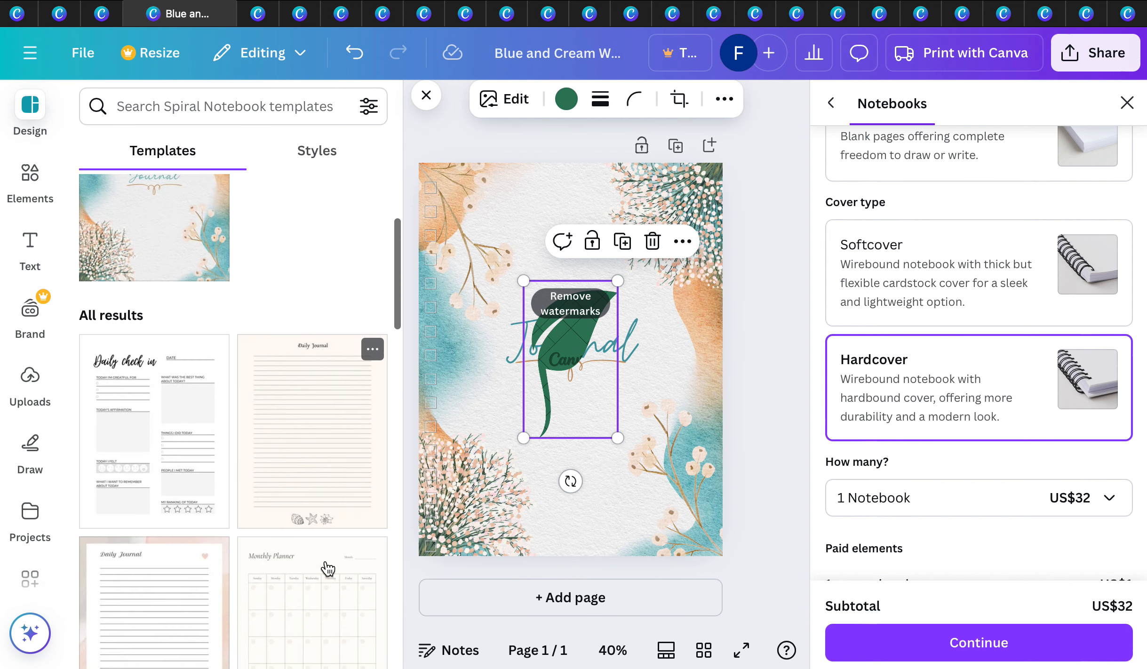
{"action": "scroll", "scroll_direction": "up", "scroll_amount": 3}
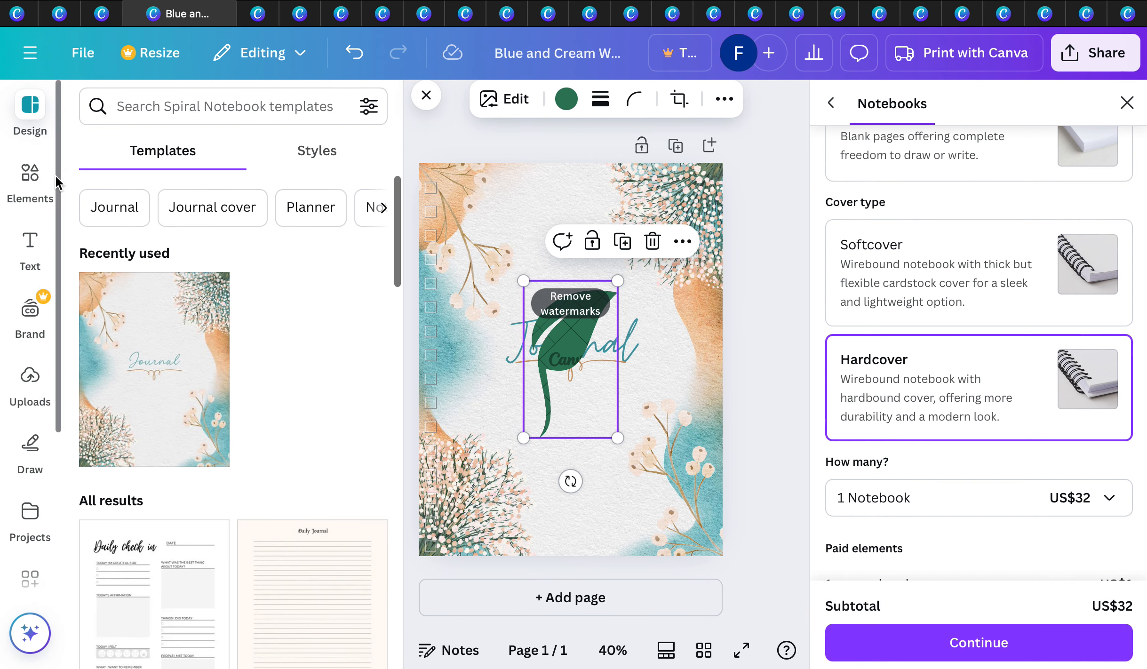
{"action": "left_click", "coordinate": [29, 179]}
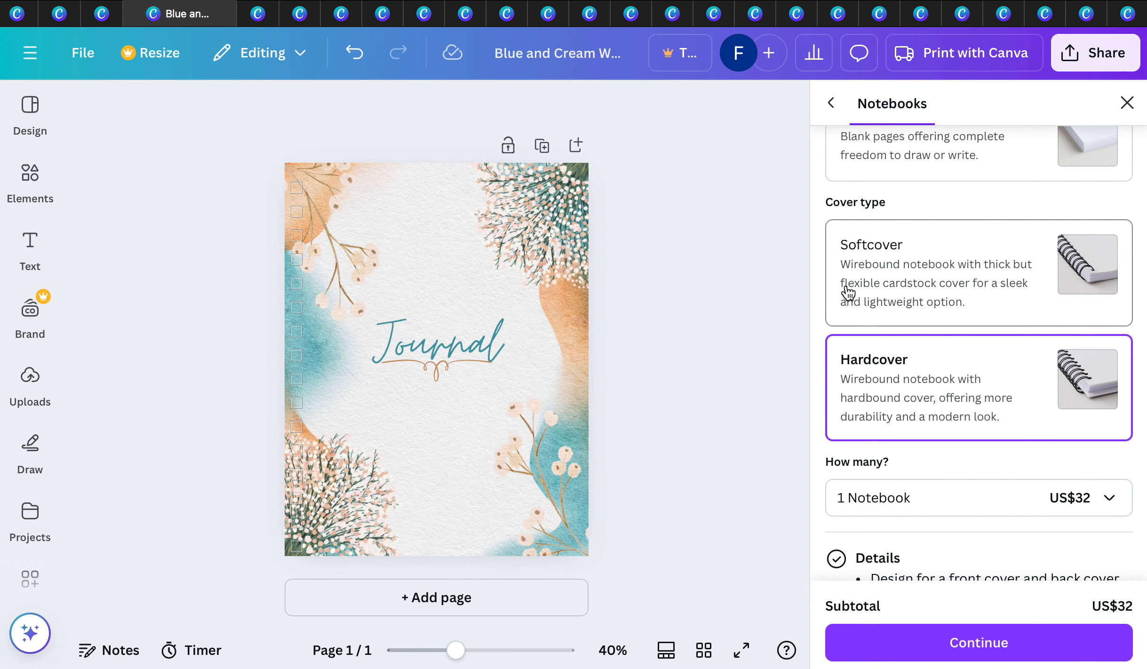
{"action": "scroll", "scroll_direction": "up", "scroll_amount": 3}
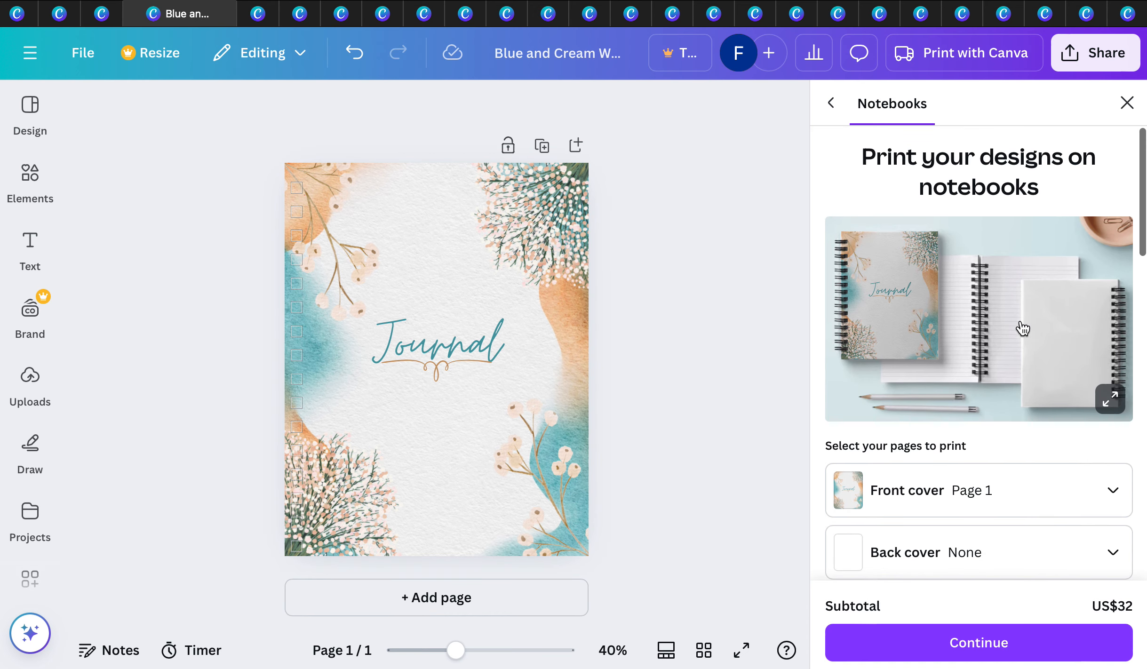
{"action": "mouse_move", "coordinate": [874, 362]}
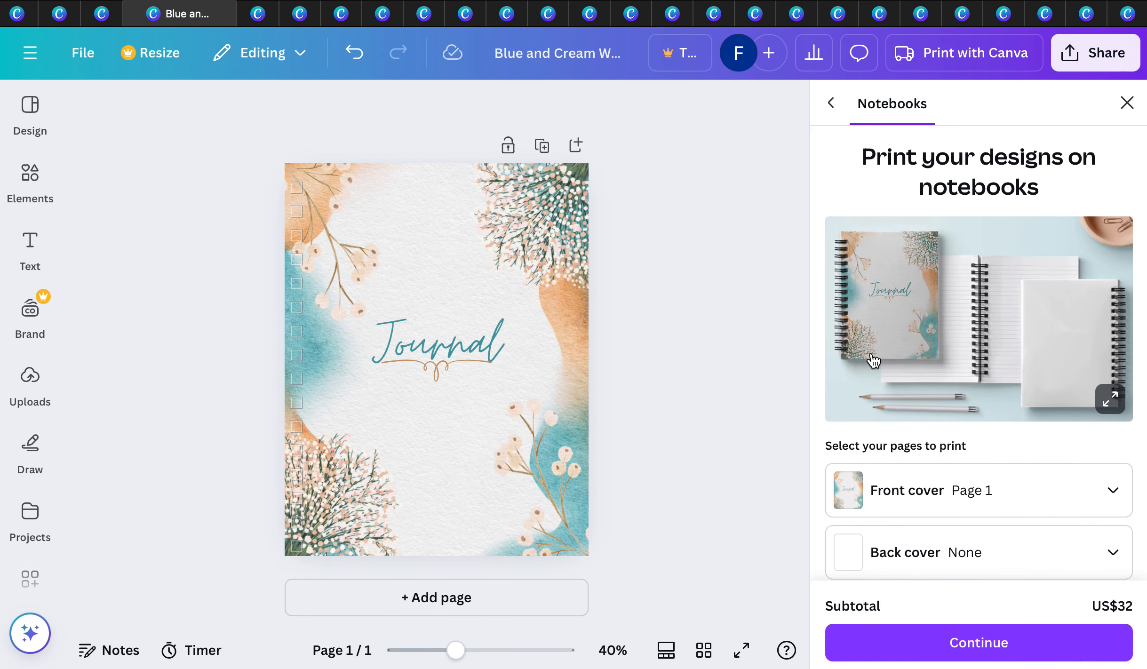
{"action": "mouse_move", "coordinate": [1057, 333]}
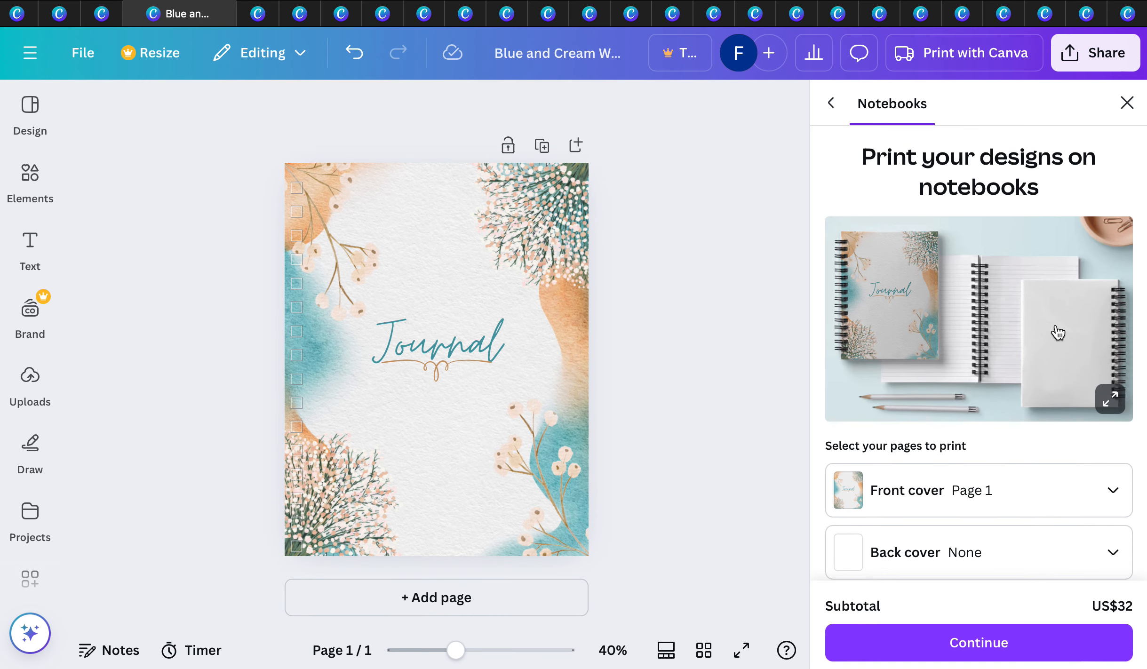
{"action": "left_click", "coordinate": [1126, 103]}
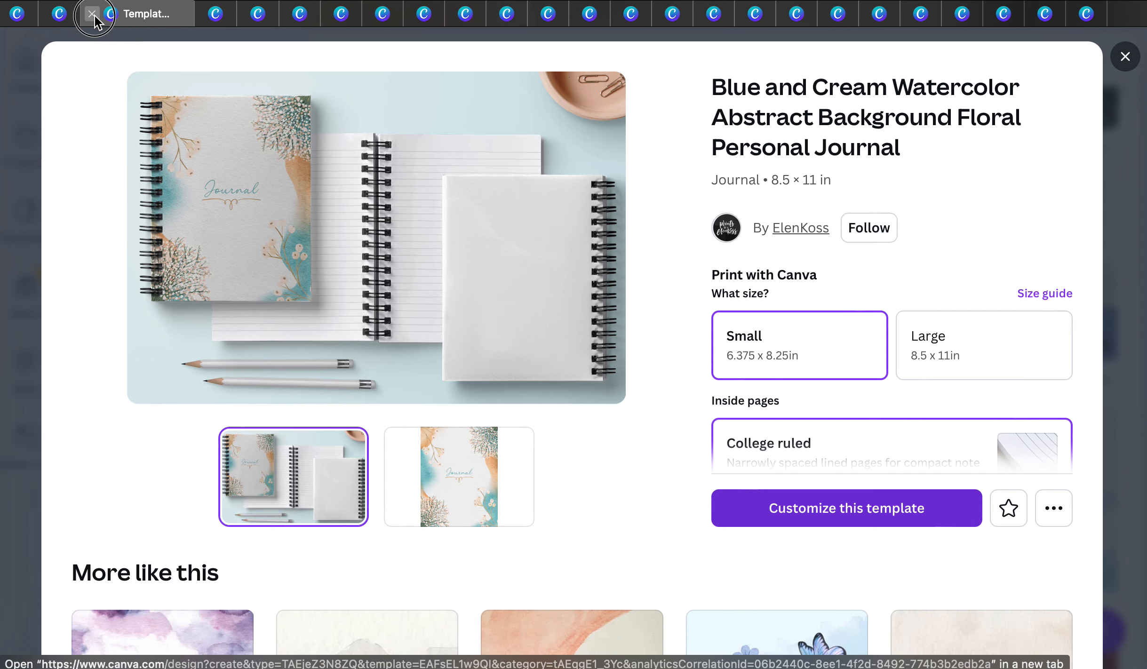
Step: Close the journal page, browse branded tote bag results and preview then close the Thynk Unlimited tote bag
{"action": "left_click", "coordinate": [92, 13]}
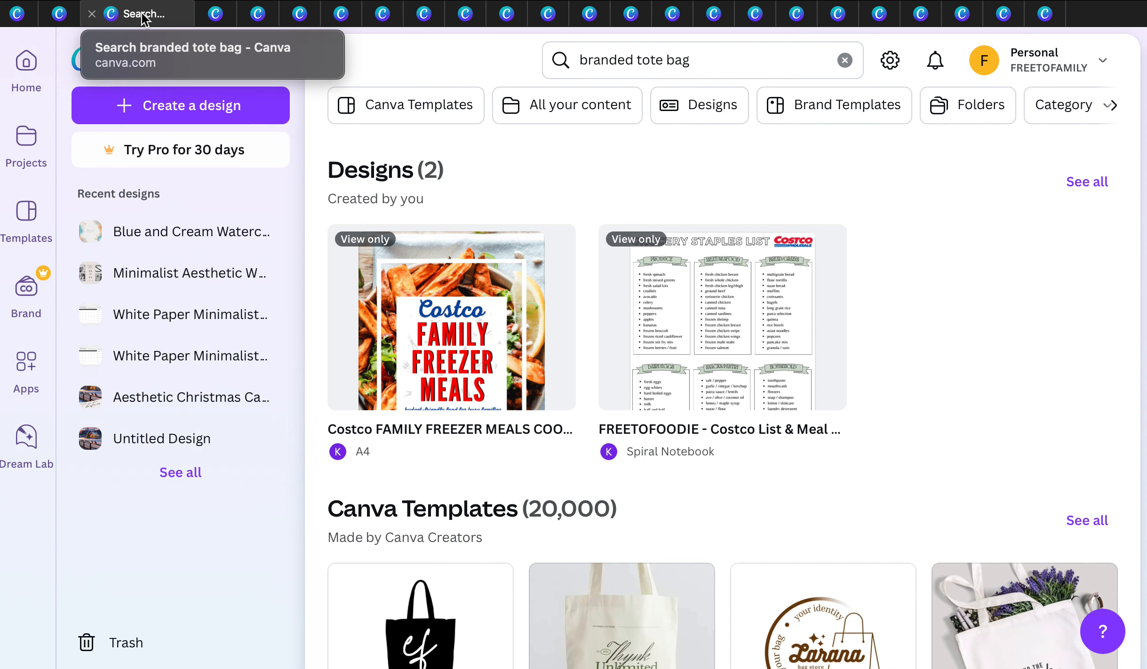
{"action": "scroll", "scroll_direction": "down", "scroll_amount": 3}
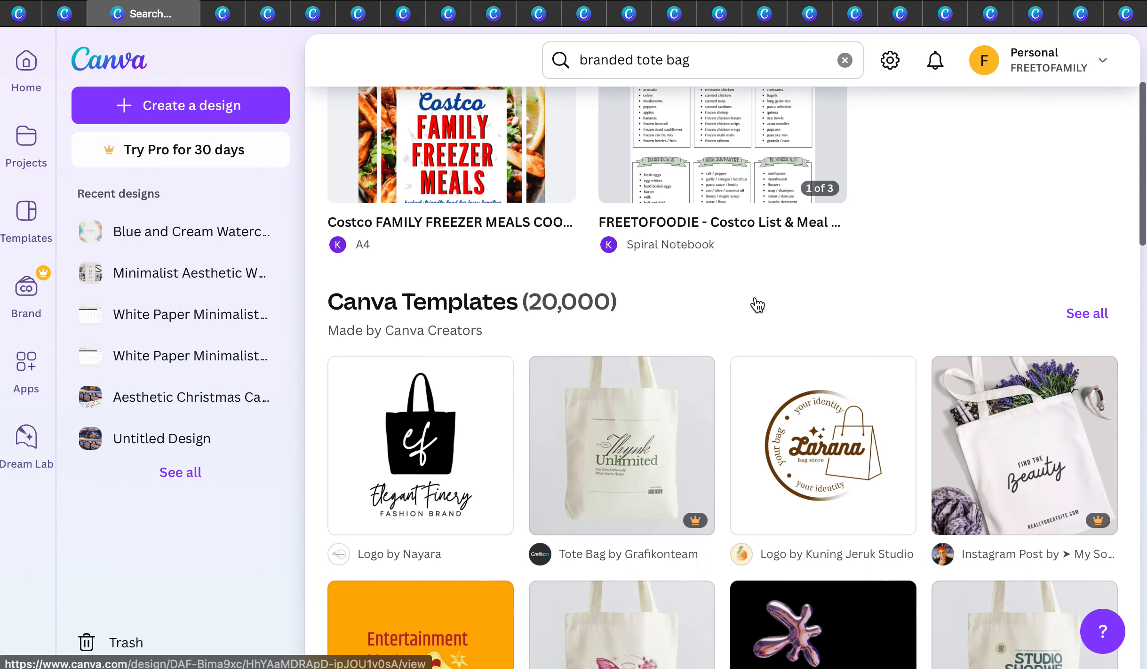
{"action": "scroll", "scroll_direction": "down", "scroll_amount": 3}
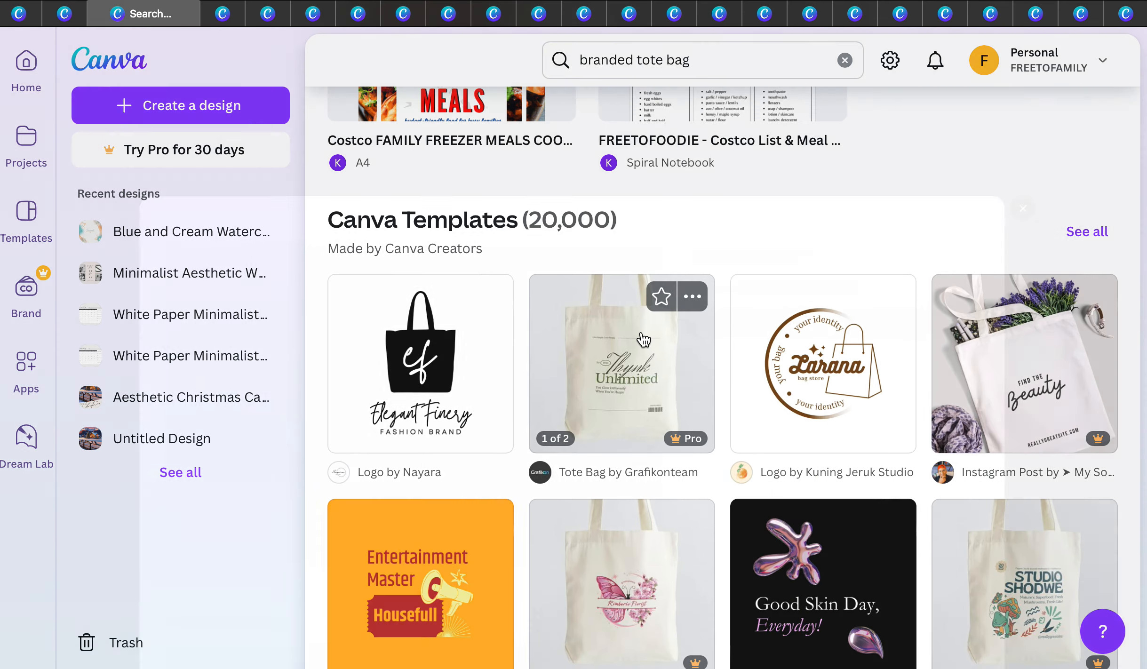
{"action": "left_click", "coordinate": [621, 363]}
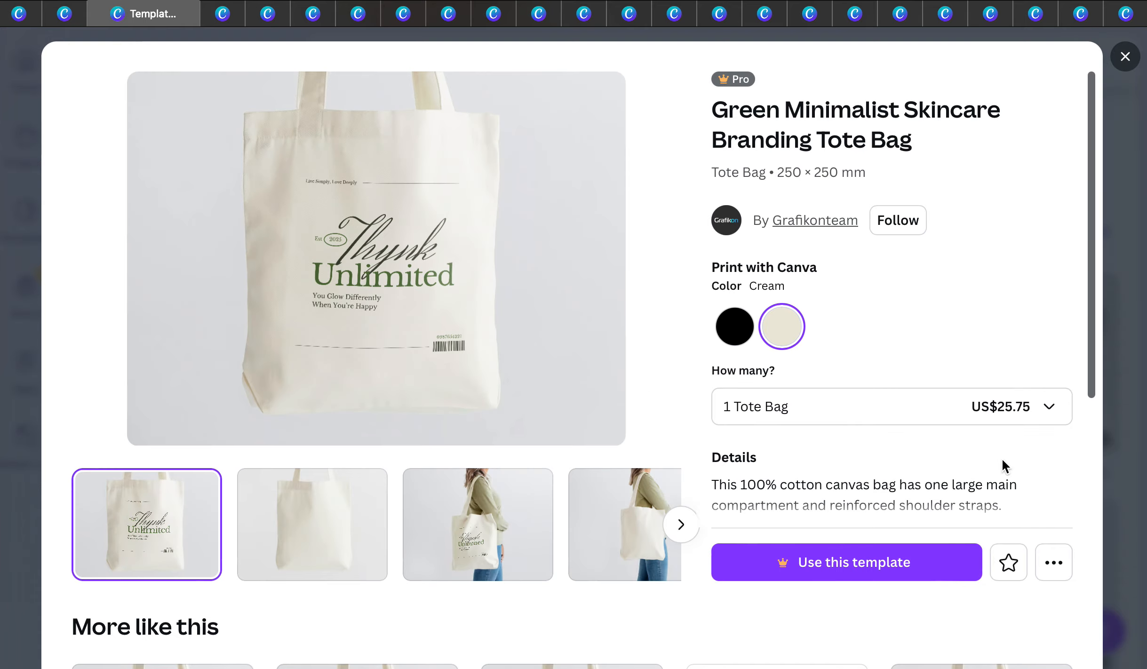
{"action": "mouse_move", "coordinate": [552, 293]}
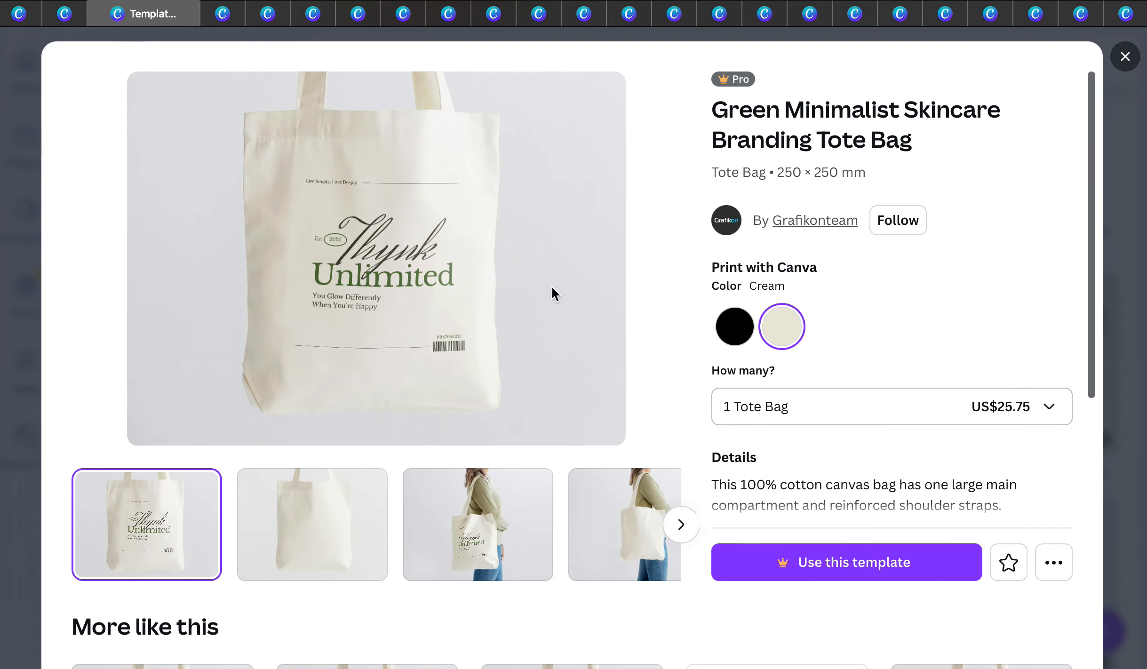
{"action": "mouse_move", "coordinate": [397, 237]}
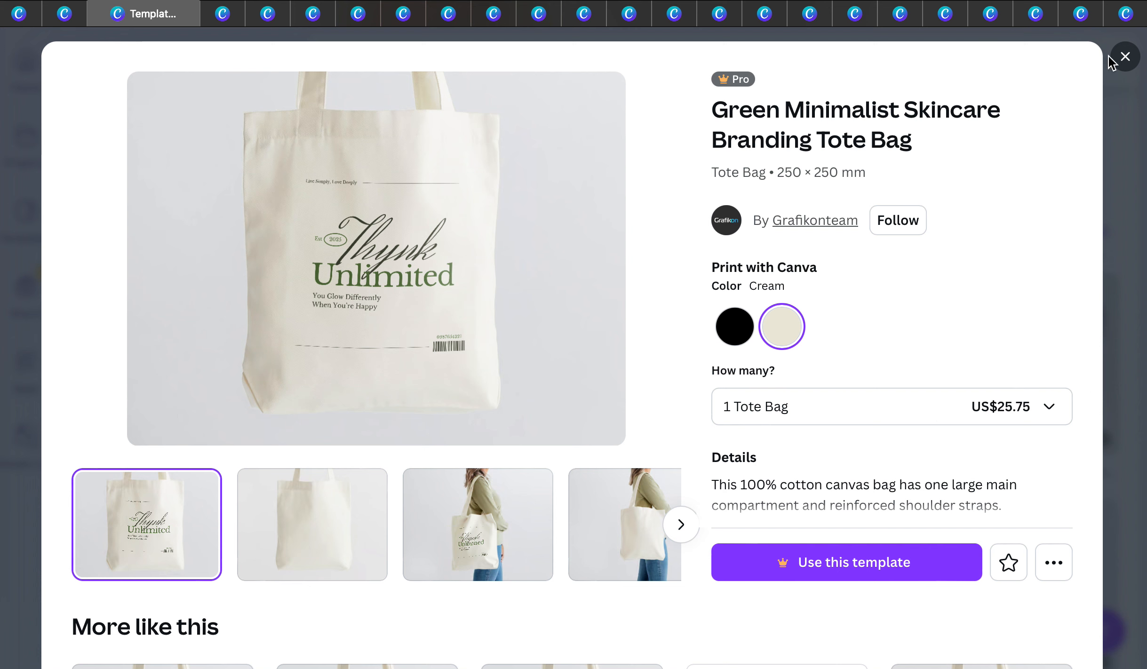
{"action": "left_click", "coordinate": [1124, 56]}
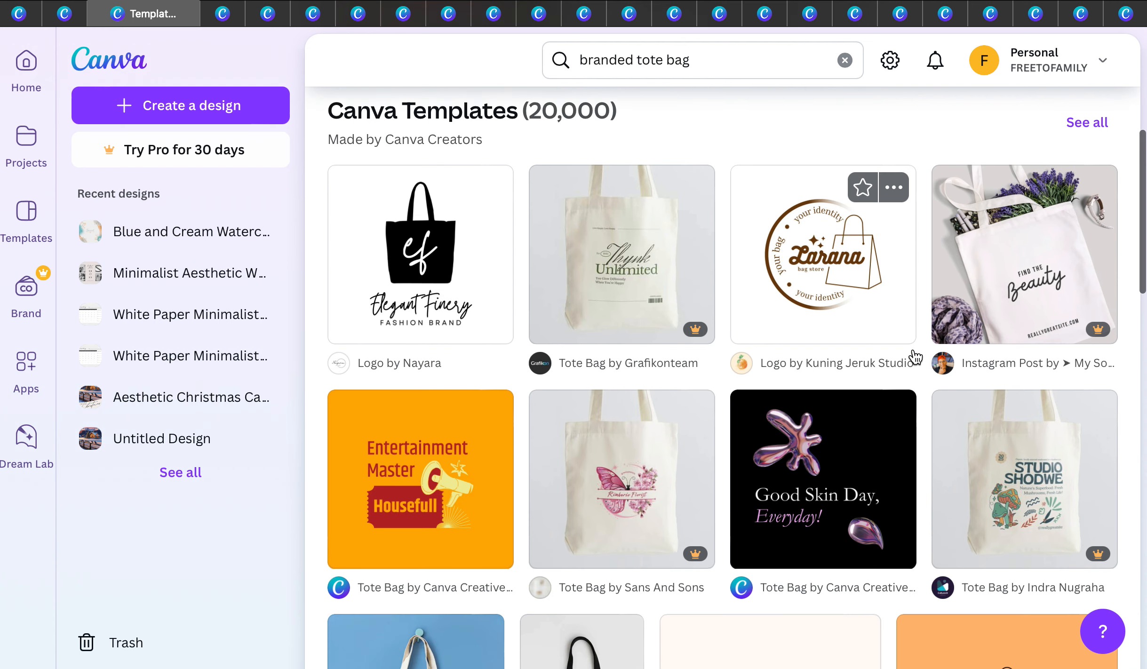
Step: Preview the 'good things take time' White Pink Simple Typography Tote Bag at US$25.75
{"action": "scroll", "scroll_direction": "down", "scroll_amount": 3}
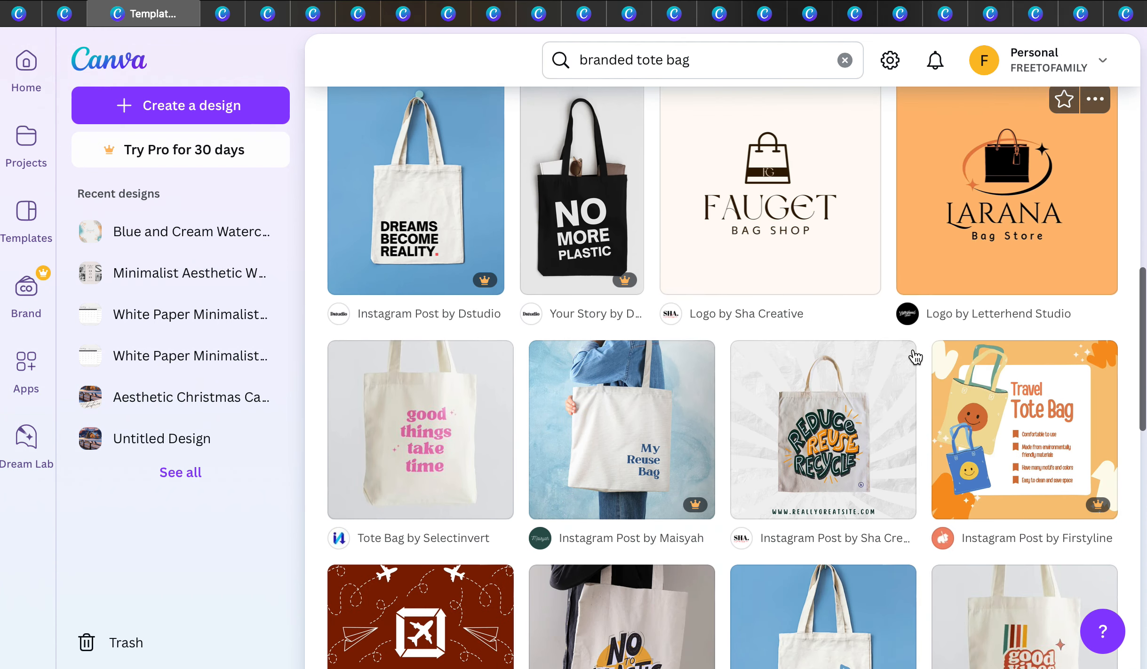
{"action": "left_click", "coordinate": [420, 430]}
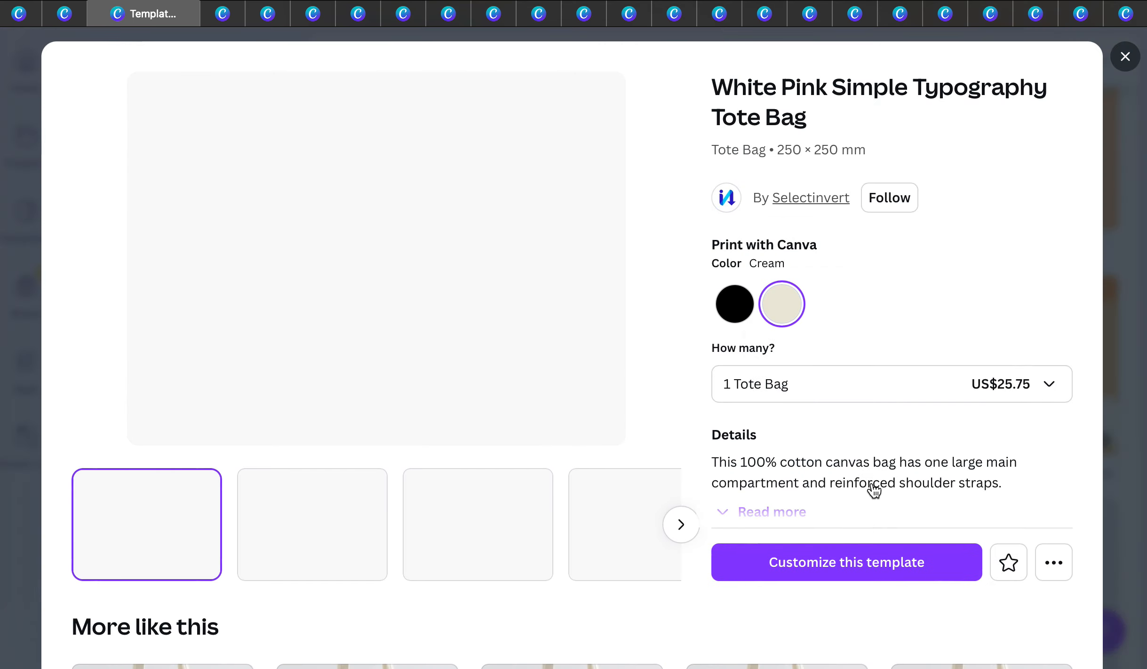
Step: Add a small pink heart from Elements beside 'good things take time' on the tote bag, printing at US$25.75
{"action": "left_click", "coordinate": [846, 562]}
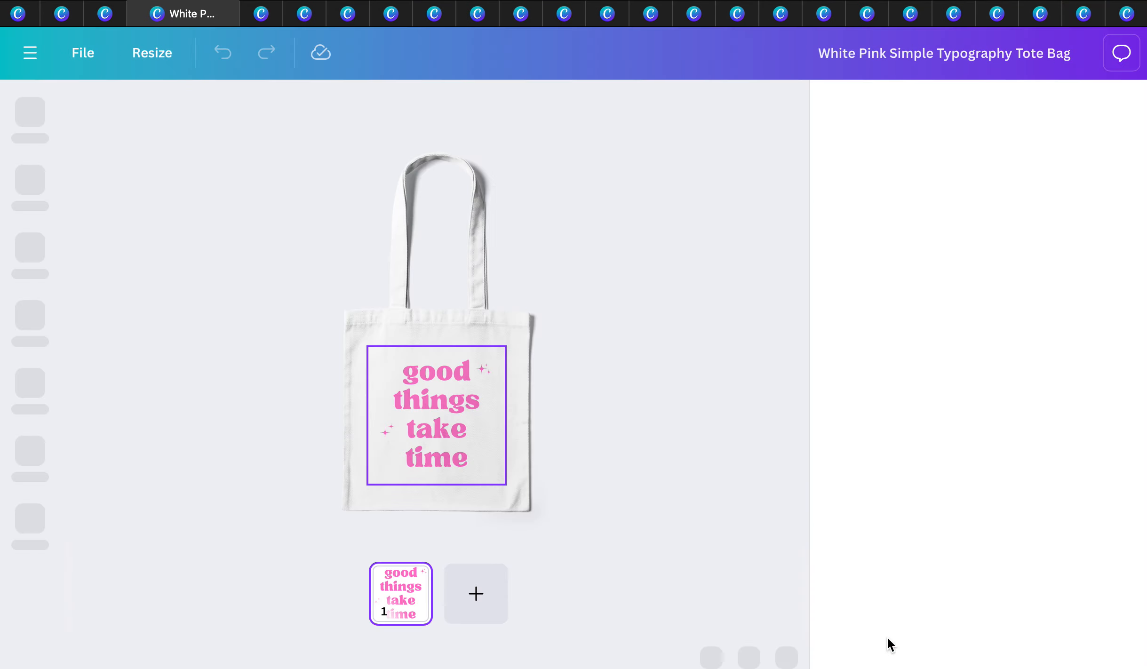
{"action": "left_click", "coordinate": [963, 52]}
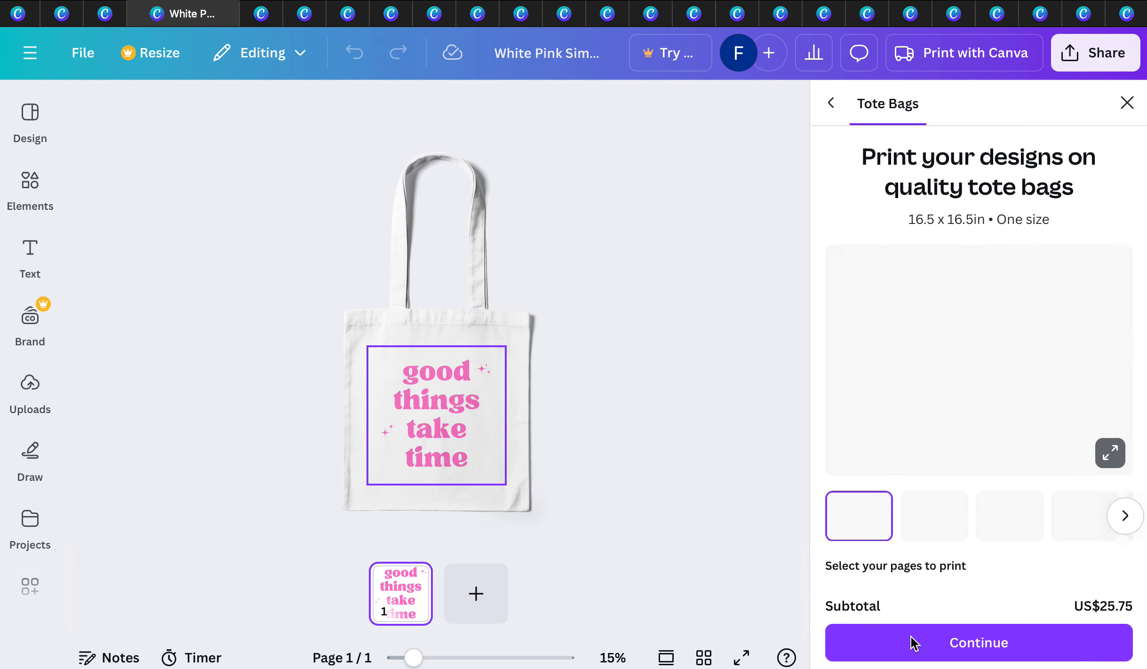
{"action": "left_click", "coordinate": [435, 413]}
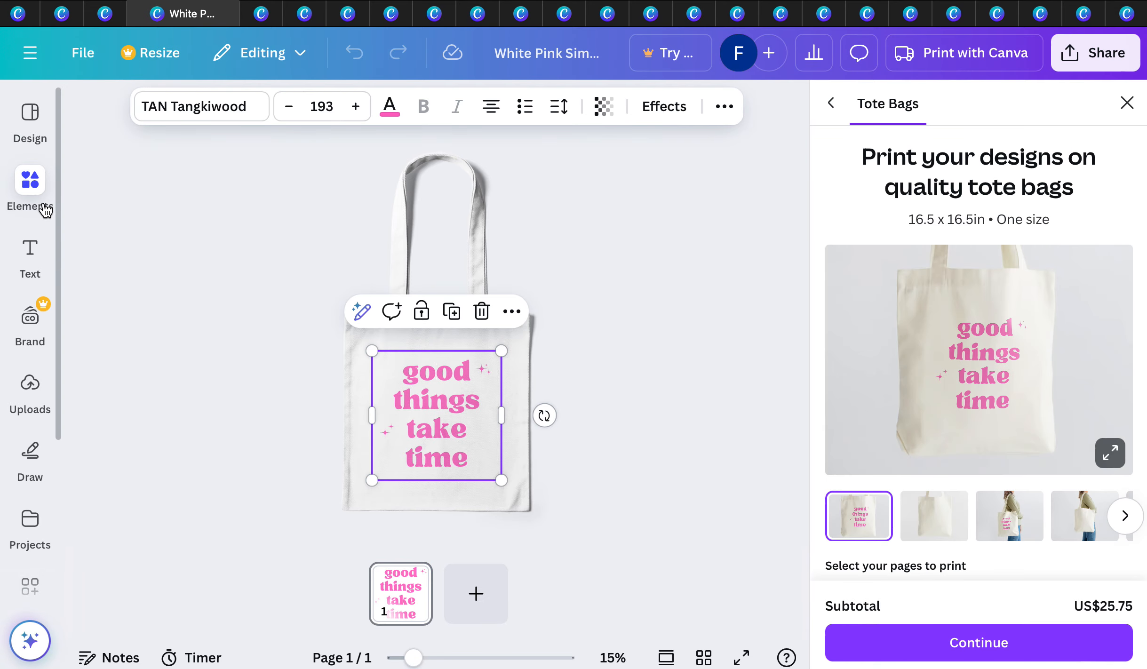
{"action": "left_click", "coordinate": [29, 190]}
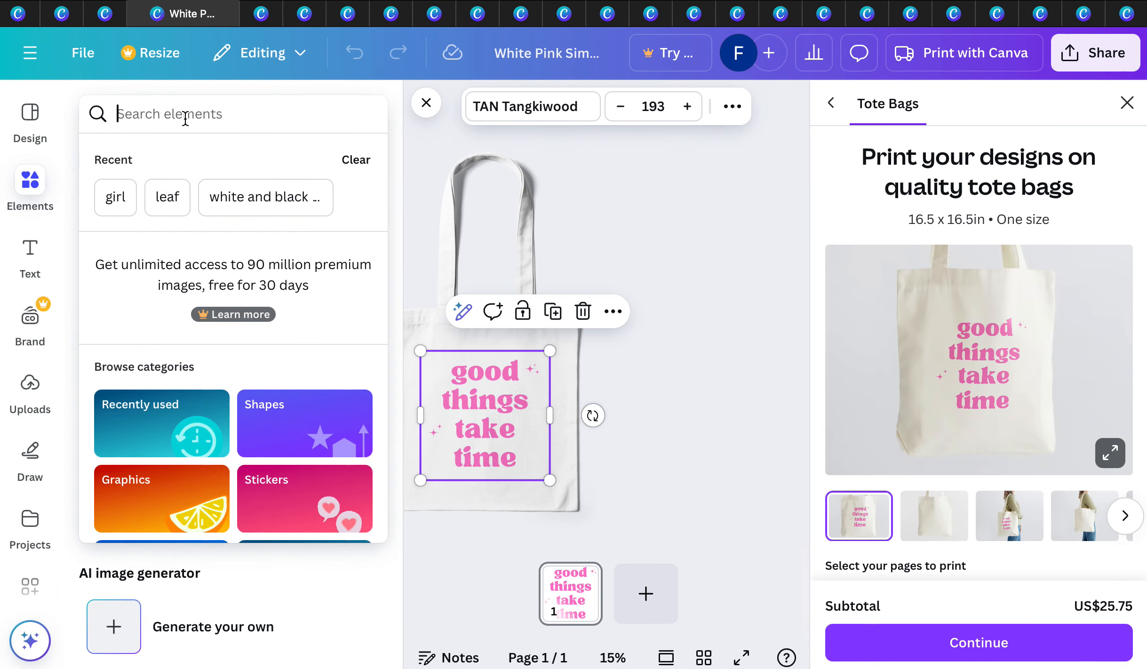
{"action": "type", "text": "heart"}
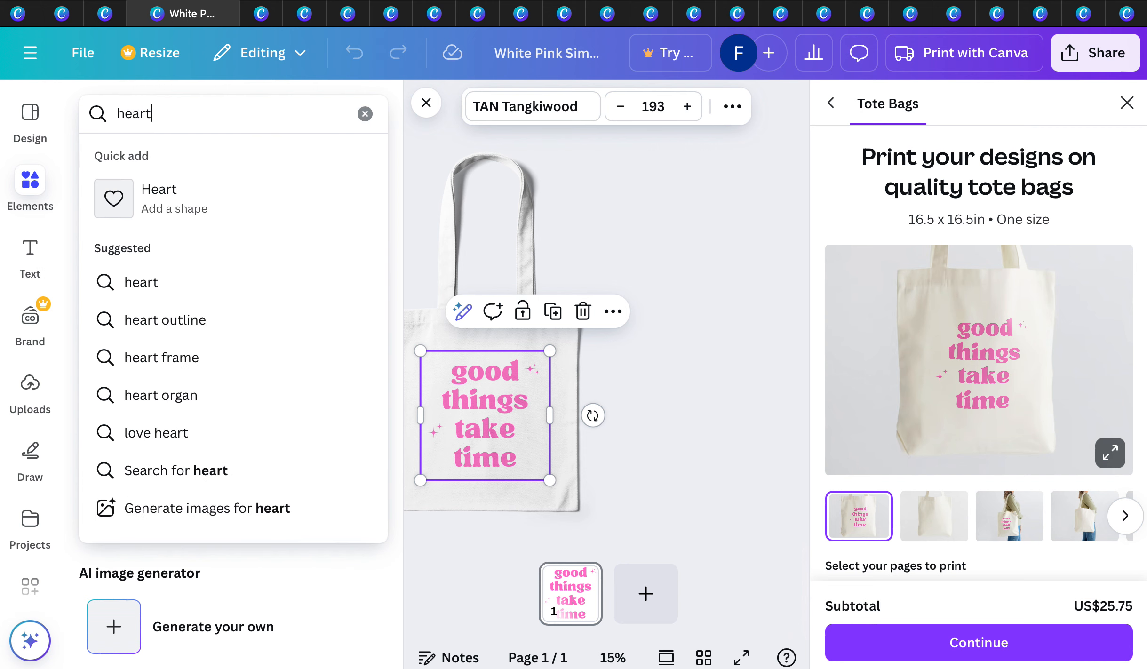
{"action": "left_click", "coordinate": [113, 199]}
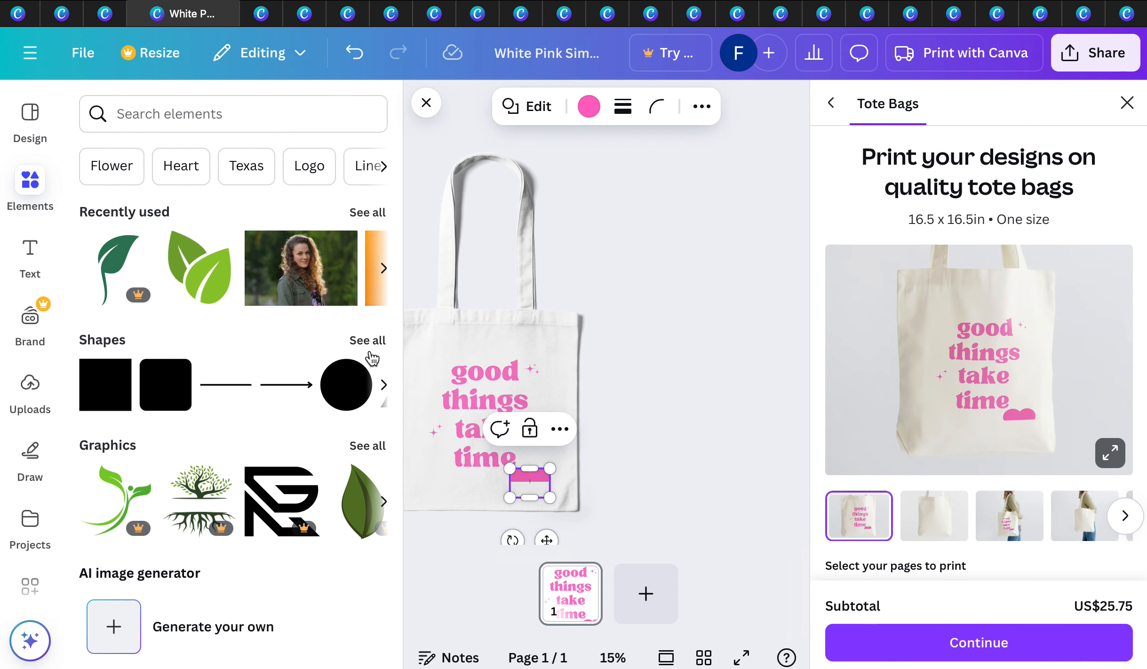
{"action": "left_click", "coordinate": [426, 102]}
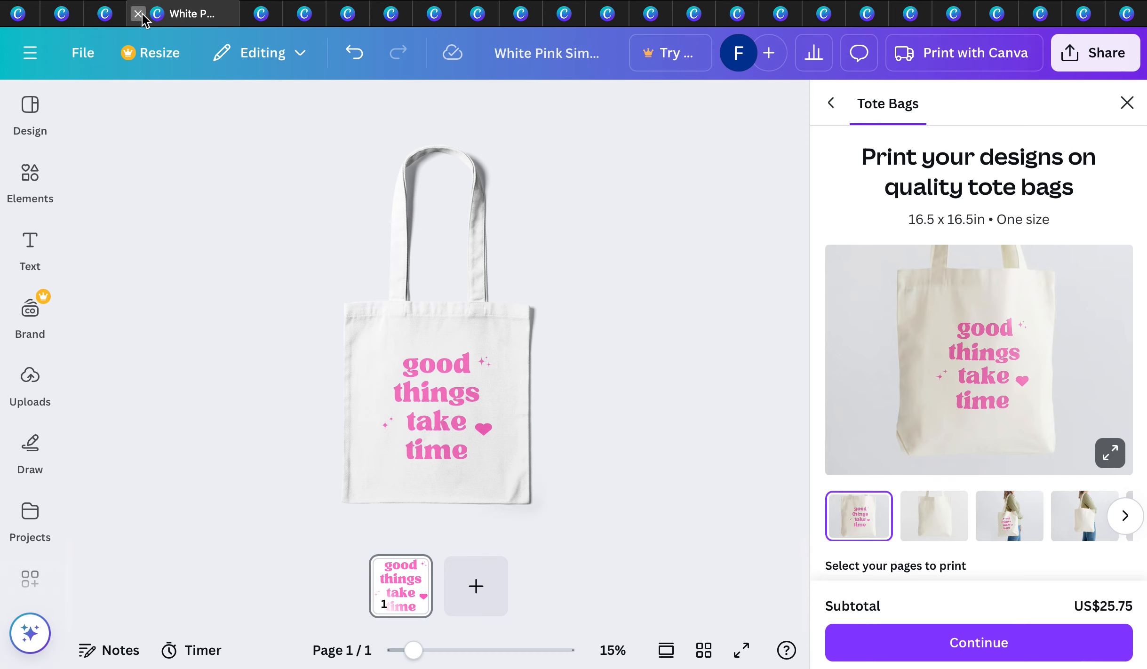
Step: Close the tote bag design and preview the Green And Red Winter Holidays Notebook template
{"action": "left_click", "coordinate": [105, 13]}
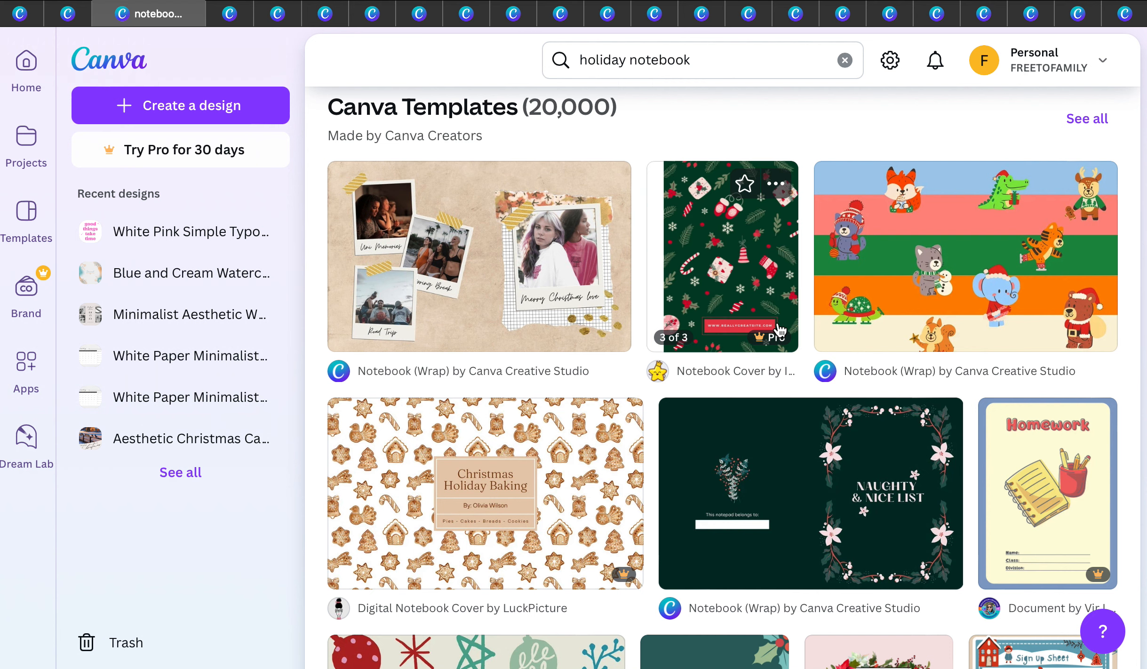
{"action": "left_click", "coordinate": [723, 256]}
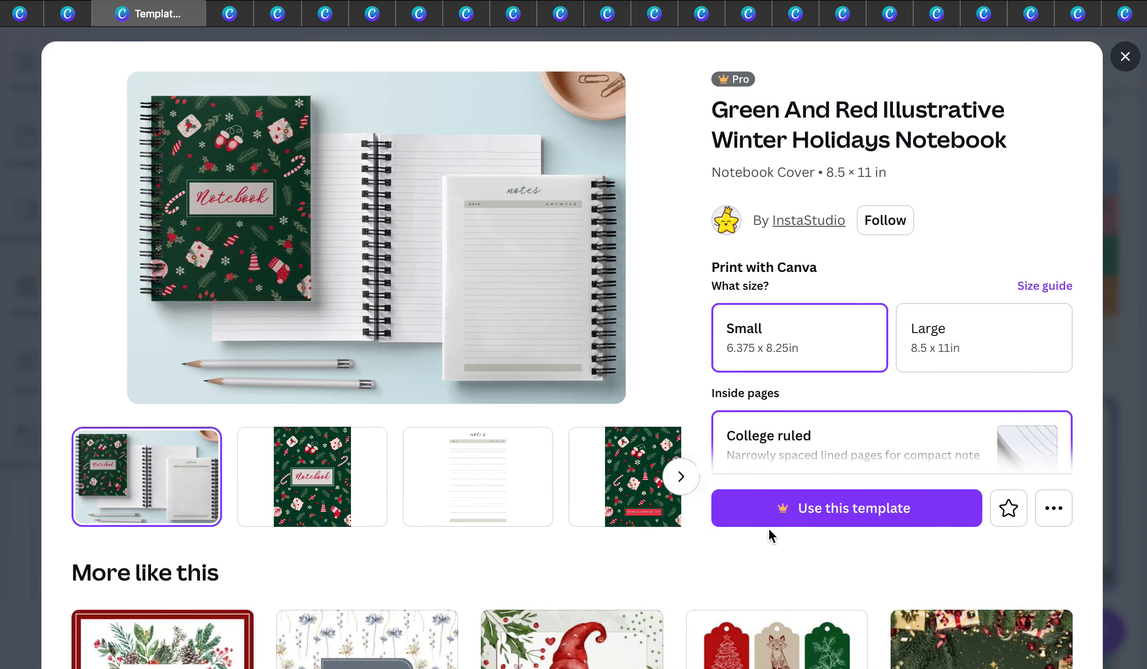
{"action": "mouse_move", "coordinate": [862, 494]}
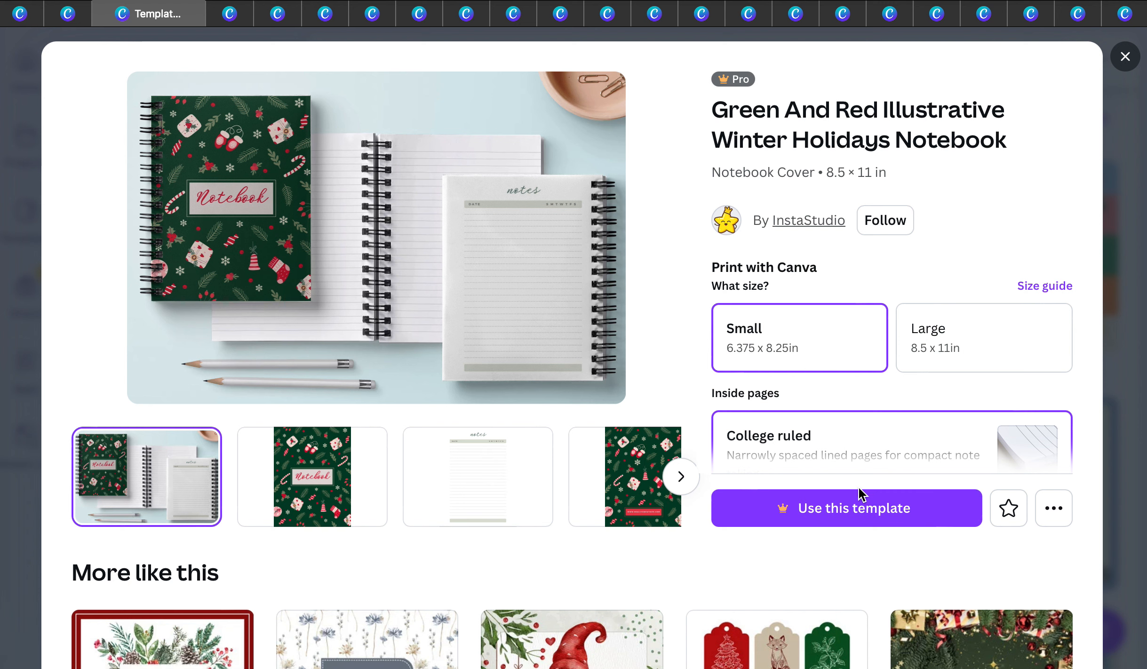
{"action": "mouse_move", "coordinate": [786, 521]}
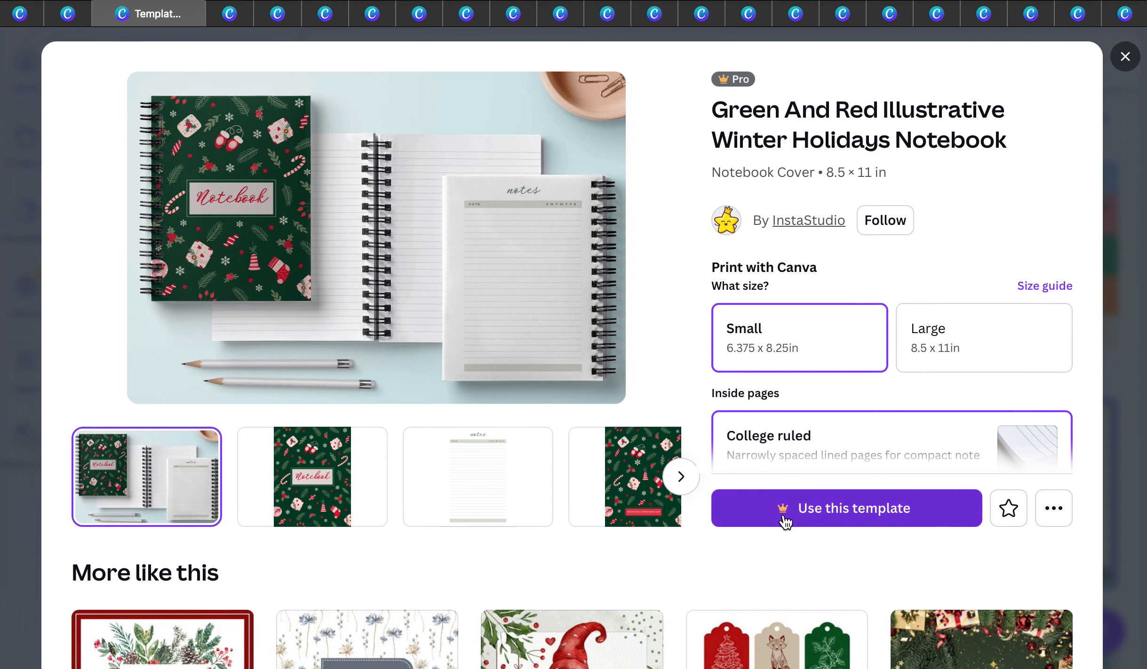
{"action": "mouse_move", "coordinate": [156, 79]}
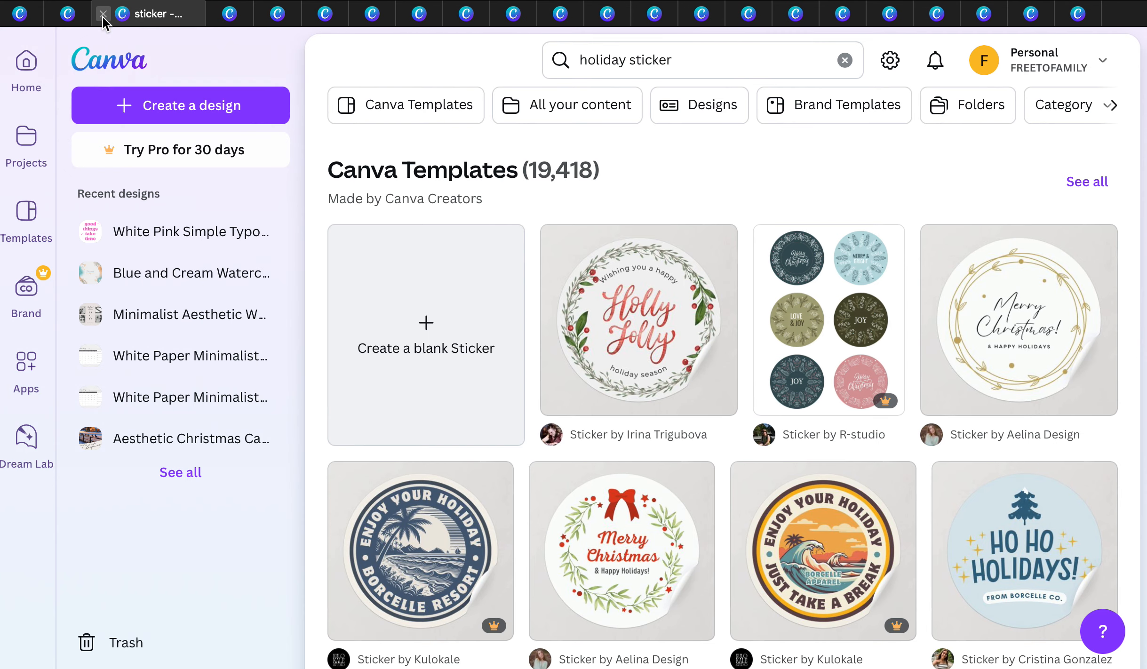
{"action": "mouse_move", "coordinate": [663, 292]}
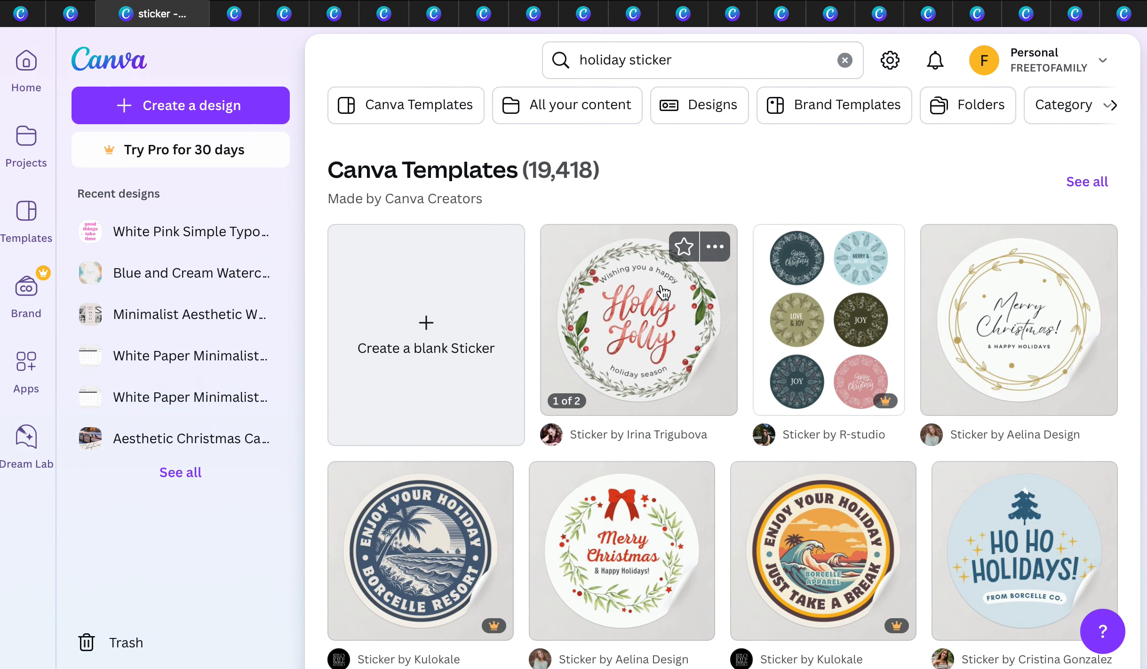
Step: Open the Holly Jolly circle sticker and view its Stickers (Circle) sizes with a US$29.76 subtotal
{"action": "left_click", "coordinate": [636, 320]}
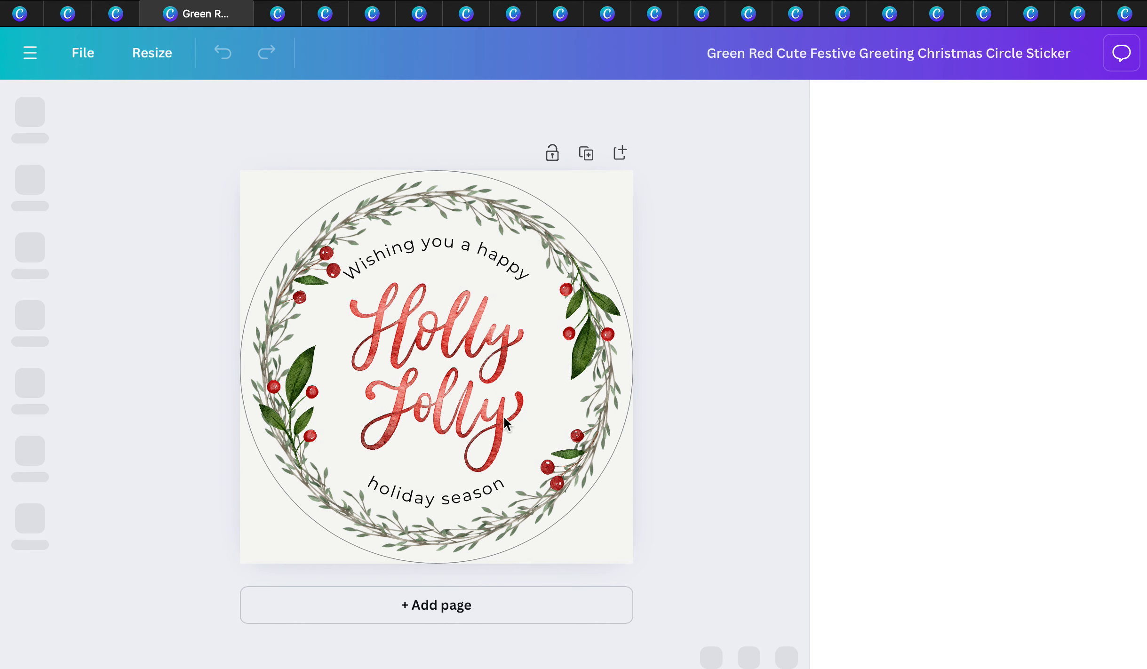
{"action": "left_click", "coordinate": [285, 405]}
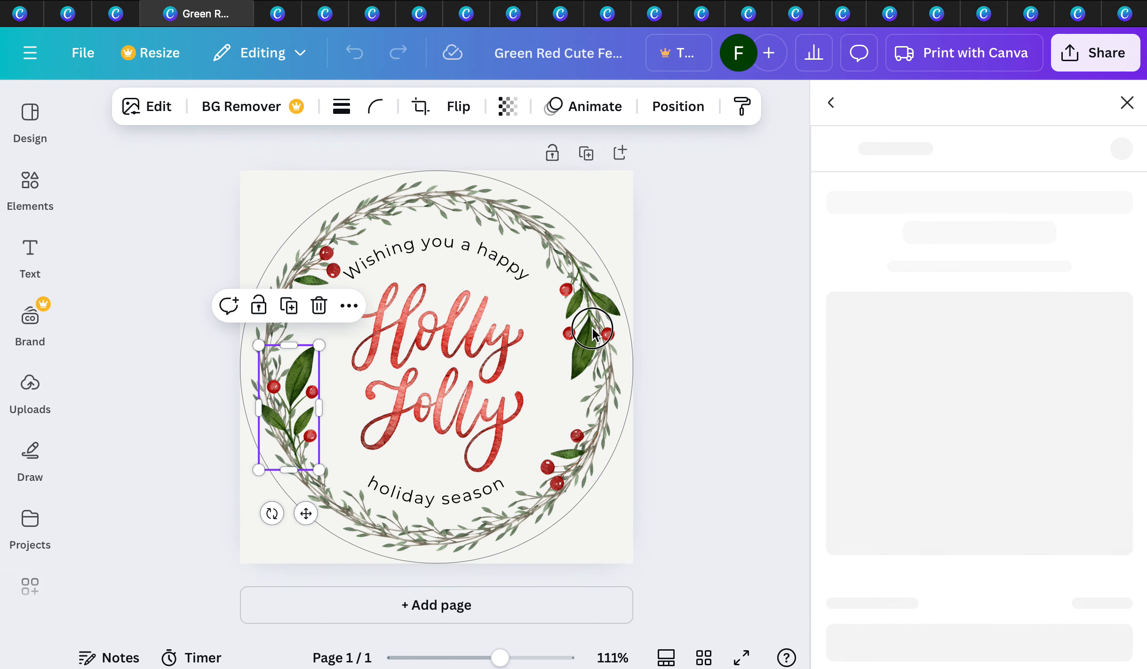
{"action": "left_click", "coordinate": [29, 186]}
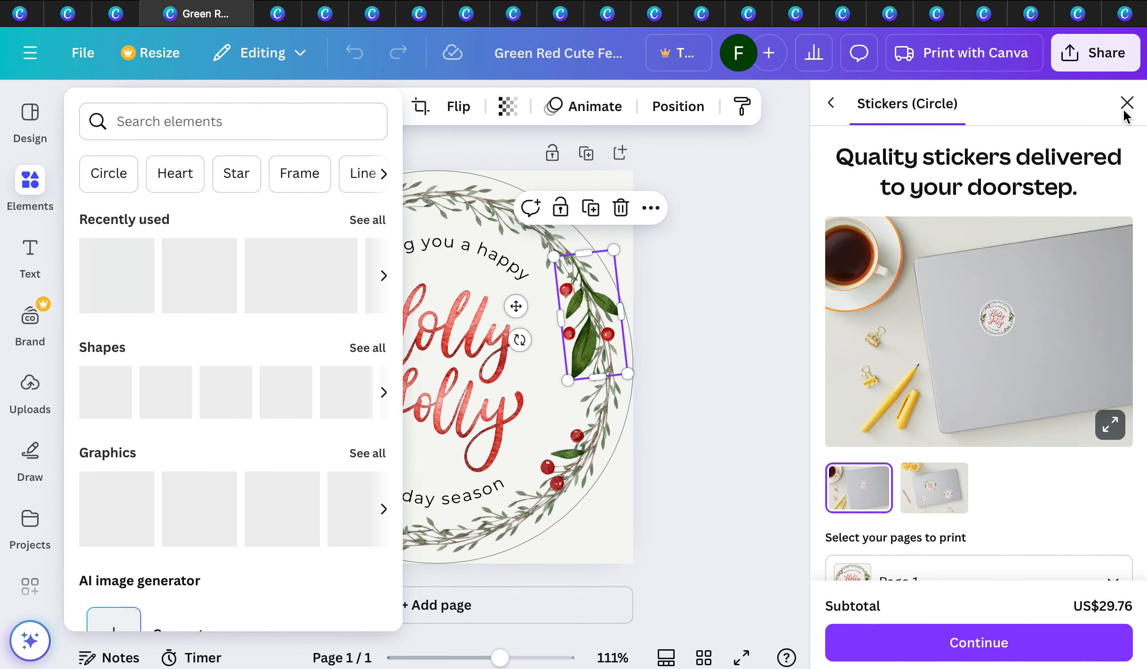
{"action": "left_click", "coordinate": [30, 190]}
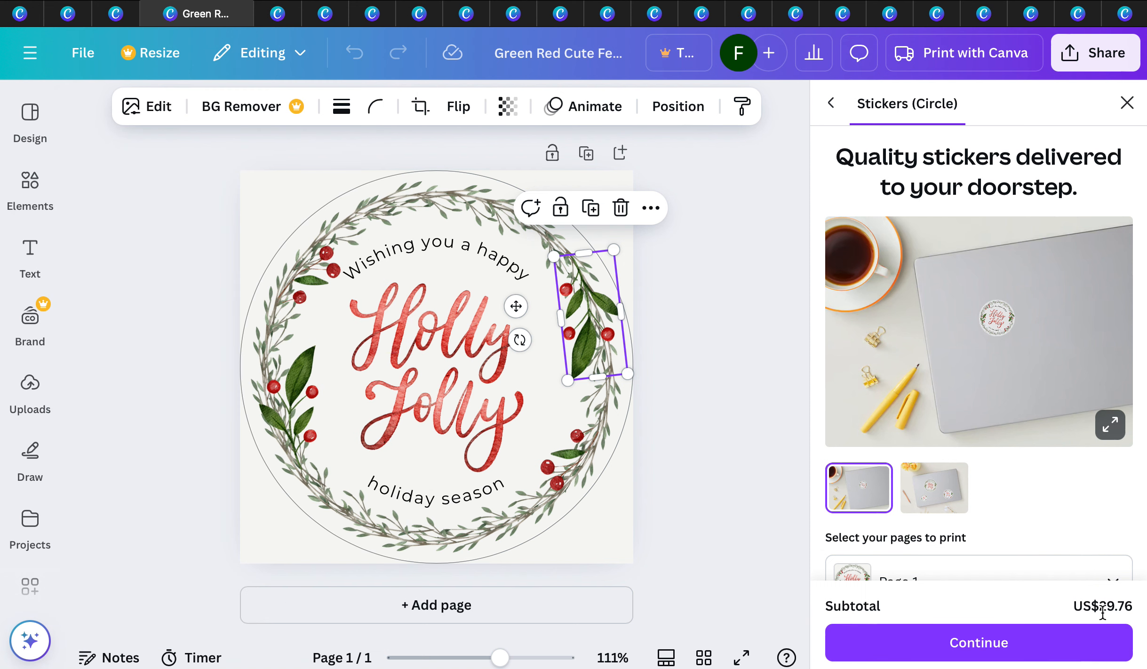
{"action": "scroll", "scroll_direction": "down", "scroll_amount": 3}
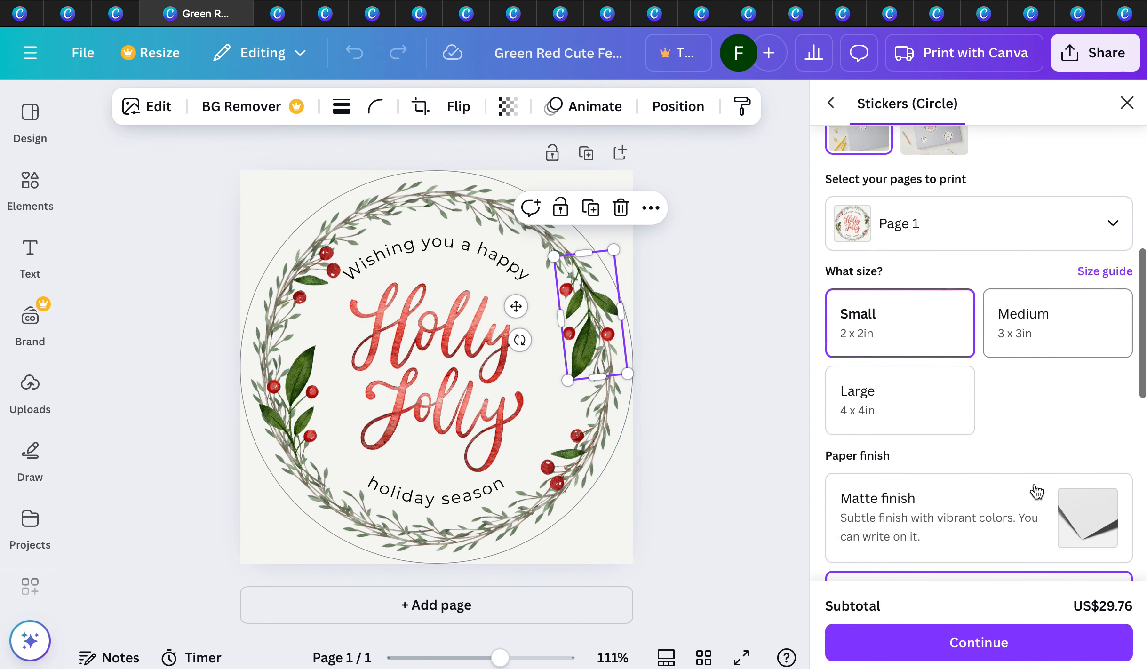
{"action": "scroll", "scroll_direction": "down", "scroll_amount": 3}
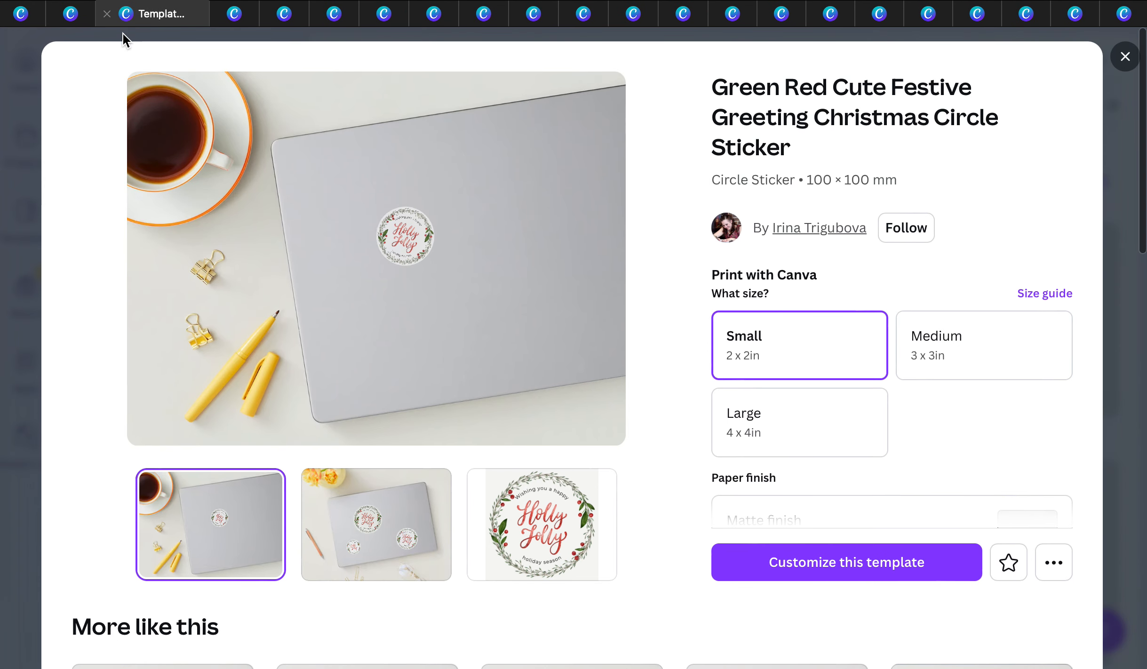
Step: Close the sticker page and open the Happy Holidays gift tag template in the editor
{"action": "left_click", "coordinate": [1125, 57]}
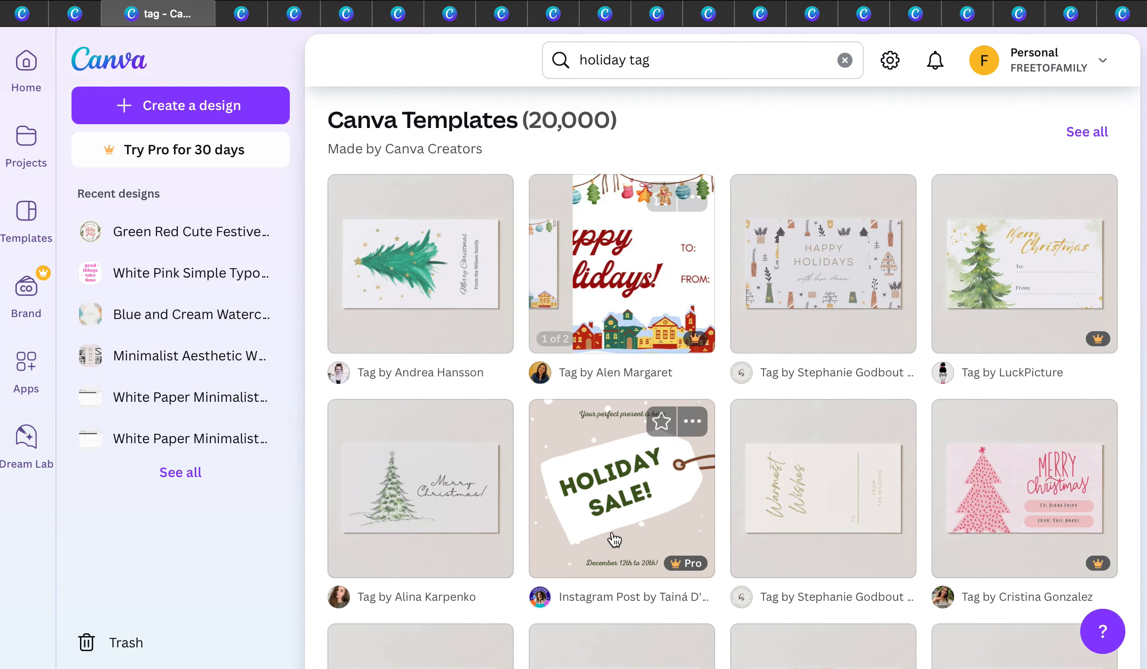
{"action": "mouse_move", "coordinate": [856, 289]}
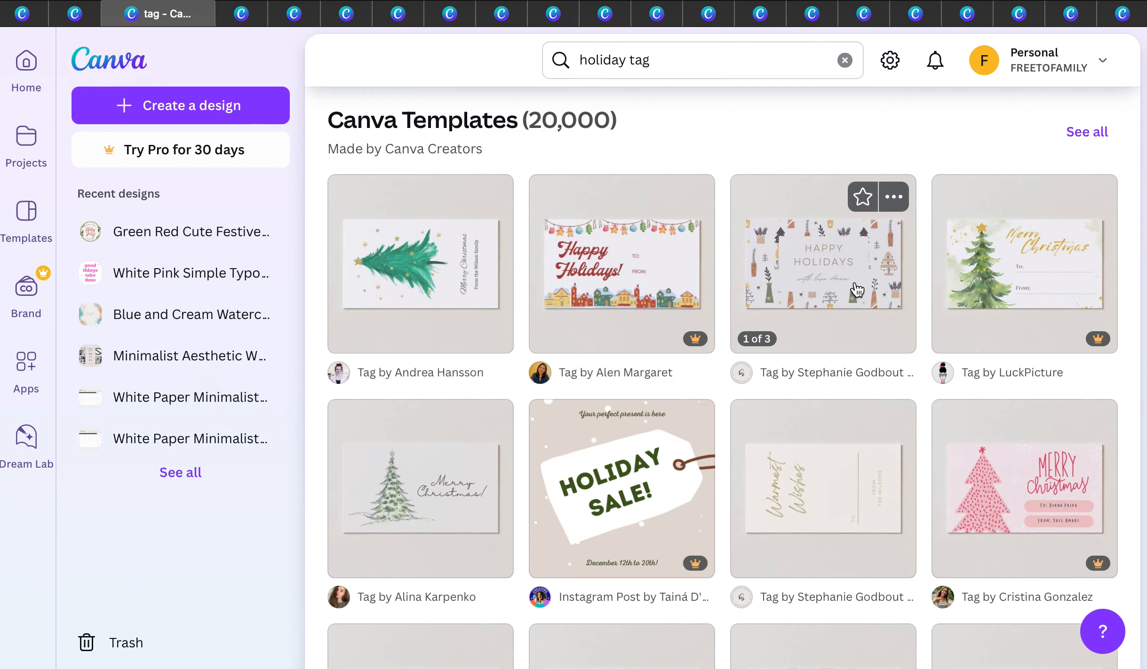
{"action": "left_click", "coordinate": [823, 264]}
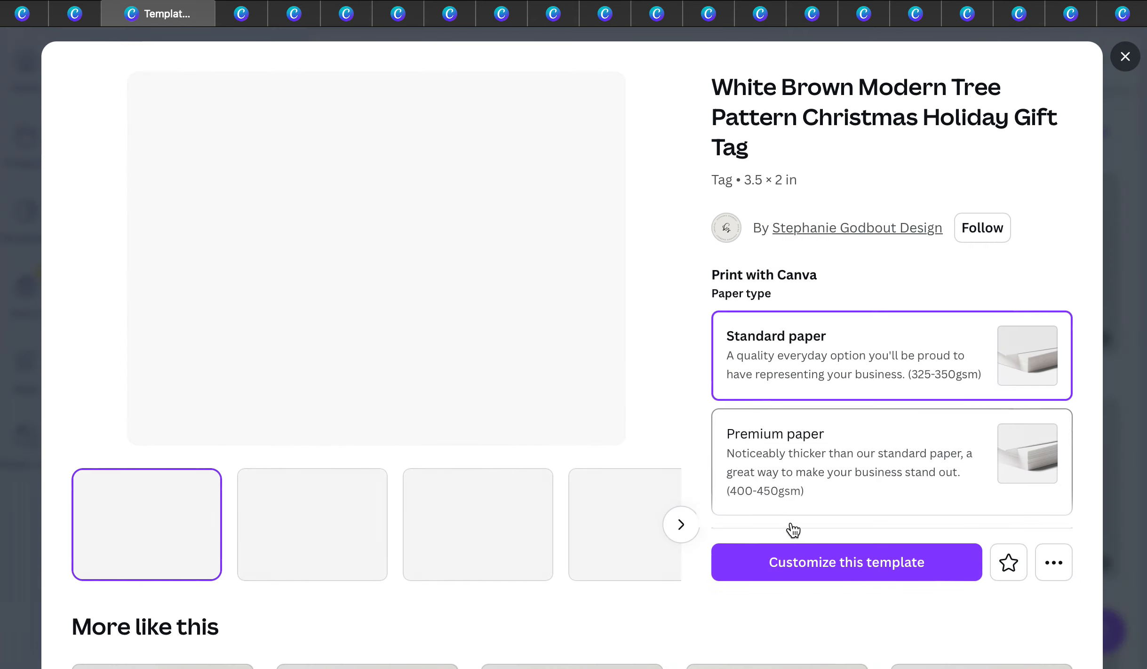
{"action": "left_click", "coordinate": [845, 563]}
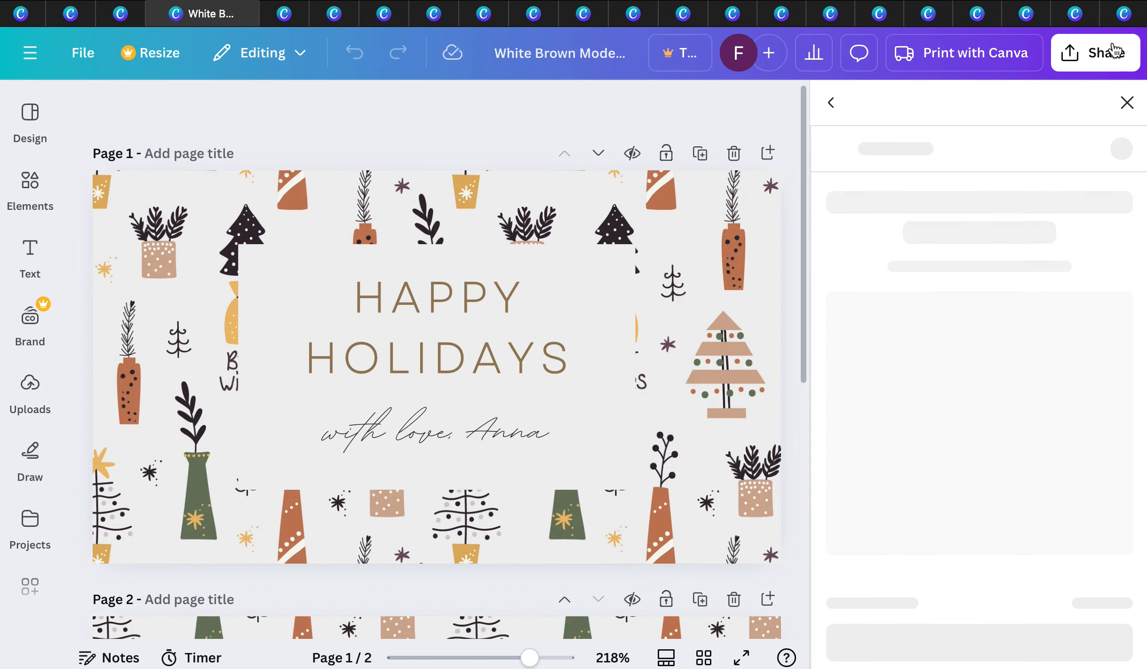
Step: Show the Tags print panel via Share with 50 tags at US$15.50, then close the design
{"action": "left_click", "coordinate": [1095, 52]}
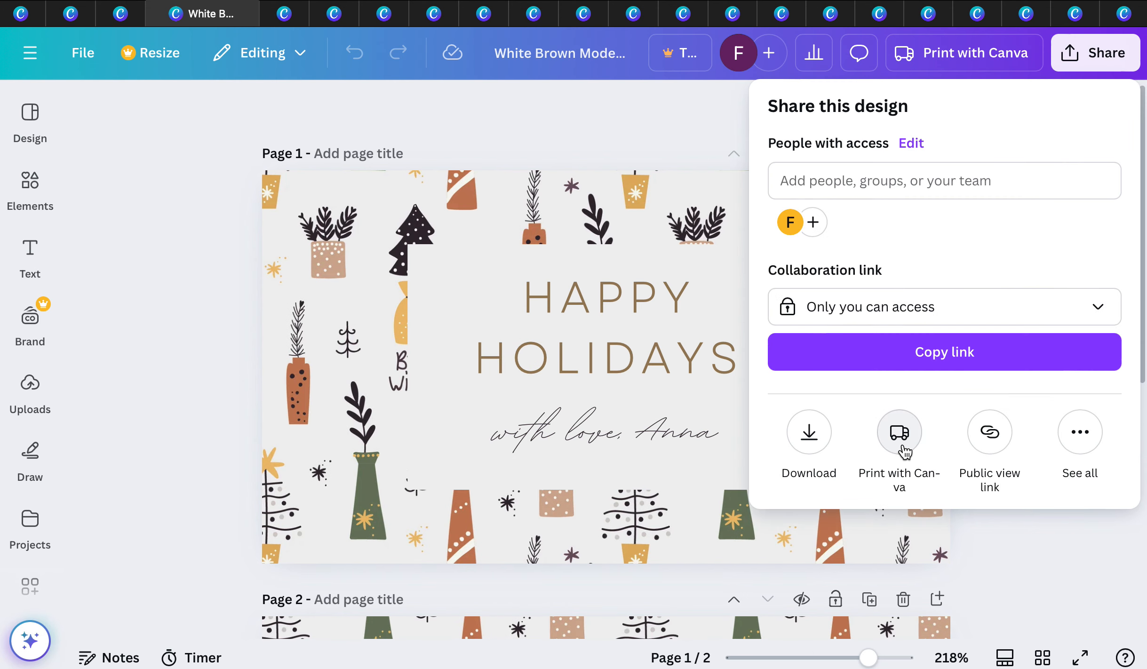
{"action": "left_click", "coordinate": [898, 431]}
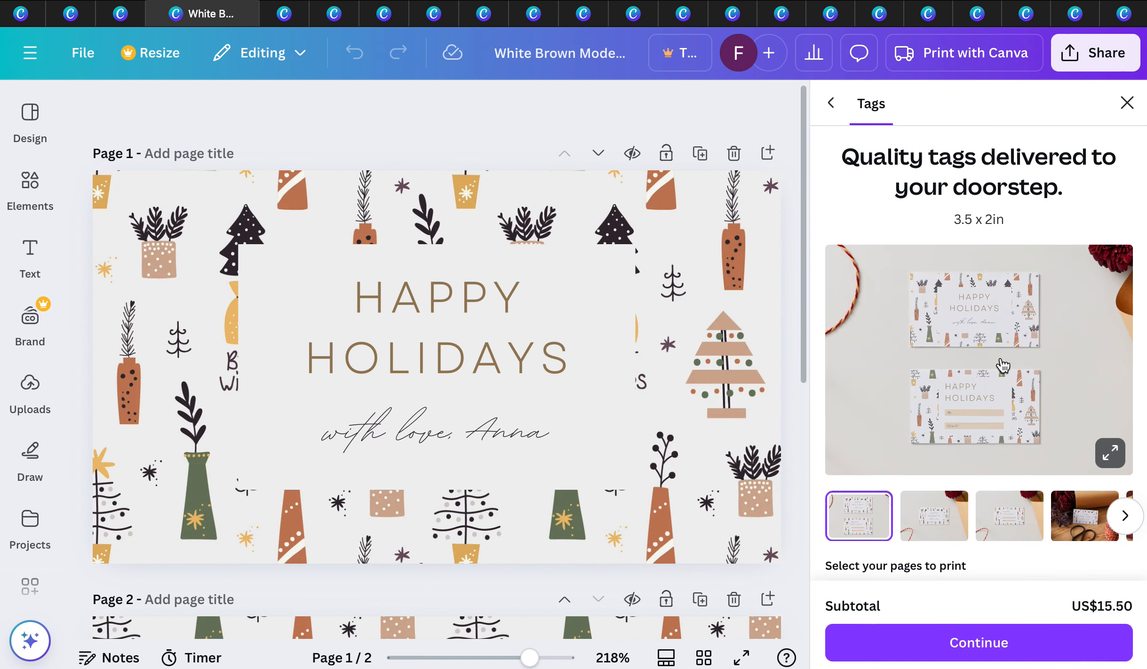
{"action": "scroll", "scroll_direction": "down", "scroll_amount": 3}
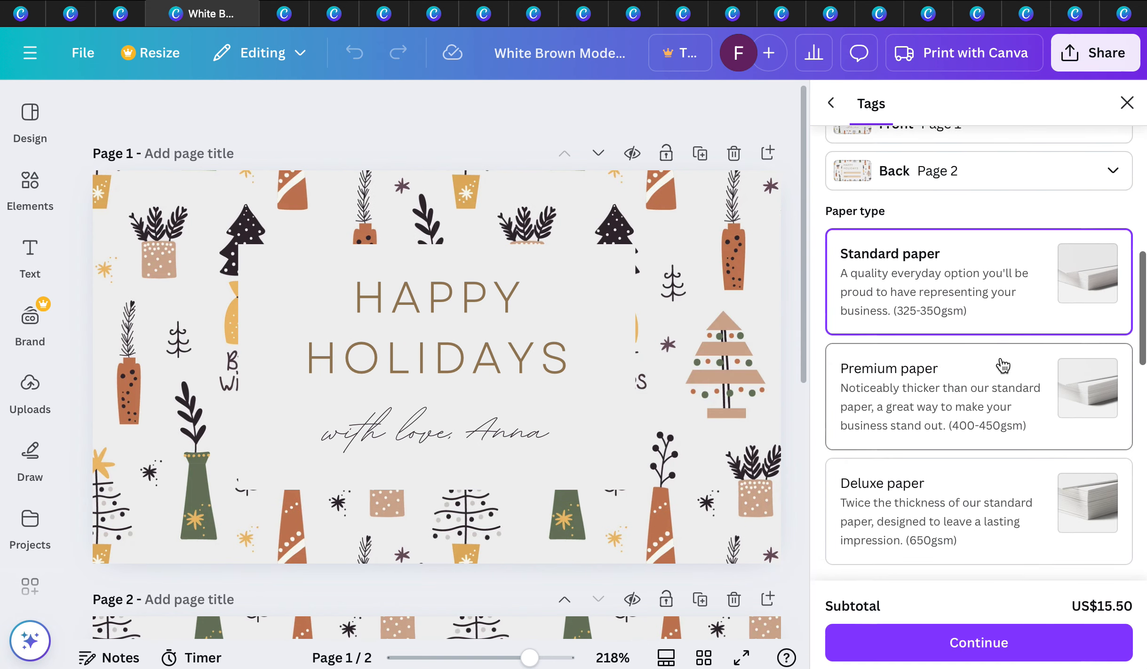
{"action": "scroll", "scroll_direction": "down", "scroll_amount": 3}
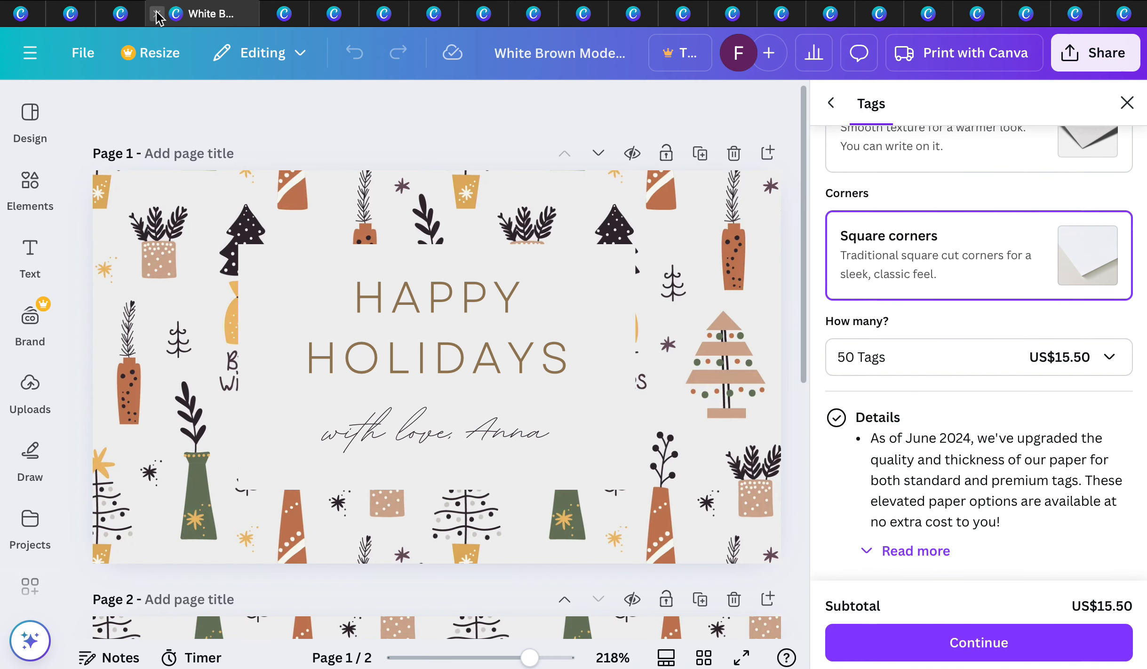
{"action": "left_click", "coordinate": [154, 14]}
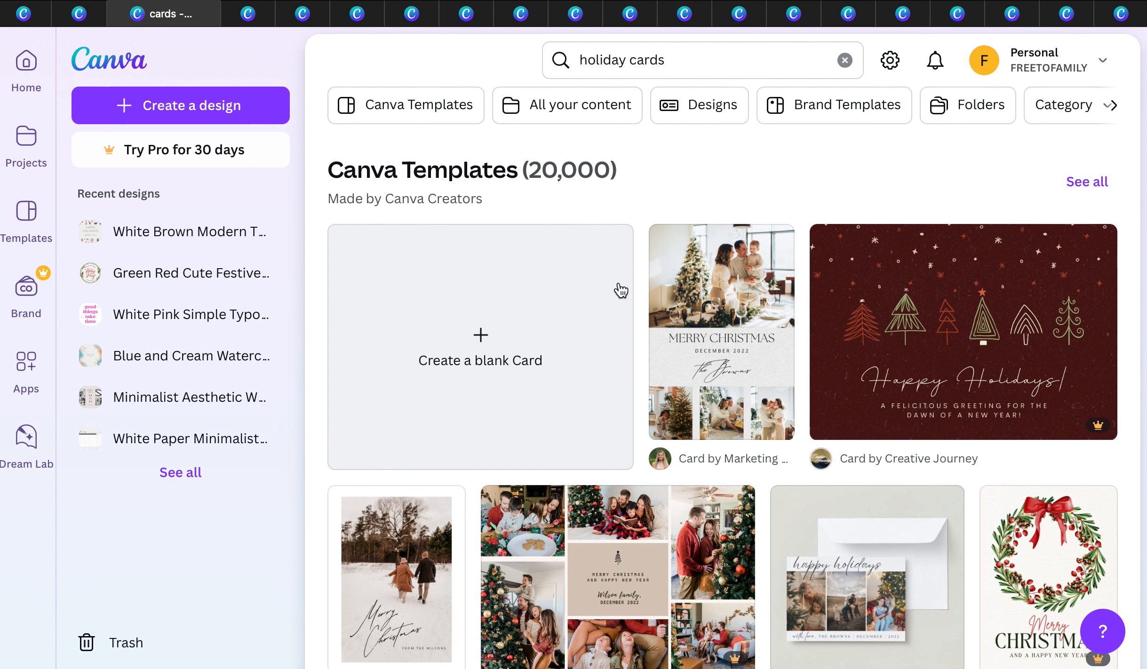
{"action": "mouse_move", "coordinate": [688, 545]}
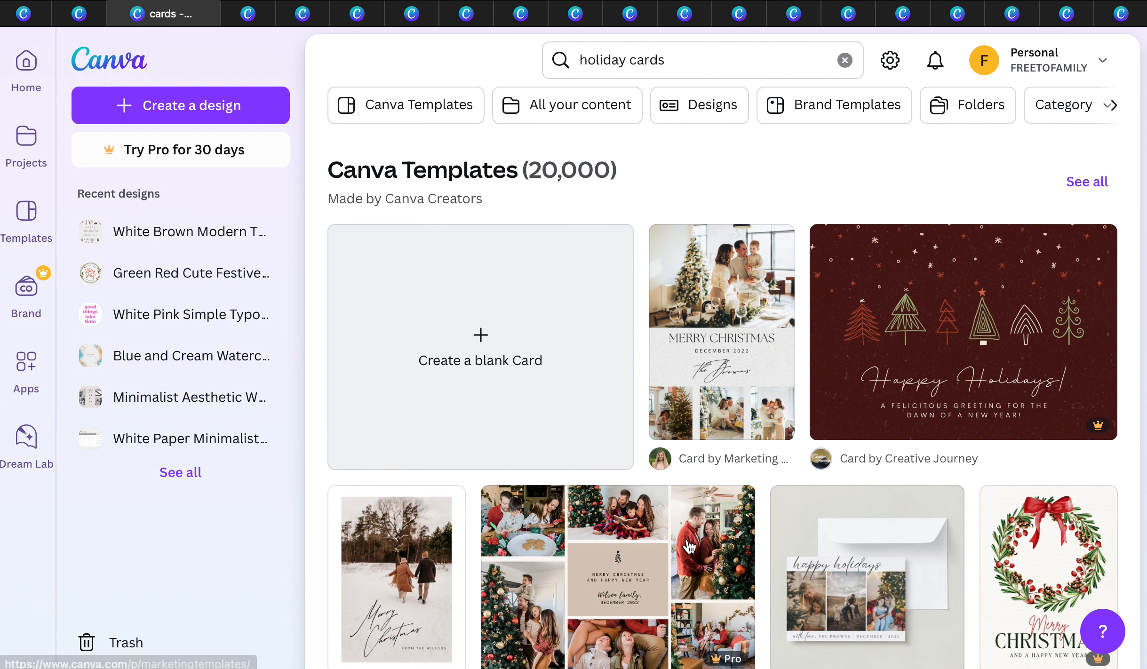
{"action": "mouse_move", "coordinate": [750, 335]}
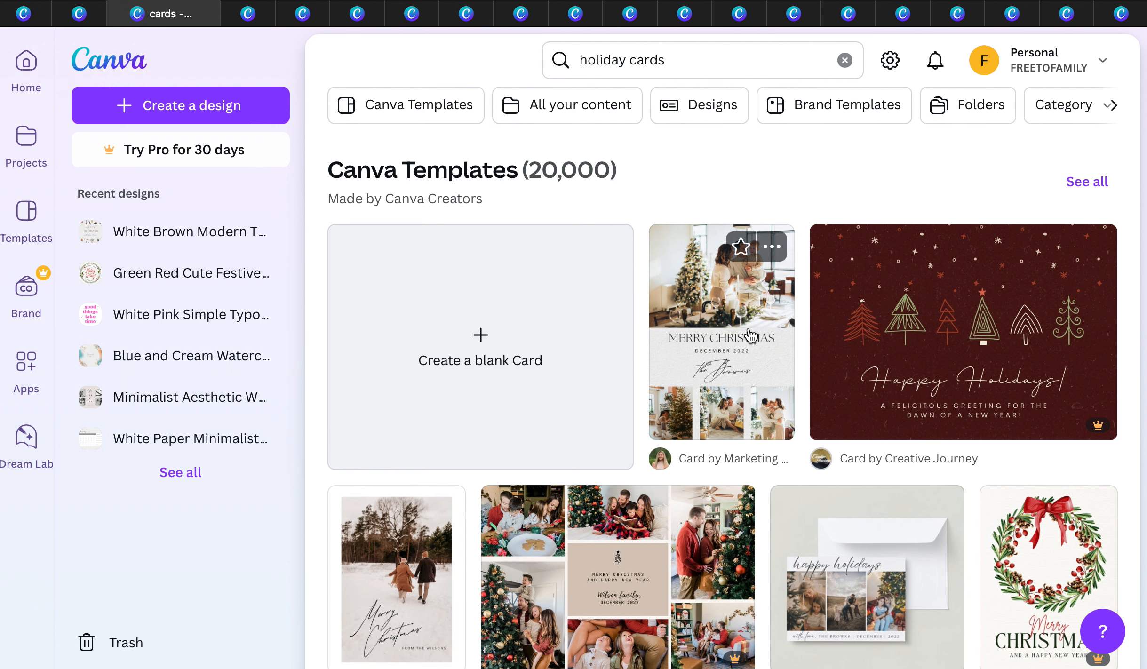
Step: Open the Merry Christmas photo collage card template in the editor
{"action": "left_click", "coordinate": [720, 333]}
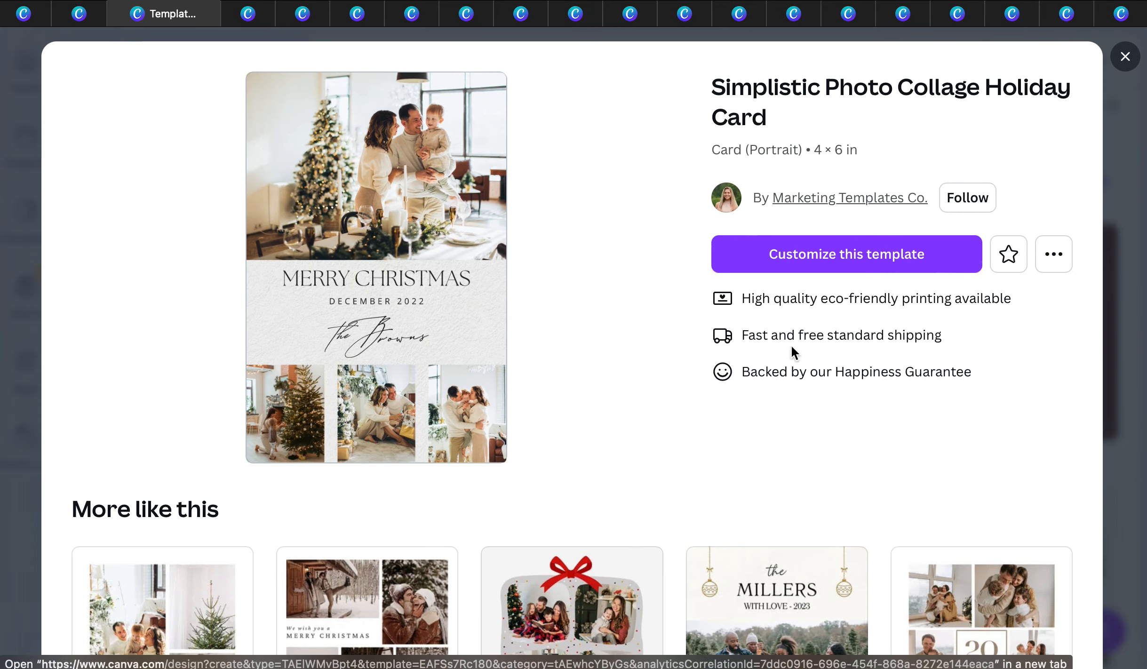
{"action": "left_click", "coordinate": [846, 254]}
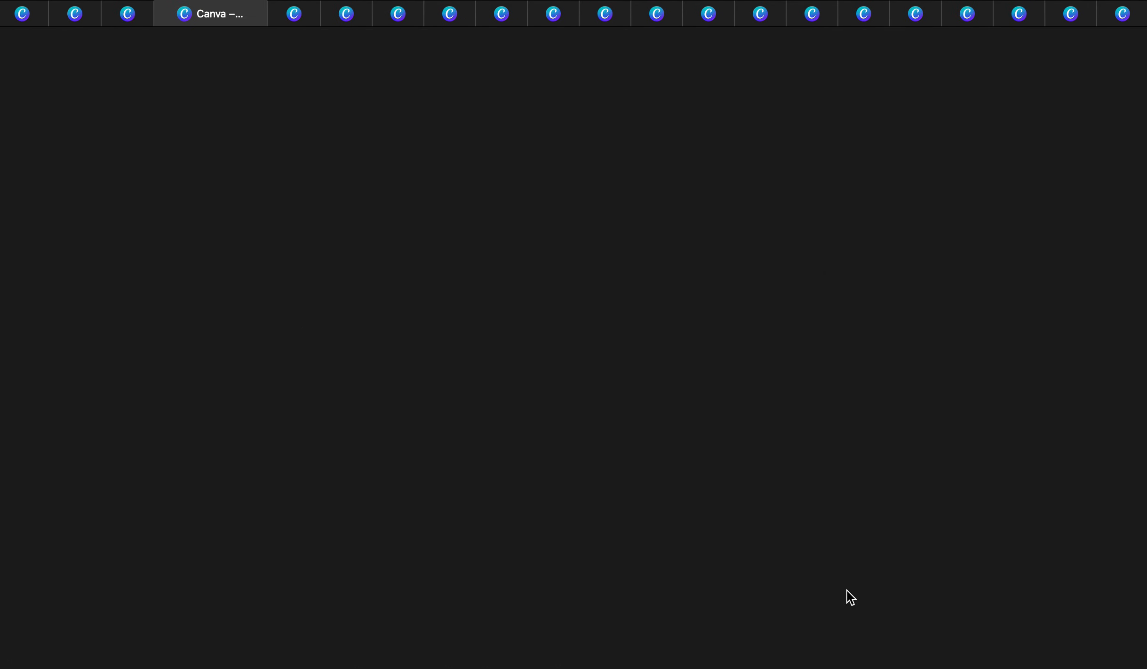
{"action": "left_click", "coordinate": [210, 13]}
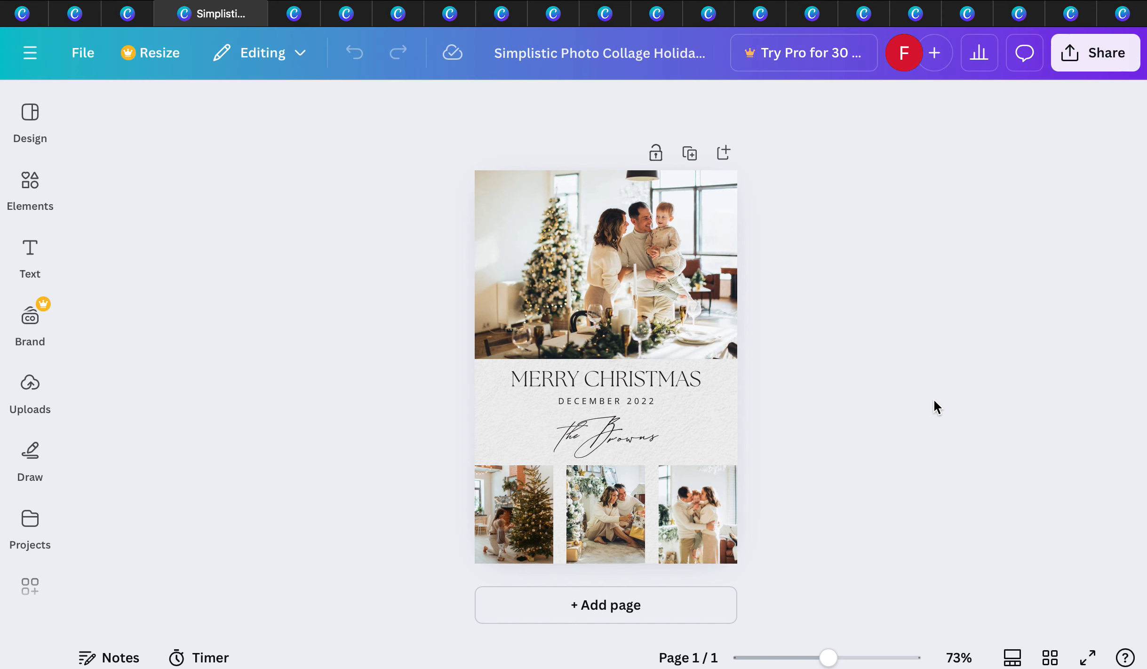
Step: Show the 5x7 Invitations print panel at US$47.50 and scroll to the Paper finish choices
{"action": "left_click", "coordinate": [1094, 52]}
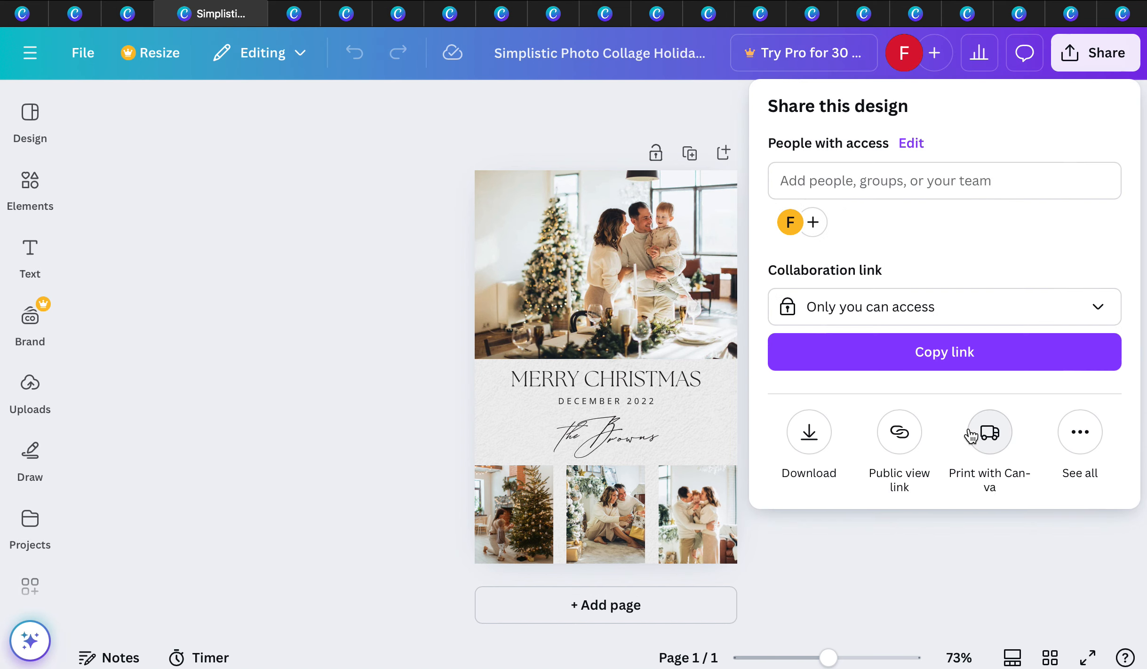
{"action": "left_click", "coordinate": [898, 431]}
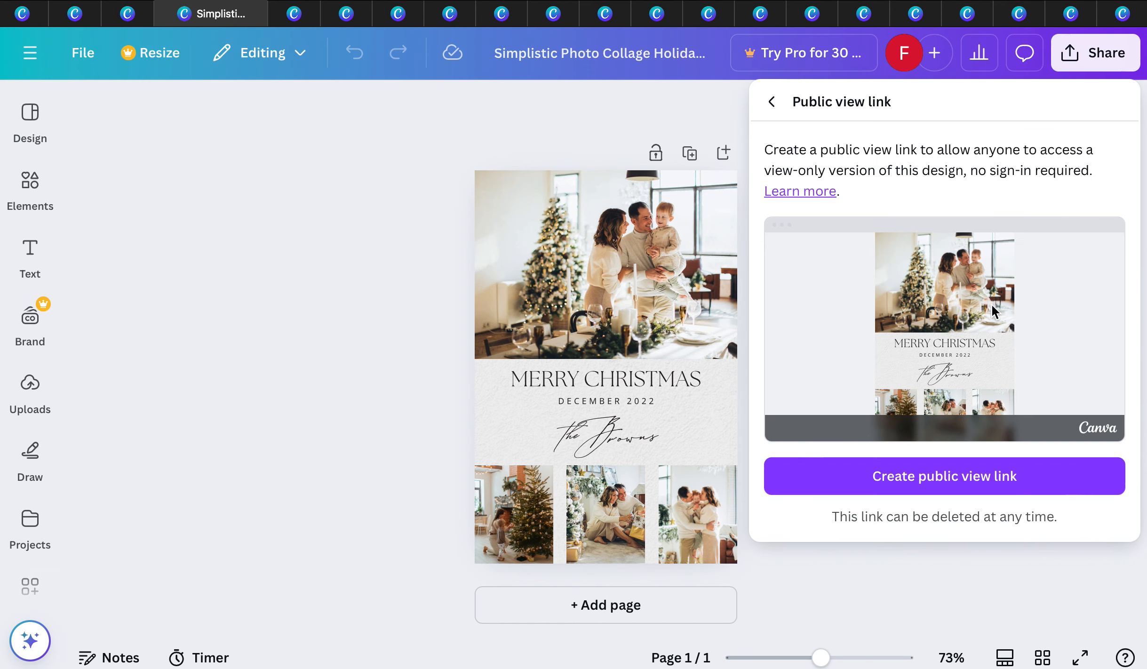
{"action": "mouse_move", "coordinate": [1091, 85]}
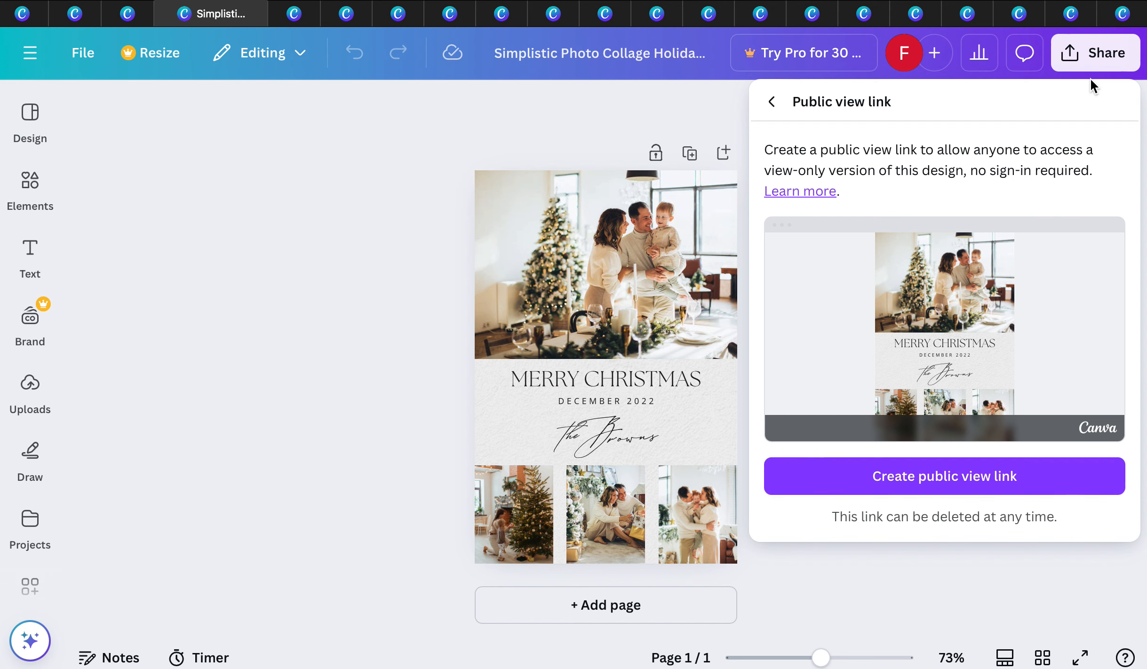
{"action": "left_click", "coordinate": [772, 102]}
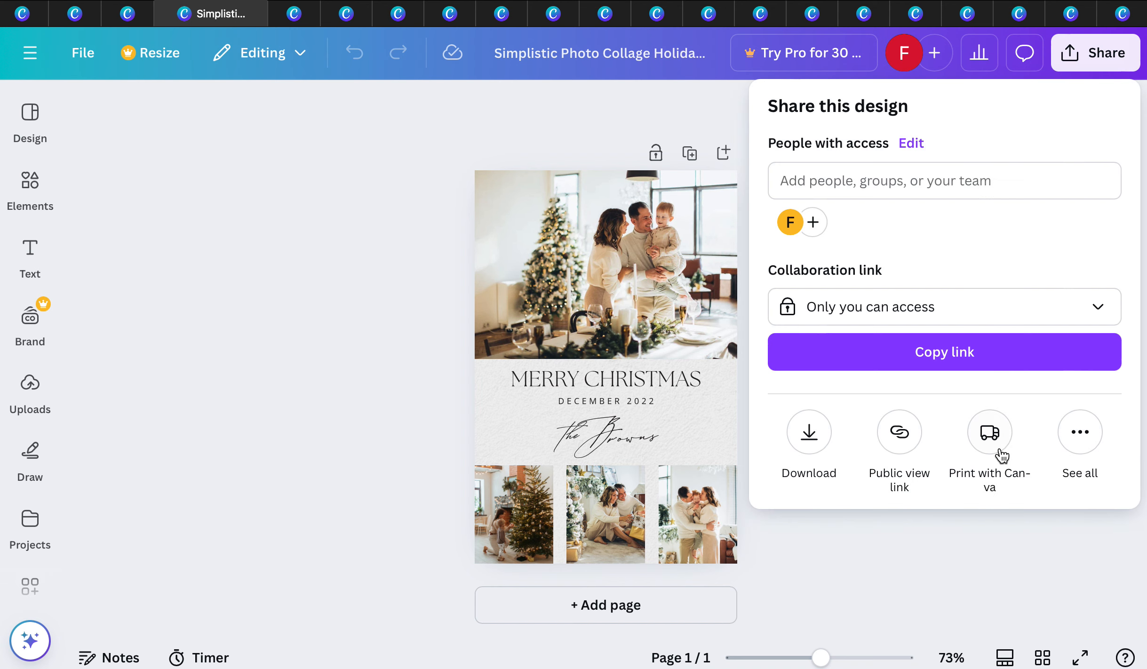
{"action": "left_click", "coordinate": [989, 431]}
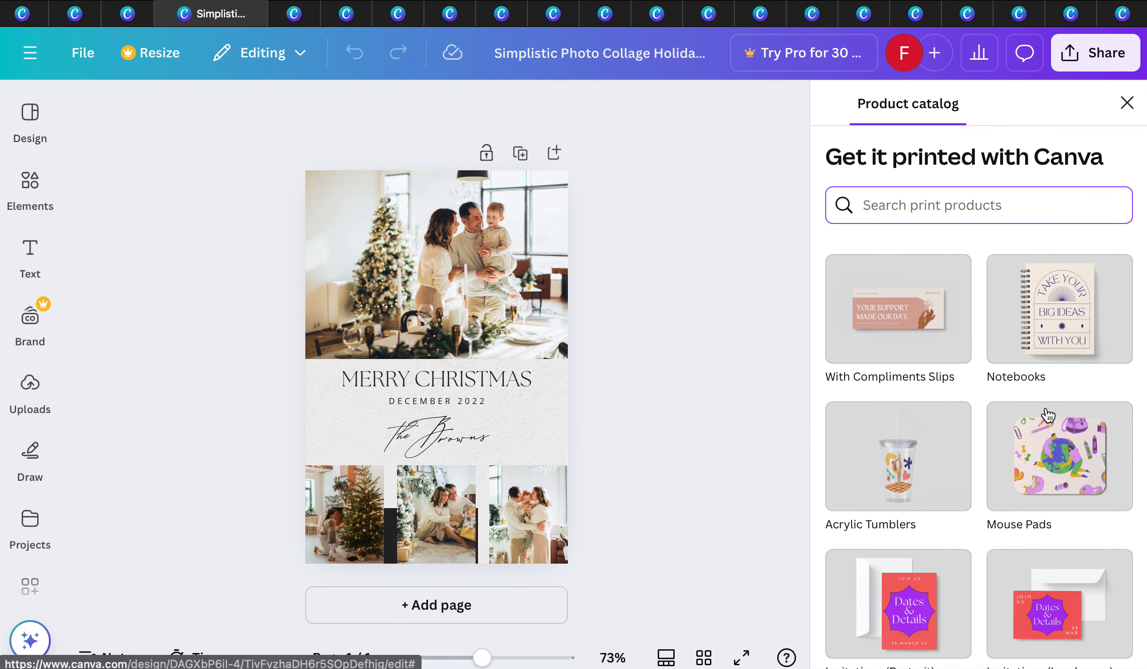
{"action": "scroll", "scroll_direction": "down", "scroll_amount": 3}
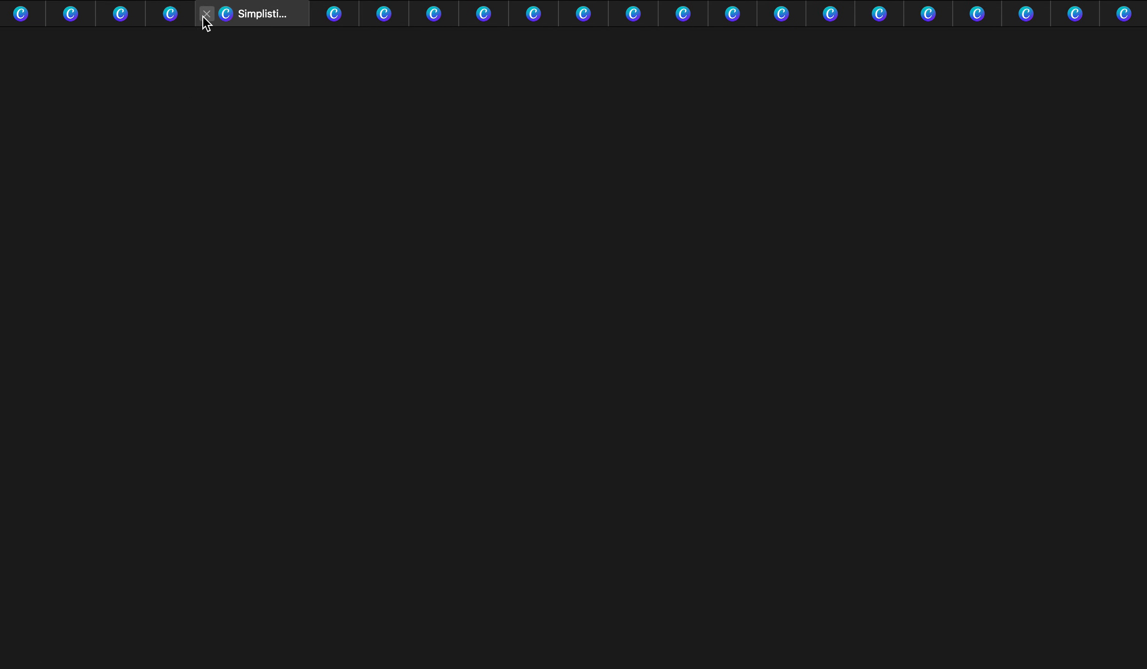
Step: Close the card design and browse the holiday hoodie template results
{"action": "left_click", "coordinate": [260, 13]}
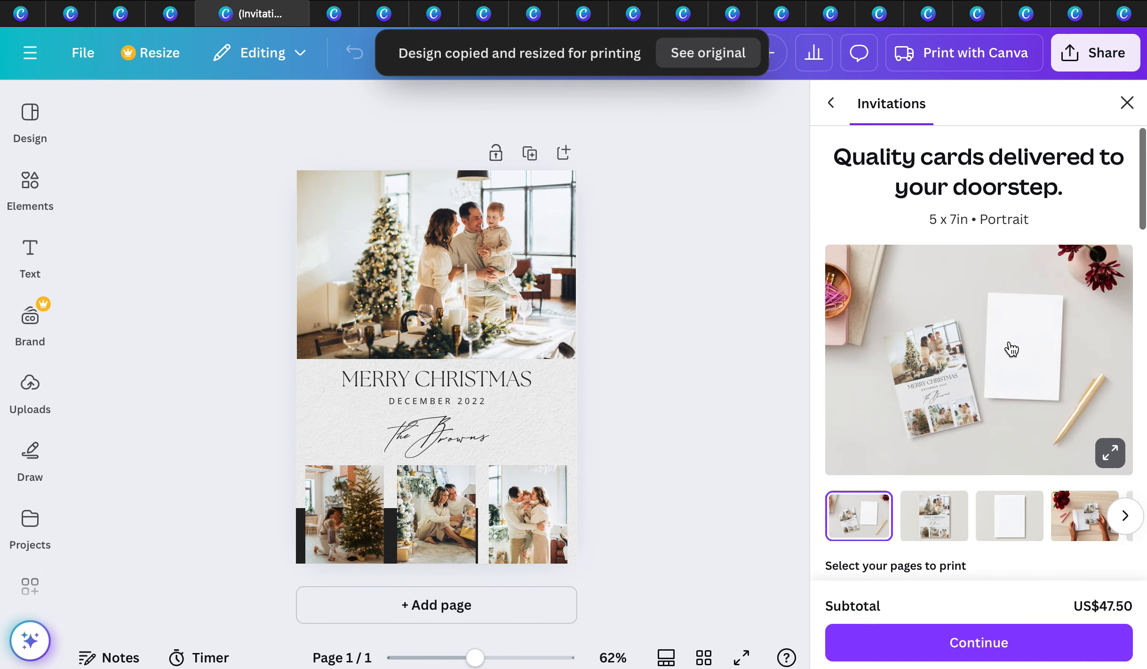
{"action": "scroll", "scroll_direction": "down", "scroll_amount": 3}
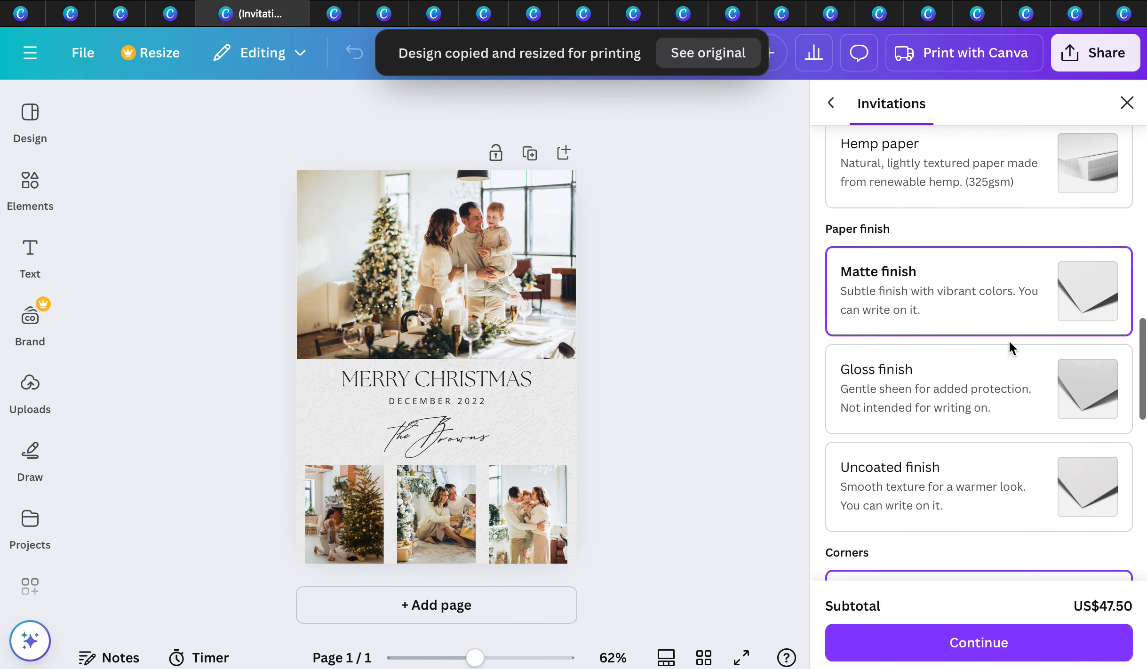
{"action": "scroll", "scroll_direction": "down", "scroll_amount": 3}
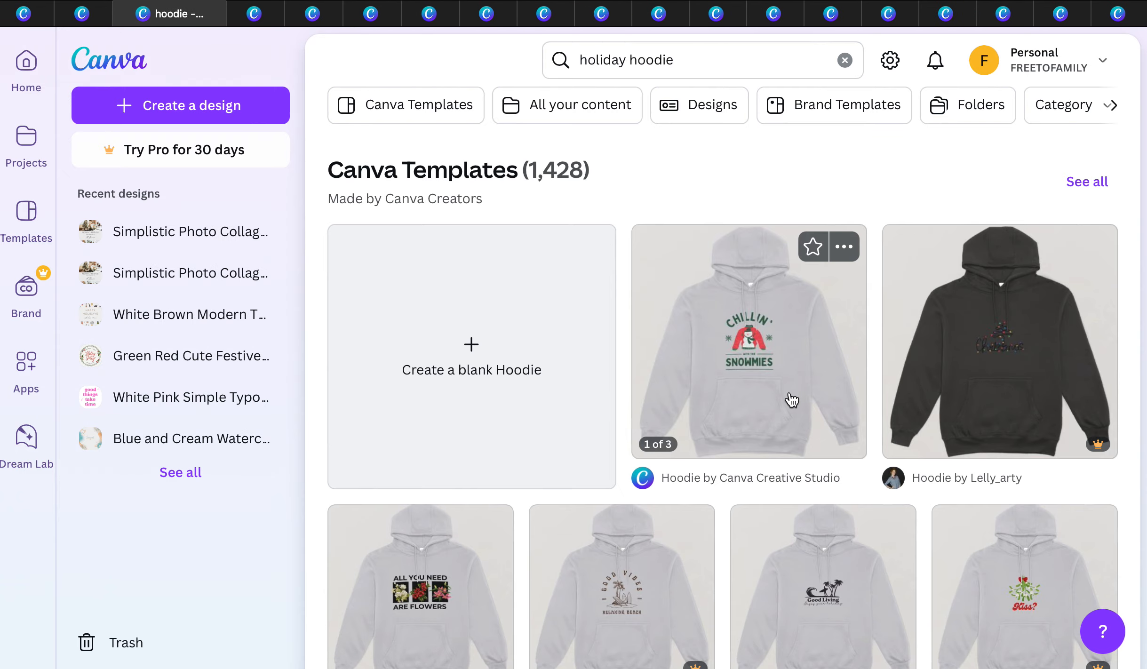
{"action": "left_click", "coordinate": [748, 339]}
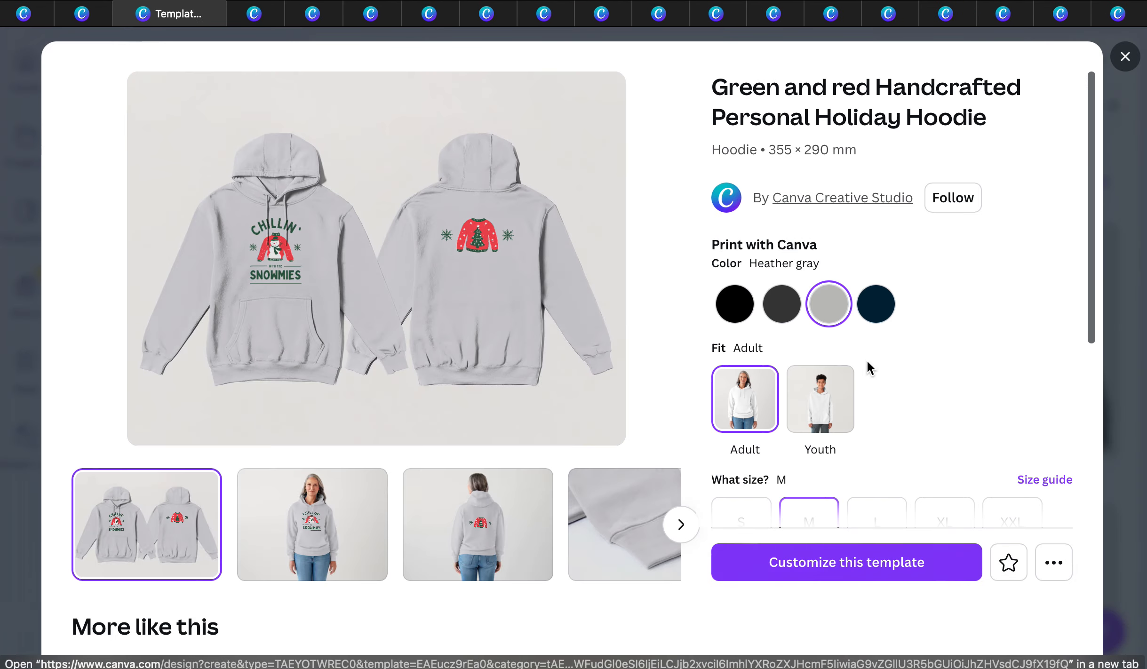
{"action": "scroll", "scroll_direction": "down", "scroll_amount": 3}
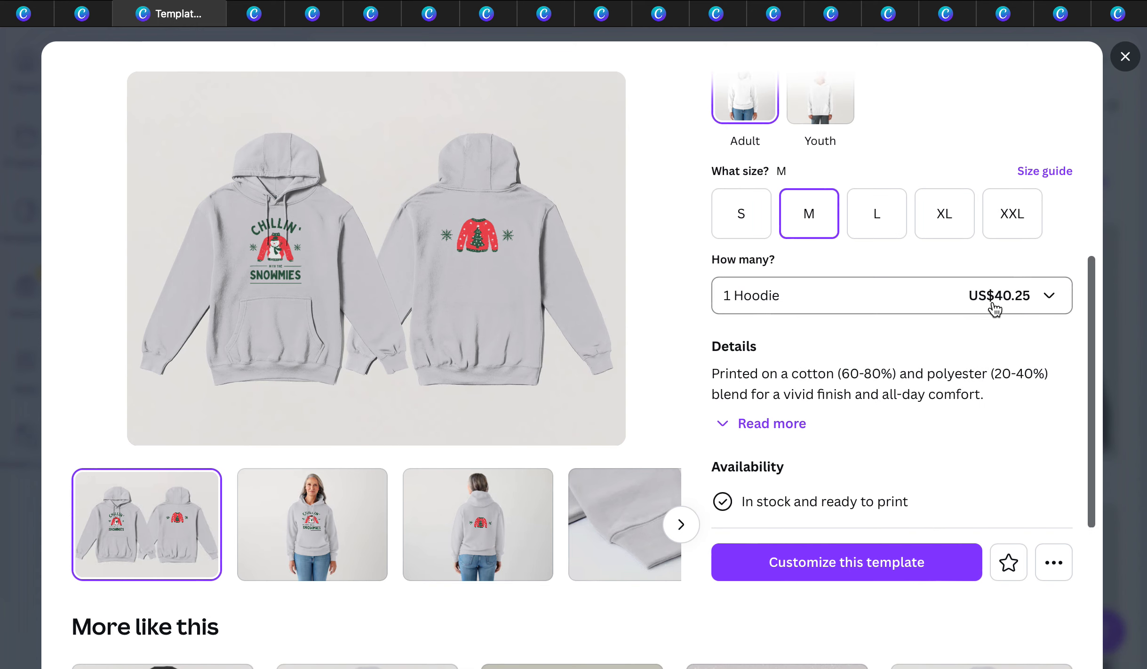
{"action": "mouse_move", "coordinate": [1133, 80]}
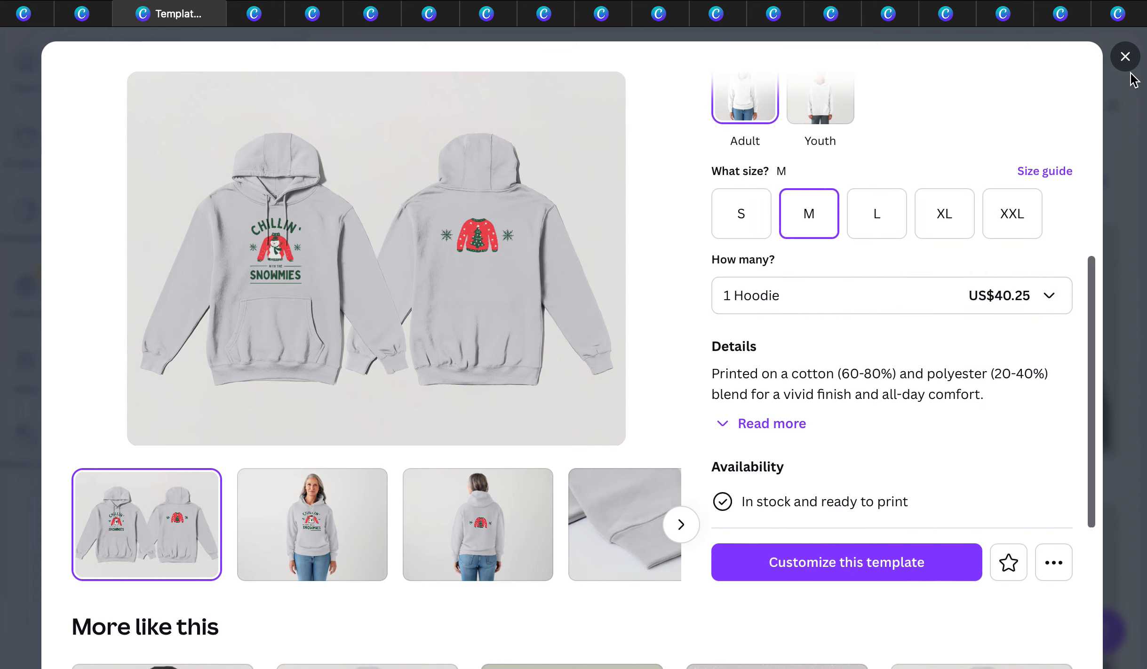
{"action": "left_click", "coordinate": [1125, 56]}
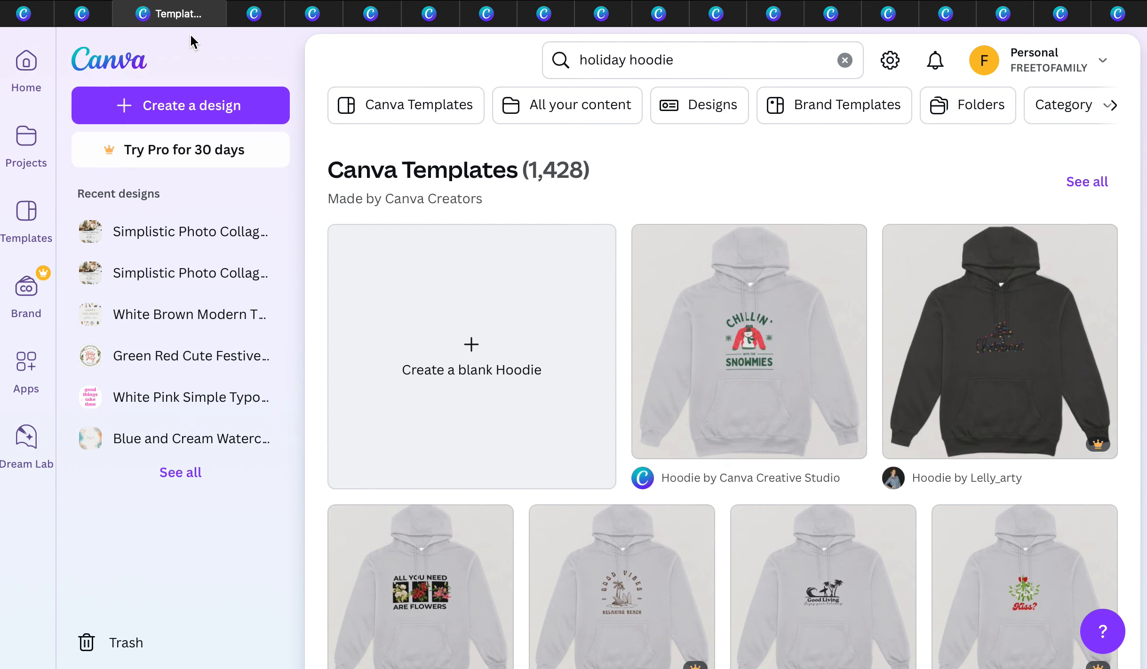
Step: Search 'holiday gift certificate' and check print sizes and pricing for the floral and gold certificates
{"action": "type", "text": "holiday gift certificate"}
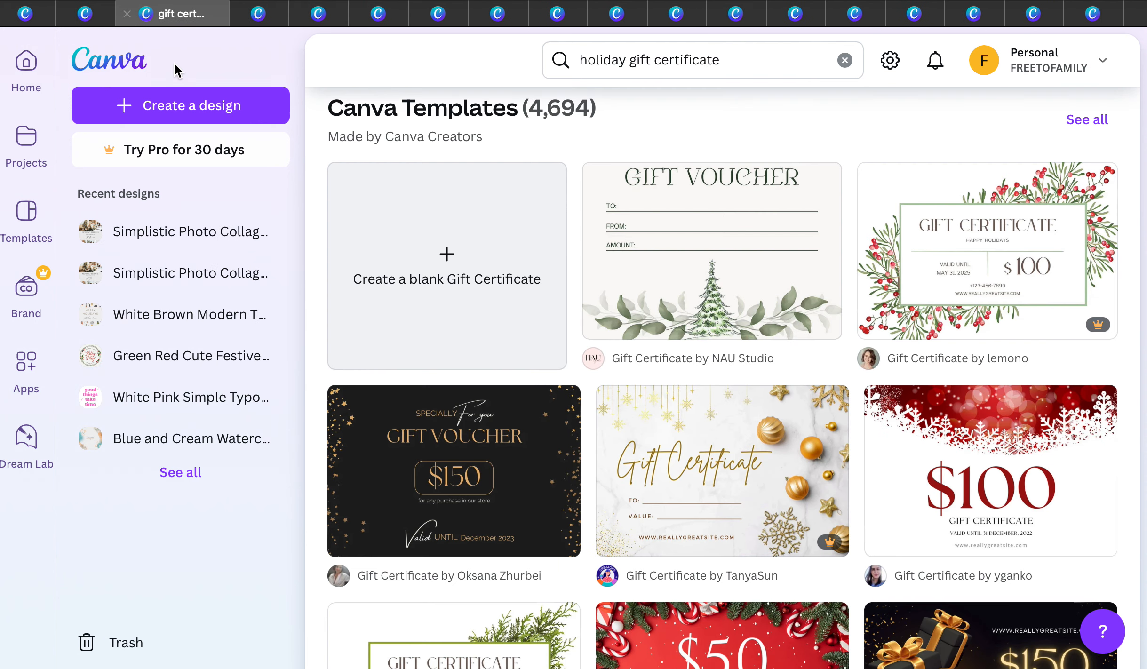
{"action": "mouse_move", "coordinate": [502, 281]}
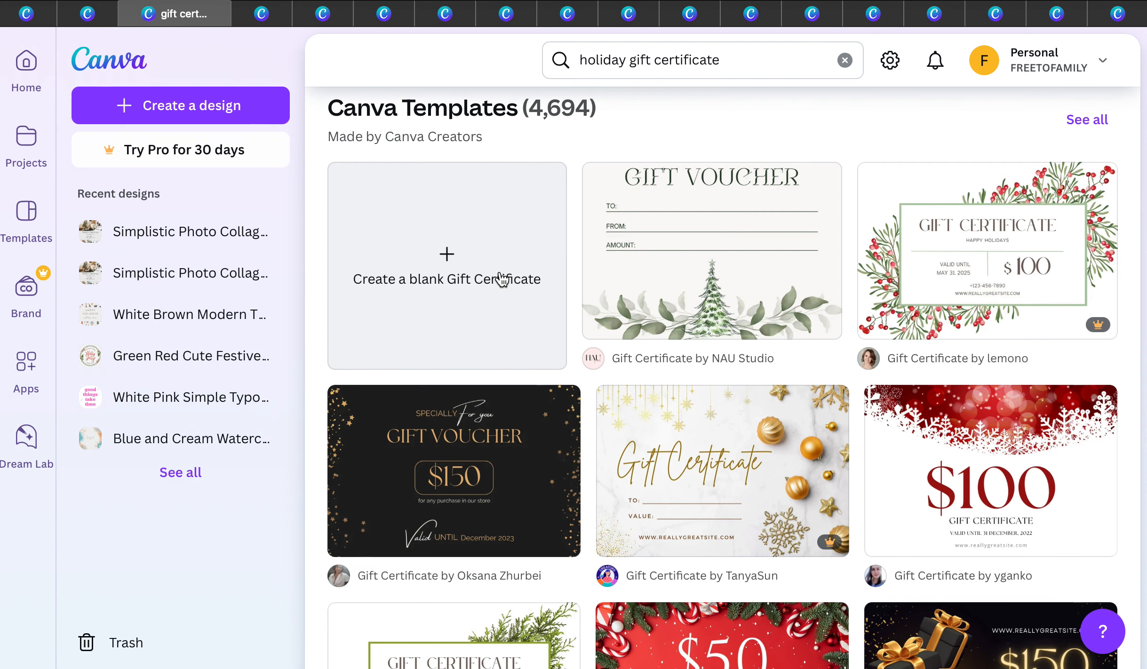
{"action": "mouse_move", "coordinate": [420, 99]}
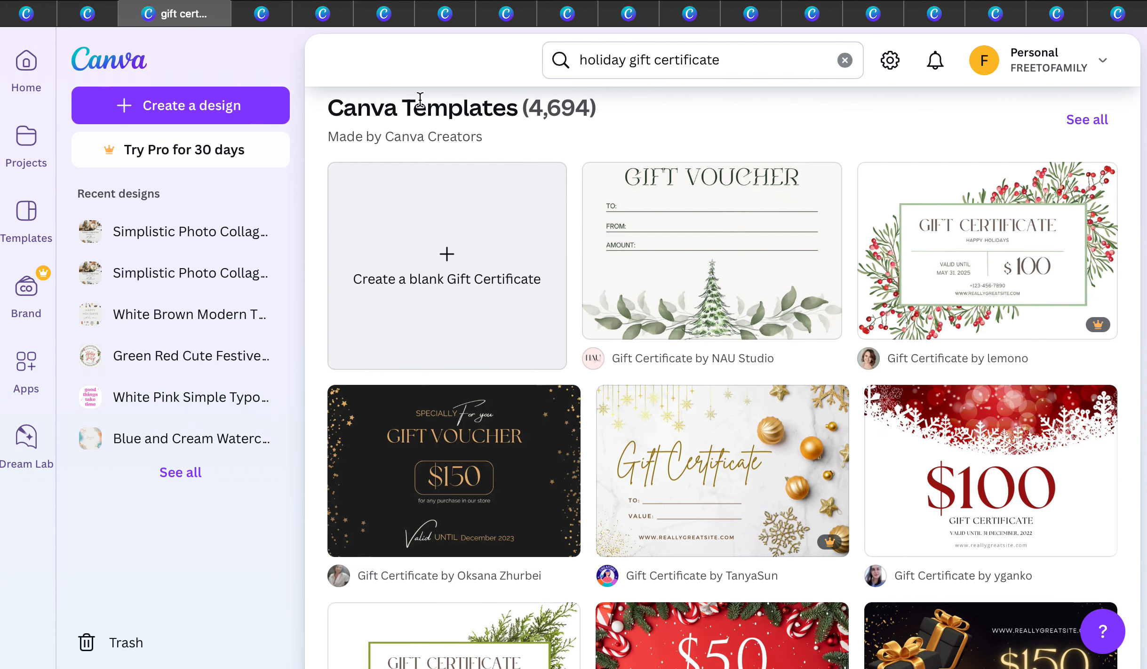
{"action": "mouse_move", "coordinate": [721, 470]}
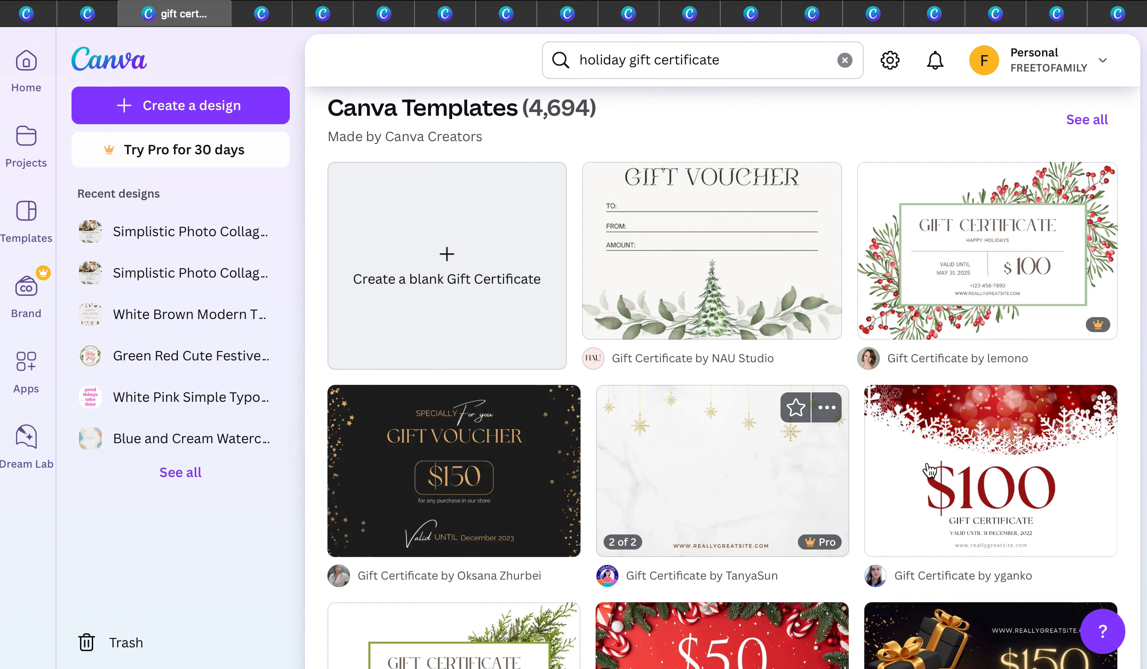
{"action": "left_click", "coordinate": [988, 252]}
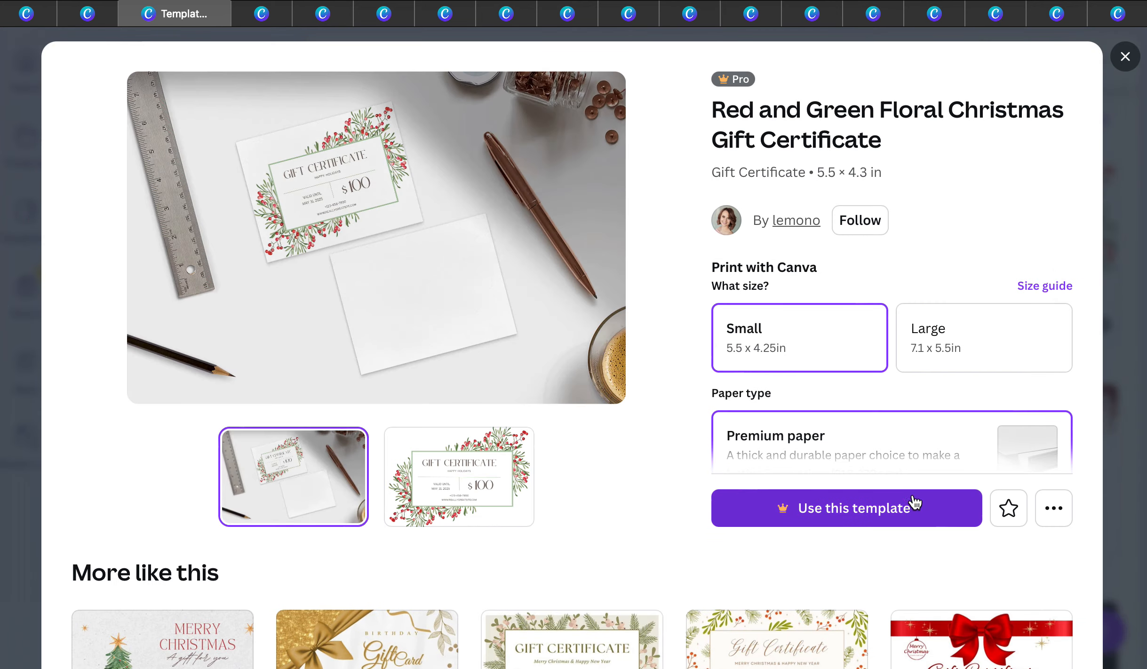
{"action": "left_click", "coordinate": [1126, 57]}
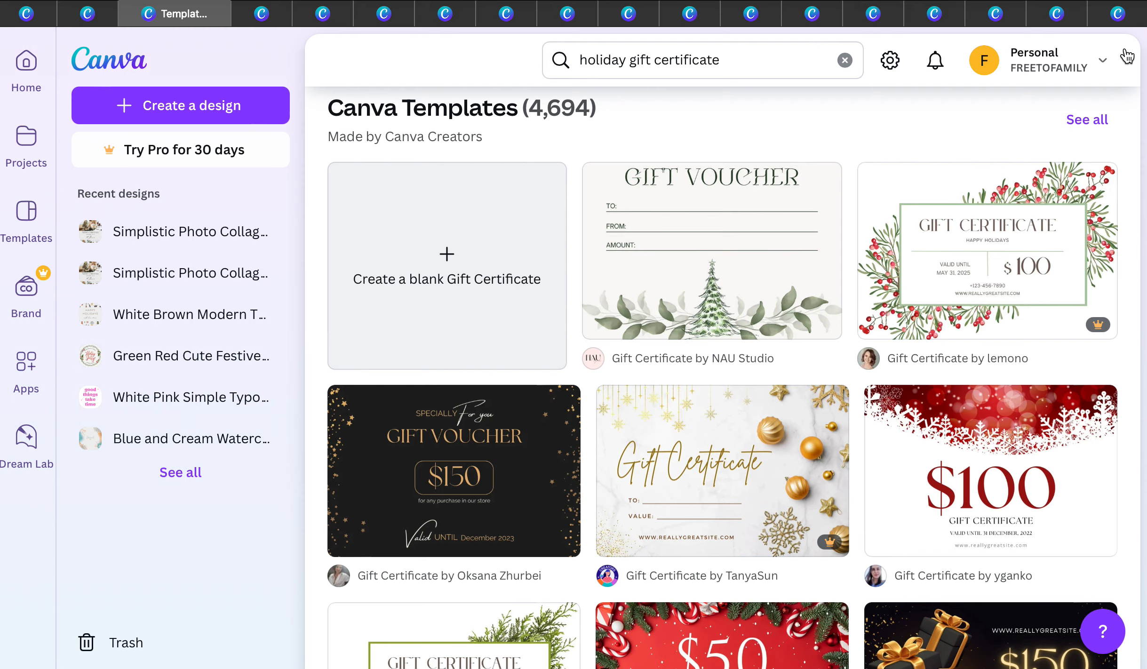
{"action": "left_click", "coordinate": [722, 470]}
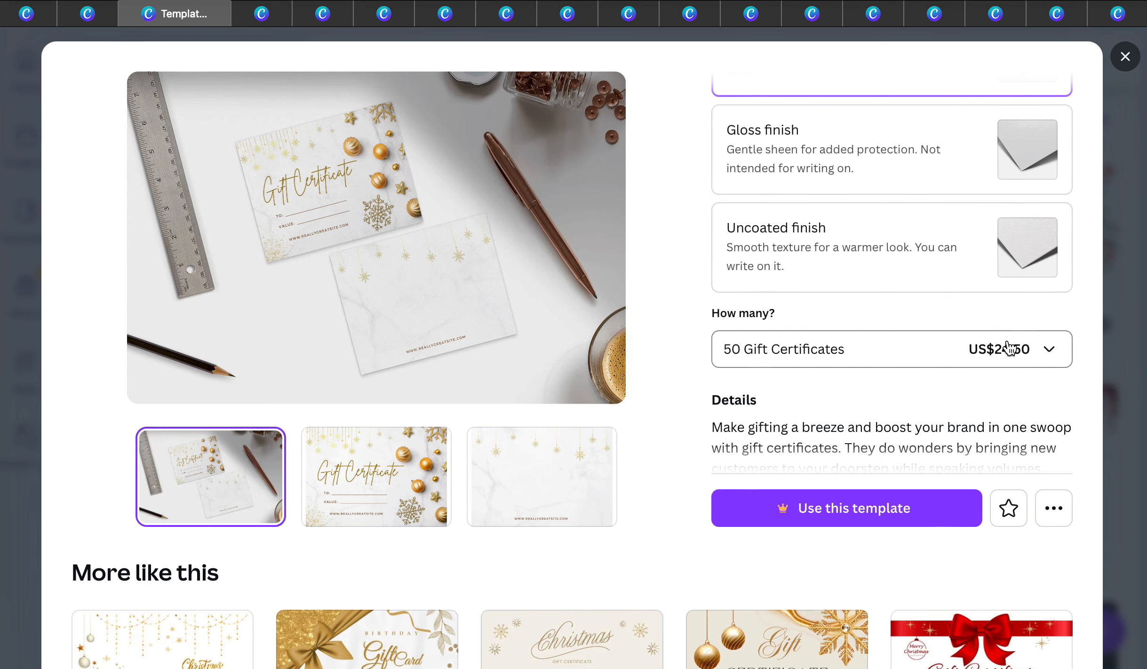
{"action": "left_click", "coordinate": [1126, 56]}
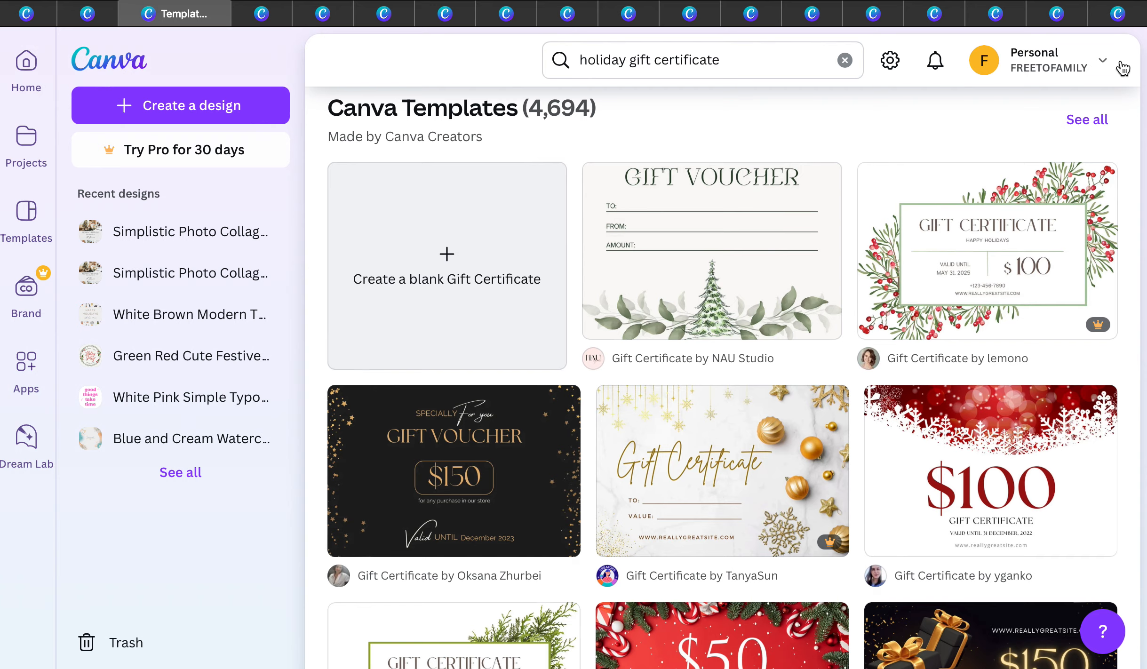
{"action": "mouse_move", "coordinate": [130, 14]}
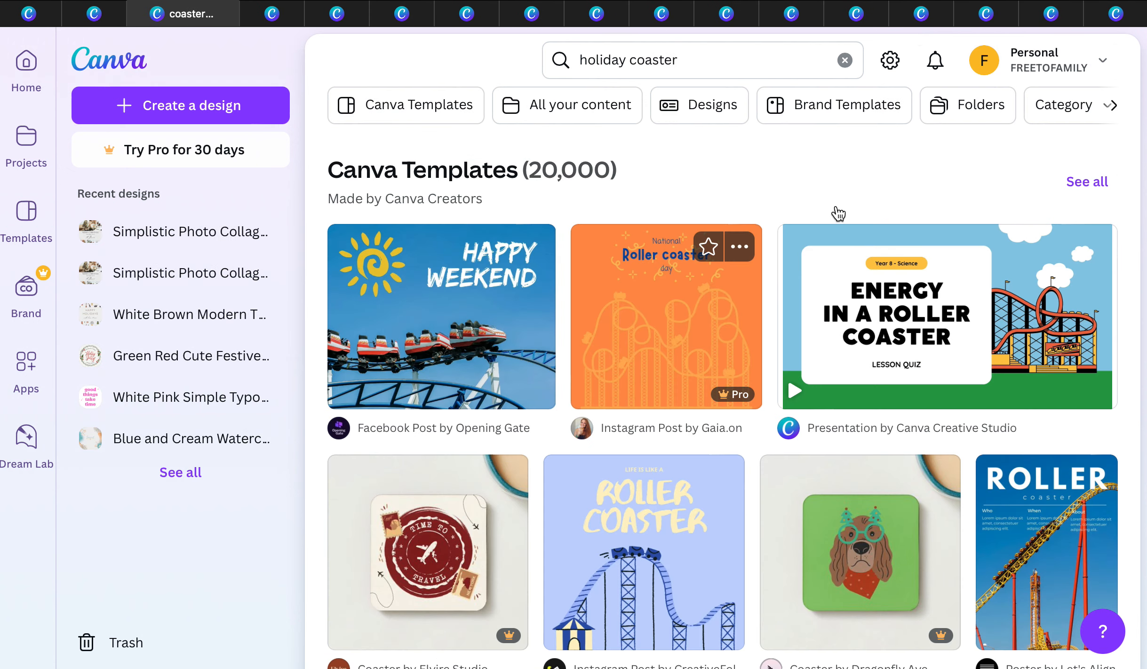
{"action": "mouse_move", "coordinate": [468, 552]}
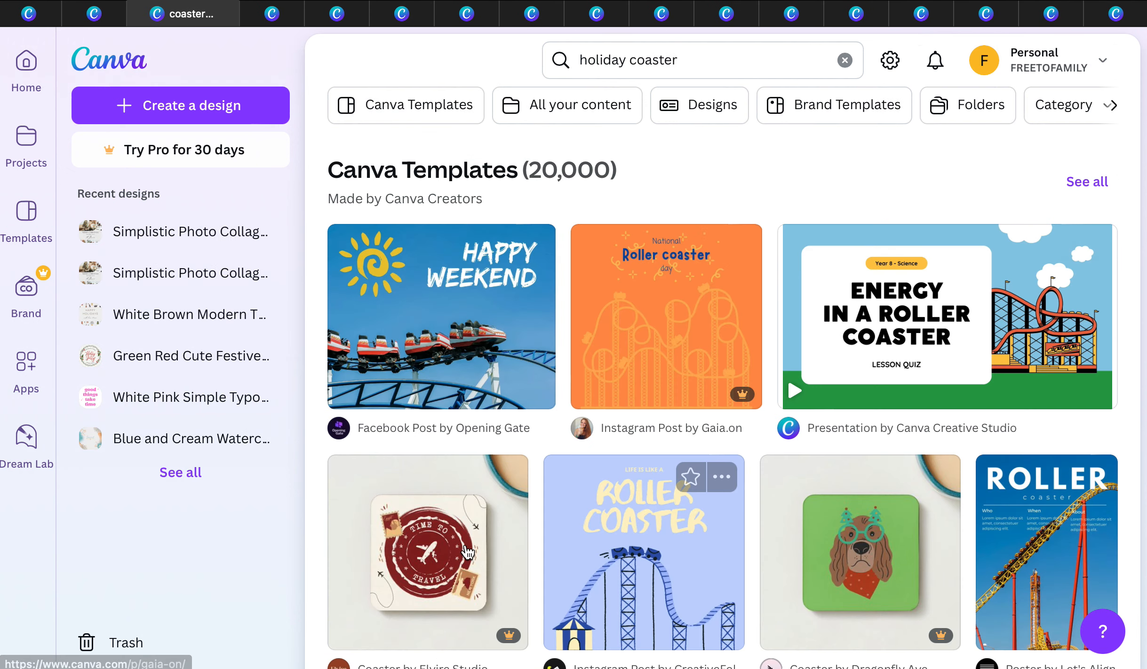
Step: Preview the travel coaster template, then open the Blue Yellow roller coaster post in the editor
{"action": "left_click", "coordinate": [427, 552]}
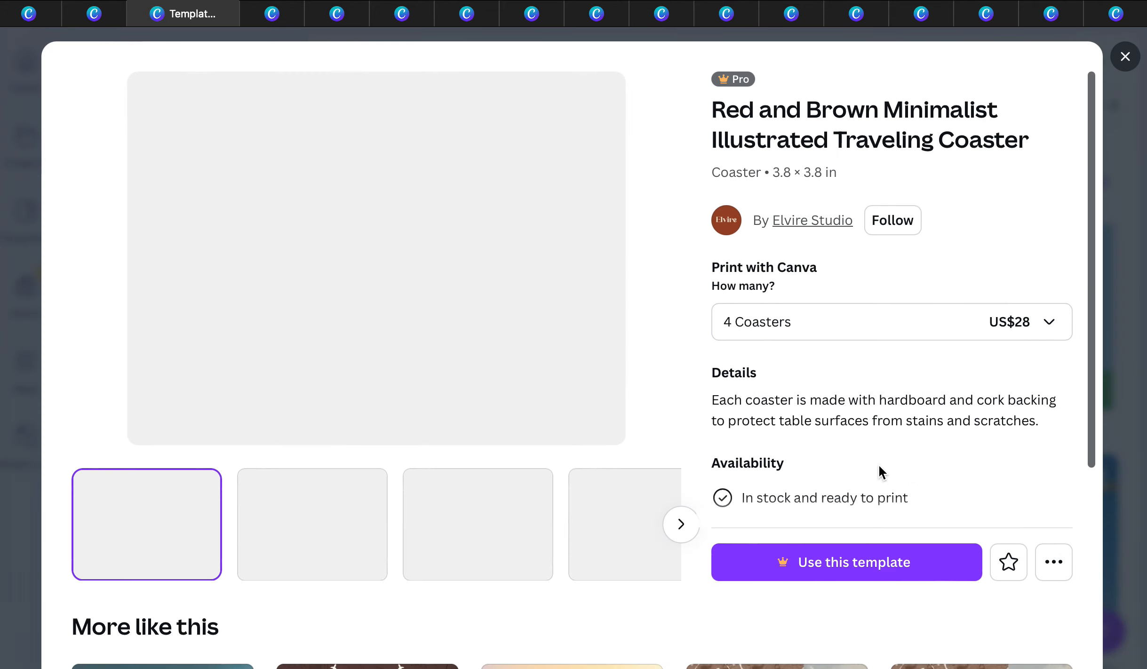
{"action": "left_click", "coordinate": [1125, 56]}
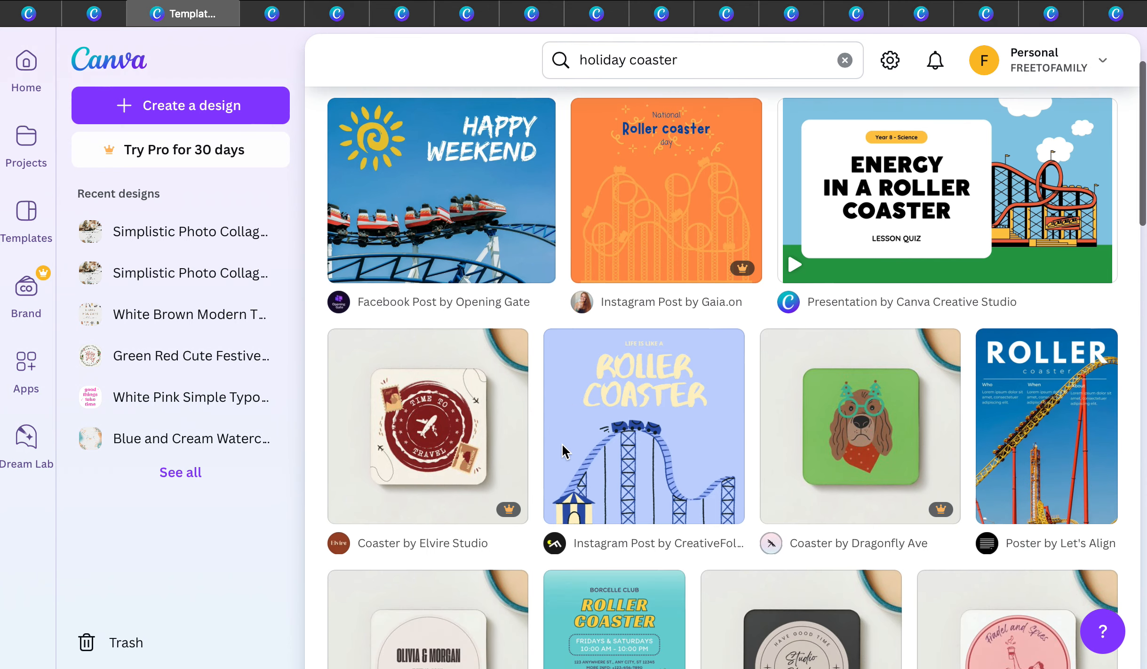
{"action": "left_click", "coordinate": [642, 426]}
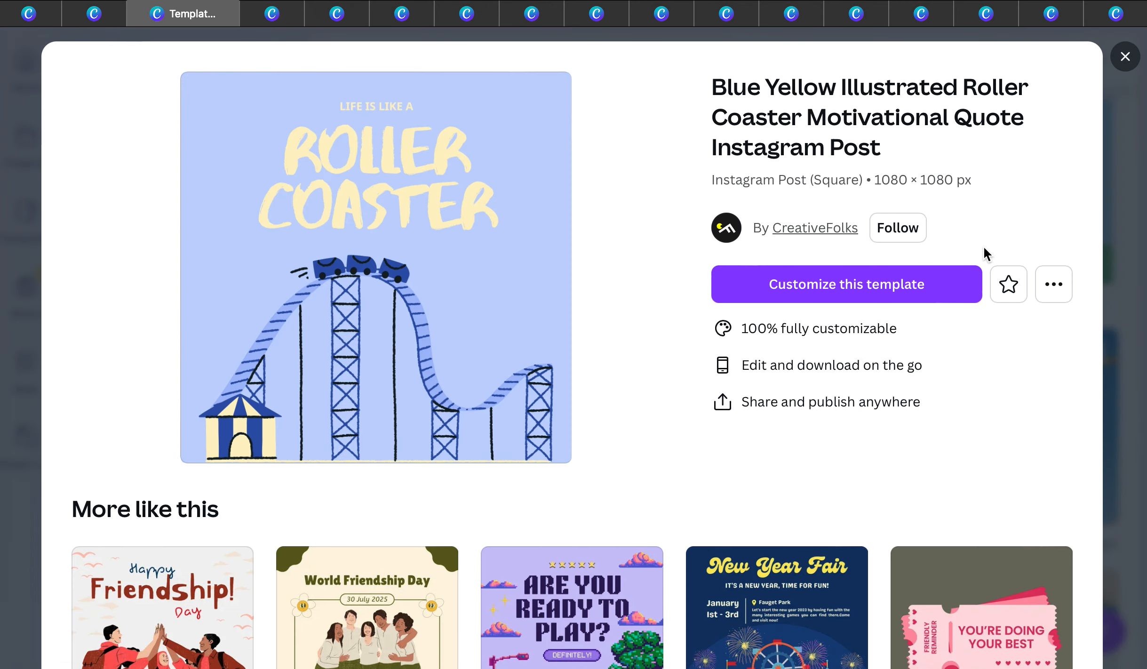
{"action": "left_click", "coordinate": [845, 283]}
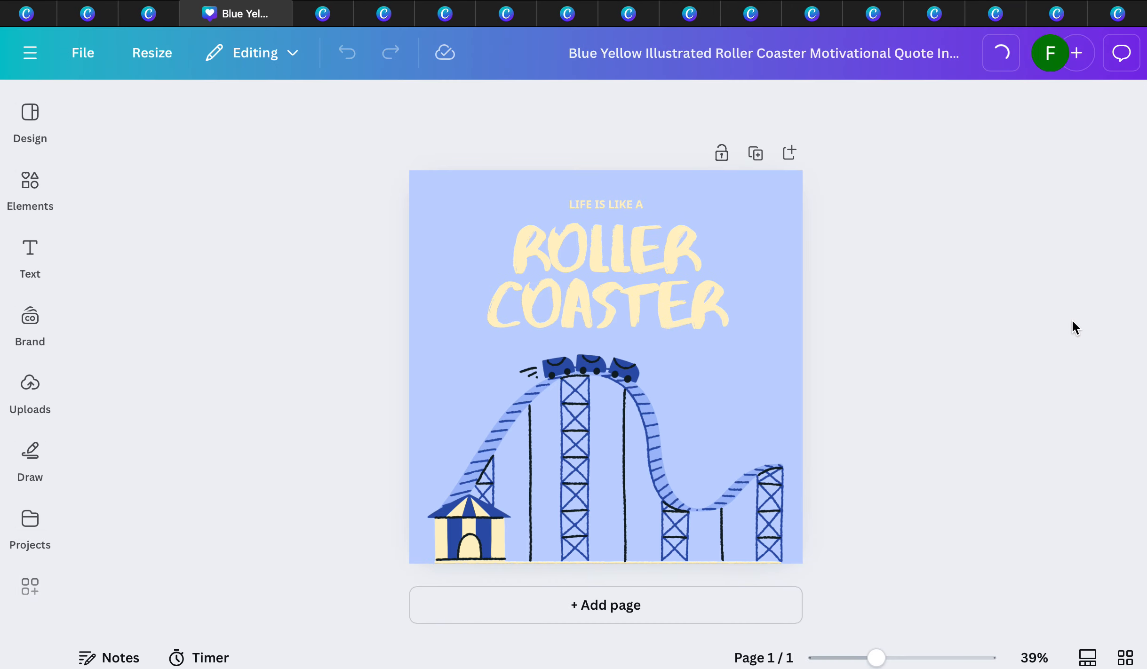
Step: Print the roller coaster design as rounded-corner Coasters at US$28, then close it
{"action": "left_click", "coordinate": [1095, 53]}
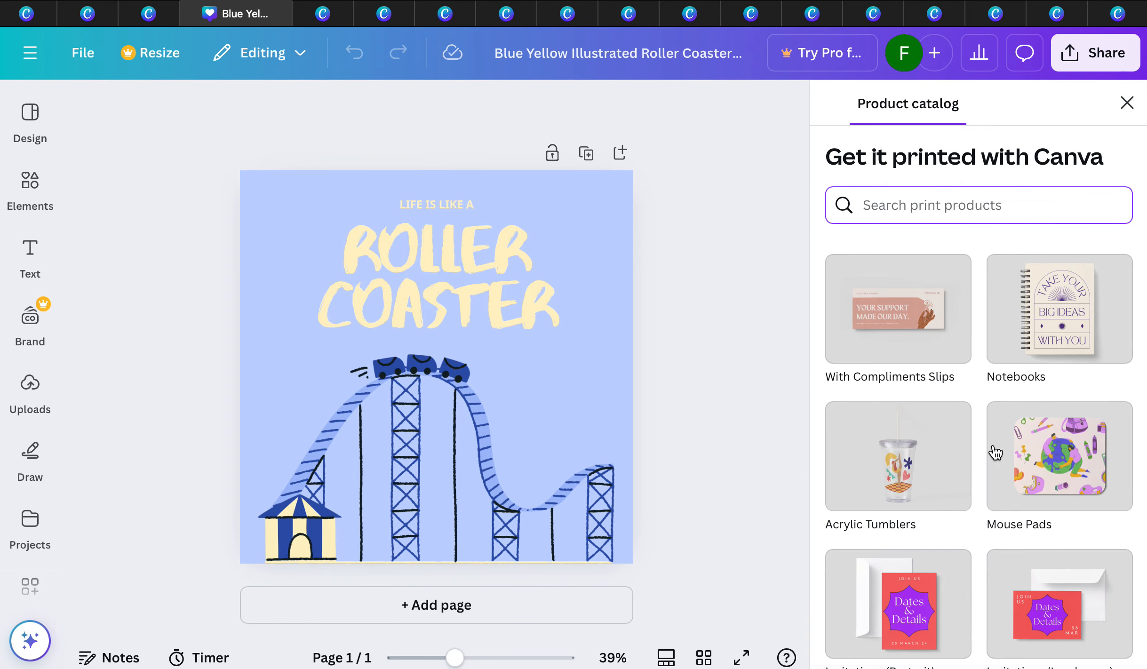
{"action": "scroll", "scroll_direction": "down", "scroll_amount": 3}
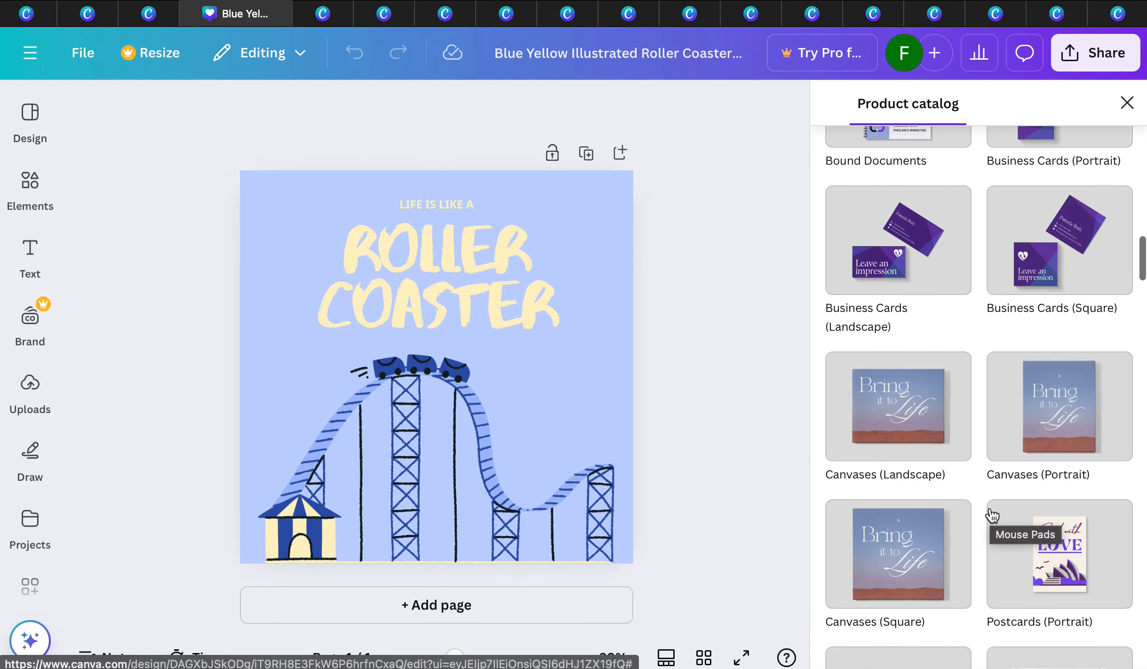
{"action": "scroll", "scroll_direction": "down", "scroll_amount": 3}
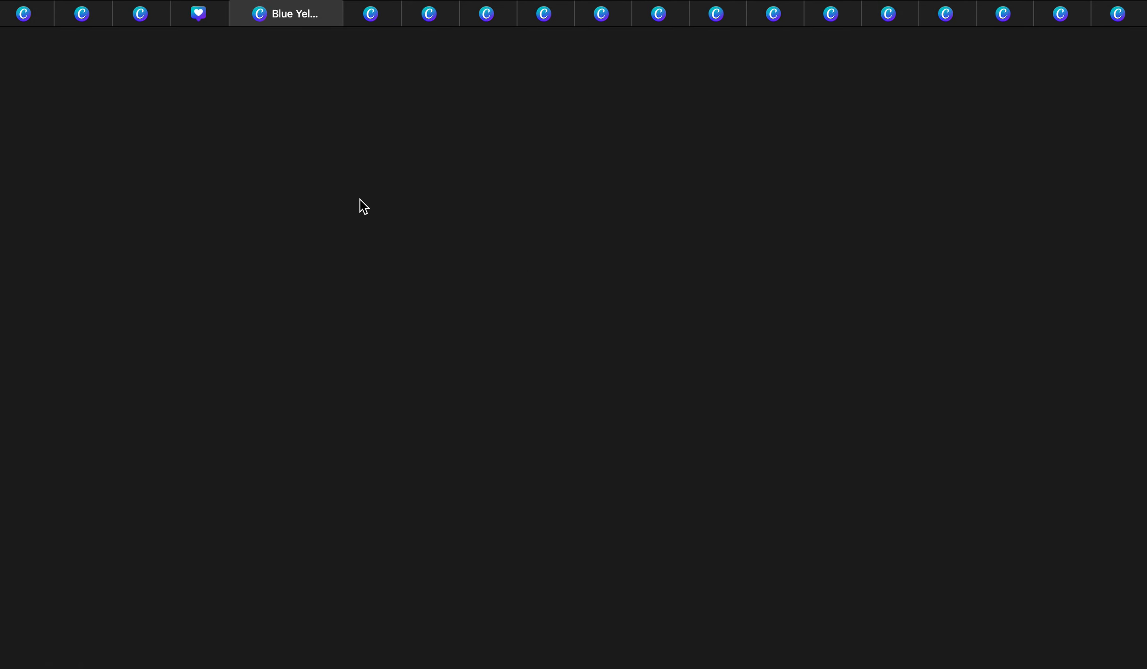
{"action": "left_click", "coordinate": [285, 13]}
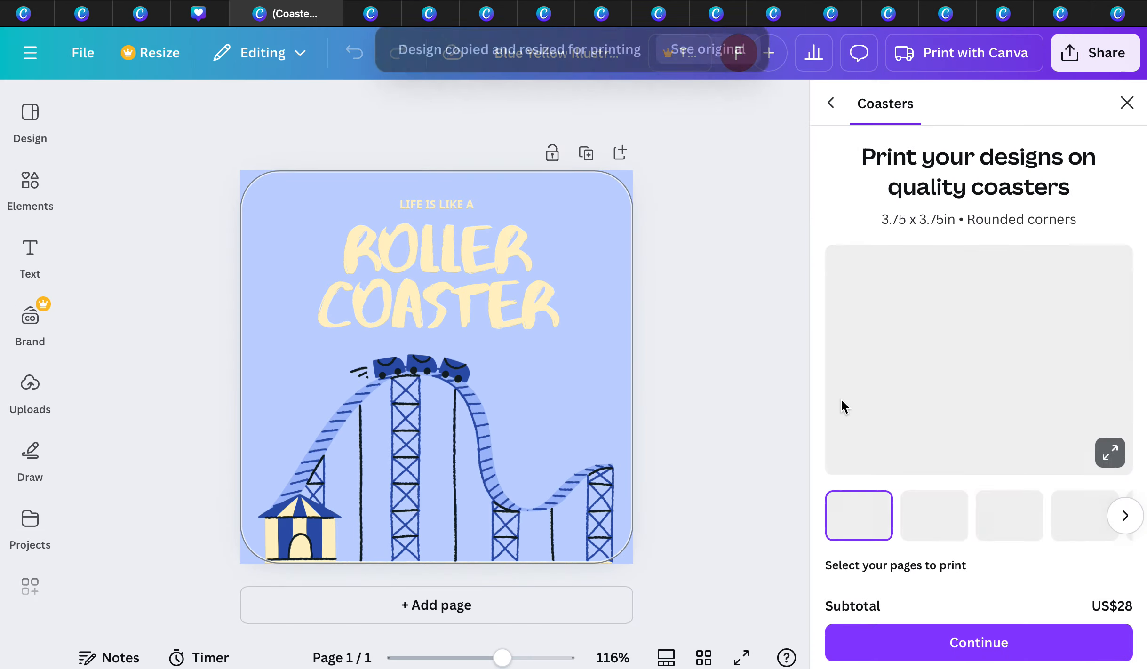
{"action": "scroll", "scroll_direction": "down", "scroll_amount": 3}
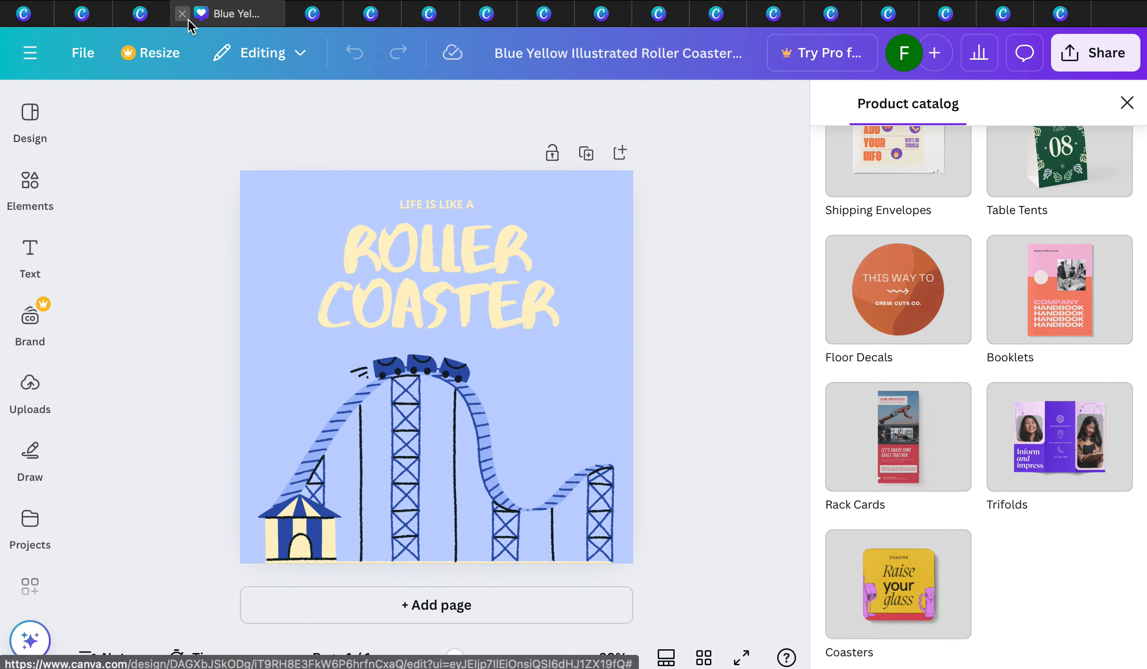
{"action": "left_click", "coordinate": [170, 13]}
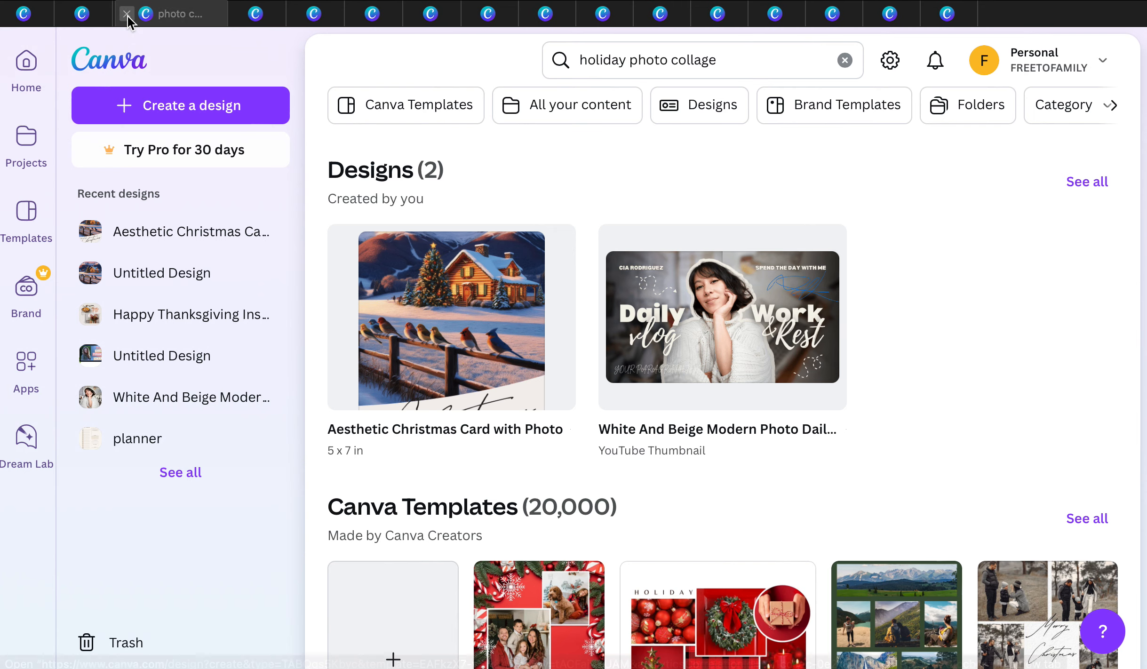
Step: Browse holiday photo collage results and open the Red Festive Christmas collage in the editor
{"action": "left_click", "coordinate": [172, 14]}
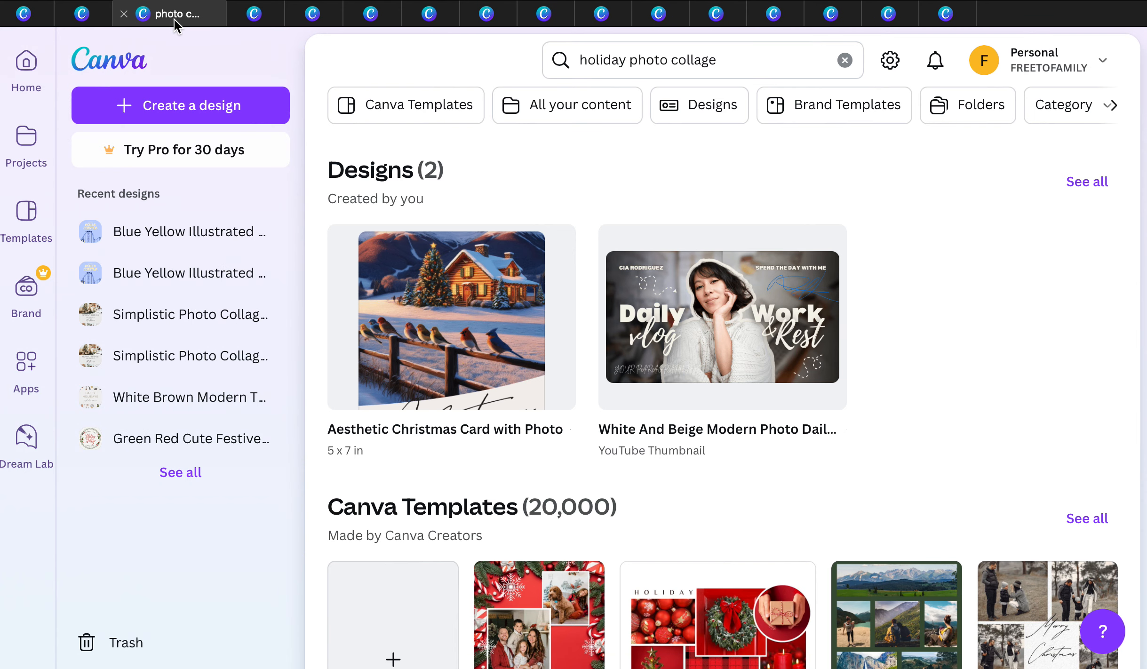
{"action": "scroll", "scroll_direction": "down", "scroll_amount": 3}
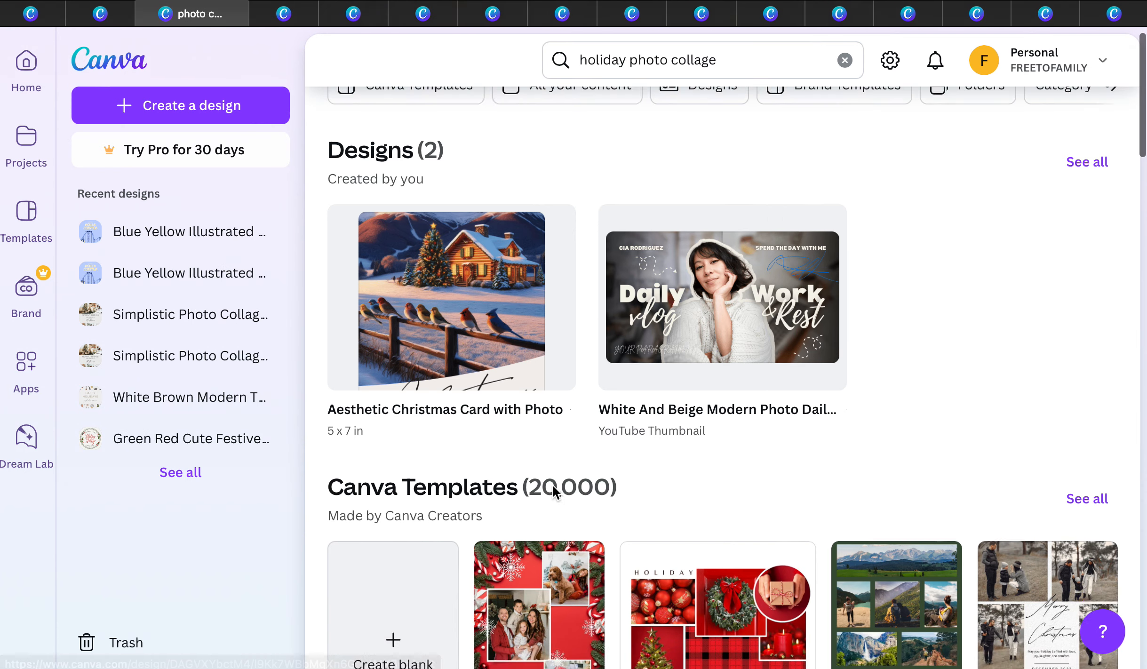
{"action": "scroll", "scroll_direction": "down", "scroll_amount": 3}
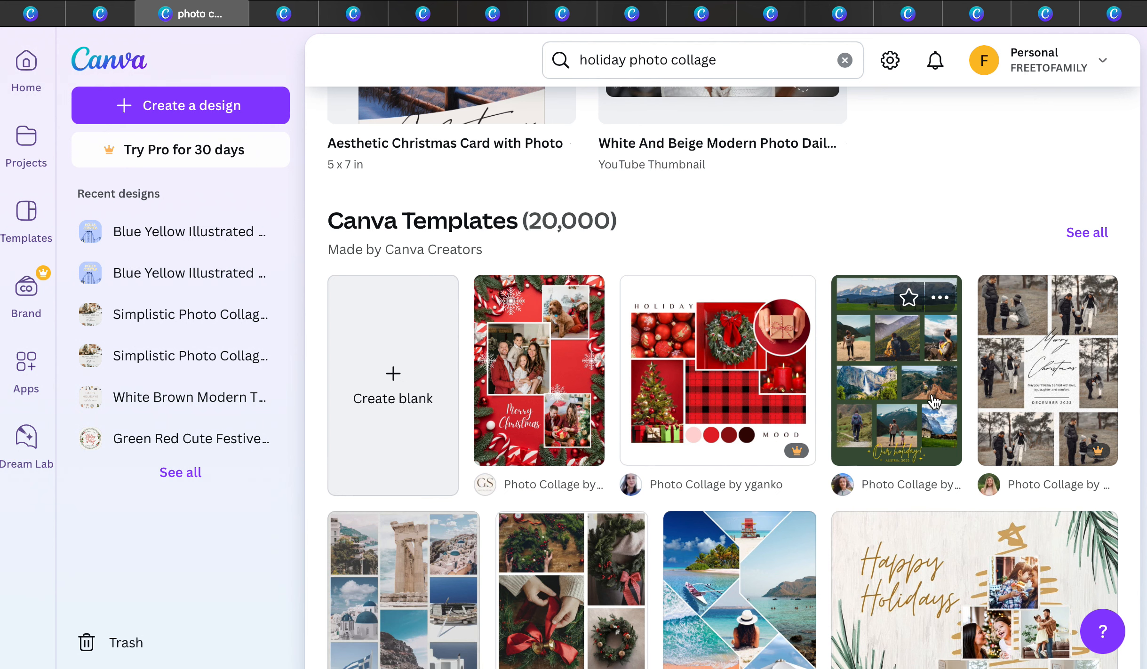
{"action": "left_click", "coordinate": [539, 371]}
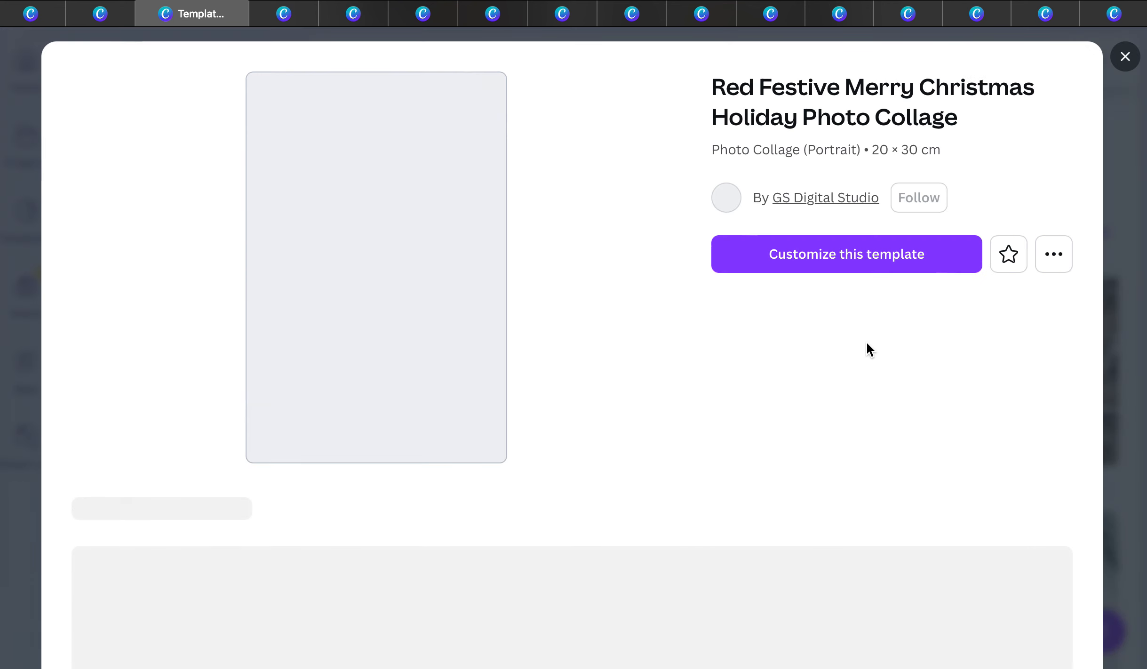
{"action": "left_click", "coordinate": [845, 254]}
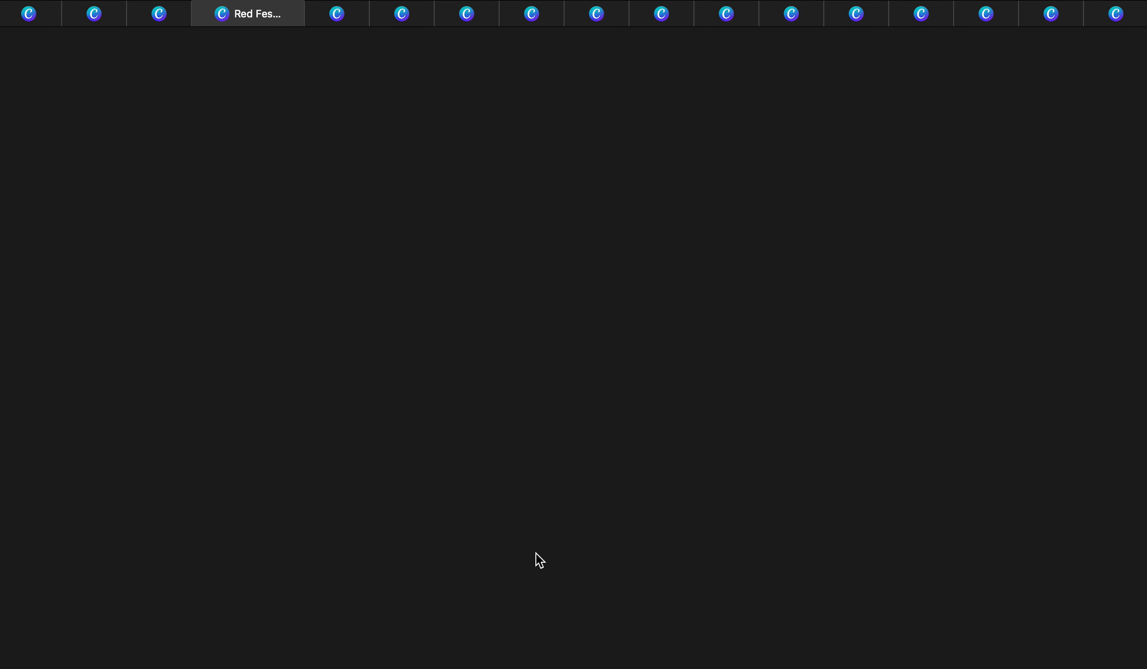
Step: Bring up the Print with Canva product catalog beside the collage and scroll through it
{"action": "left_click", "coordinate": [248, 13]}
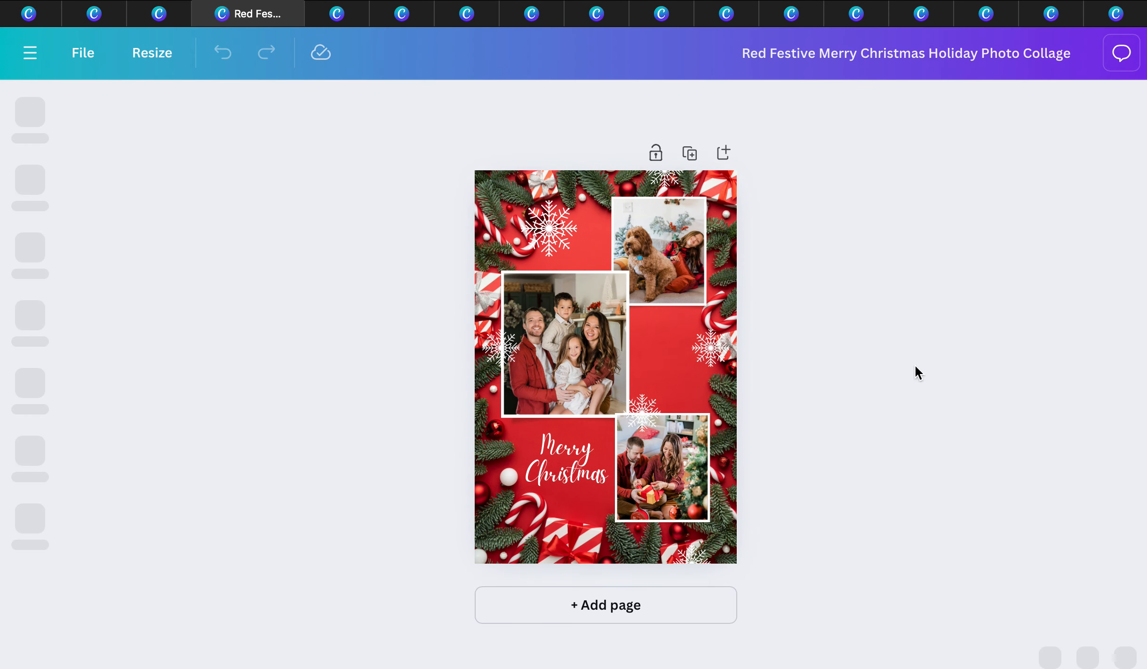
{"action": "left_click", "coordinate": [1095, 53]}
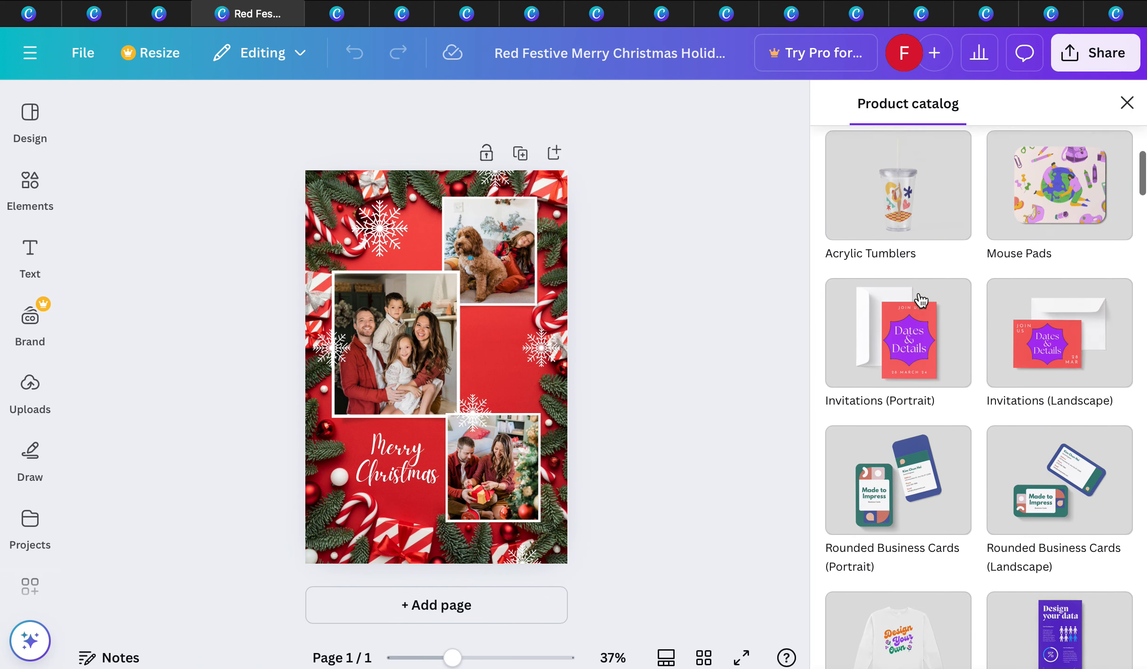
{"action": "scroll", "scroll_direction": "down", "scroll_amount": 3}
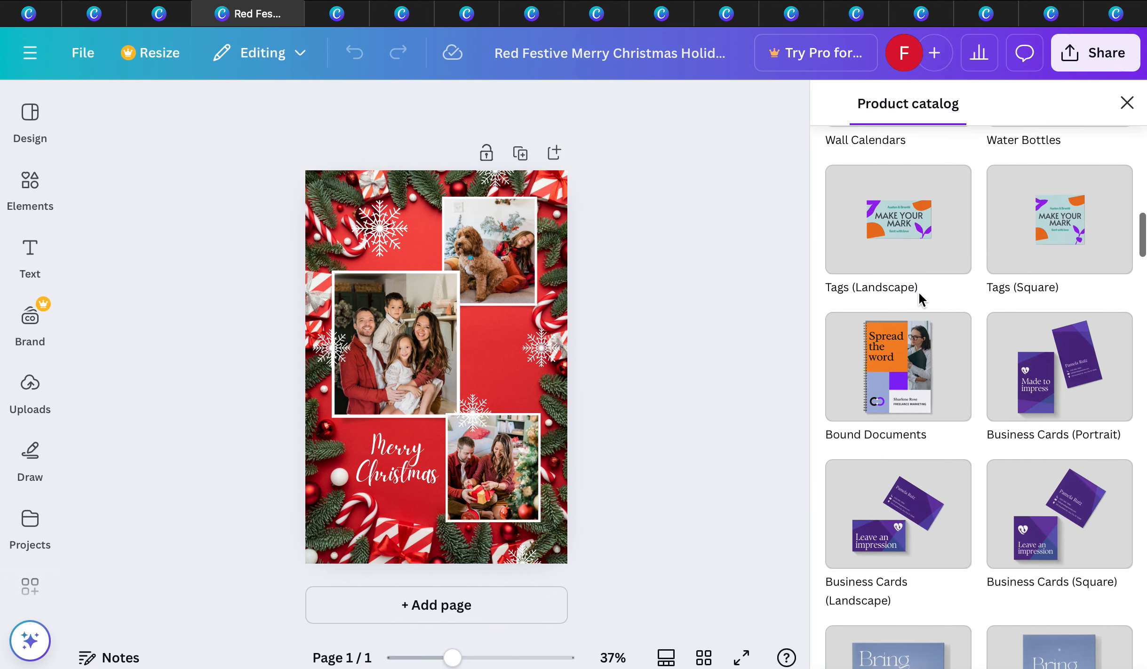
{"action": "scroll", "scroll_direction": "down", "scroll_amount": 3}
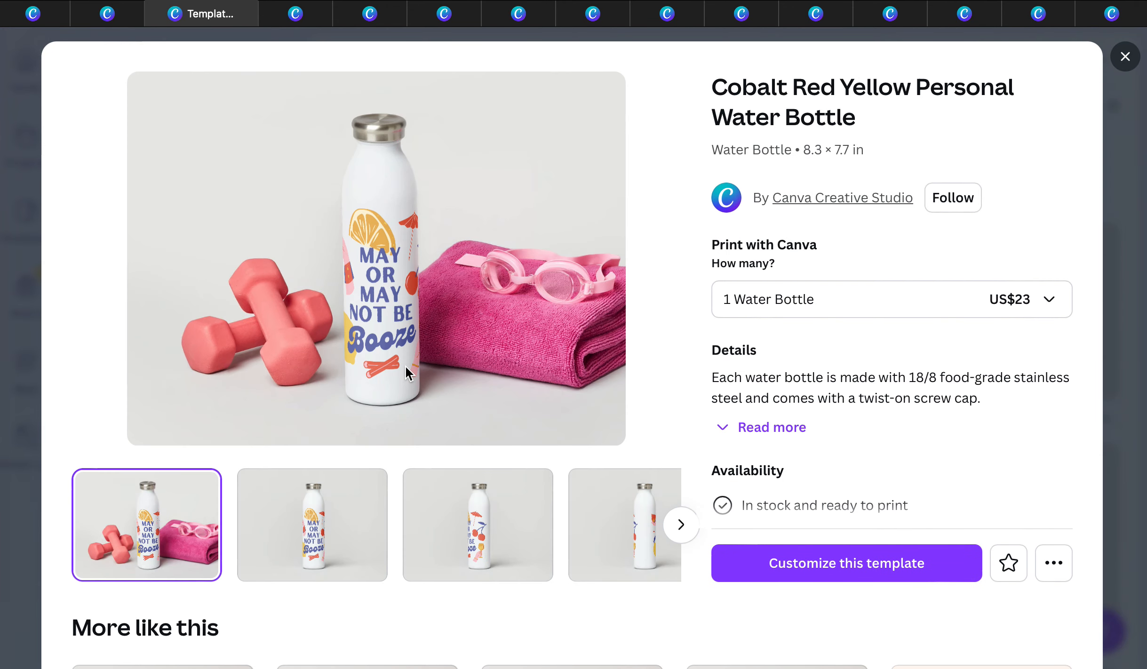
{"action": "mouse_move", "coordinate": [851, 401]}
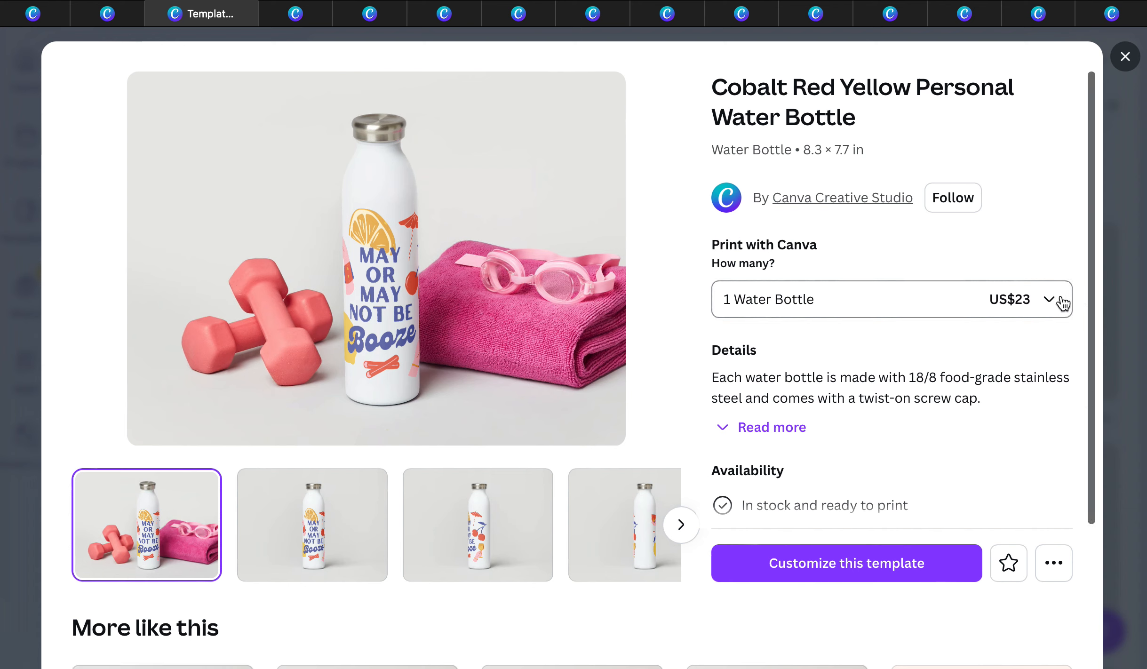
{"action": "mouse_move", "coordinate": [1126, 56]}
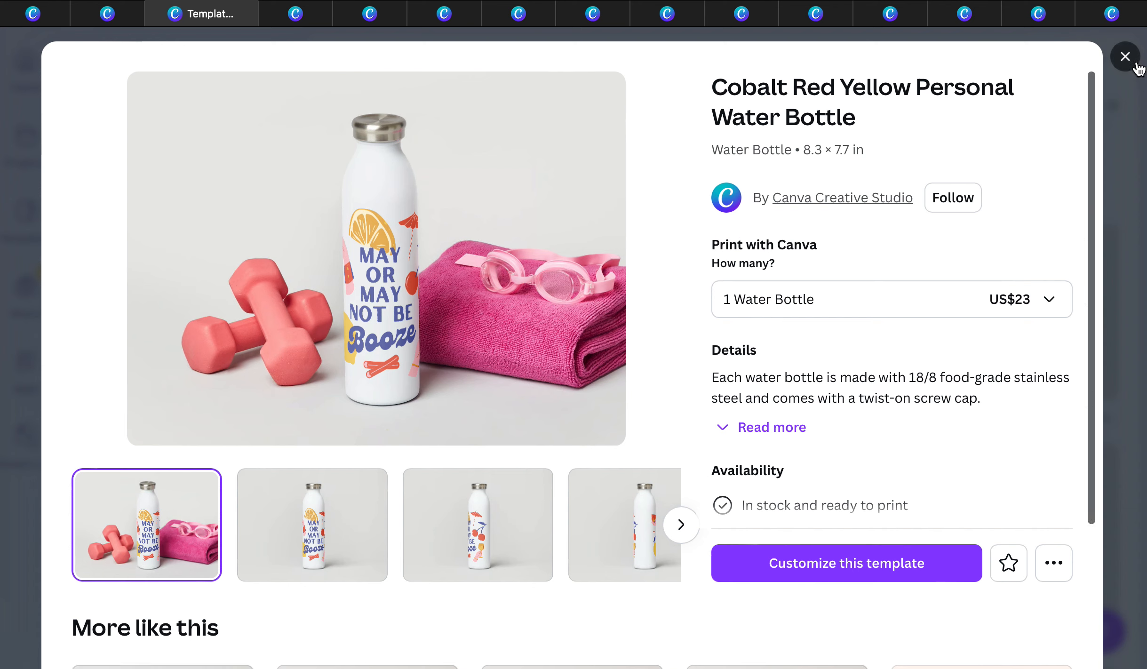
{"action": "mouse_move", "coordinate": [1130, 66]}
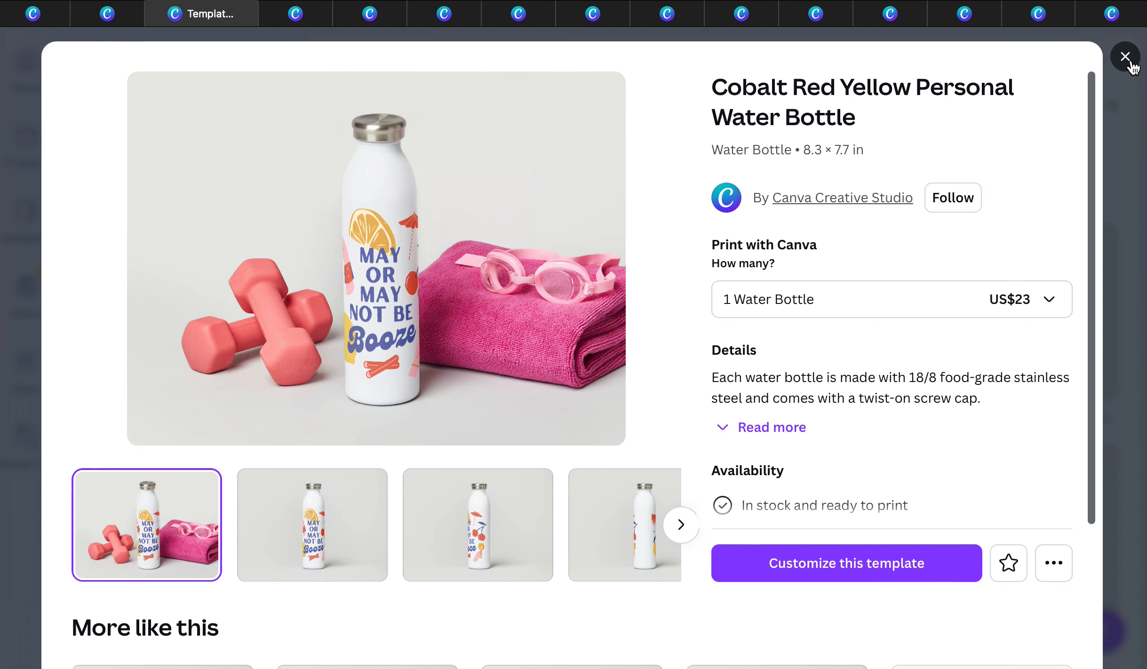
Step: Check the water bottle price and the Share the Love insulated tumbler at US$29.50
{"action": "left_click", "coordinate": [1125, 57]}
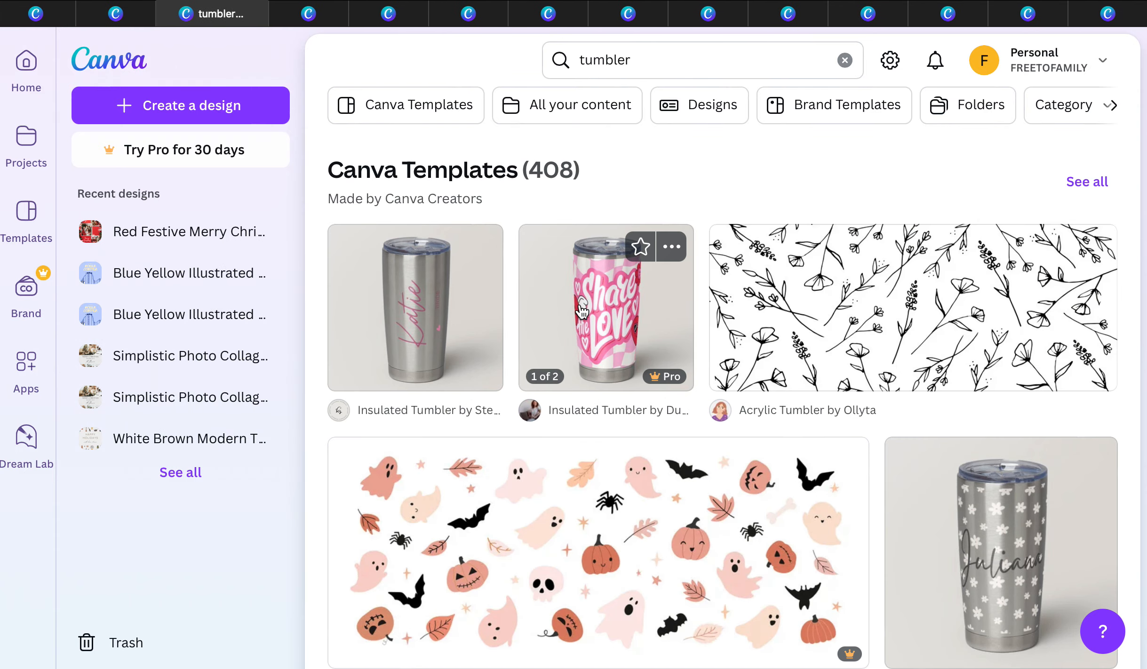
{"action": "left_click", "coordinate": [604, 306]}
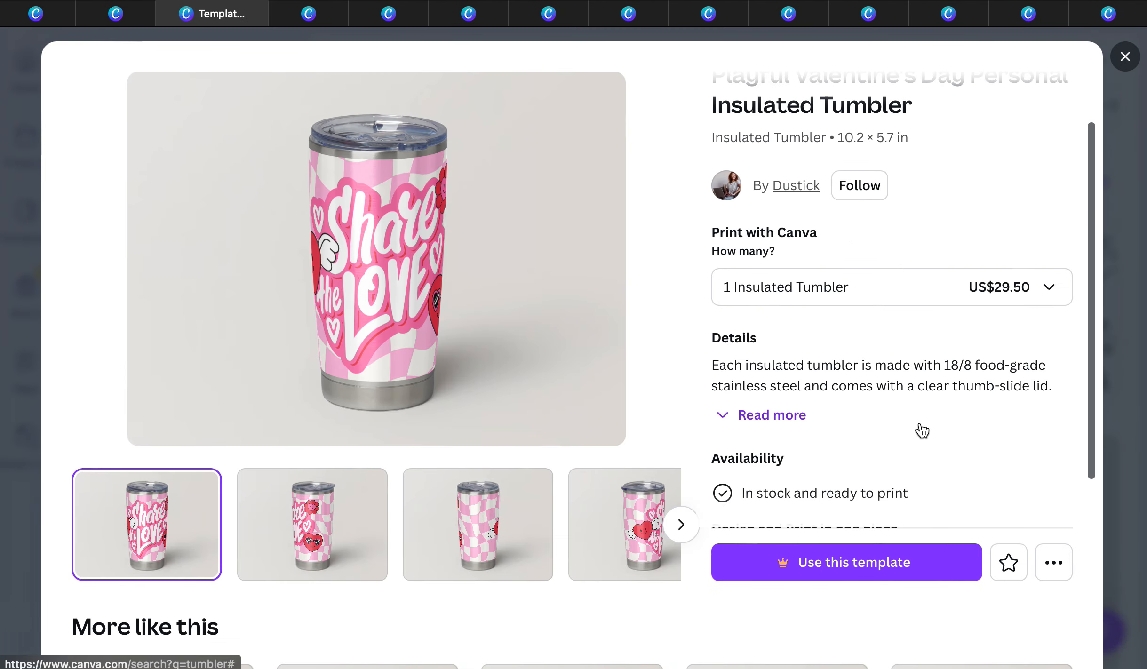
{"action": "left_click", "coordinate": [1125, 56]}
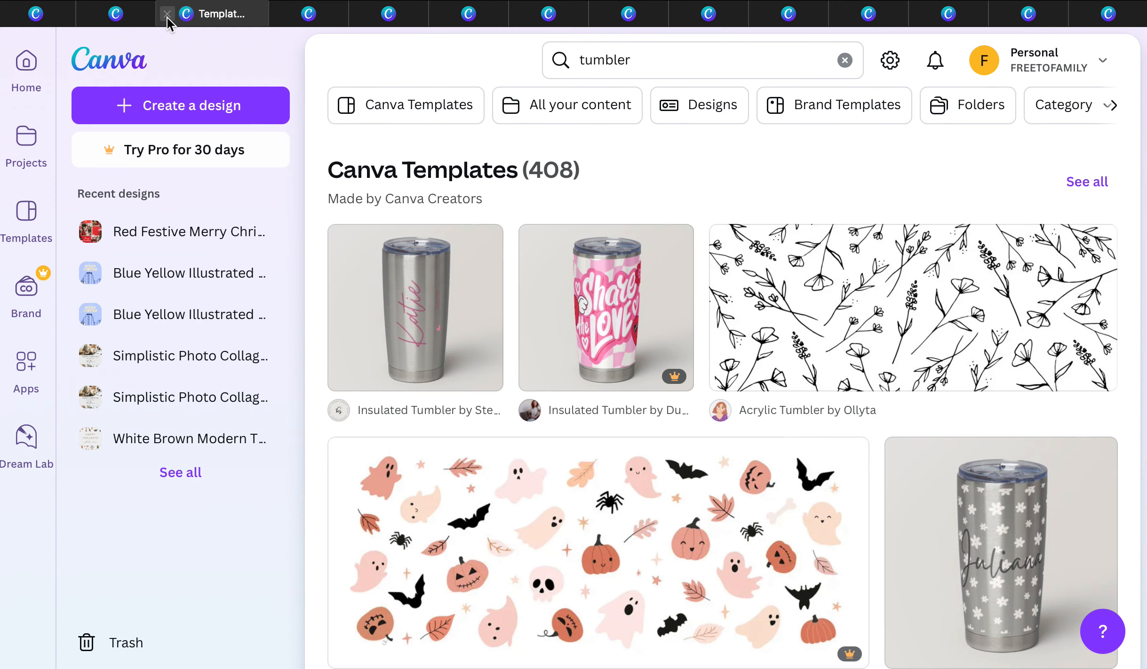
Step: Search 'mouse pad' and open the pink watercolor mouse pad preview at US$22
{"action": "type", "text": "mouse pad"}
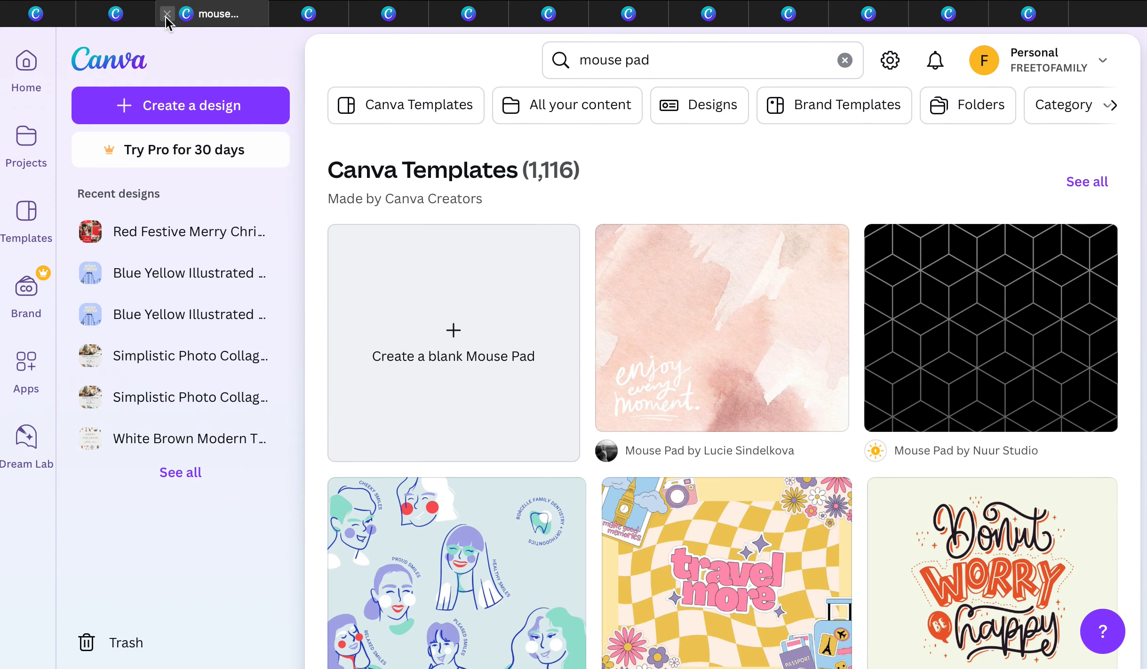
{"action": "mouse_move", "coordinate": [729, 330]}
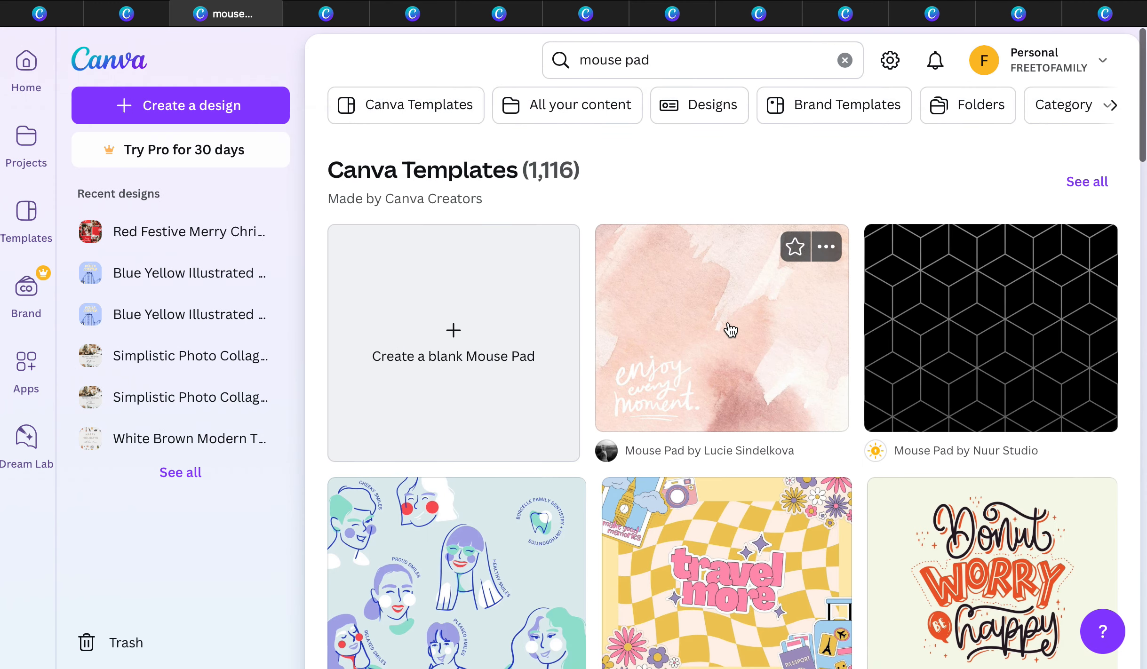
{"action": "left_click", "coordinate": [722, 326]}
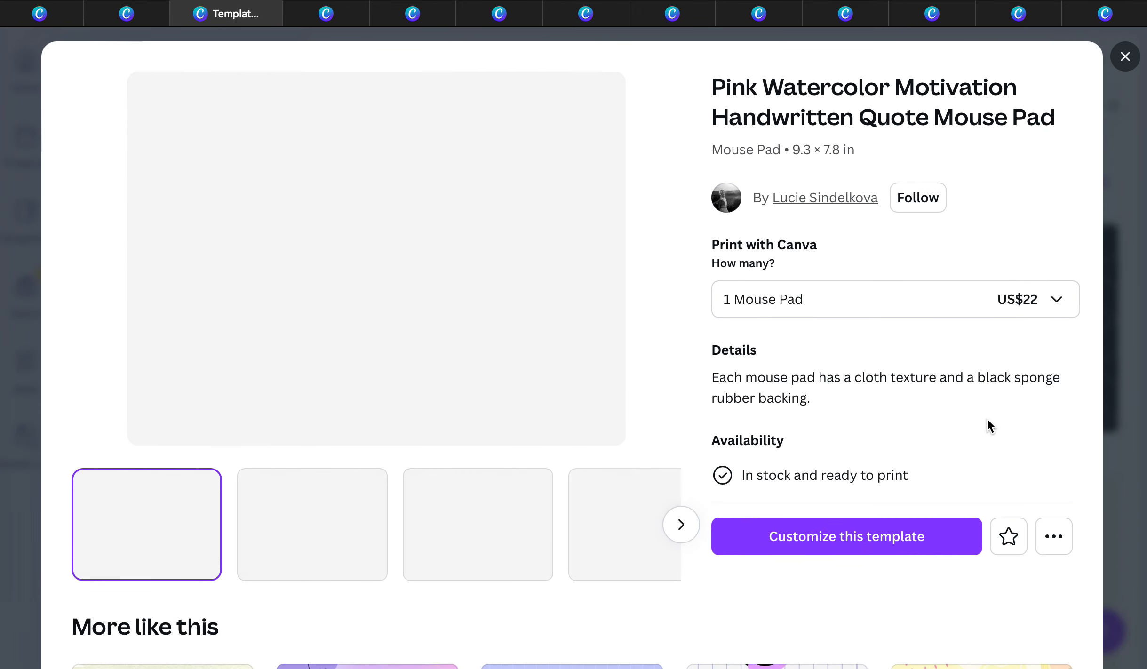
{"action": "left_click", "coordinate": [1125, 56]}
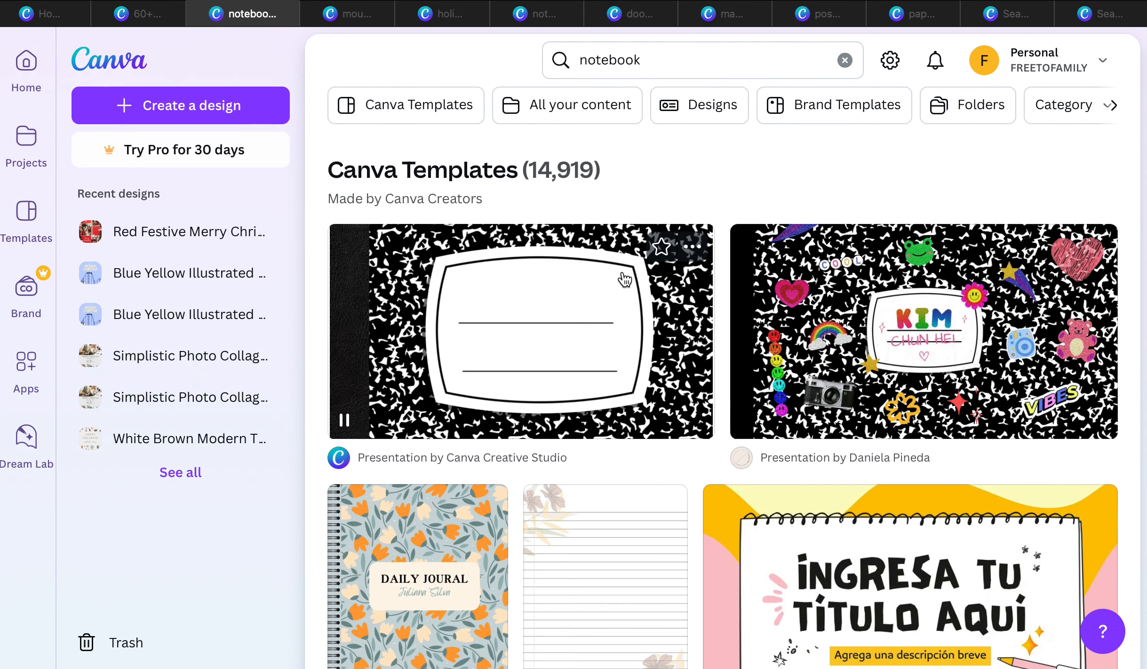
Step: Open the composition notebook template and check the Holly Jolly magnet price of US$14.75
{"action": "left_click", "coordinate": [519, 331]}
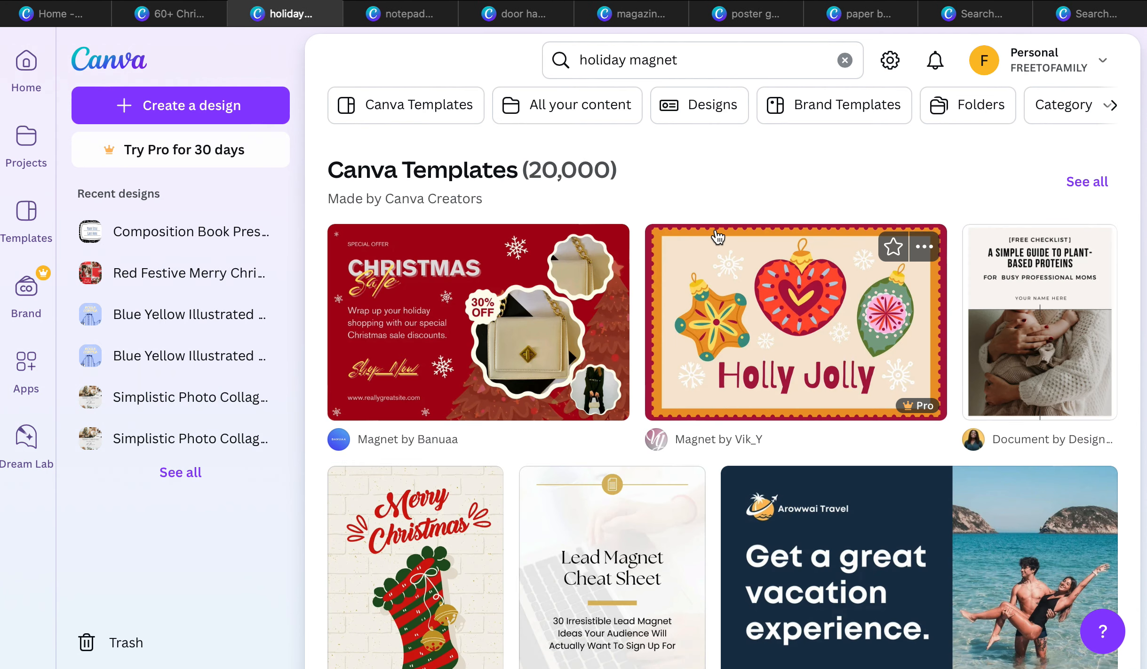
{"action": "left_click", "coordinate": [794, 322]}
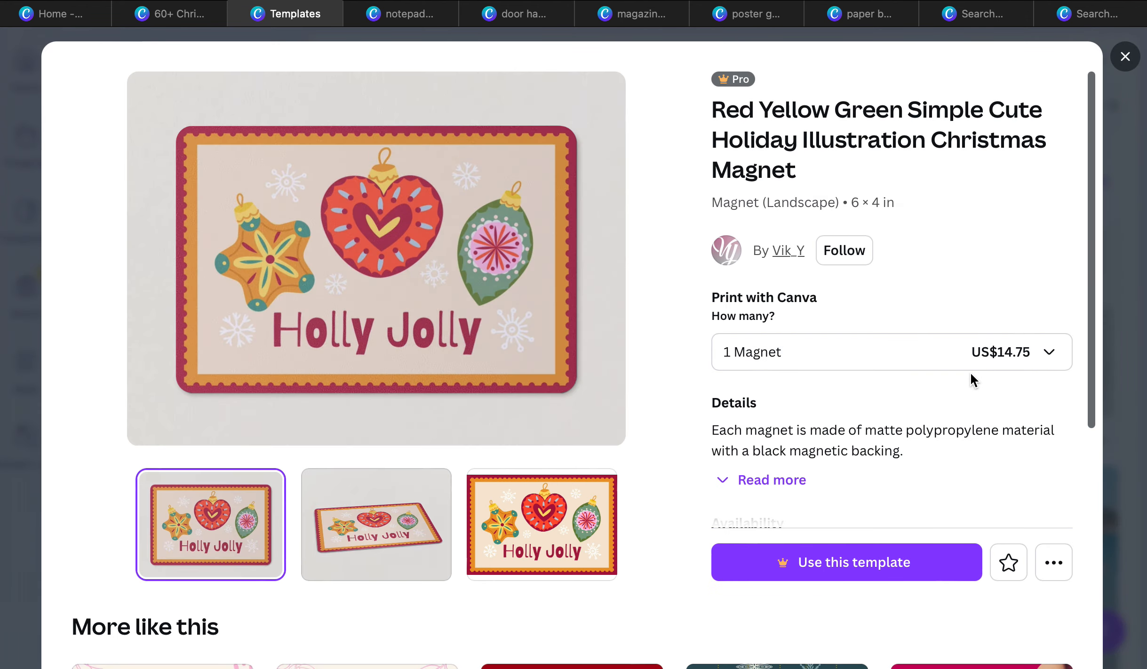
{"action": "left_click", "coordinate": [1124, 57]}
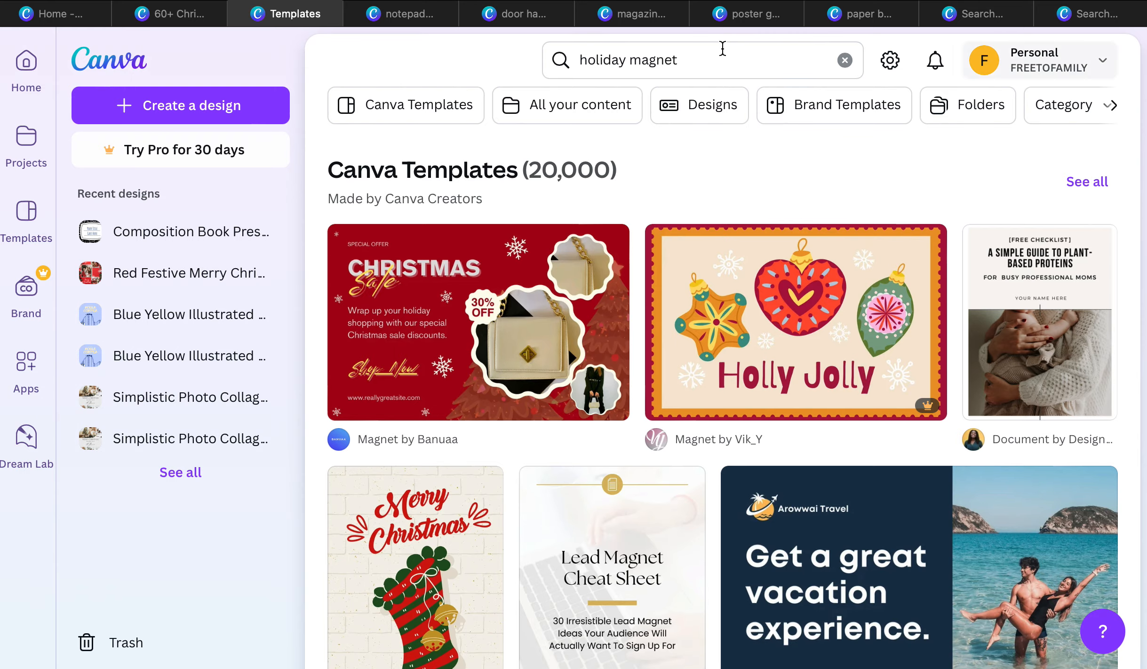
Step: Open the WS notepad preview showing Small size, 50 sheets, 1 Notepad at US$16
{"action": "left_click", "coordinate": [399, 13]}
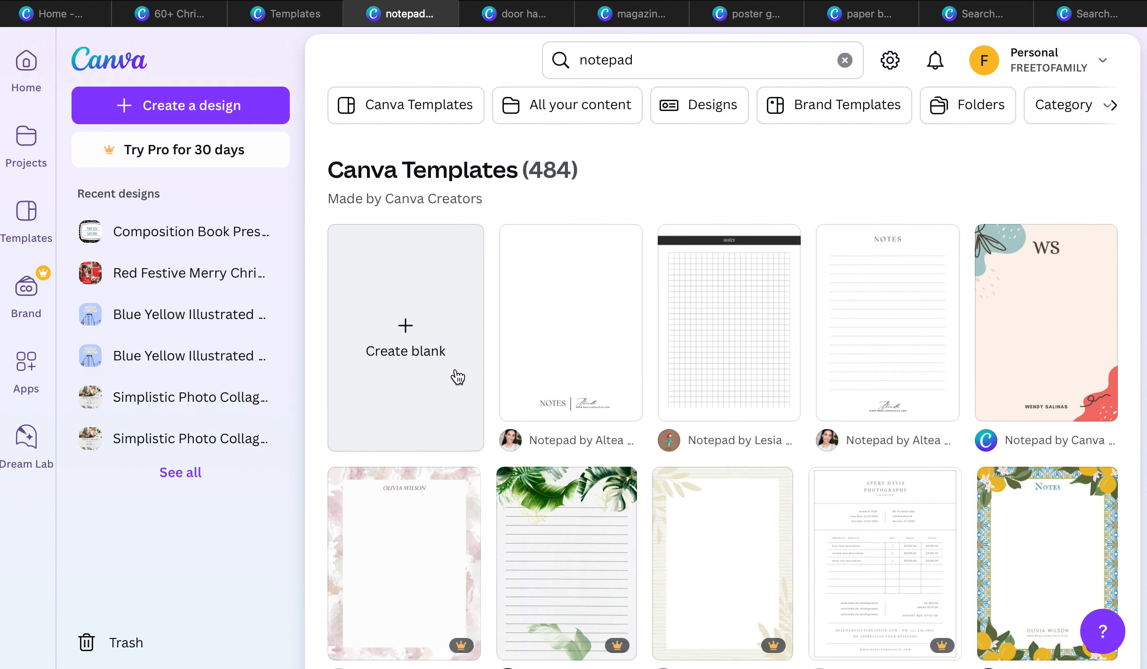
{"action": "left_click", "coordinate": [1046, 322]}
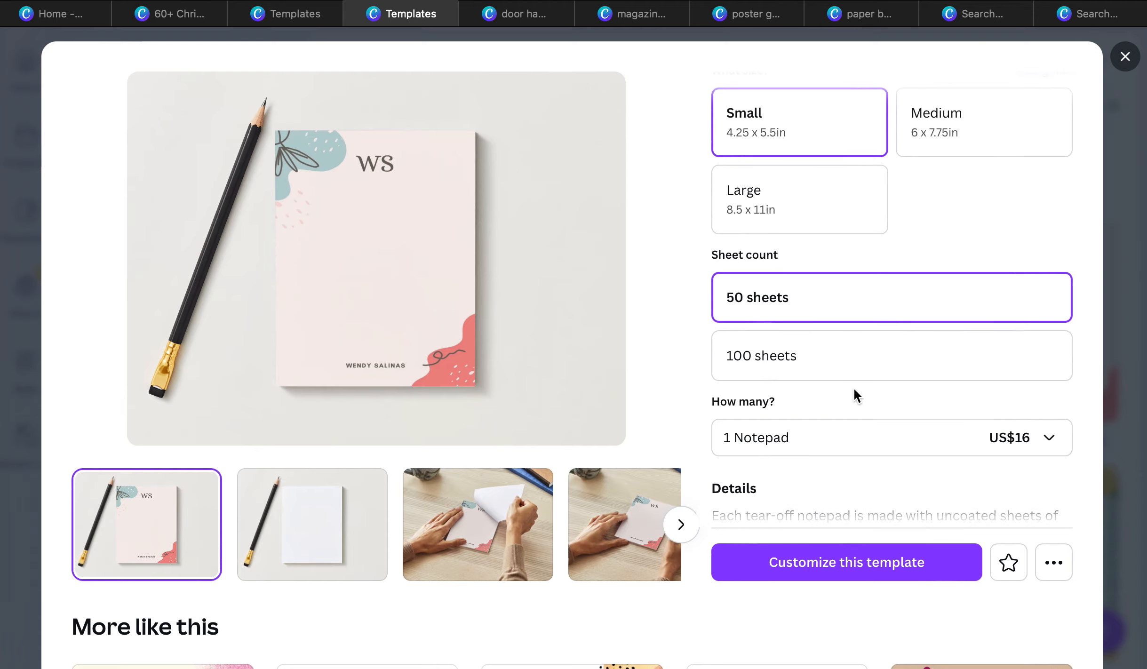
{"action": "scroll", "scroll_direction": "down", "scroll_amount": 3}
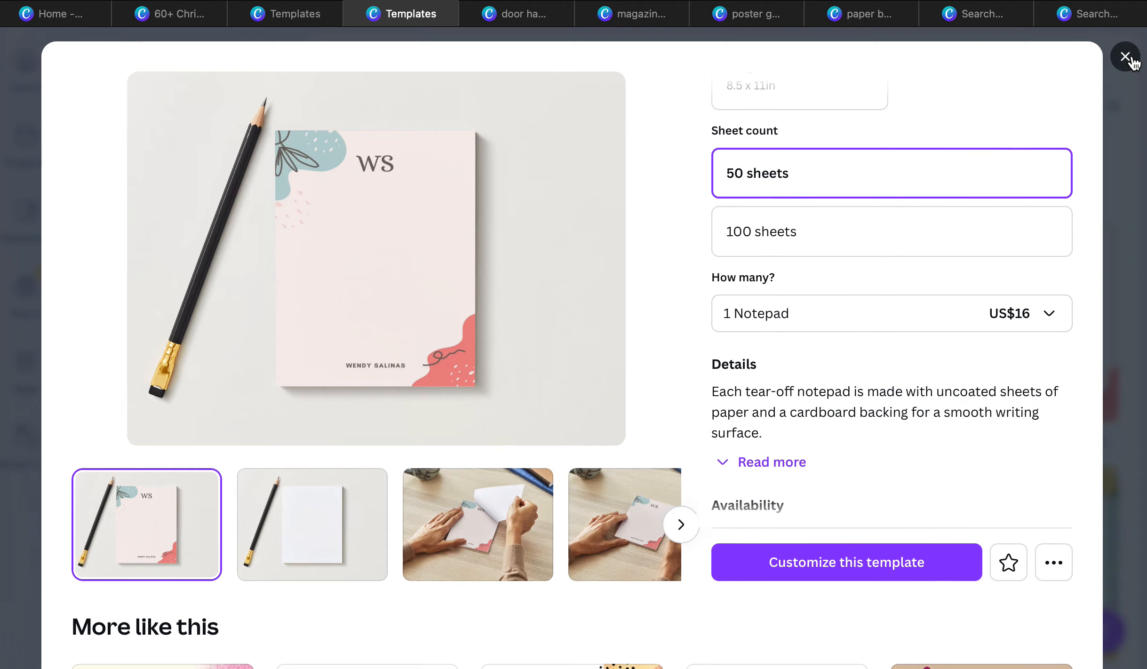
{"action": "mouse_move", "coordinate": [626, 445]}
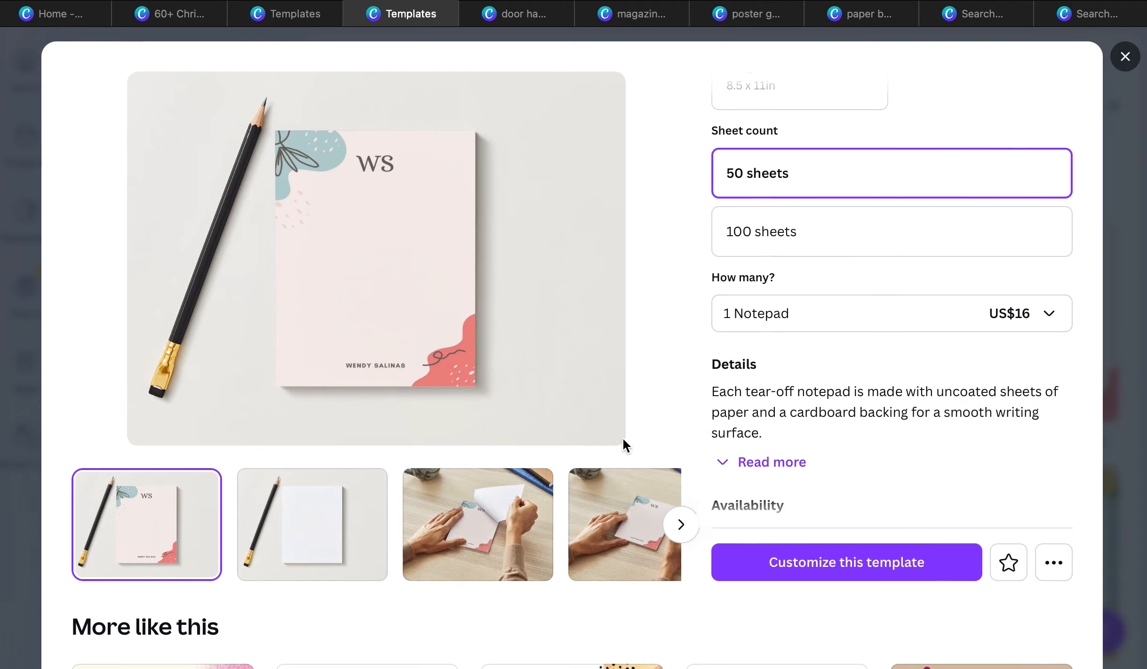
{"action": "mouse_move", "coordinate": [1093, 62]}
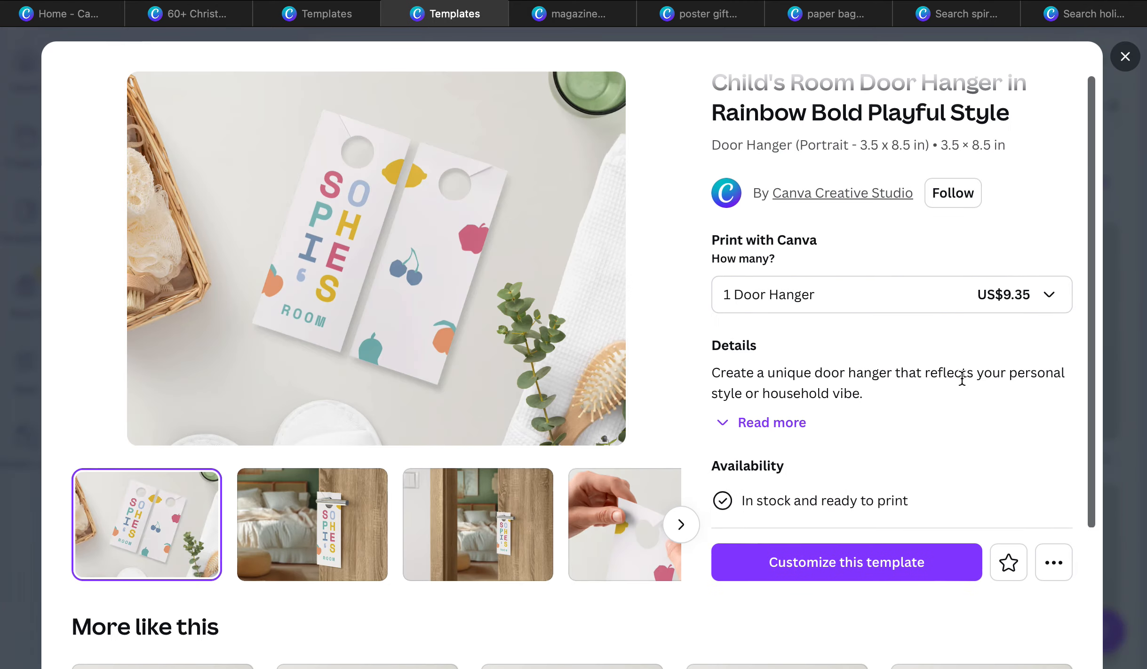
Step: View the Christmas Gifts magazine cover in flat view, priced at 50 letterheads for US$54.50
{"action": "left_click", "coordinate": [1125, 56]}
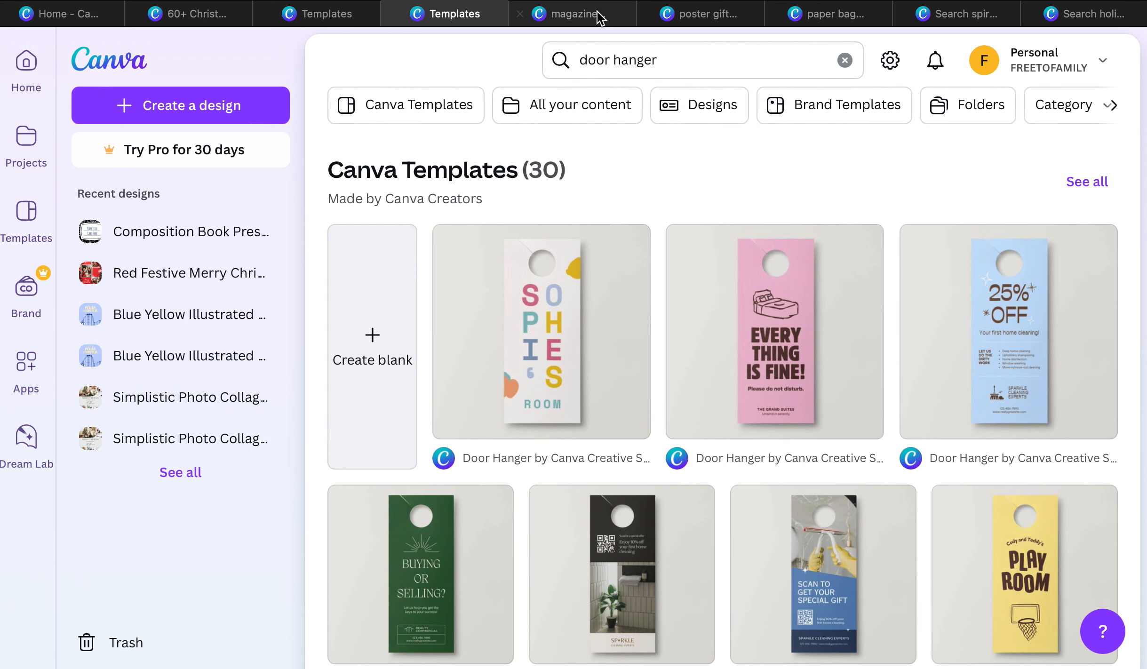
{"action": "left_click", "coordinate": [571, 14]}
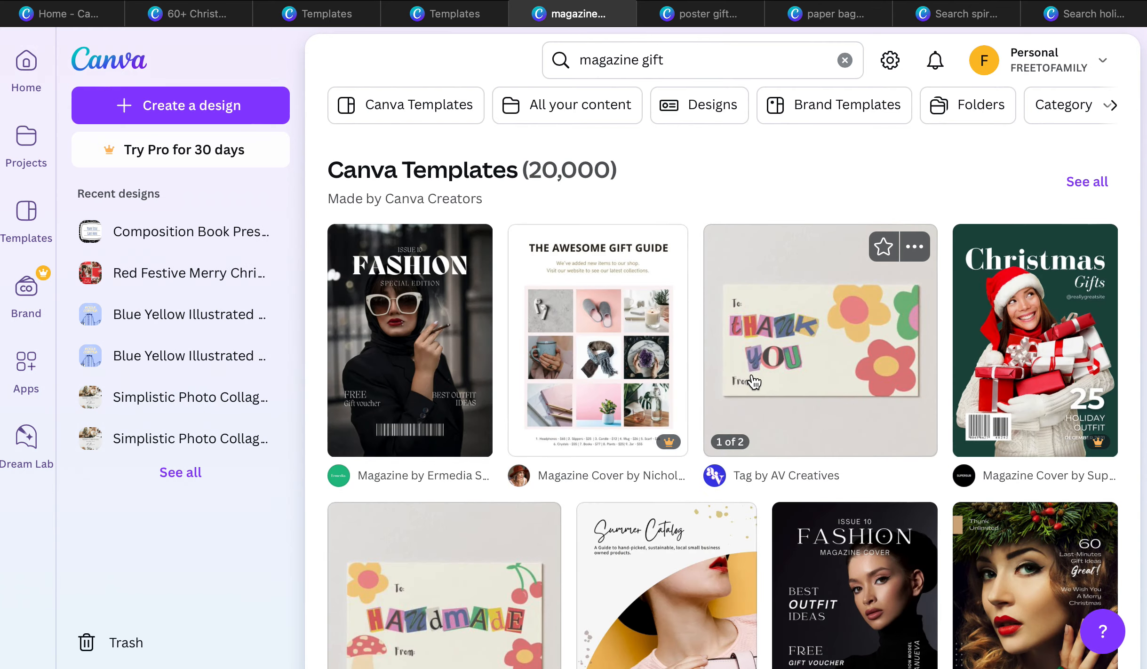
{"action": "mouse_move", "coordinate": [1022, 346]}
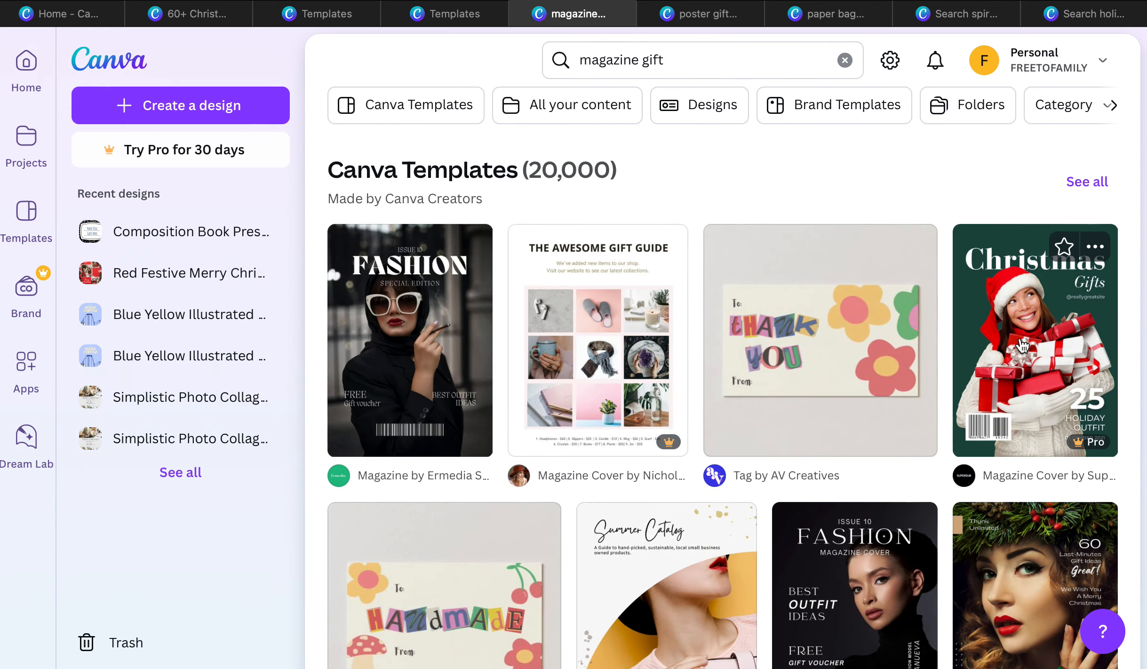
{"action": "left_click", "coordinate": [1033, 339]}
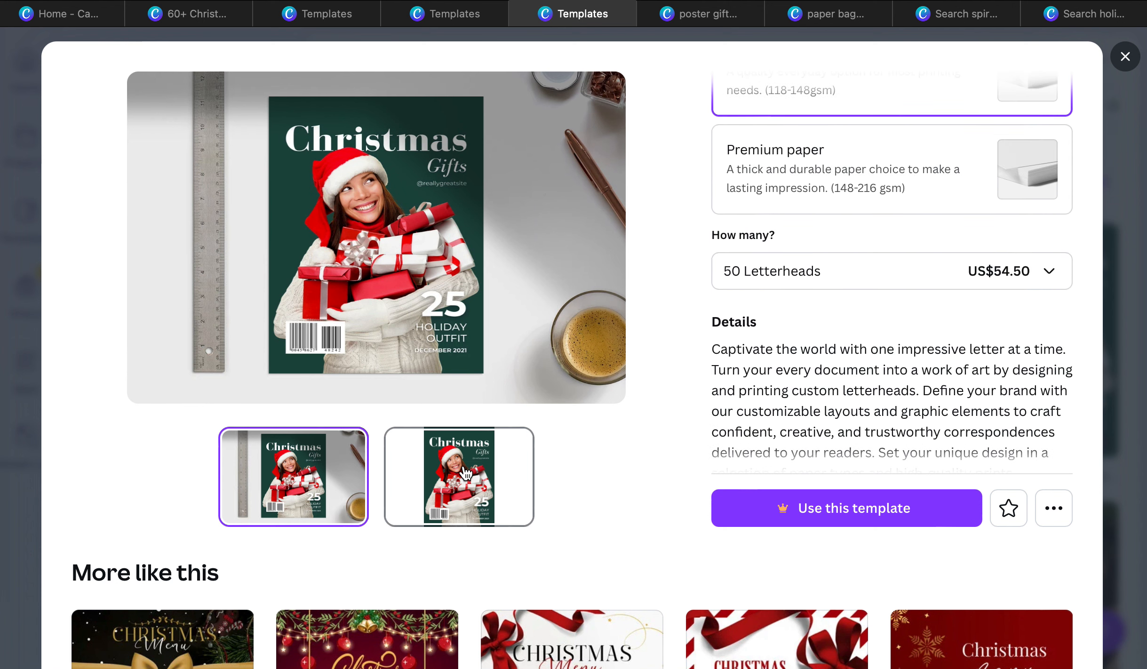
{"action": "left_click", "coordinate": [458, 477]}
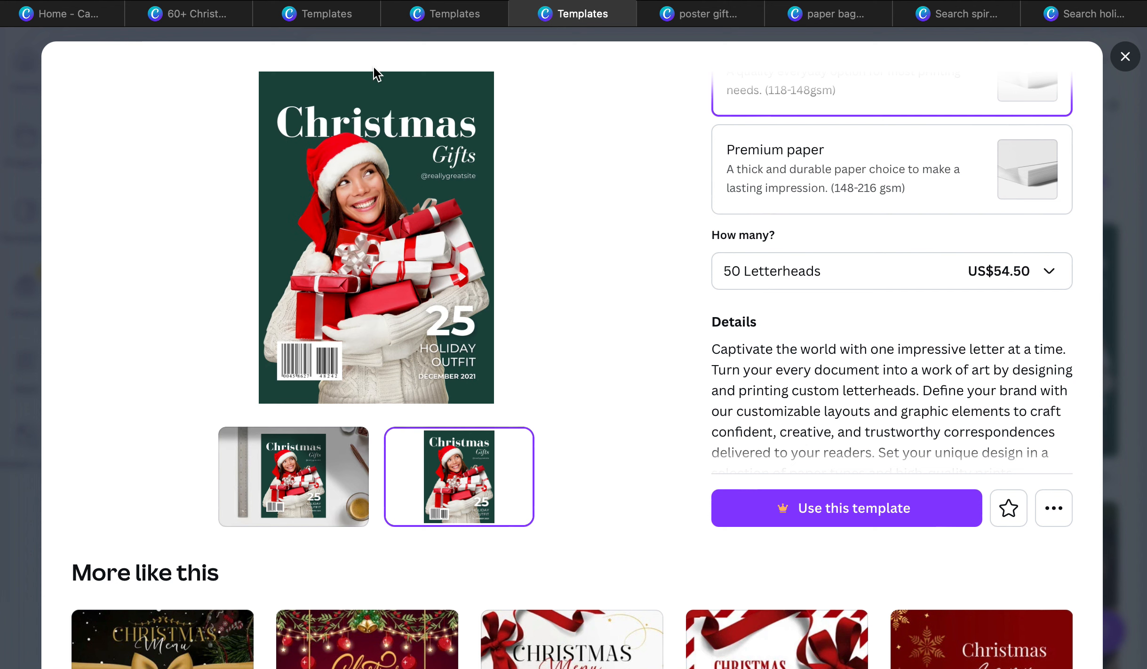
{"action": "mouse_move", "coordinate": [653, 37]}
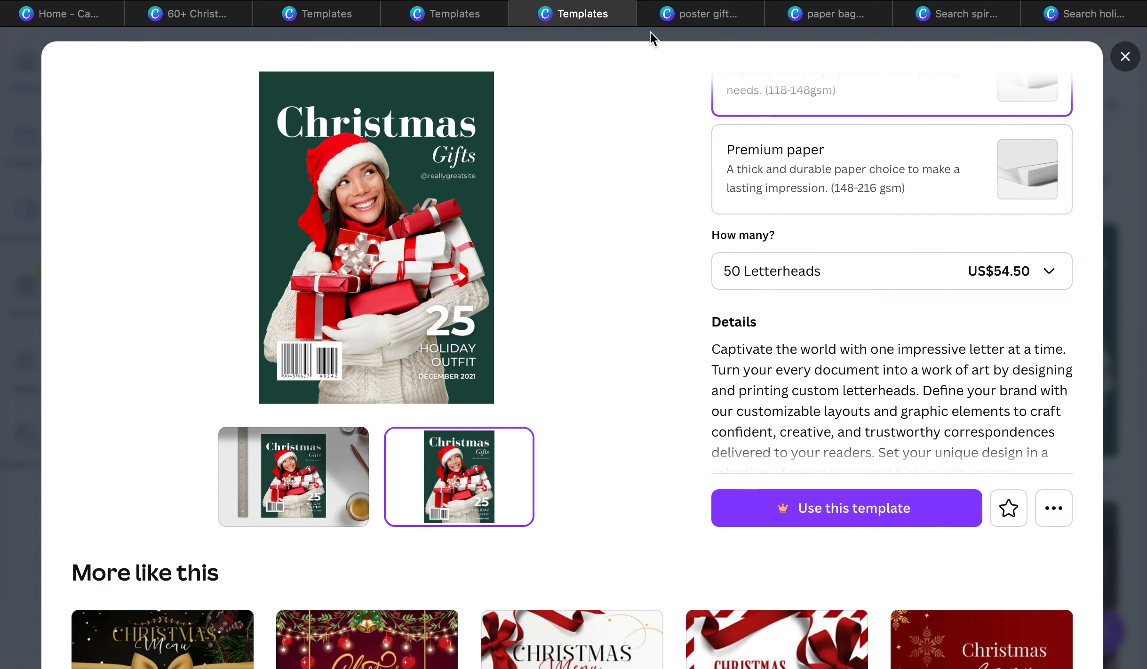
{"action": "mouse_move", "coordinate": [700, 13]}
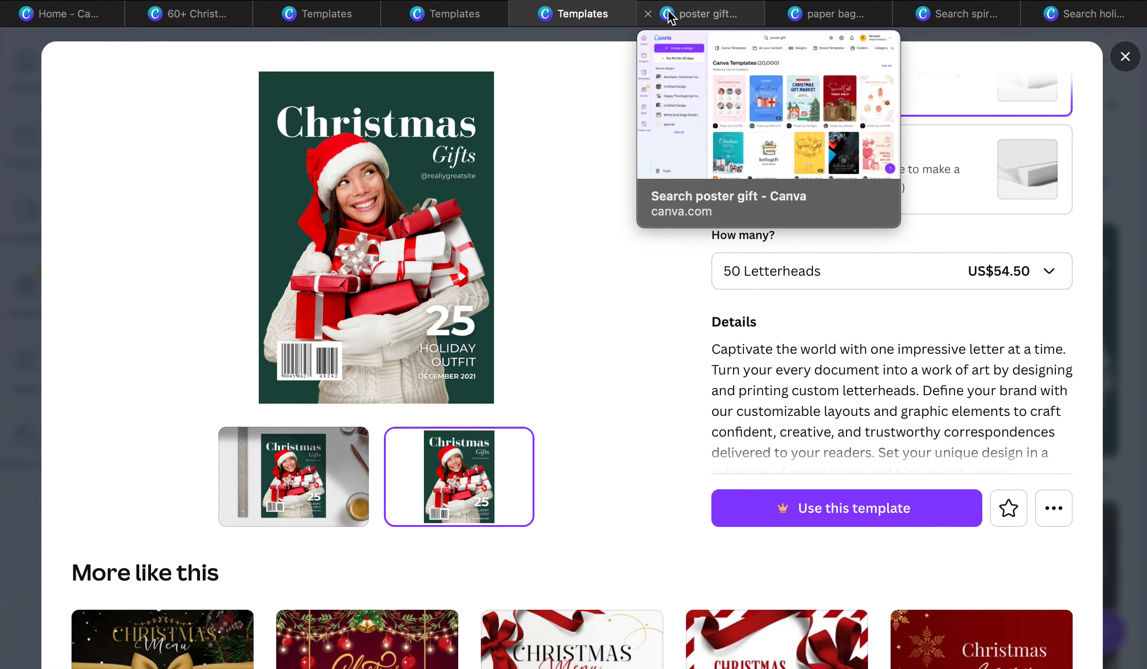
Step: Return to the poster gift search results
{"action": "left_click", "coordinate": [698, 13]}
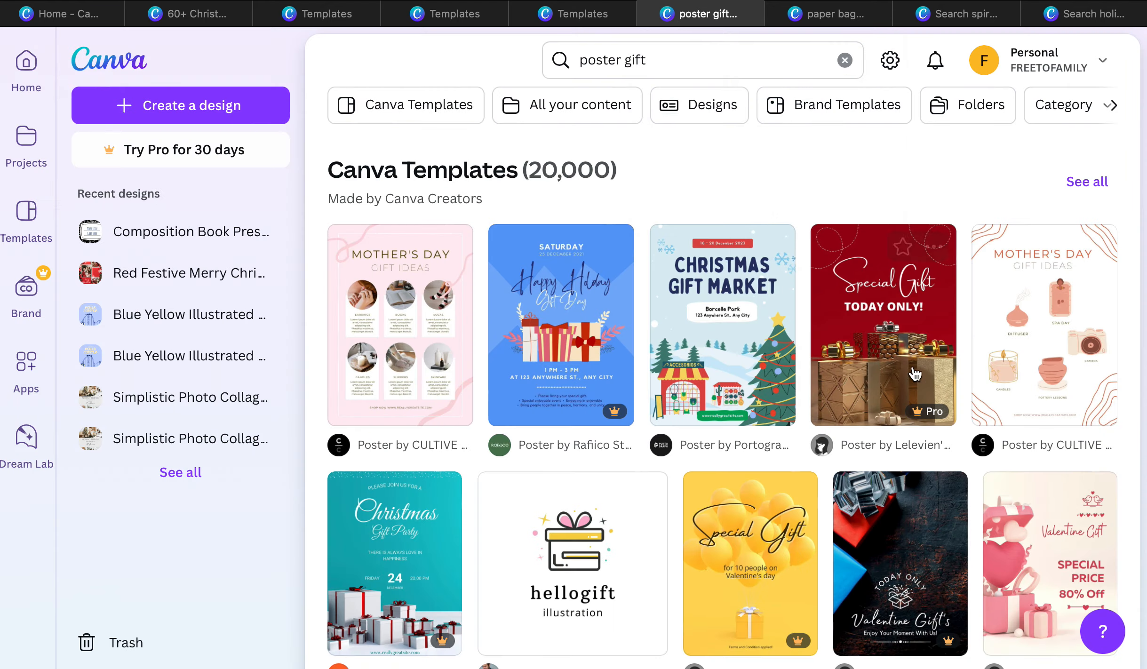
Step: Customize the Mother's Day Gift Ideas poster and reach its Print with Canva product catalogue
{"action": "left_click", "coordinate": [883, 324]}
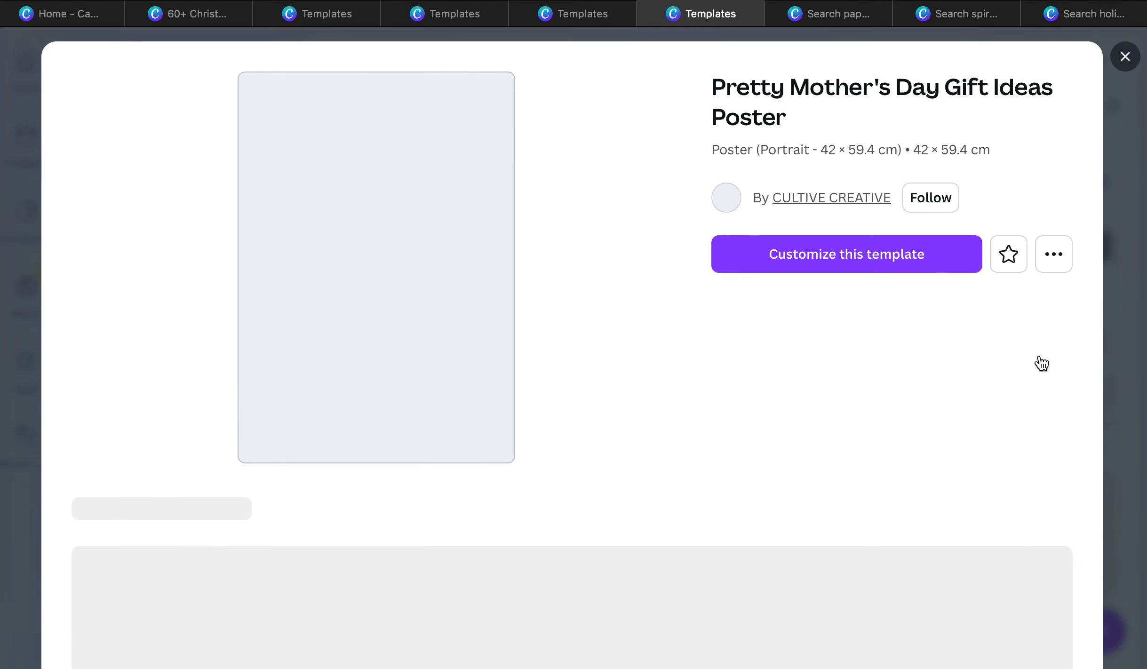
{"action": "left_click", "coordinate": [845, 254]}
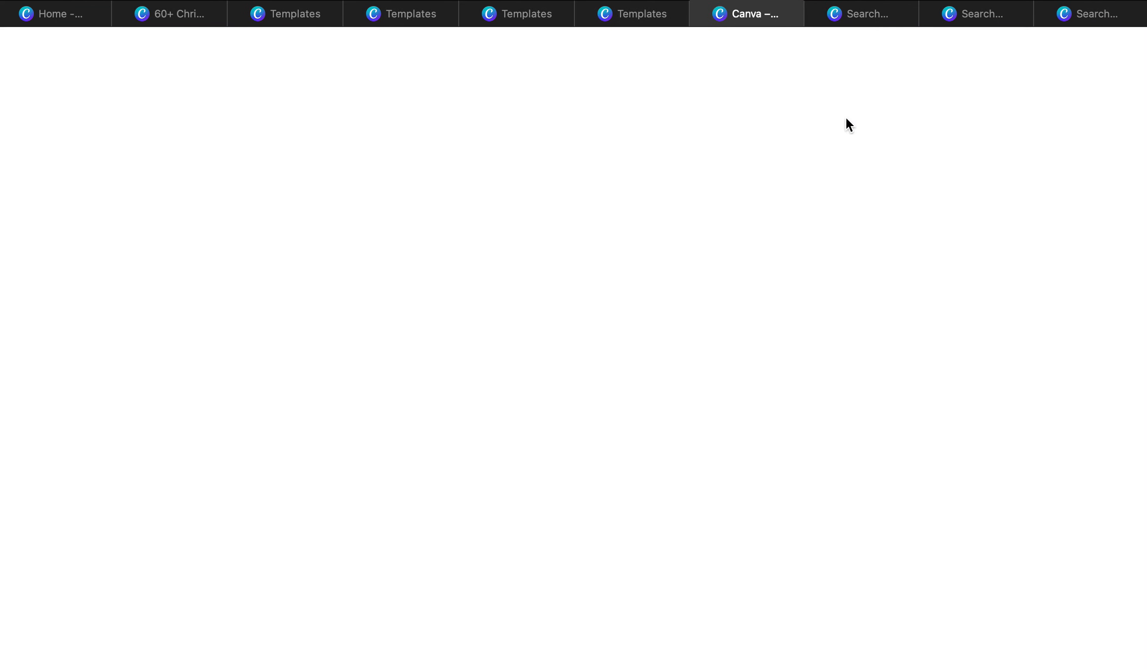
{"action": "left_click", "coordinate": [745, 13]}
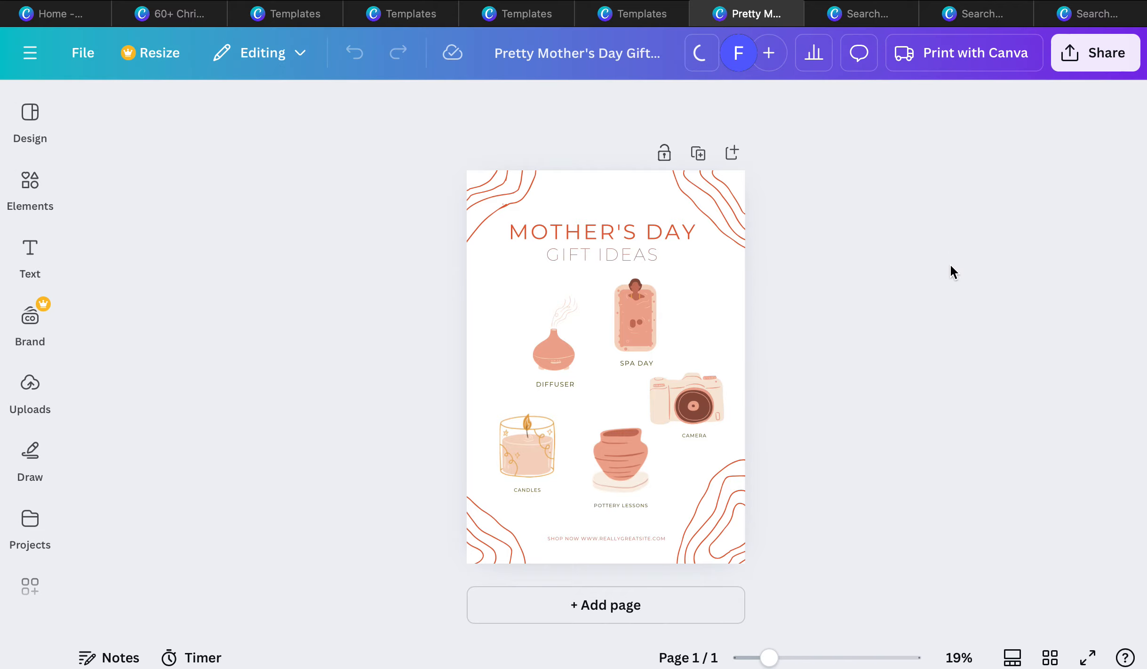
{"action": "left_click", "coordinate": [1095, 52]}
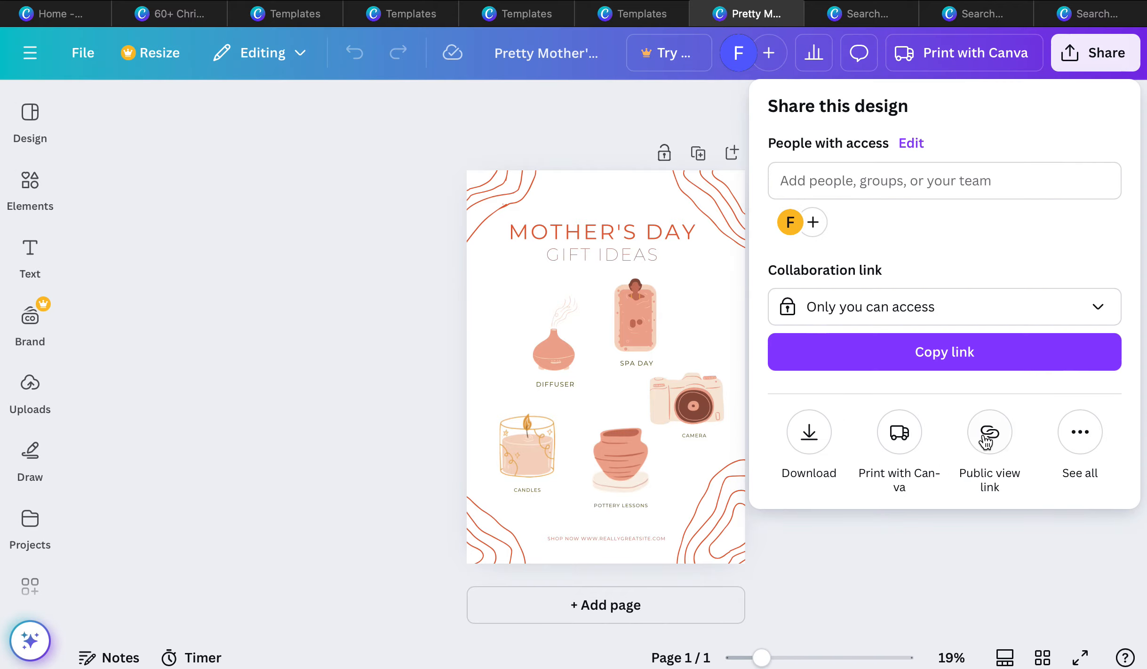
{"action": "left_click", "coordinate": [898, 448]}
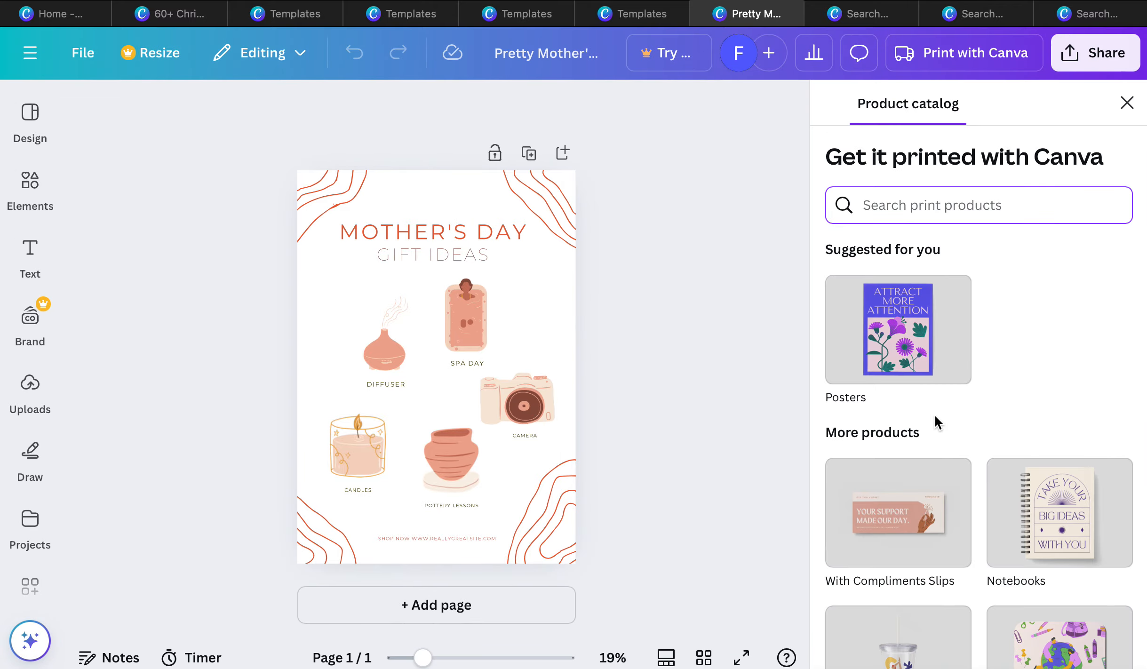
Step: Browse the print catalogue for the poster (small unframed, US$43.50), then move to paper-bag results
{"action": "scroll", "scroll_direction": "down", "scroll_amount": 3}
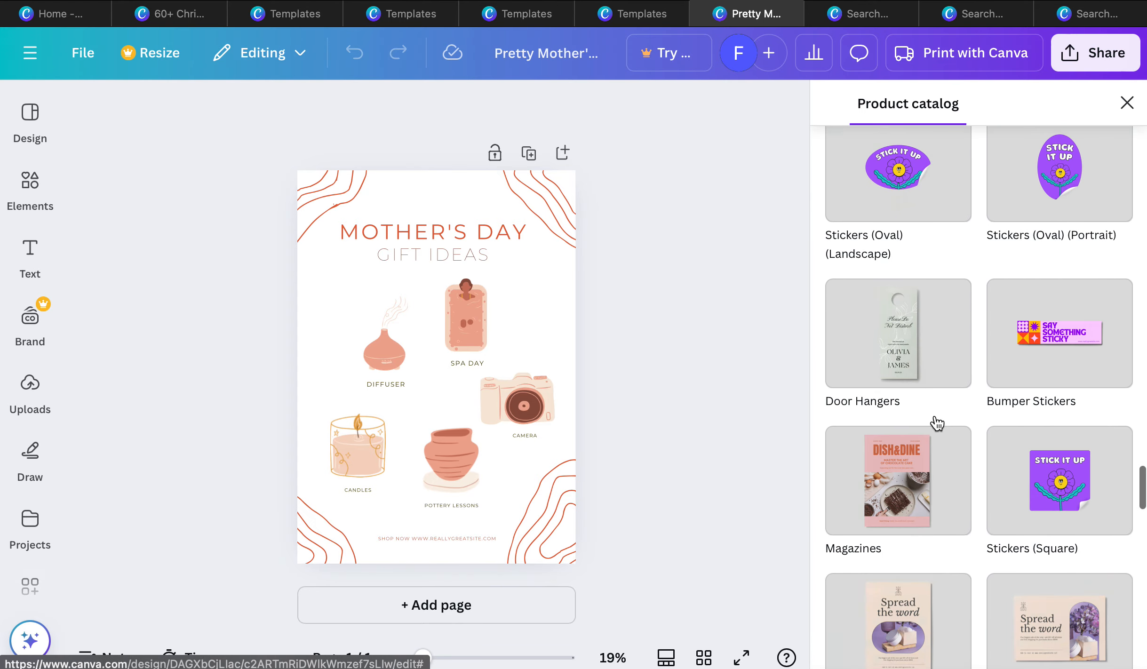
{"action": "scroll", "scroll_direction": "down", "scroll_amount": 3}
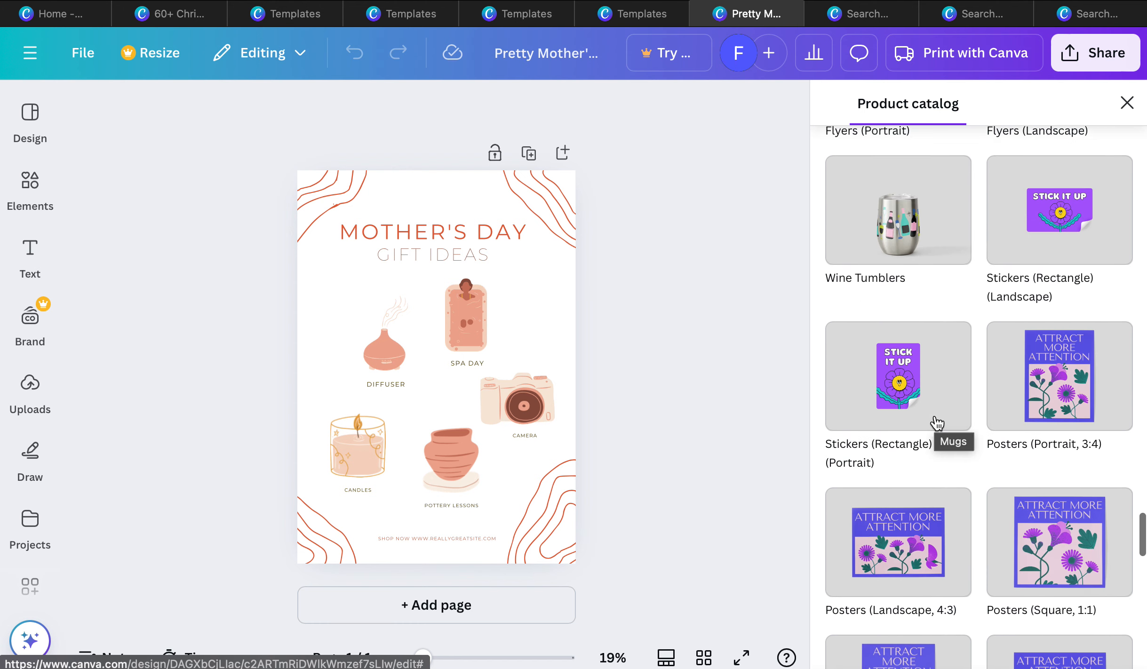
{"action": "scroll", "scroll_direction": "down", "scroll_amount": 3}
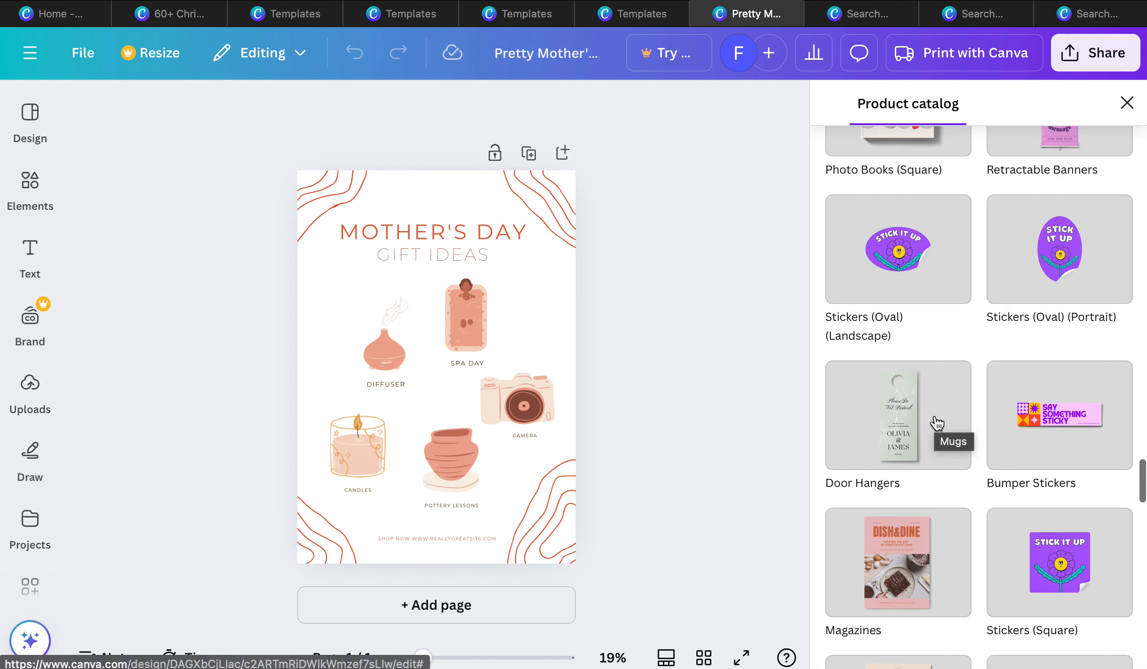
{"action": "scroll", "scroll_direction": "down", "scroll_amount": 3}
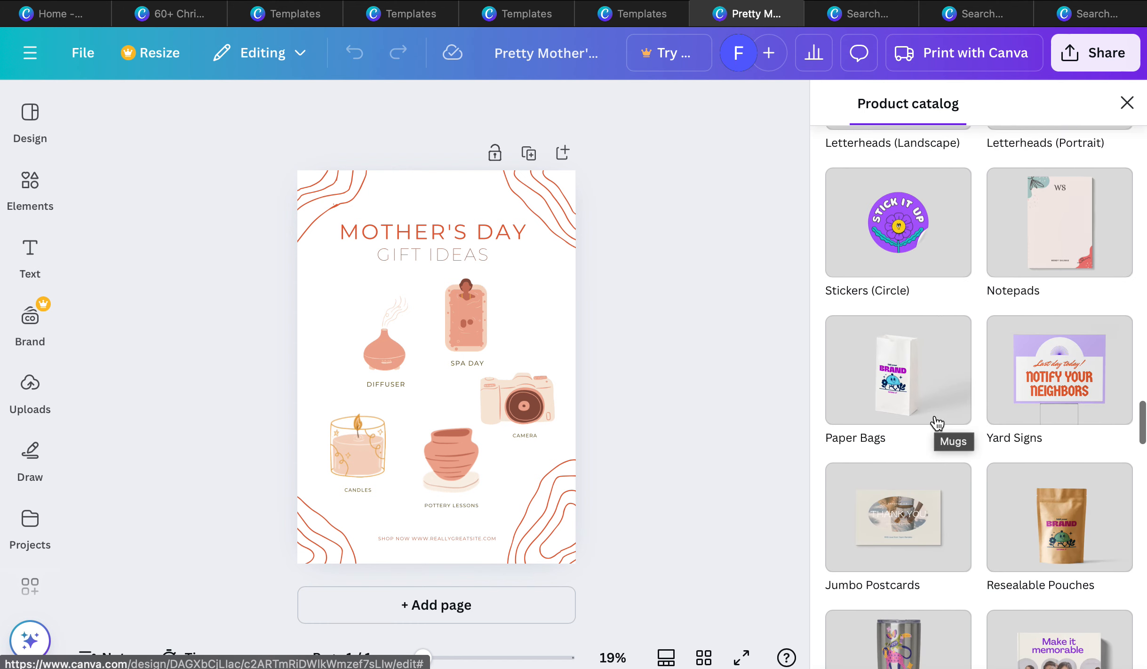
{"action": "mouse_move", "coordinate": [1070, 564]}
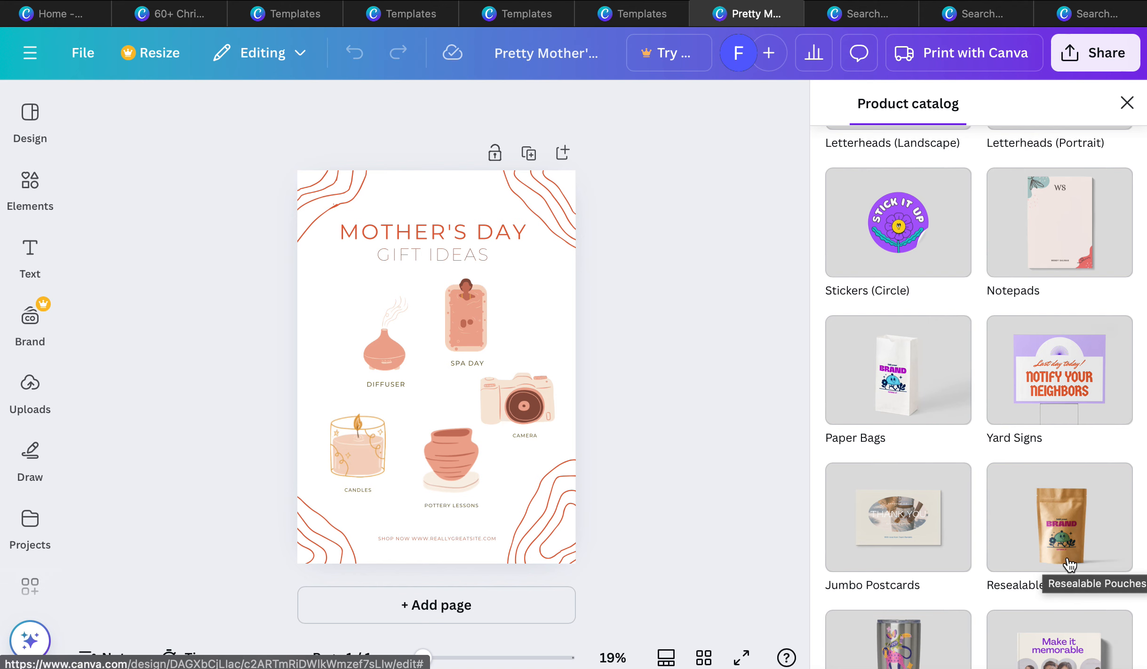
{"action": "scroll", "scroll_direction": "down", "scroll_amount": 3}
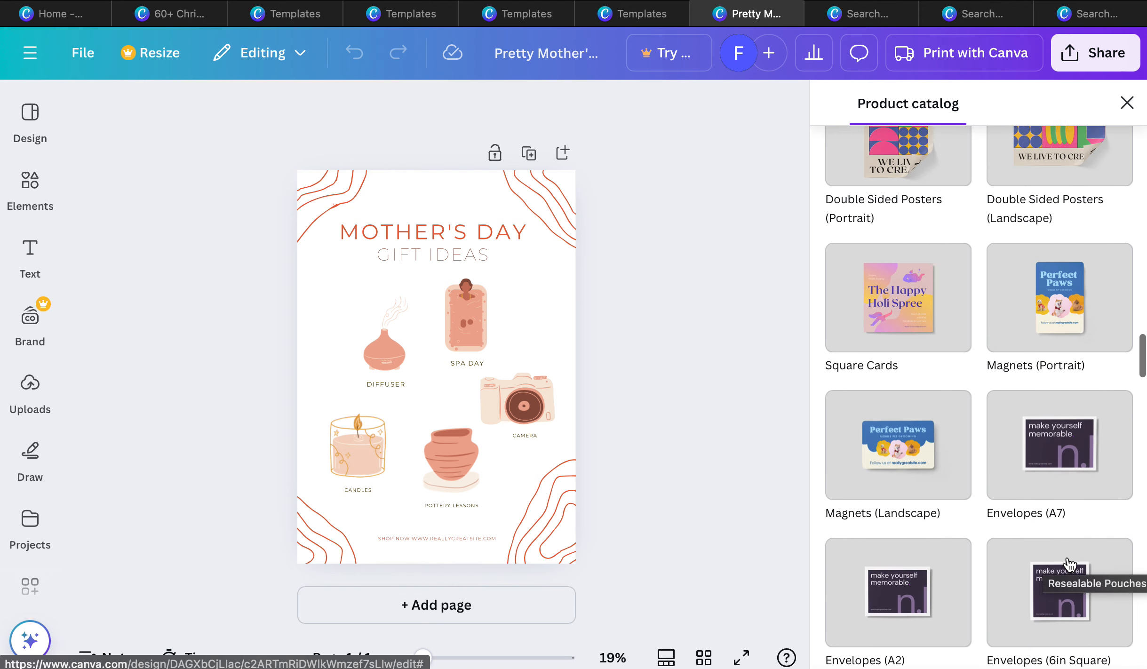
{"action": "scroll", "scroll_direction": "up", "scroll_amount": 3}
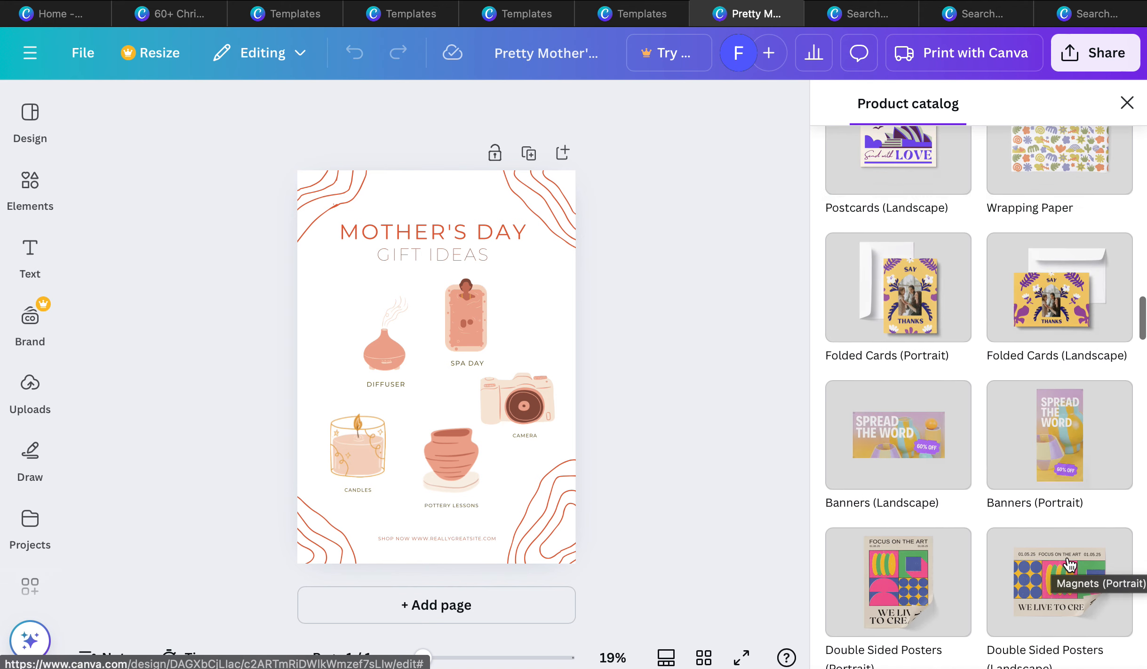
{"action": "scroll", "scroll_direction": "up", "scroll_amount": 3}
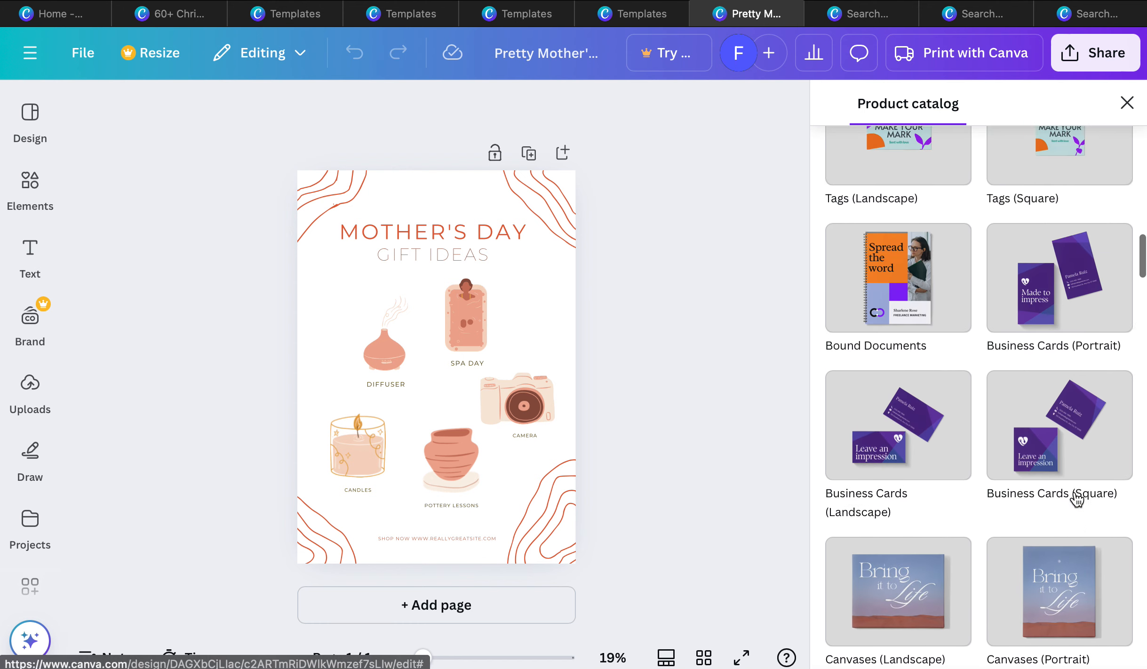
{"action": "scroll", "scroll_direction": "up", "scroll_amount": 3}
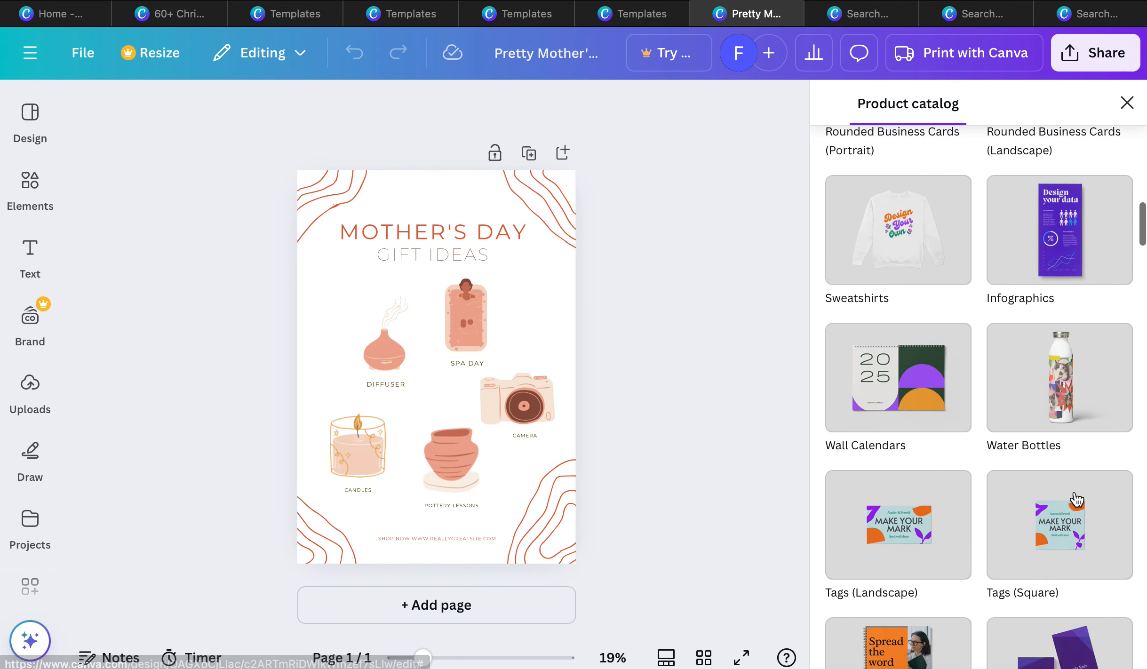
{"action": "scroll", "scroll_direction": "up", "scroll_amount": 3}
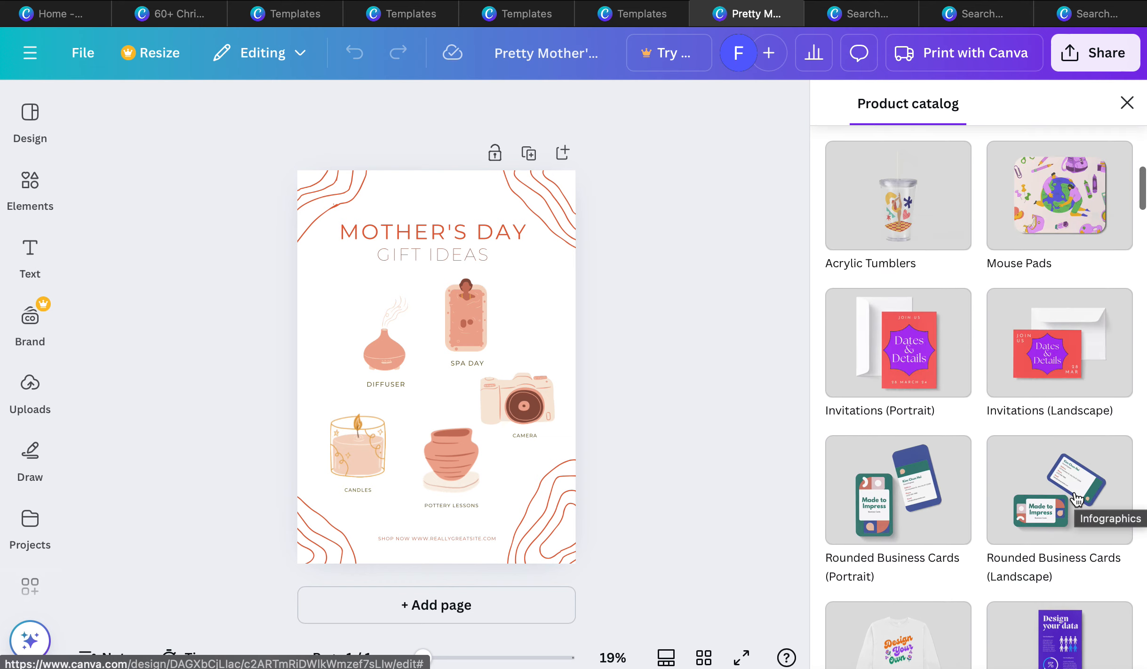
{"action": "scroll", "scroll_direction": "up", "scroll_amount": 3}
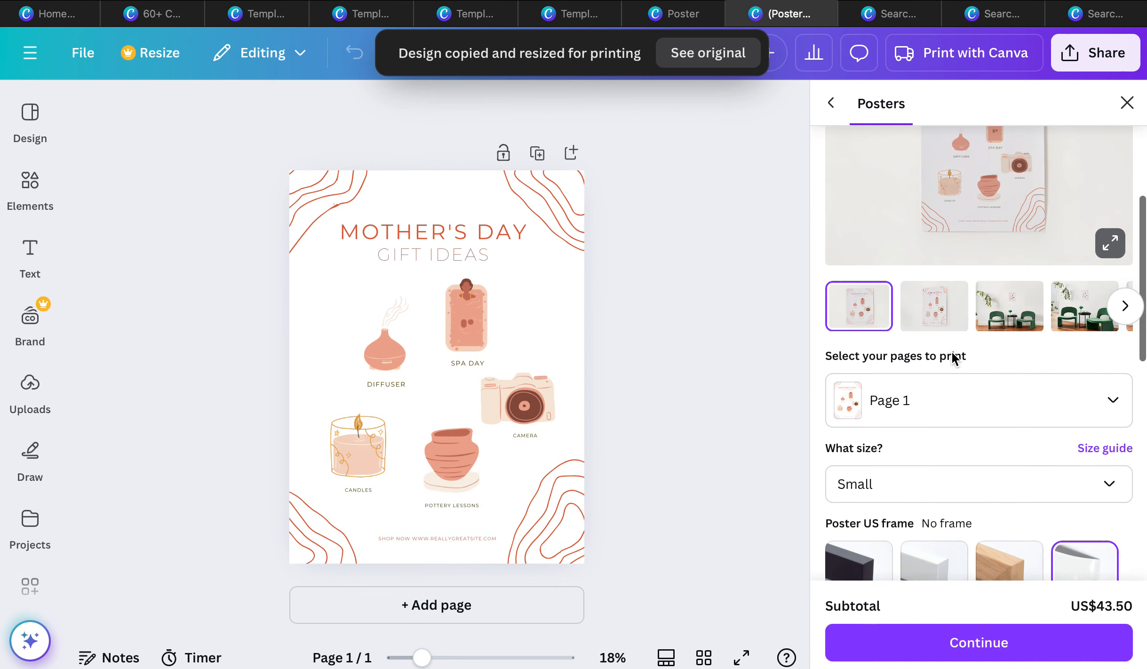
{"action": "scroll", "scroll_direction": "down", "scroll_amount": 3}
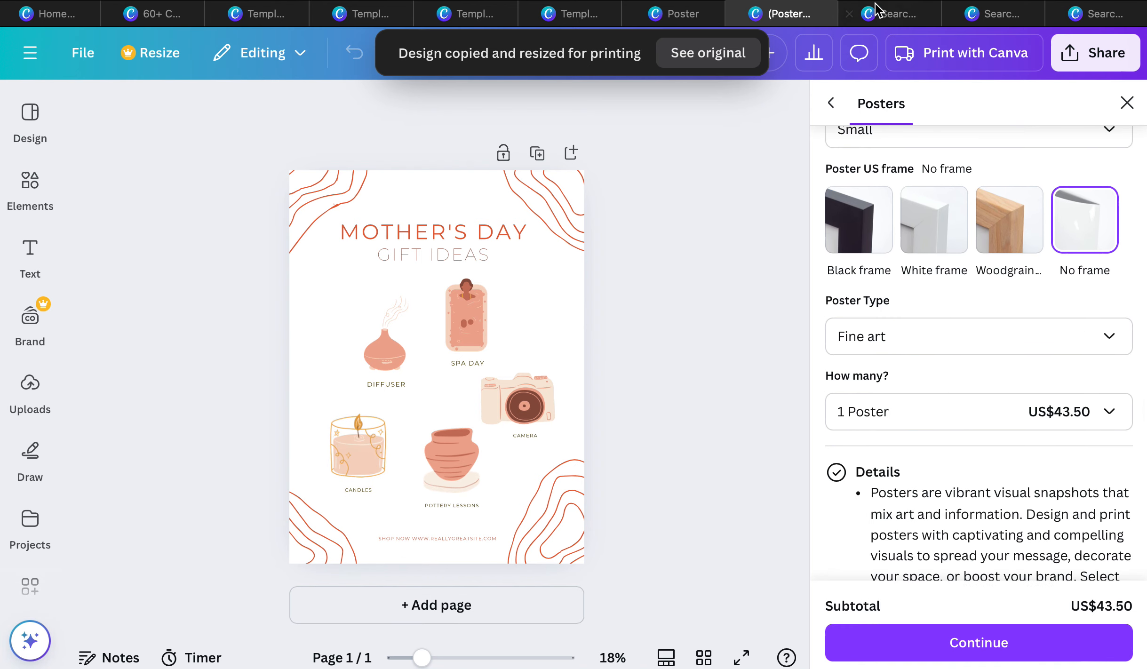
{"action": "left_click", "coordinate": [885, 13]}
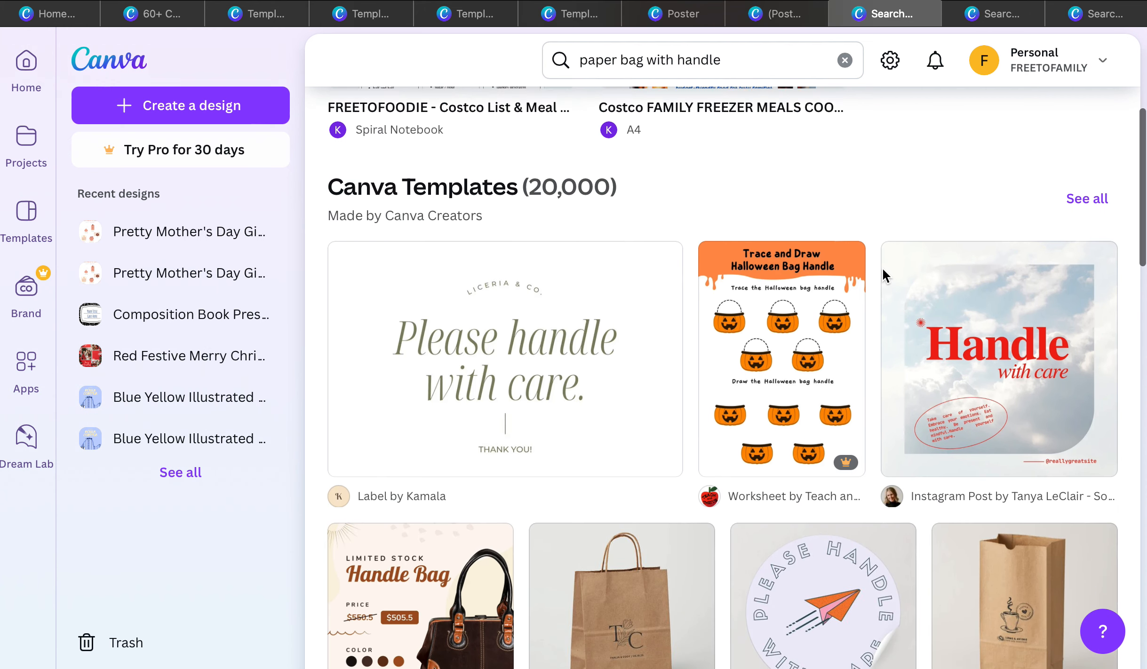
Step: Customize the Black White Clean and Minimal Personal Paper Bag template in the editor
{"action": "scroll", "scroll_direction": "down", "scroll_amount": 3}
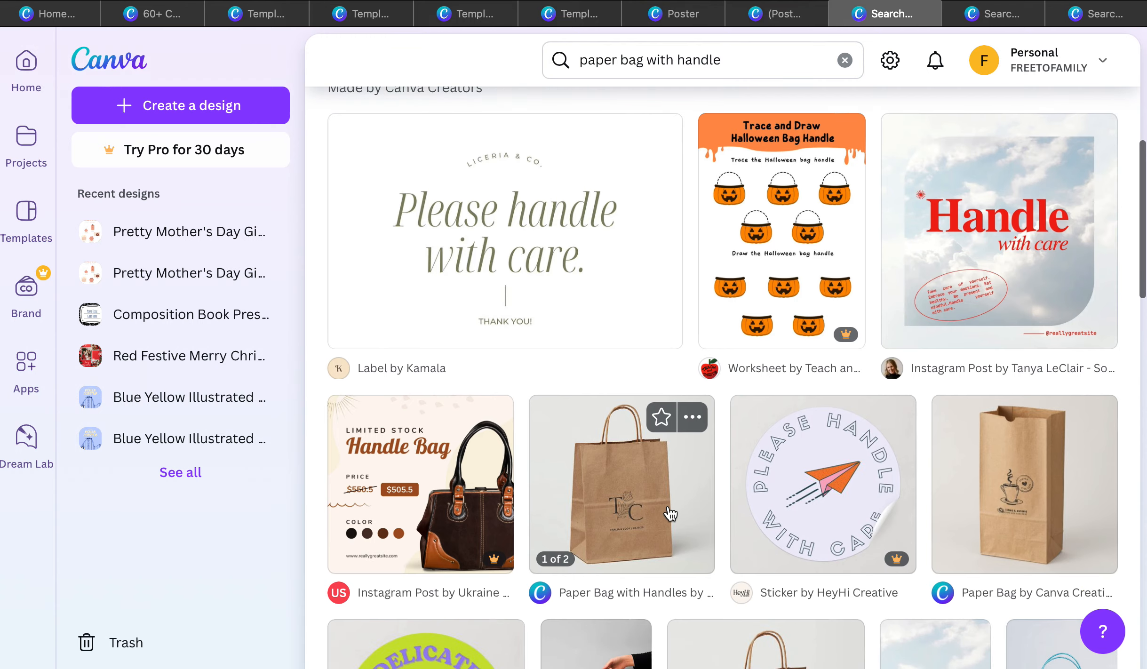
{"action": "scroll", "scroll_direction": "down", "scroll_amount": 3}
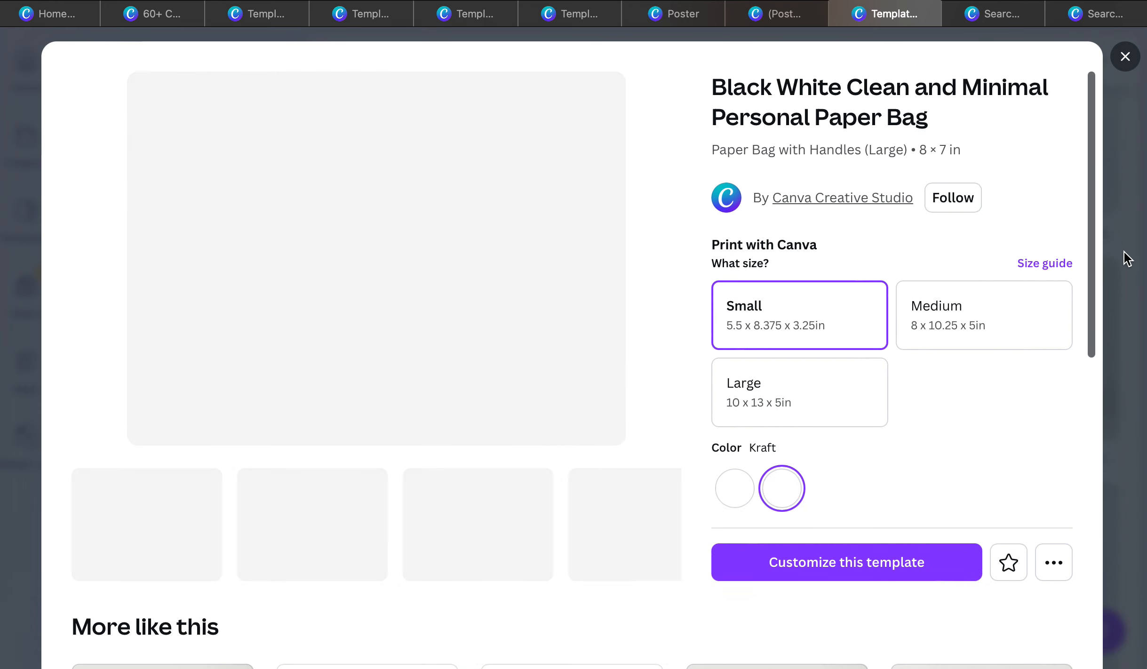
{"action": "left_click", "coordinate": [846, 563]}
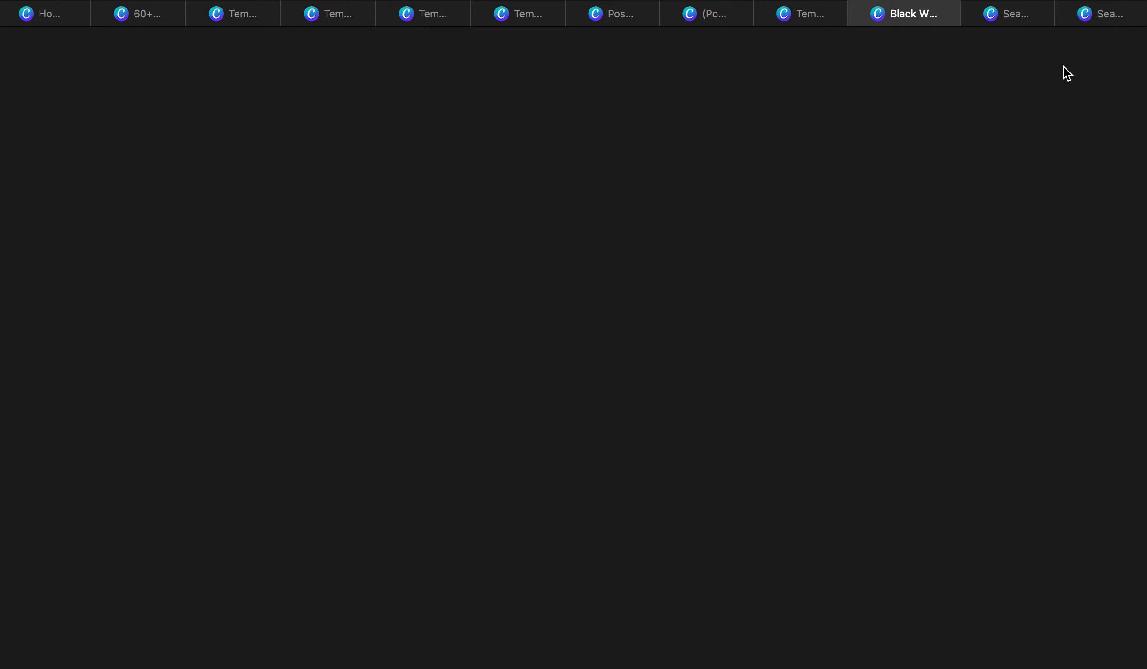
{"action": "left_click", "coordinate": [903, 14]}
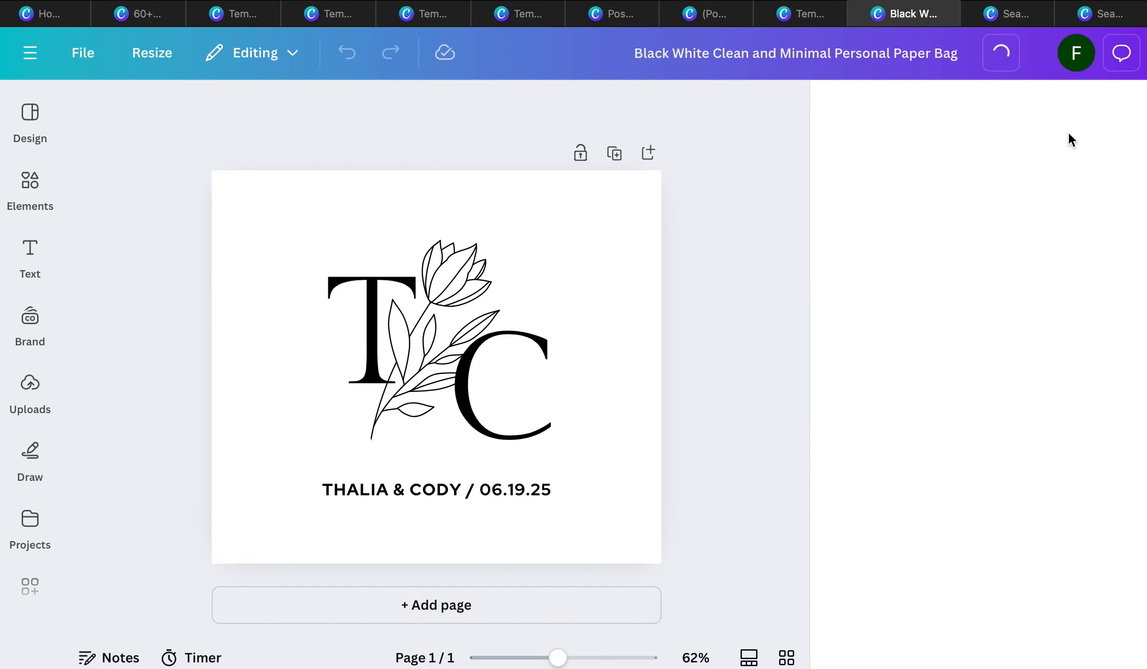
Step: Show print pricing of 25 small Kraft paper bags with handles for US$62.50, then move to notebook results
{"action": "left_click", "coordinate": [1095, 53]}
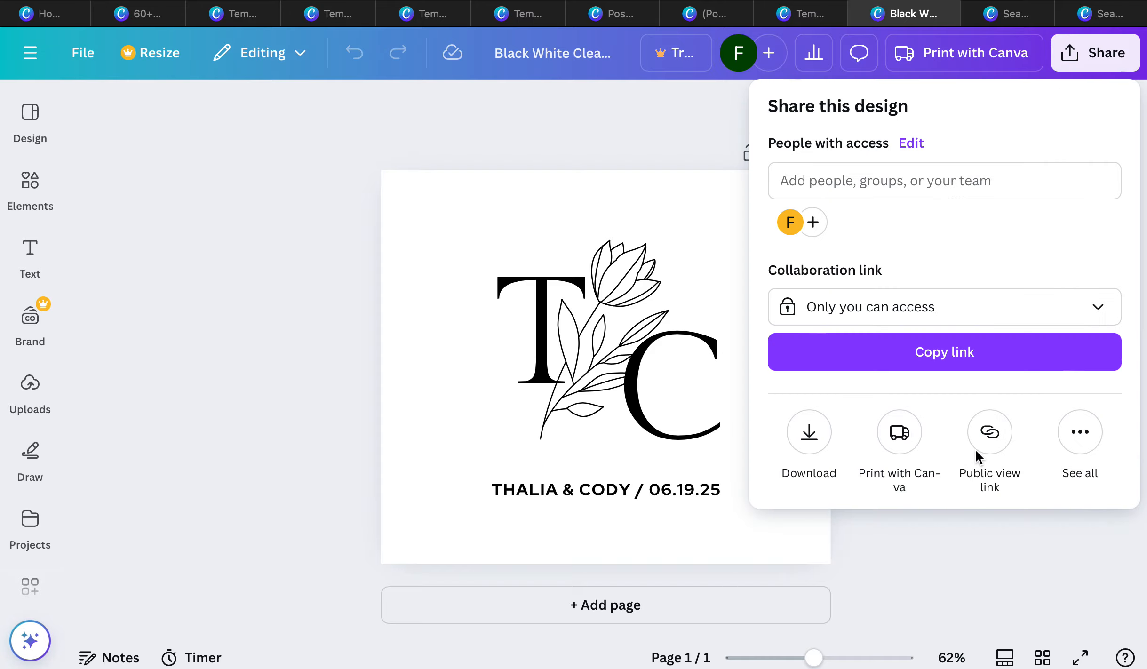
{"action": "left_click", "coordinate": [1096, 53]}
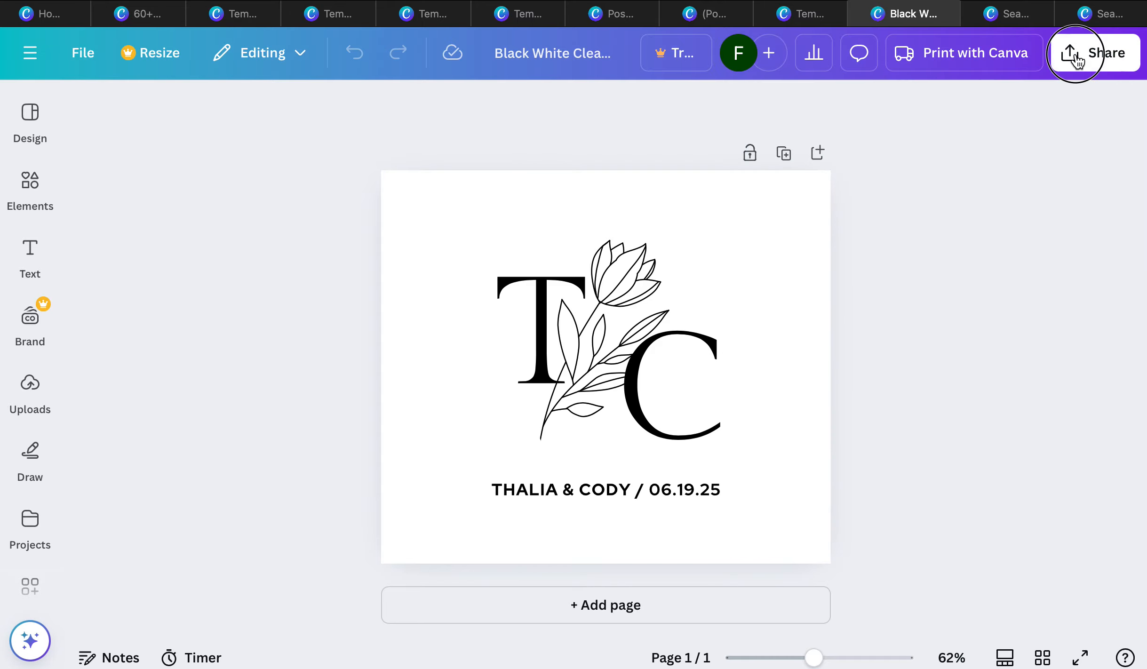
{"action": "left_click", "coordinate": [962, 53]}
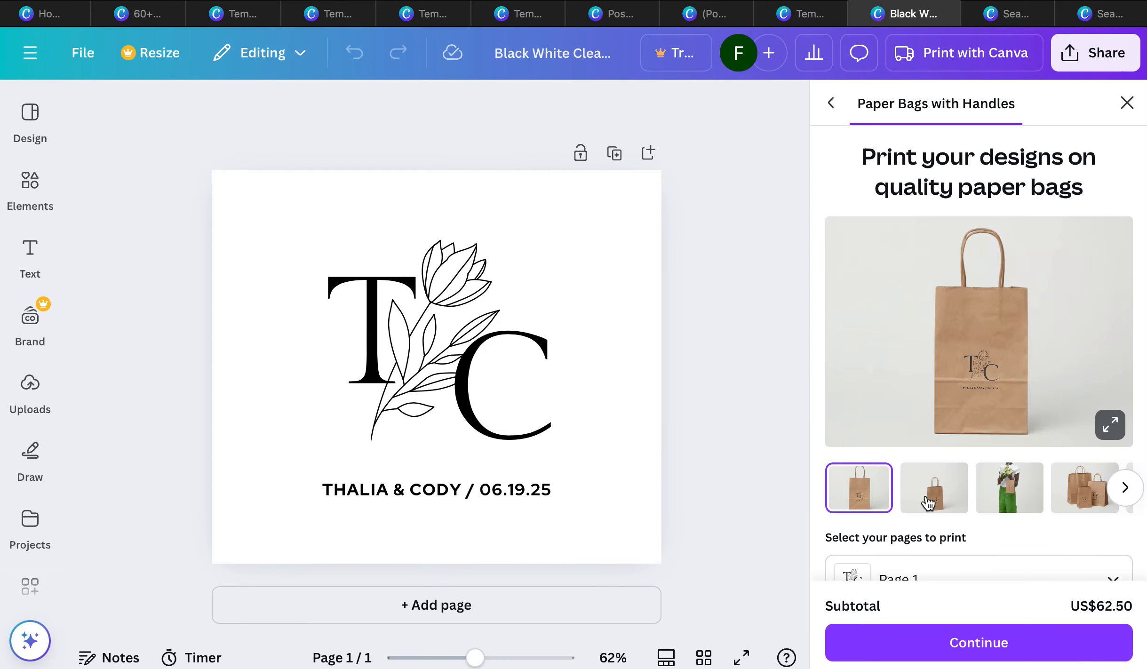
{"action": "scroll", "scroll_direction": "down", "scroll_amount": 3}
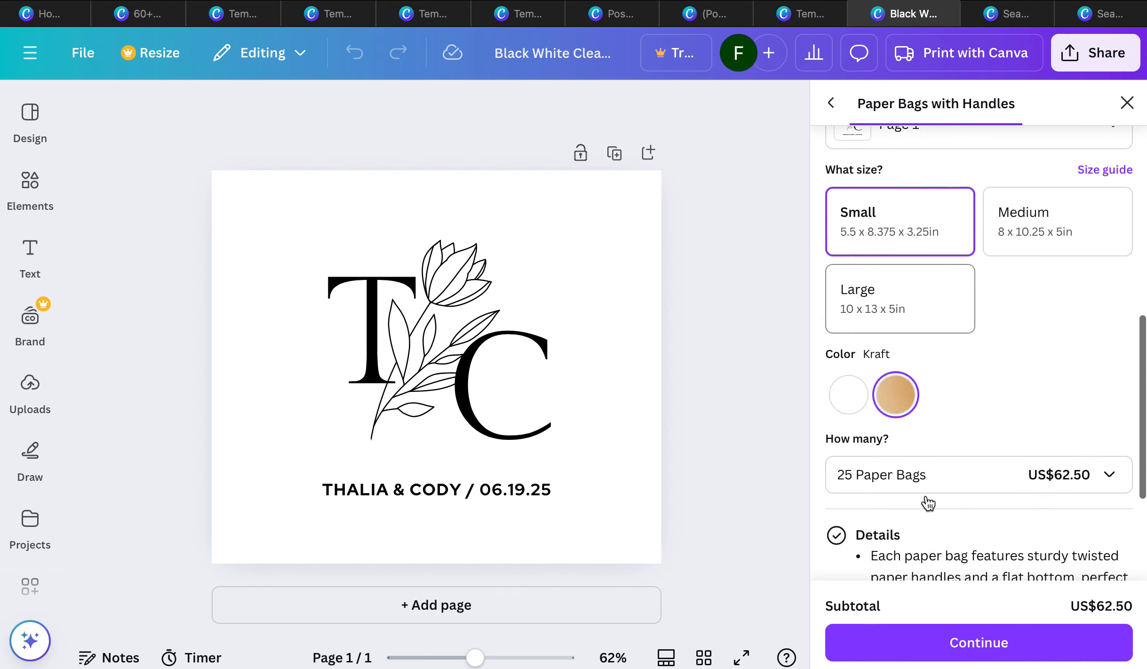
{"action": "mouse_move", "coordinate": [1021, 29]}
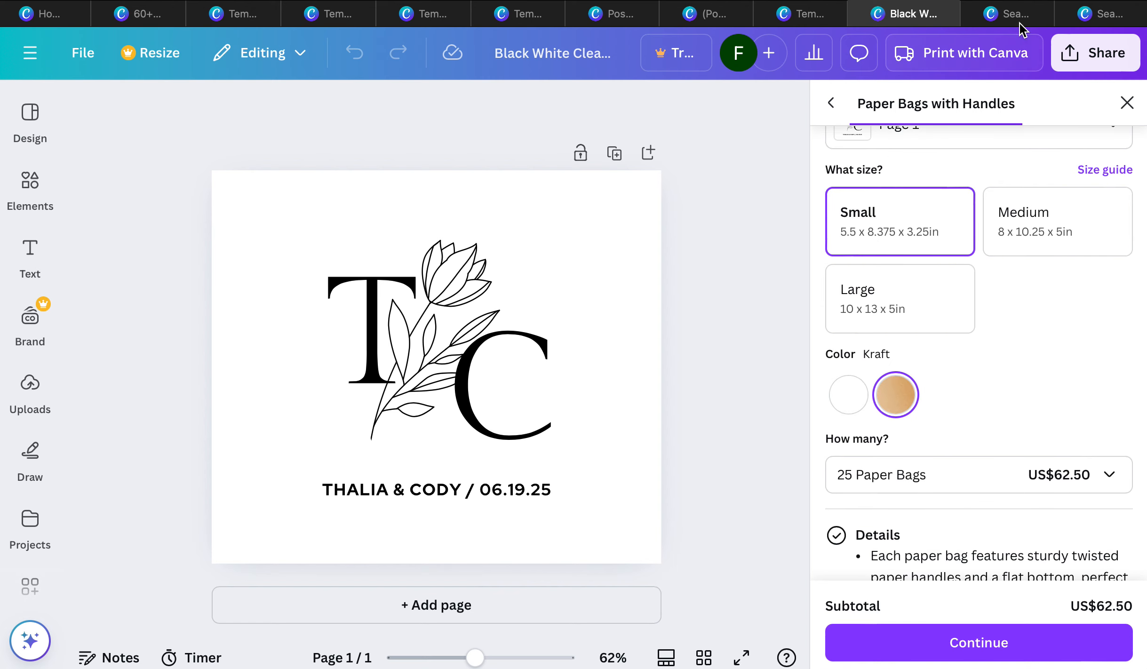
{"action": "left_click", "coordinate": [998, 13]}
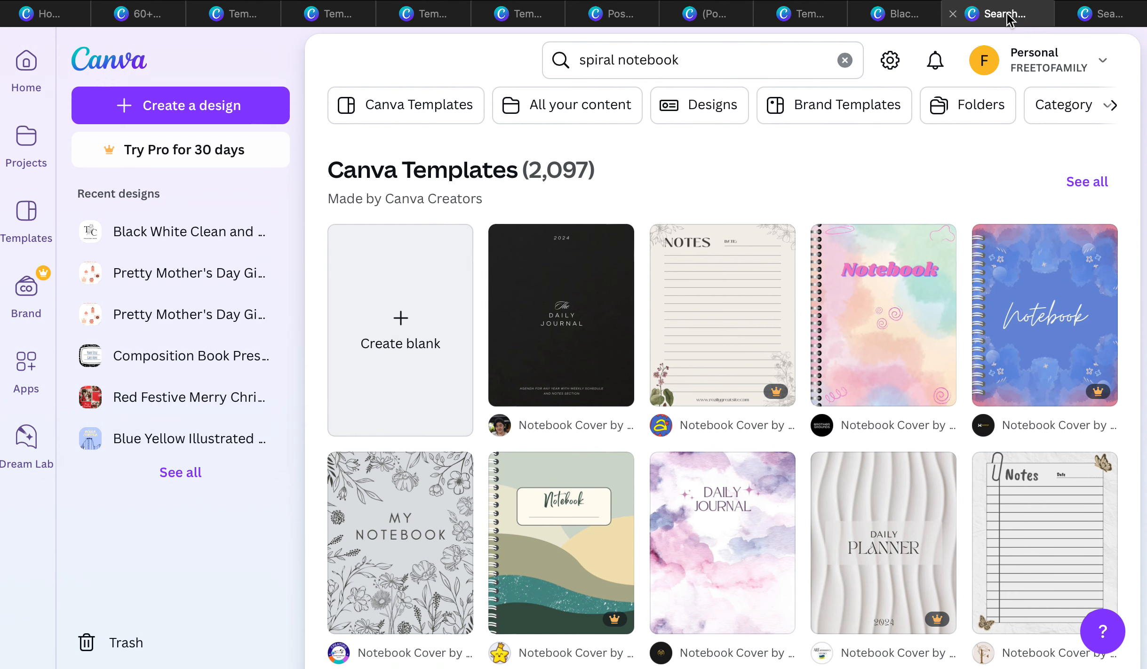
{"action": "mouse_move", "coordinate": [678, 302]}
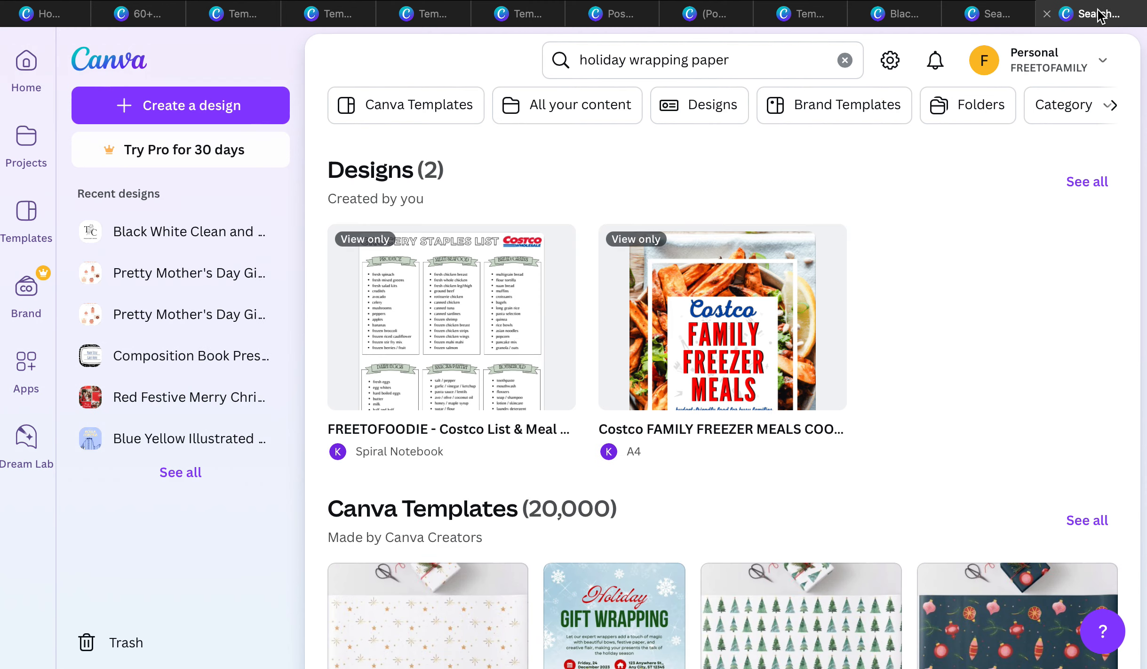
Step: Price the watercolor winter tree wrapping paper as an 18 foot roll at US$38.50
{"action": "left_click", "coordinate": [801, 616]}
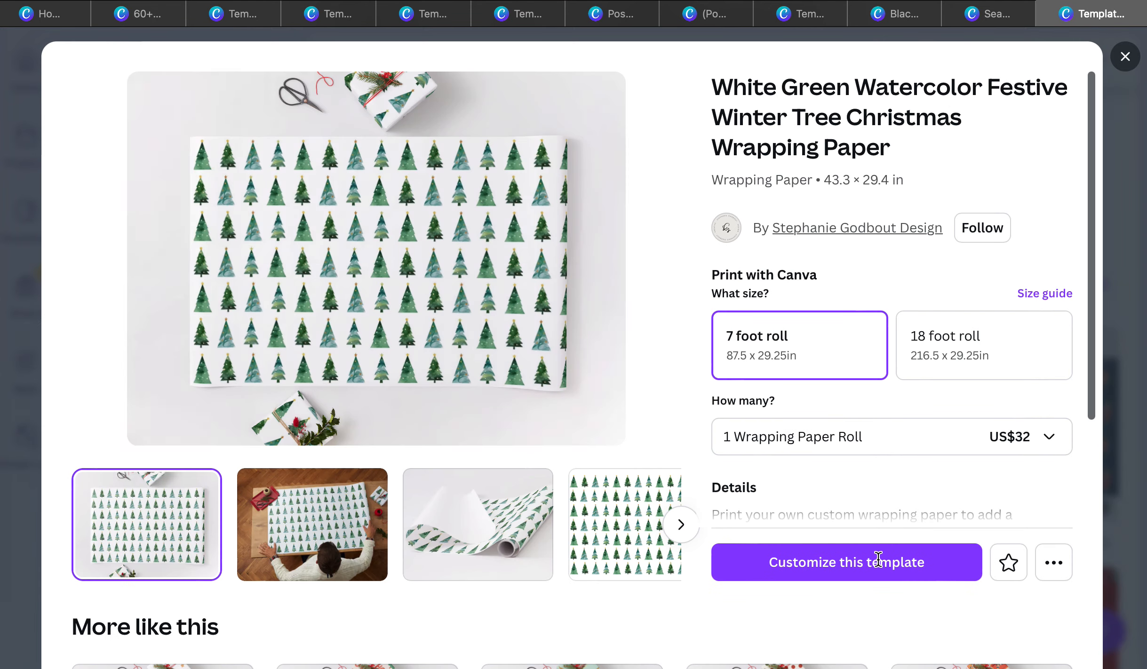
{"action": "mouse_move", "coordinate": [974, 441]}
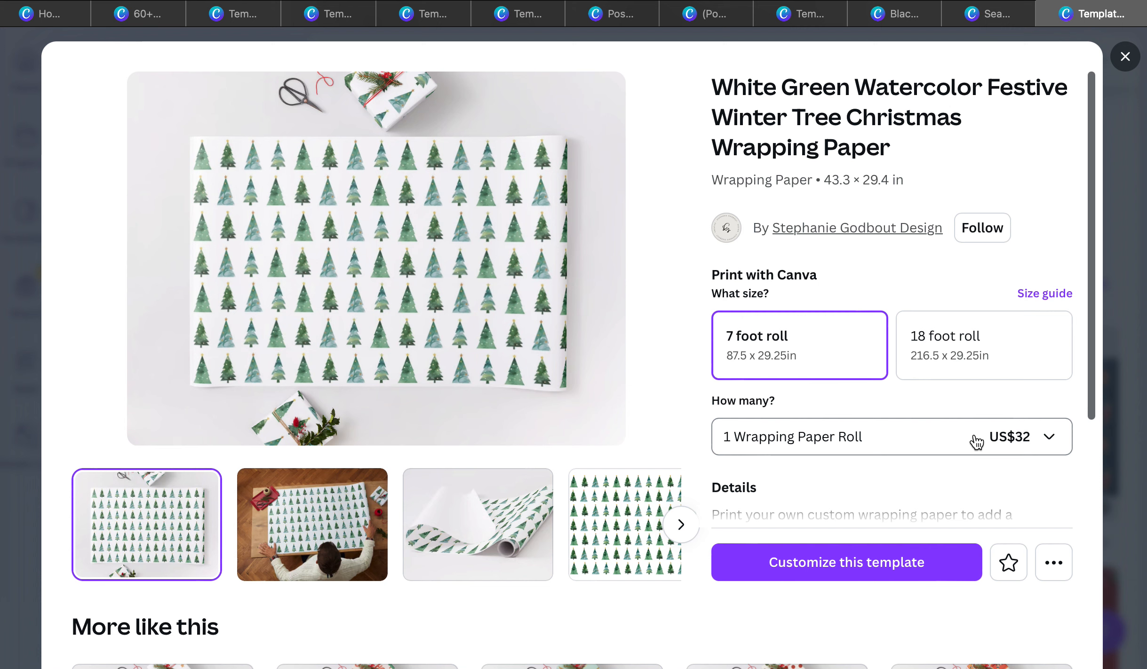
{"action": "mouse_move", "coordinate": [366, 191]}
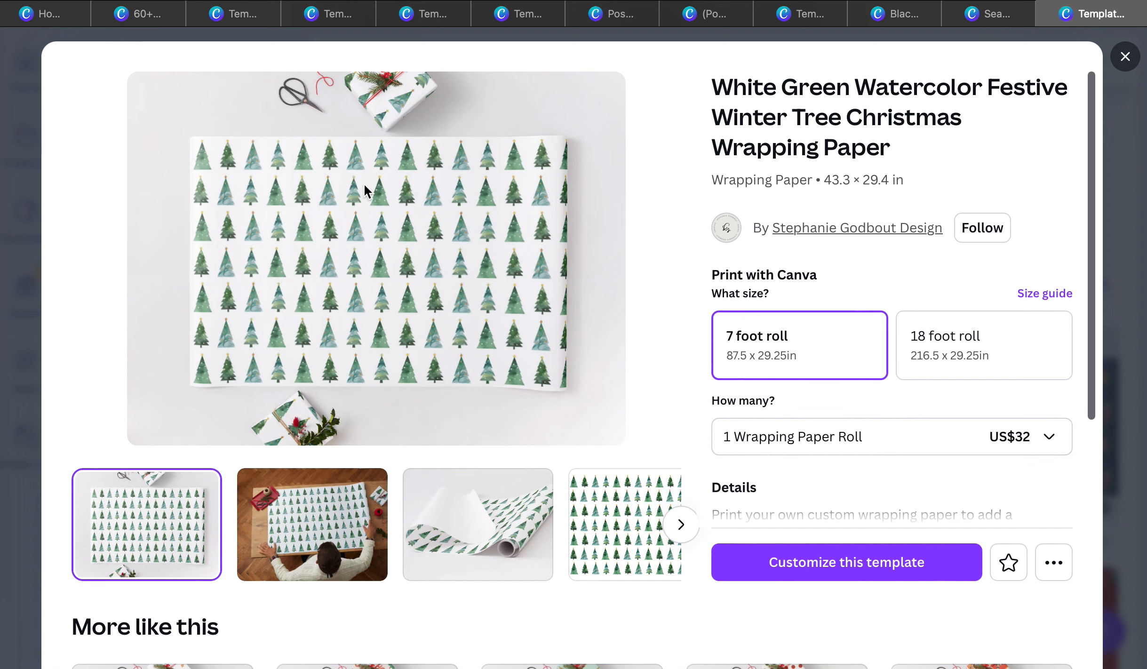
{"action": "mouse_move", "coordinate": [807, 364]}
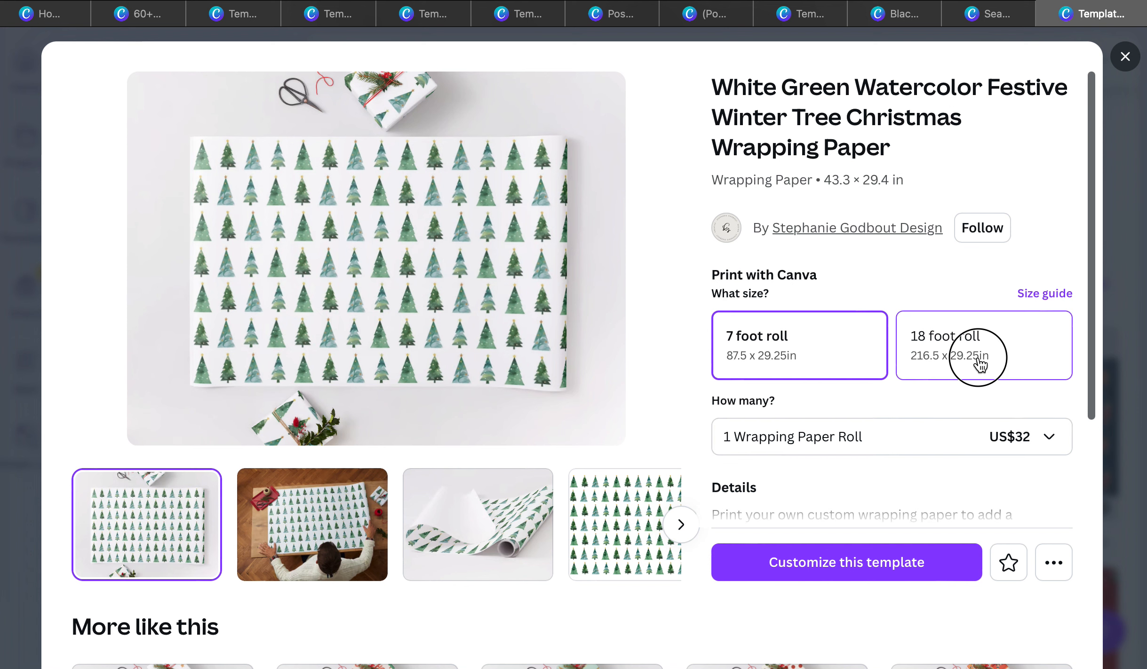
{"action": "left_click", "coordinate": [983, 344]}
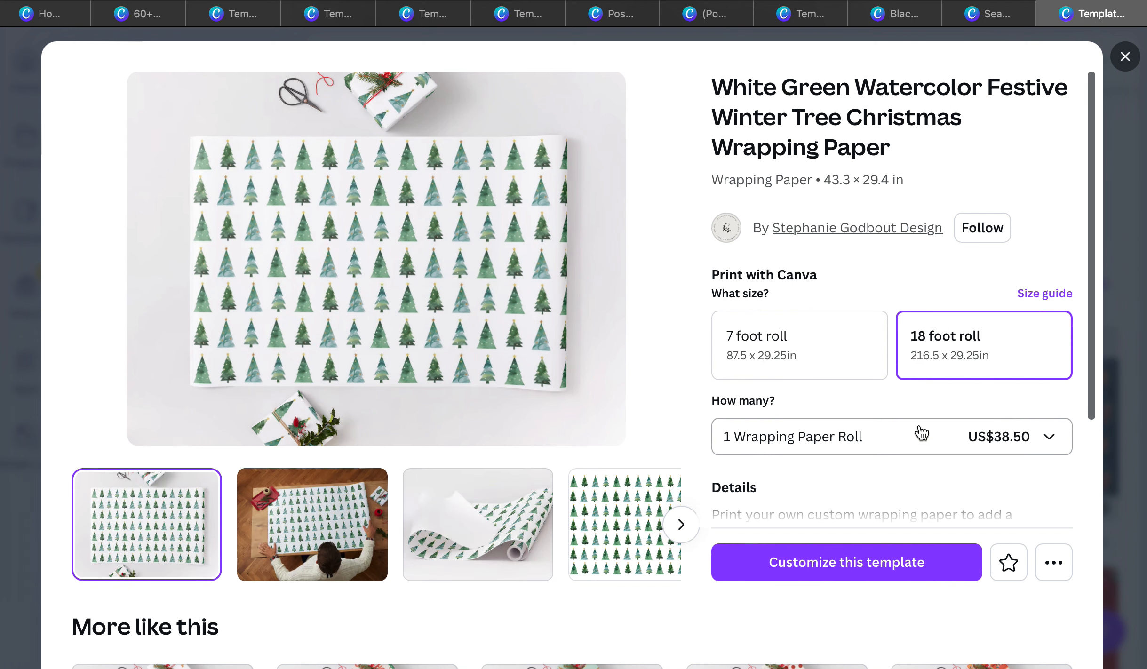
{"action": "scroll", "scroll_direction": "down", "scroll_amount": 3}
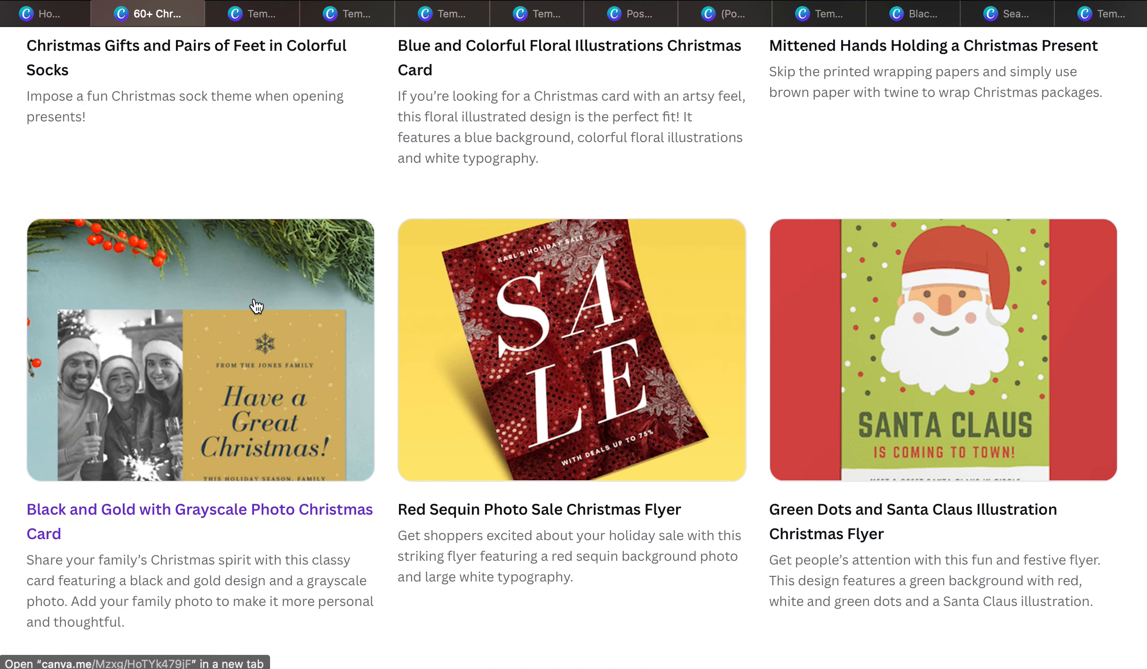
Step: Return to the Mother's Day gift ideas poster design in the editor
{"action": "scroll", "scroll_direction": "up", "scroll_amount": 3}
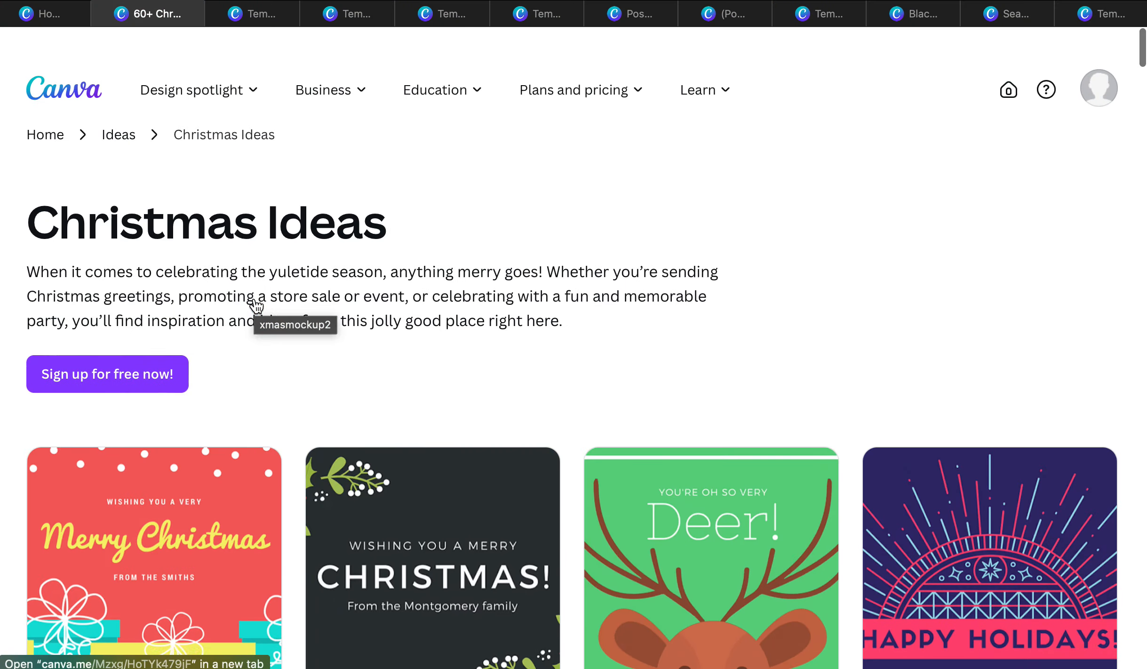
{"action": "scroll", "scroll_direction": "up", "scroll_amount": 3}
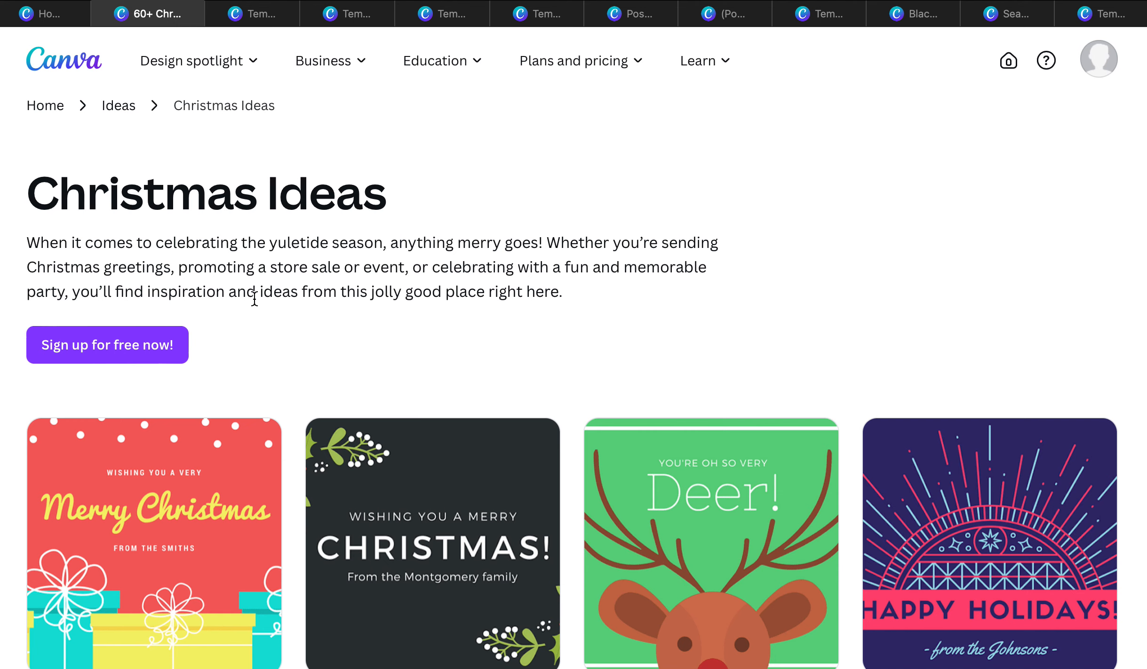
{"action": "left_click", "coordinate": [190, 61]}
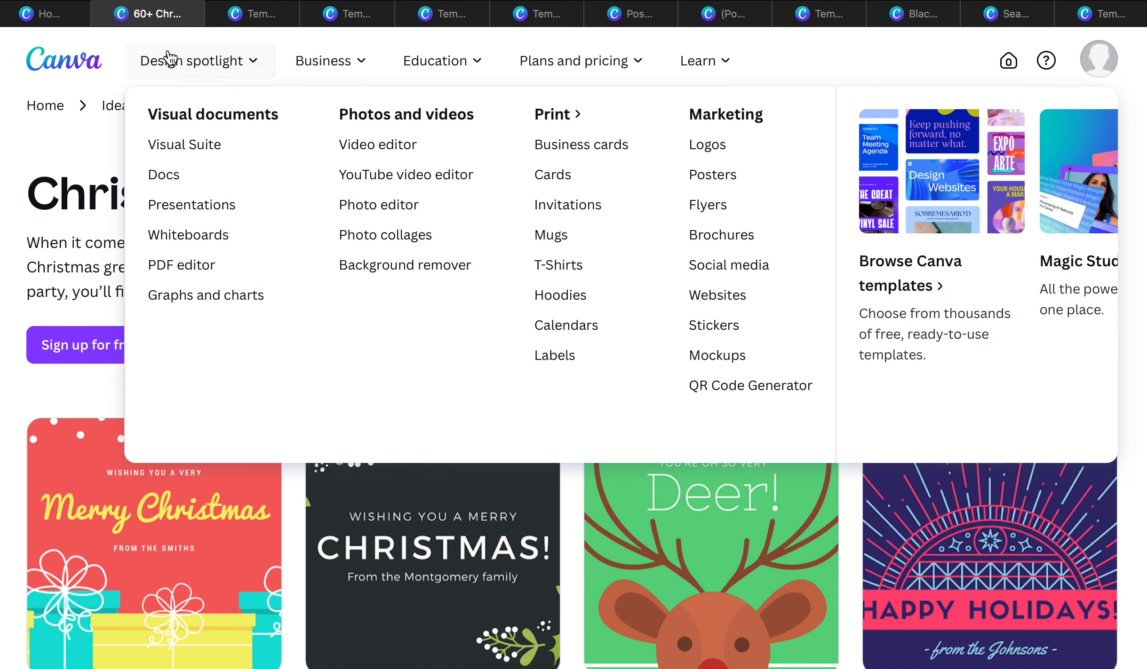
{"action": "left_click", "coordinate": [630, 14]}
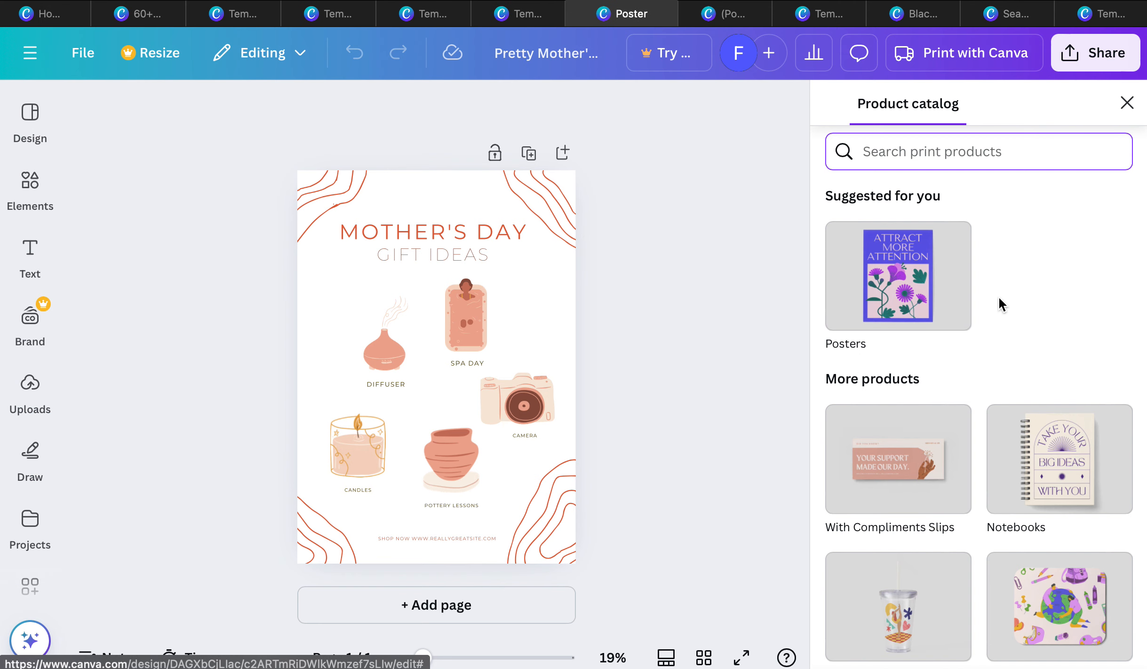
Step: Scroll through the Print with Canva product catalog for items the poster could be printed on
{"action": "scroll", "scroll_direction": "down", "scroll_amount": 3}
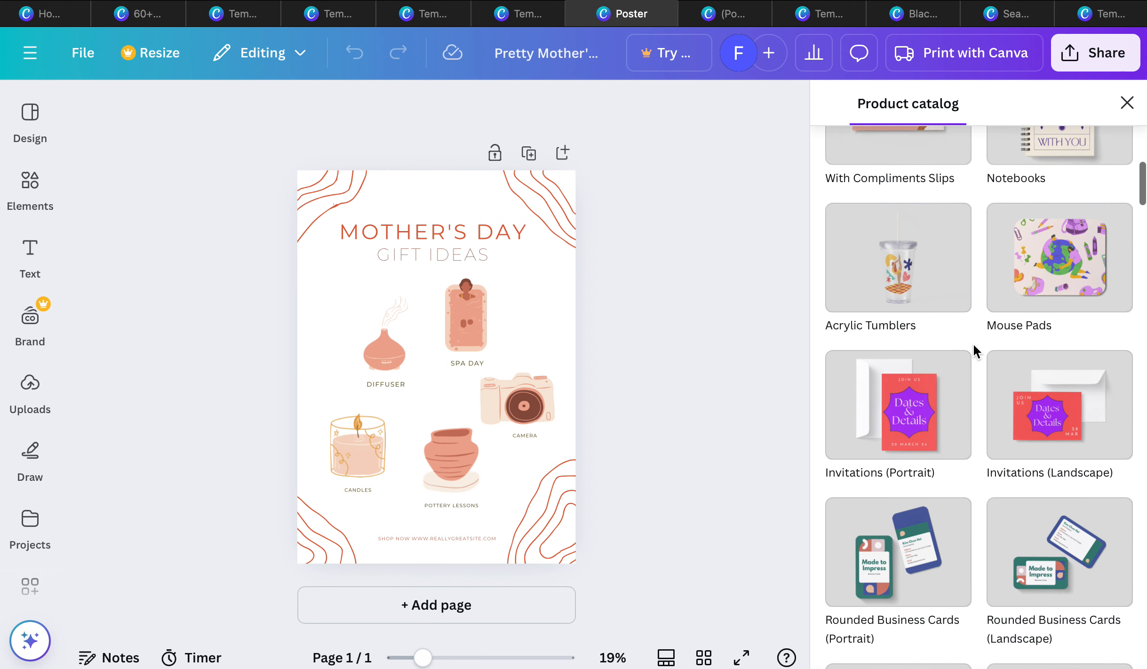
{"action": "scroll", "scroll_direction": "down", "scroll_amount": 3}
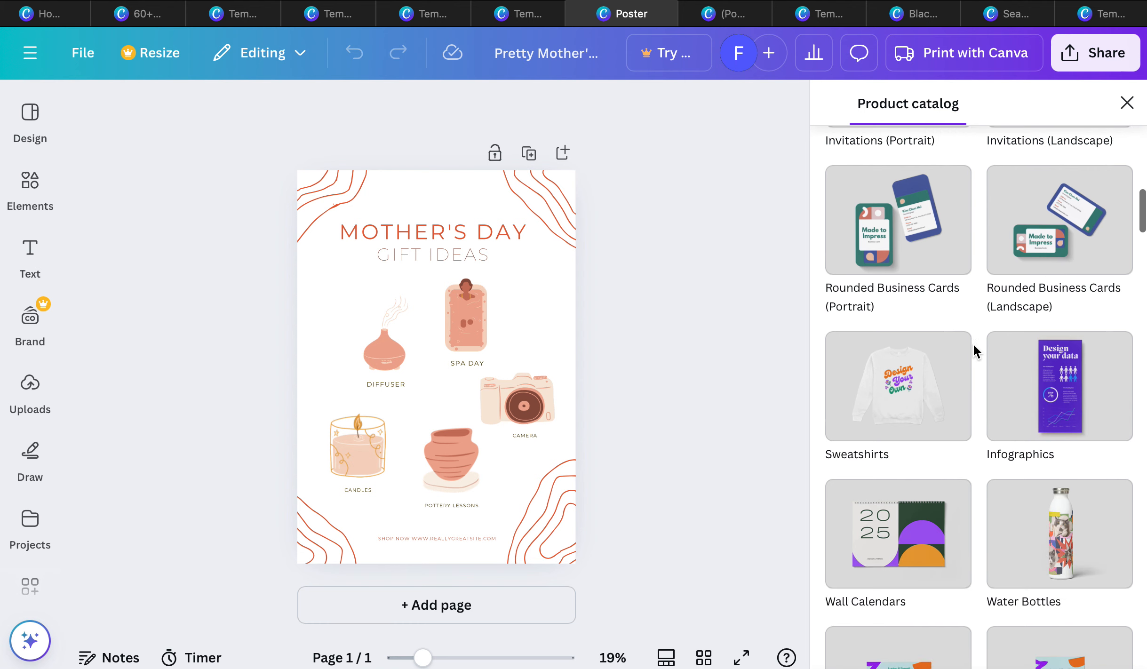
{"action": "scroll", "scroll_direction": "down", "scroll_amount": 3}
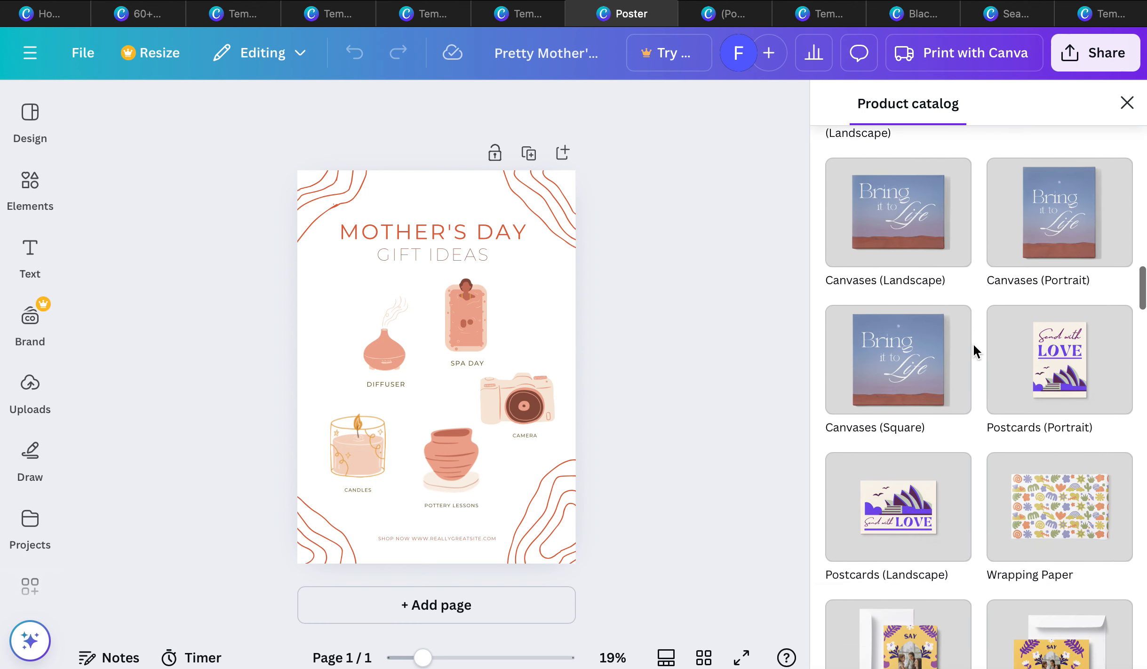
{"action": "scroll", "scroll_direction": "down", "scroll_amount": 3}
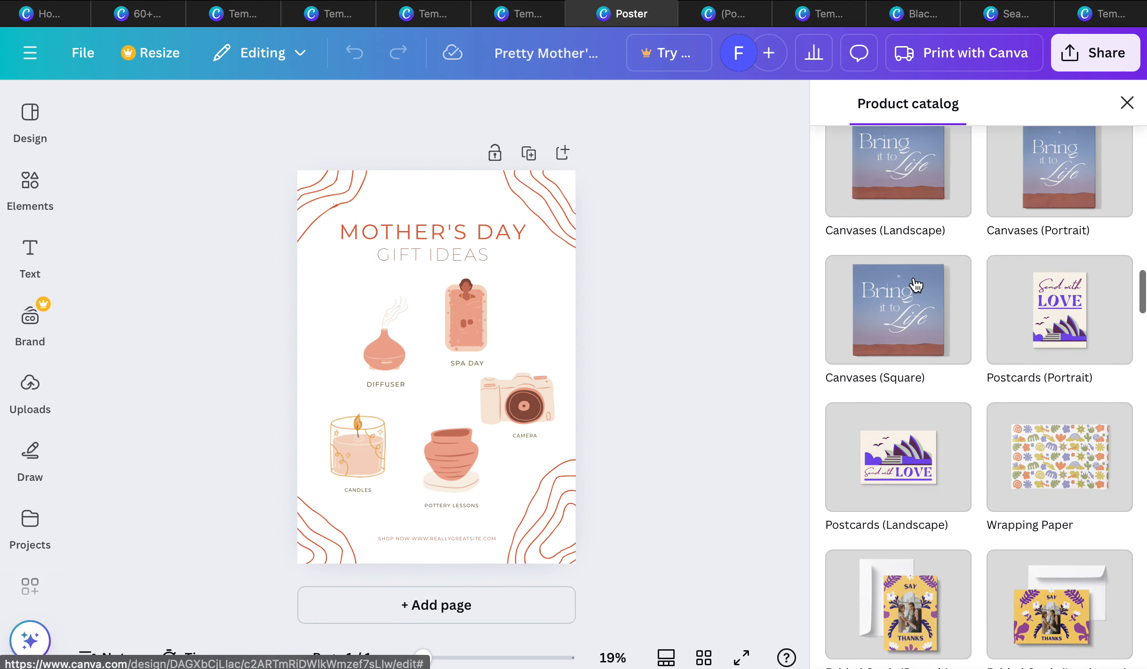
{"action": "scroll", "scroll_direction": "down", "scroll_amount": 3}
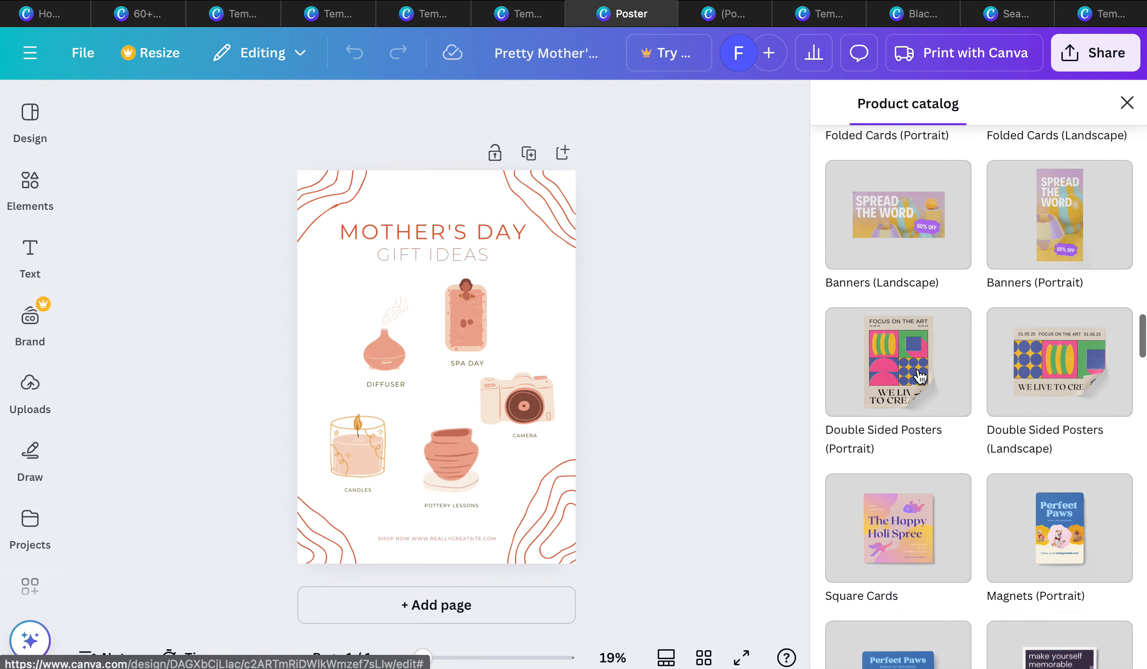
{"action": "scroll", "scroll_direction": "down", "scroll_amount": 3}
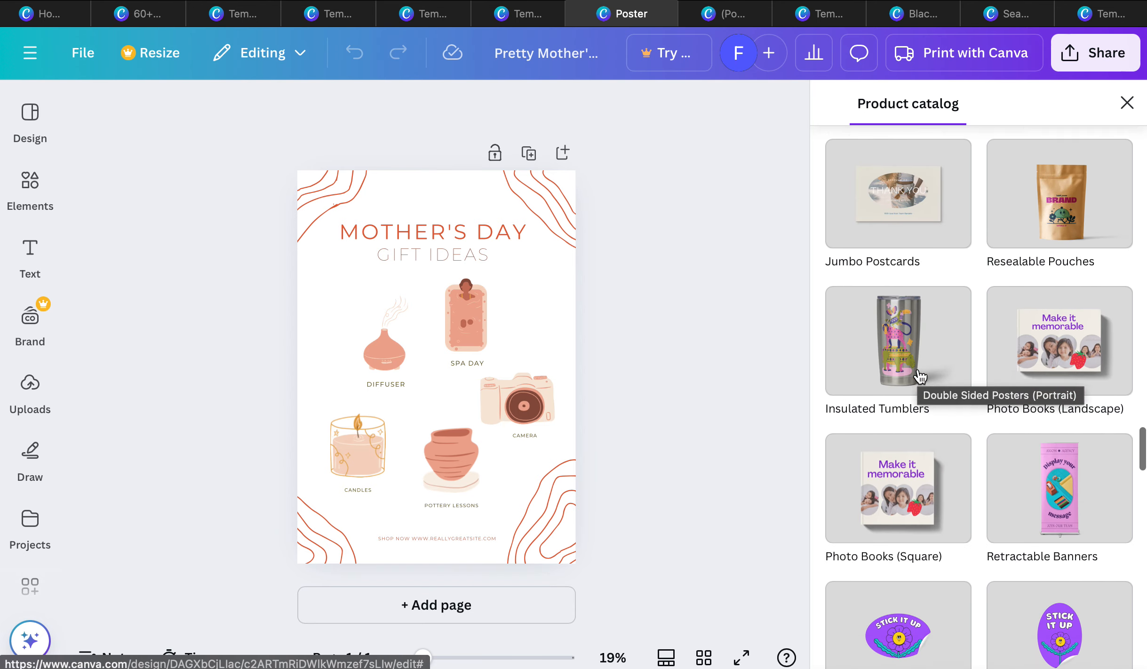
{"action": "scroll", "scroll_direction": "down", "scroll_amount": 3}
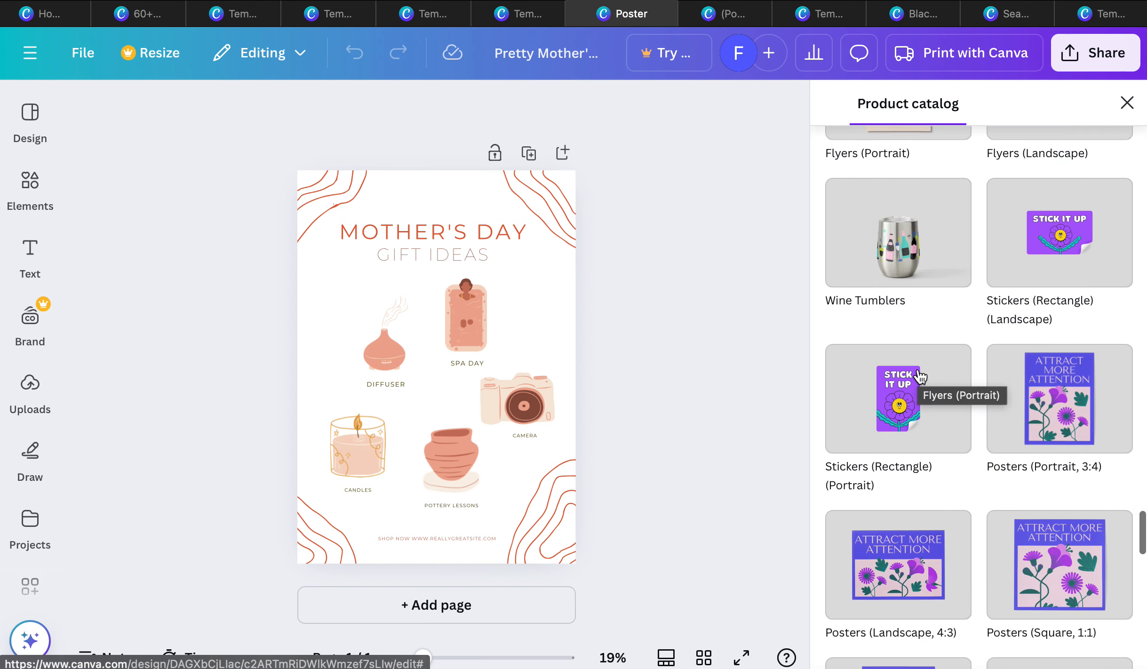
{"action": "scroll", "scroll_direction": "down", "scroll_amount": 3}
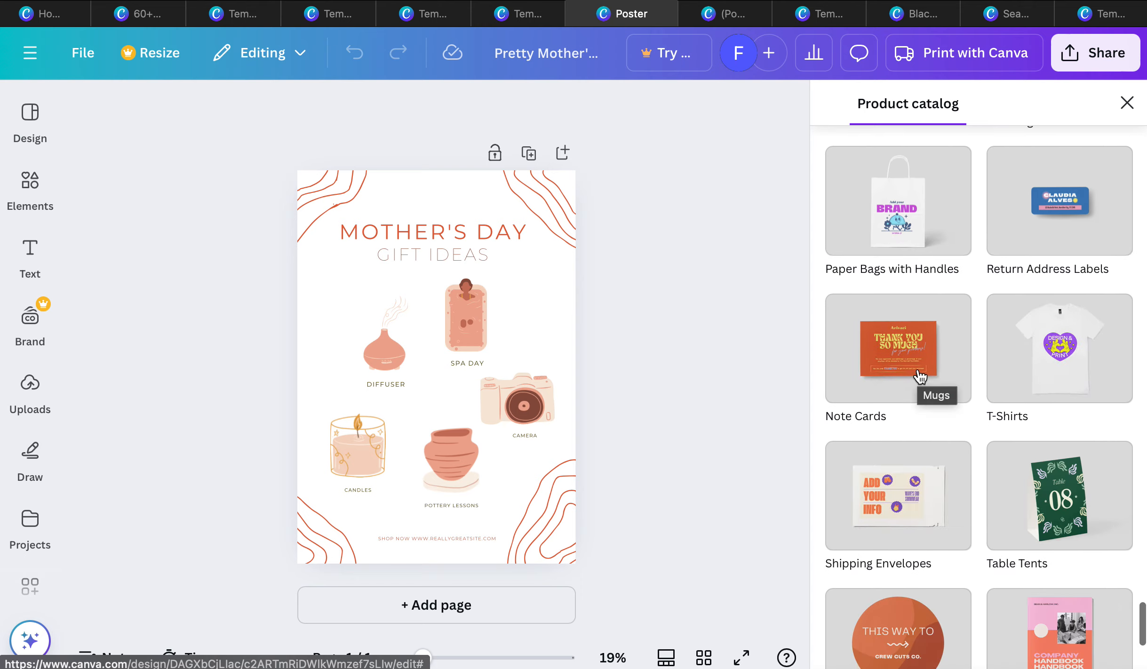
Step: Place the poster onto an 11oz ceramic mug with a print subtotal of US$17.50
{"action": "scroll", "scroll_direction": "up", "scroll_amount": 3}
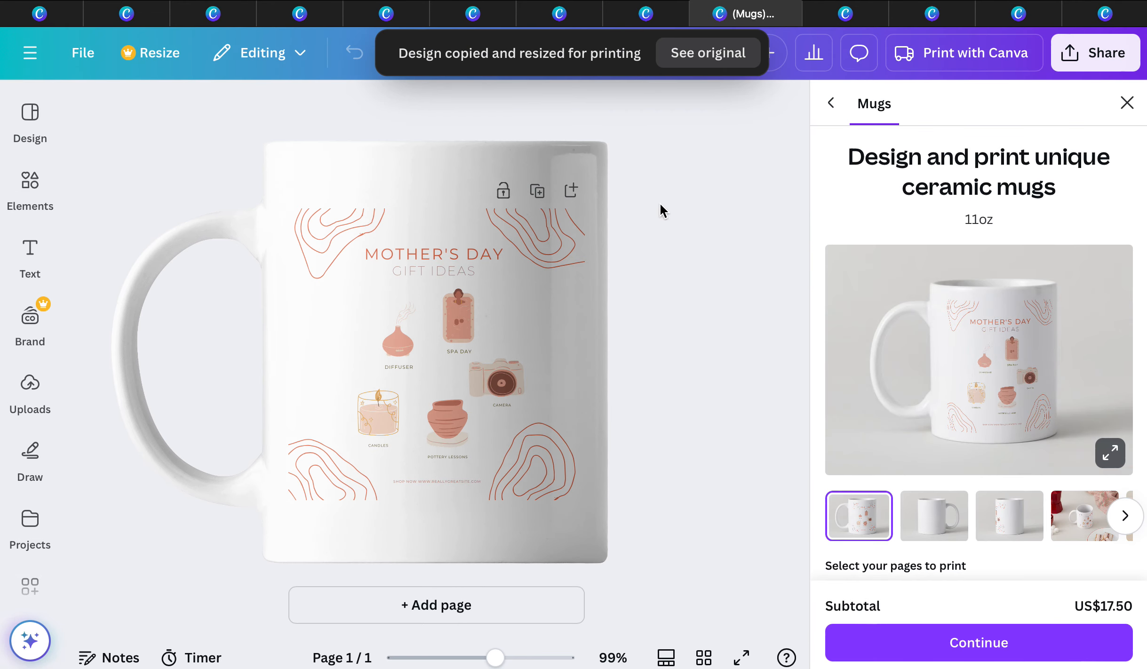
{"action": "mouse_move", "coordinate": [452, 235]}
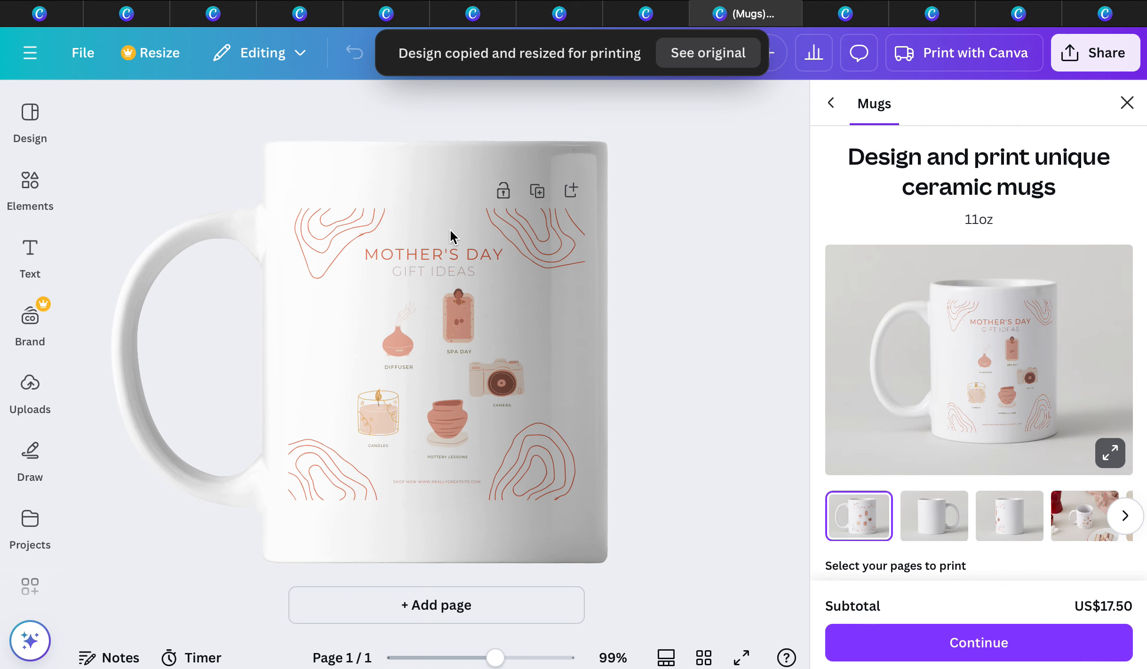
{"action": "scroll", "scroll_direction": "down", "scroll_amount": 3}
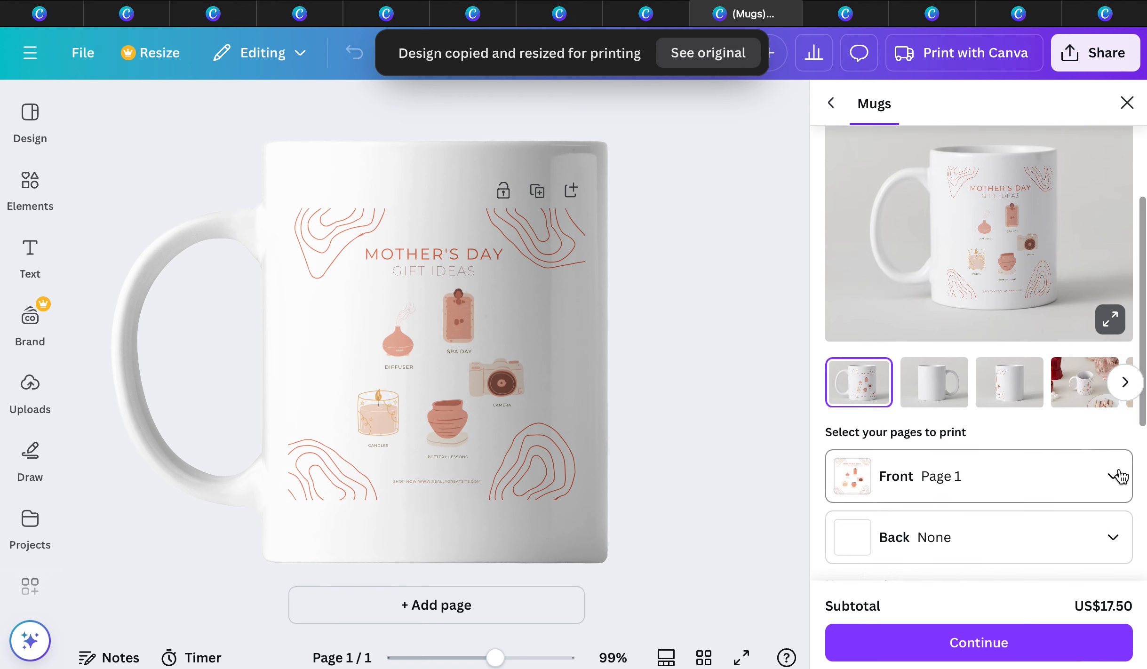